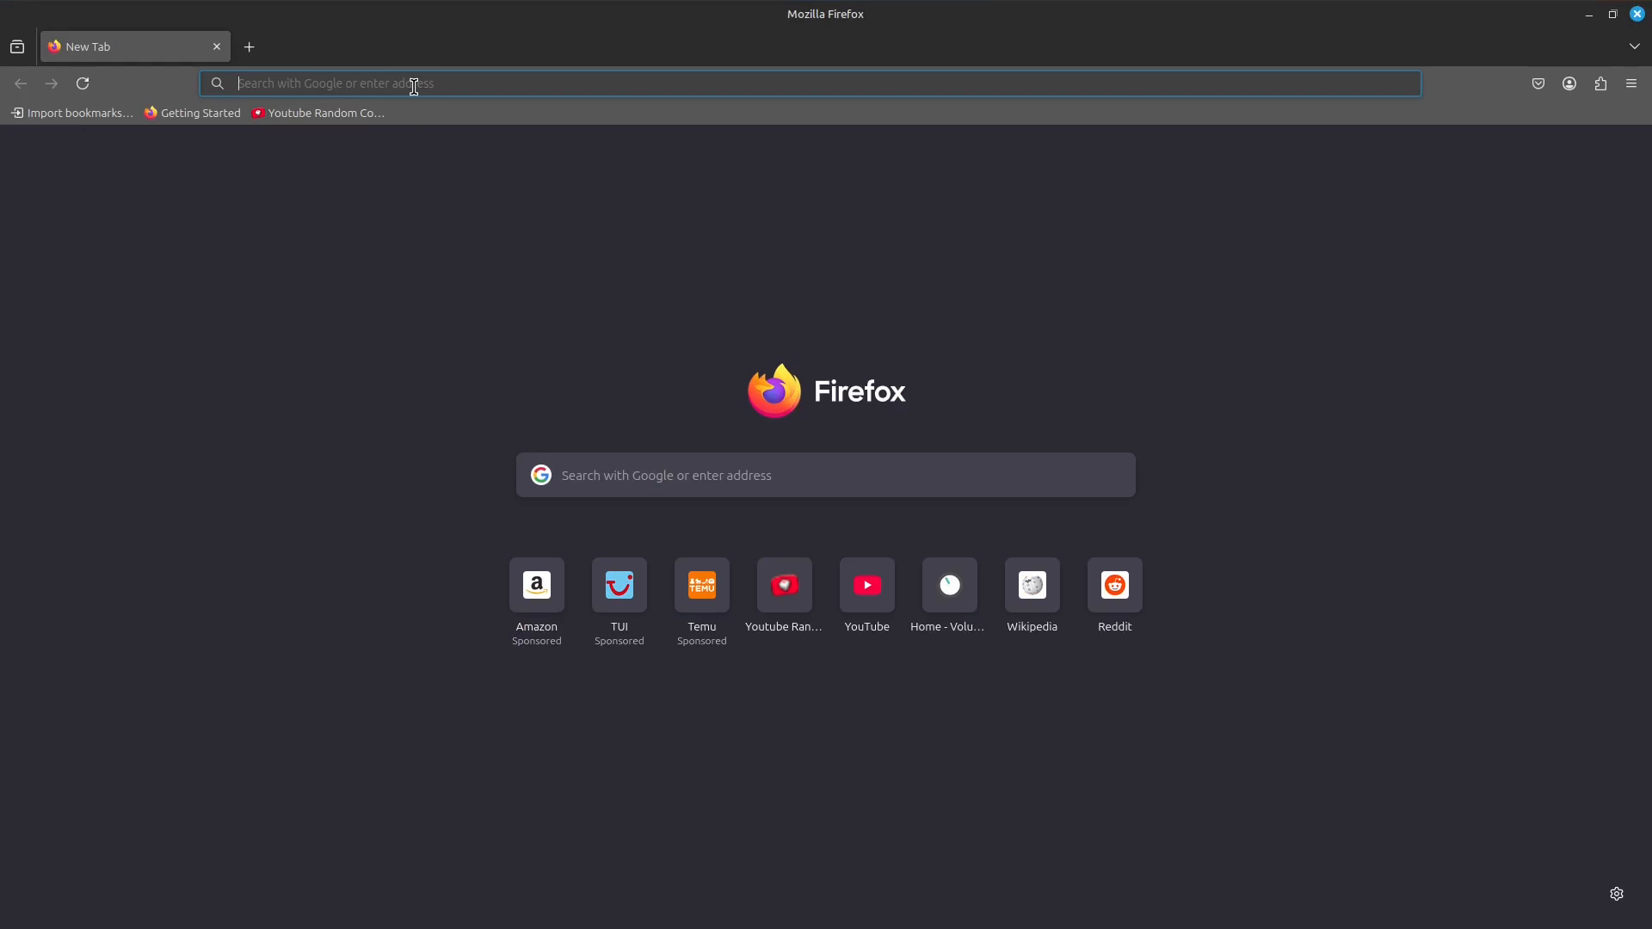
Step: Download the free Volumio PC (X86/X64) build from volumio.com's get-started page
{"action": "type", "text": "www.vo"}
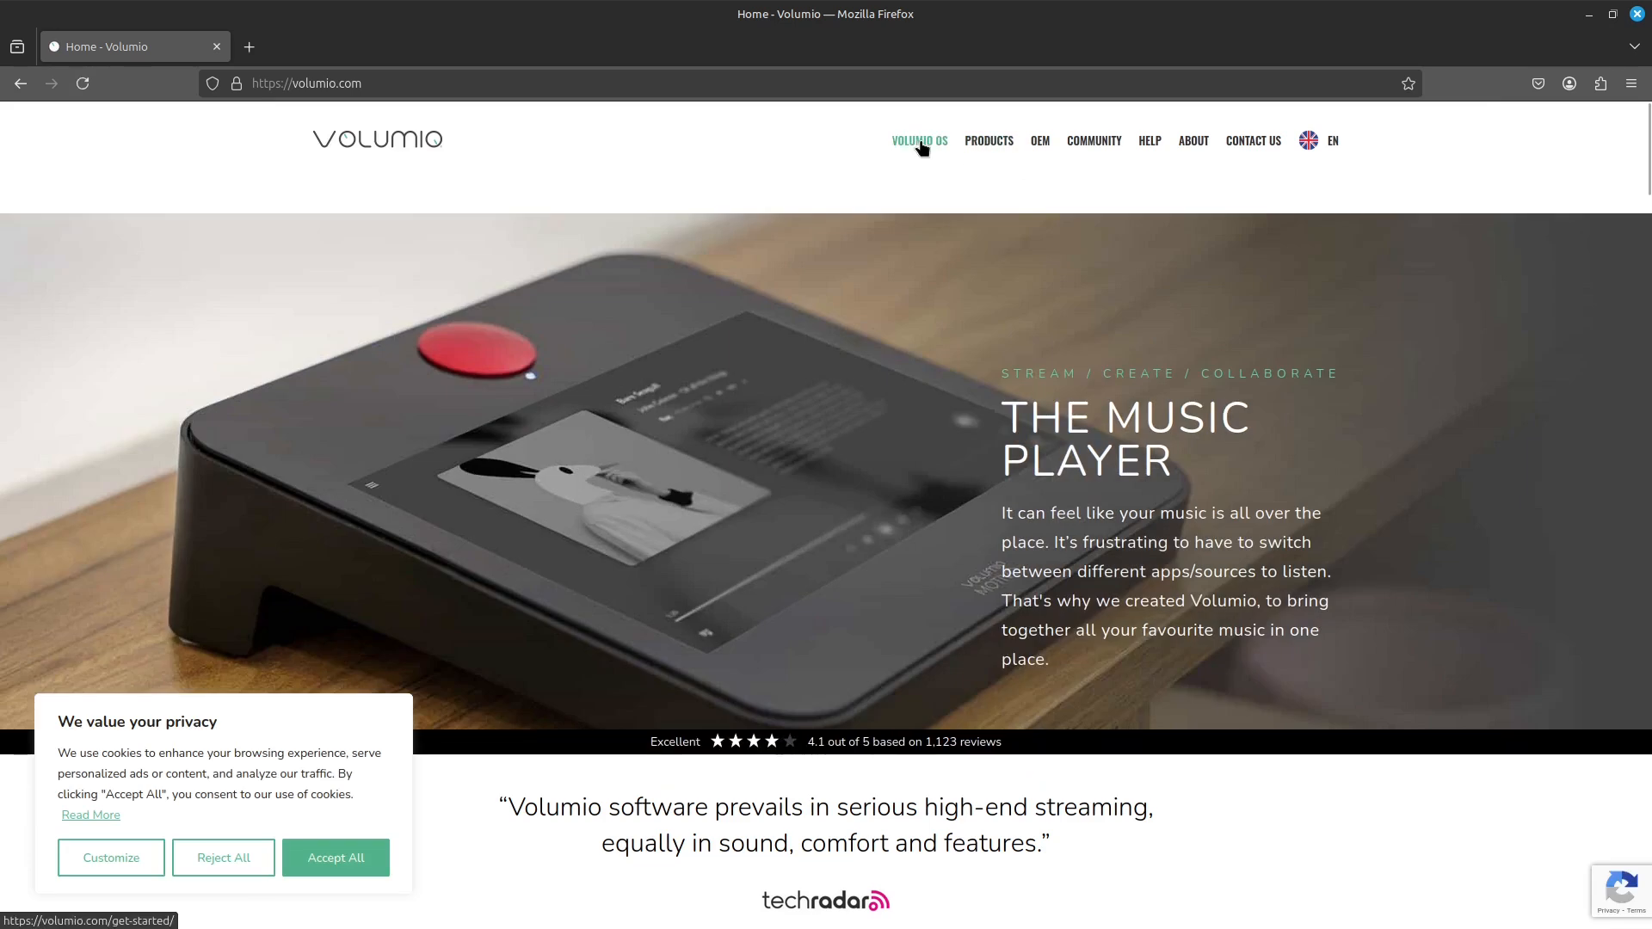
{"action": "left_click", "coordinate": [918, 141]}
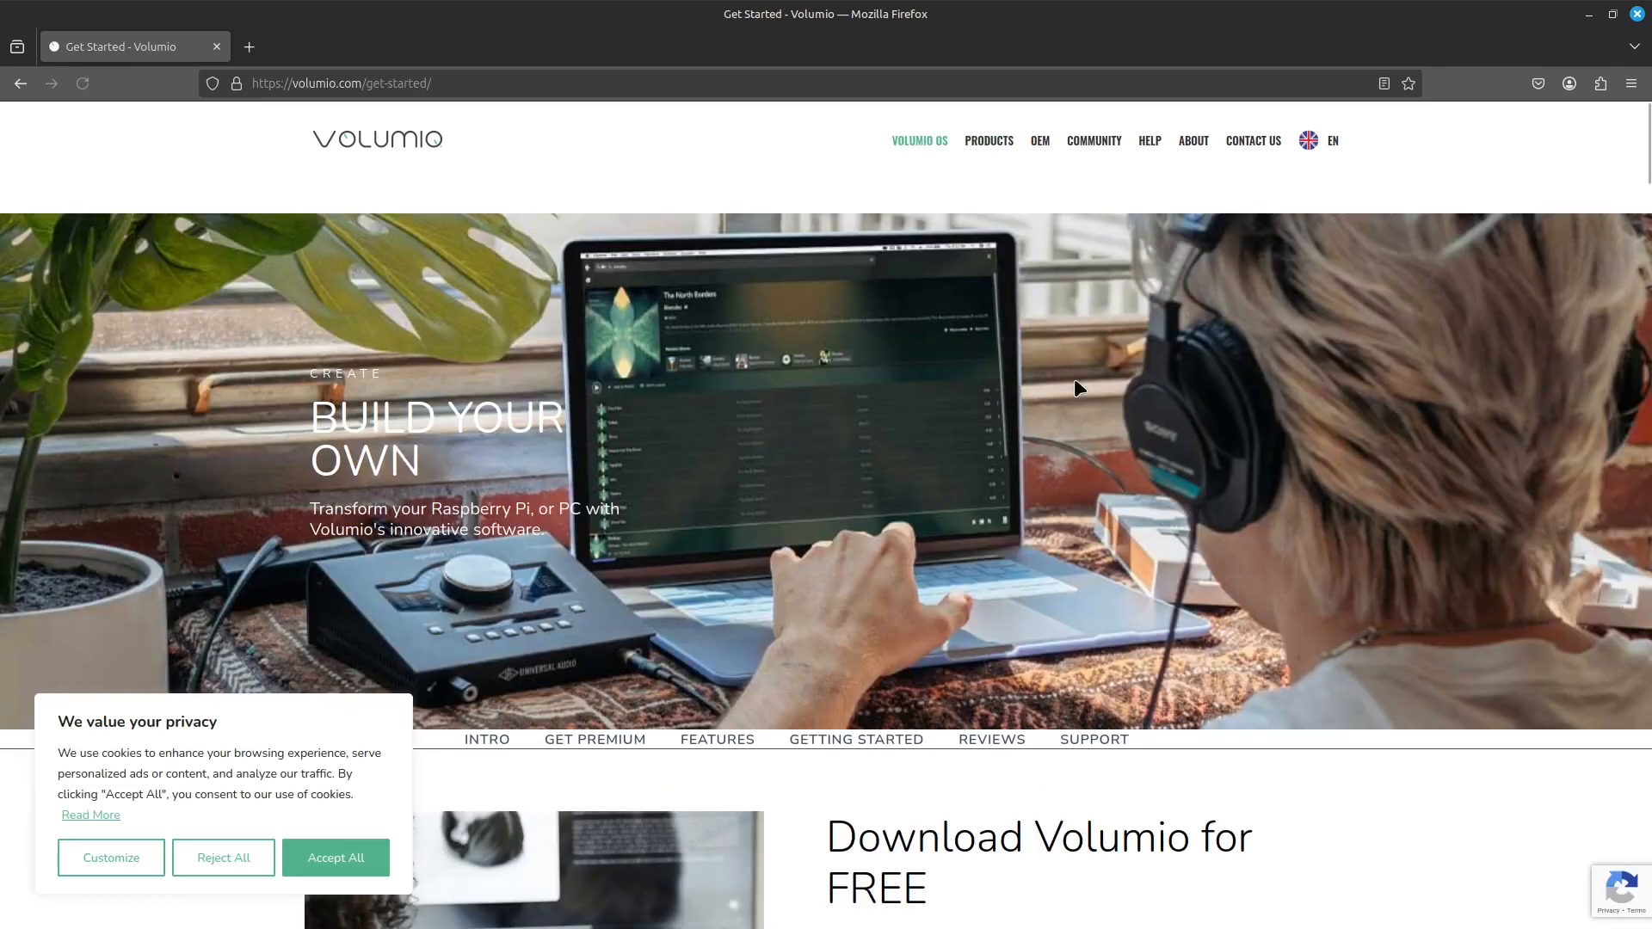
{"action": "scroll", "scroll_direction": "down", "scroll_amount": 3}
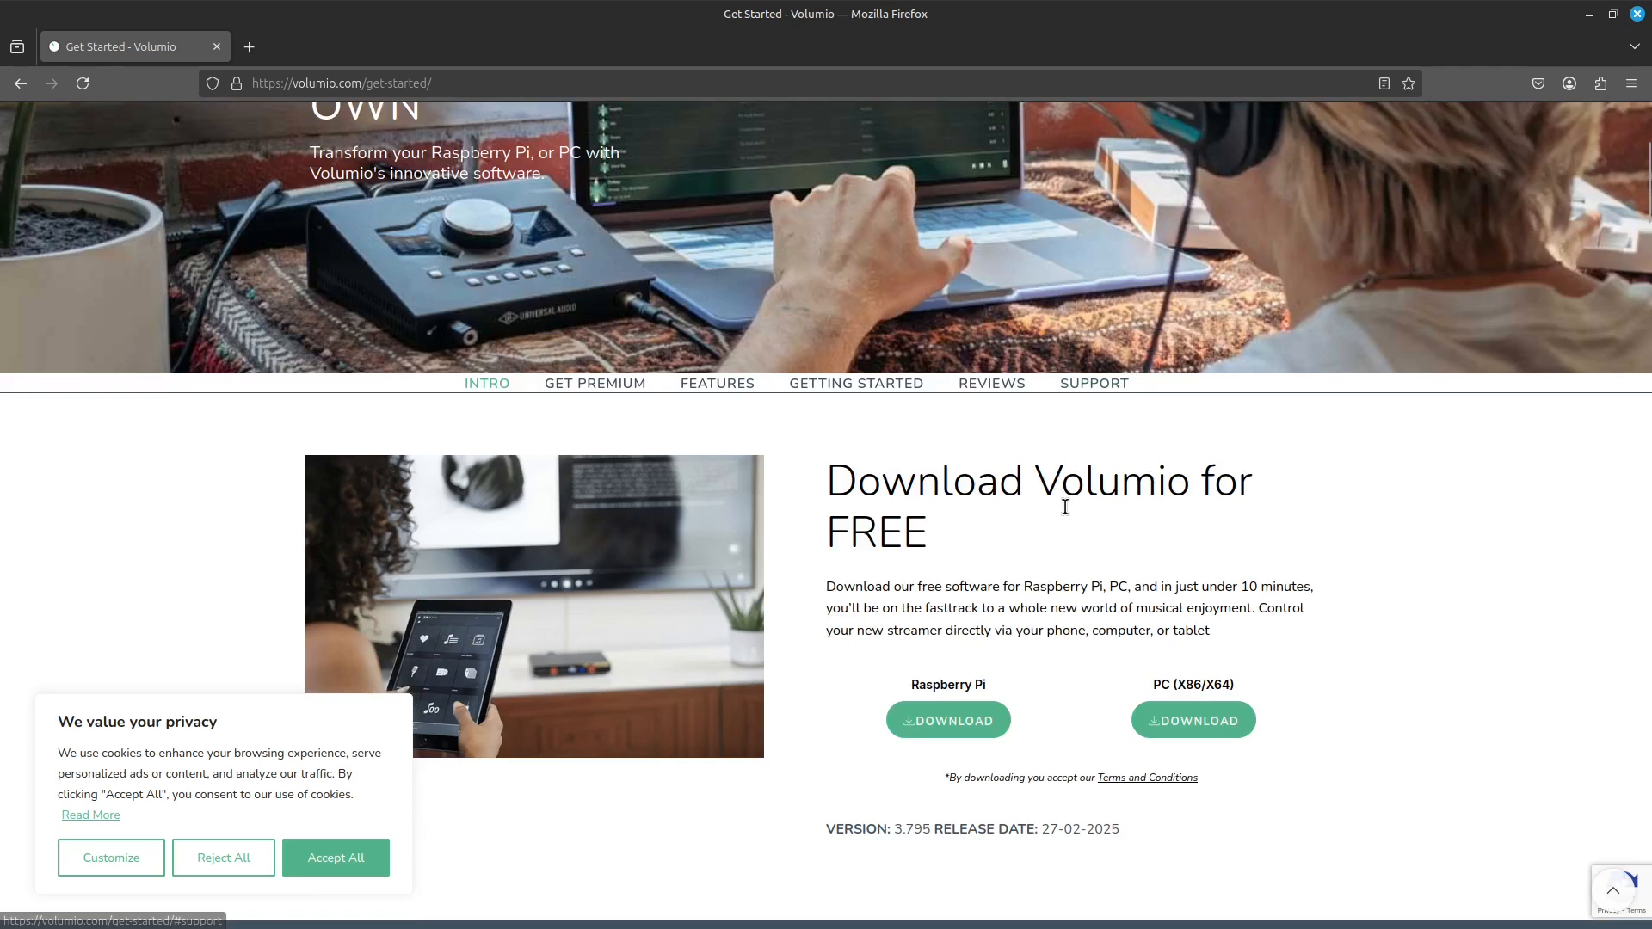
{"action": "scroll", "scroll_direction": "down", "scroll_amount": 3}
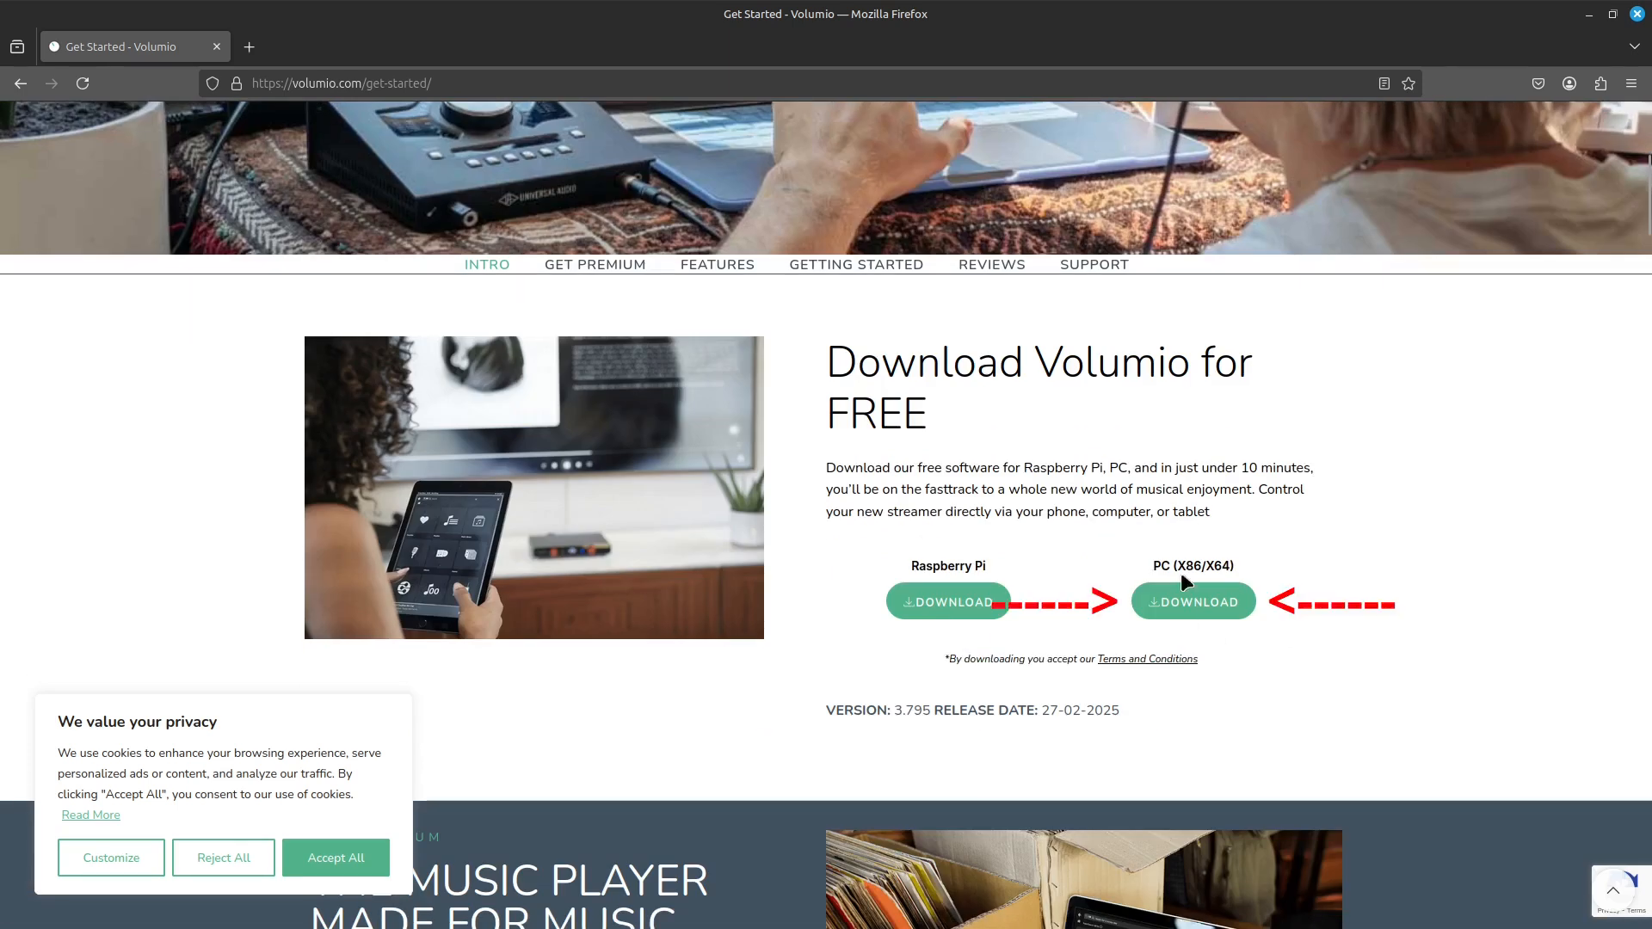
{"action": "left_click", "coordinate": [1191, 602]}
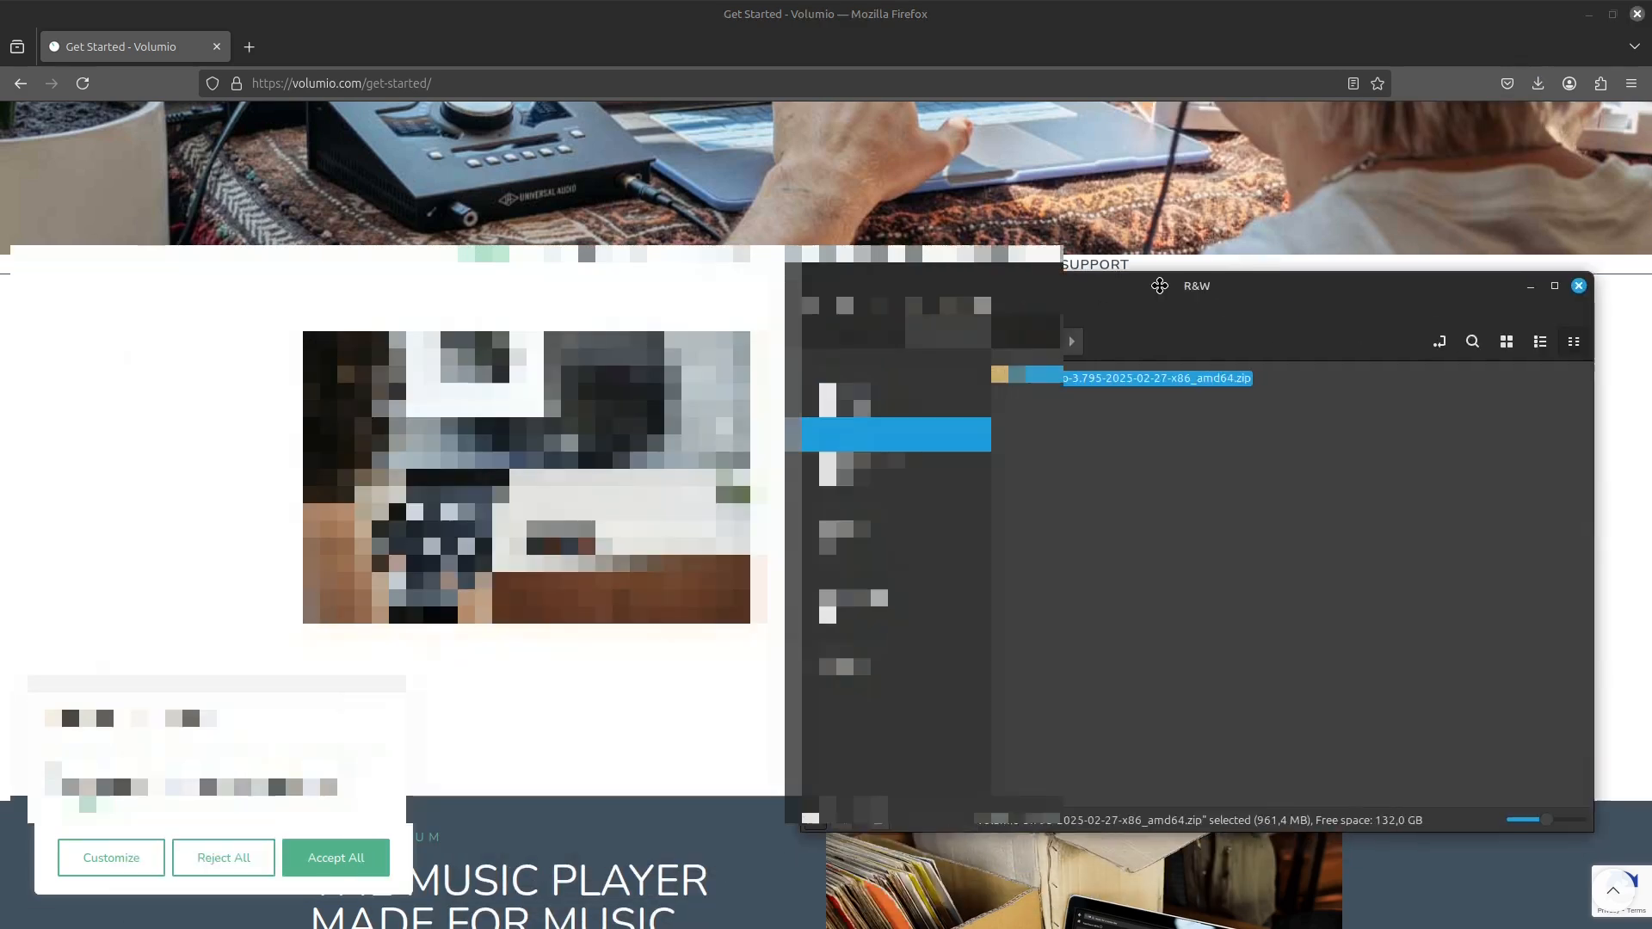
Step: Extract the Volumio-3.795 x86_amd64 .img from the downloaded zip, then close Archive Manager
{"action": "double_click", "coordinate": [1153, 376]}
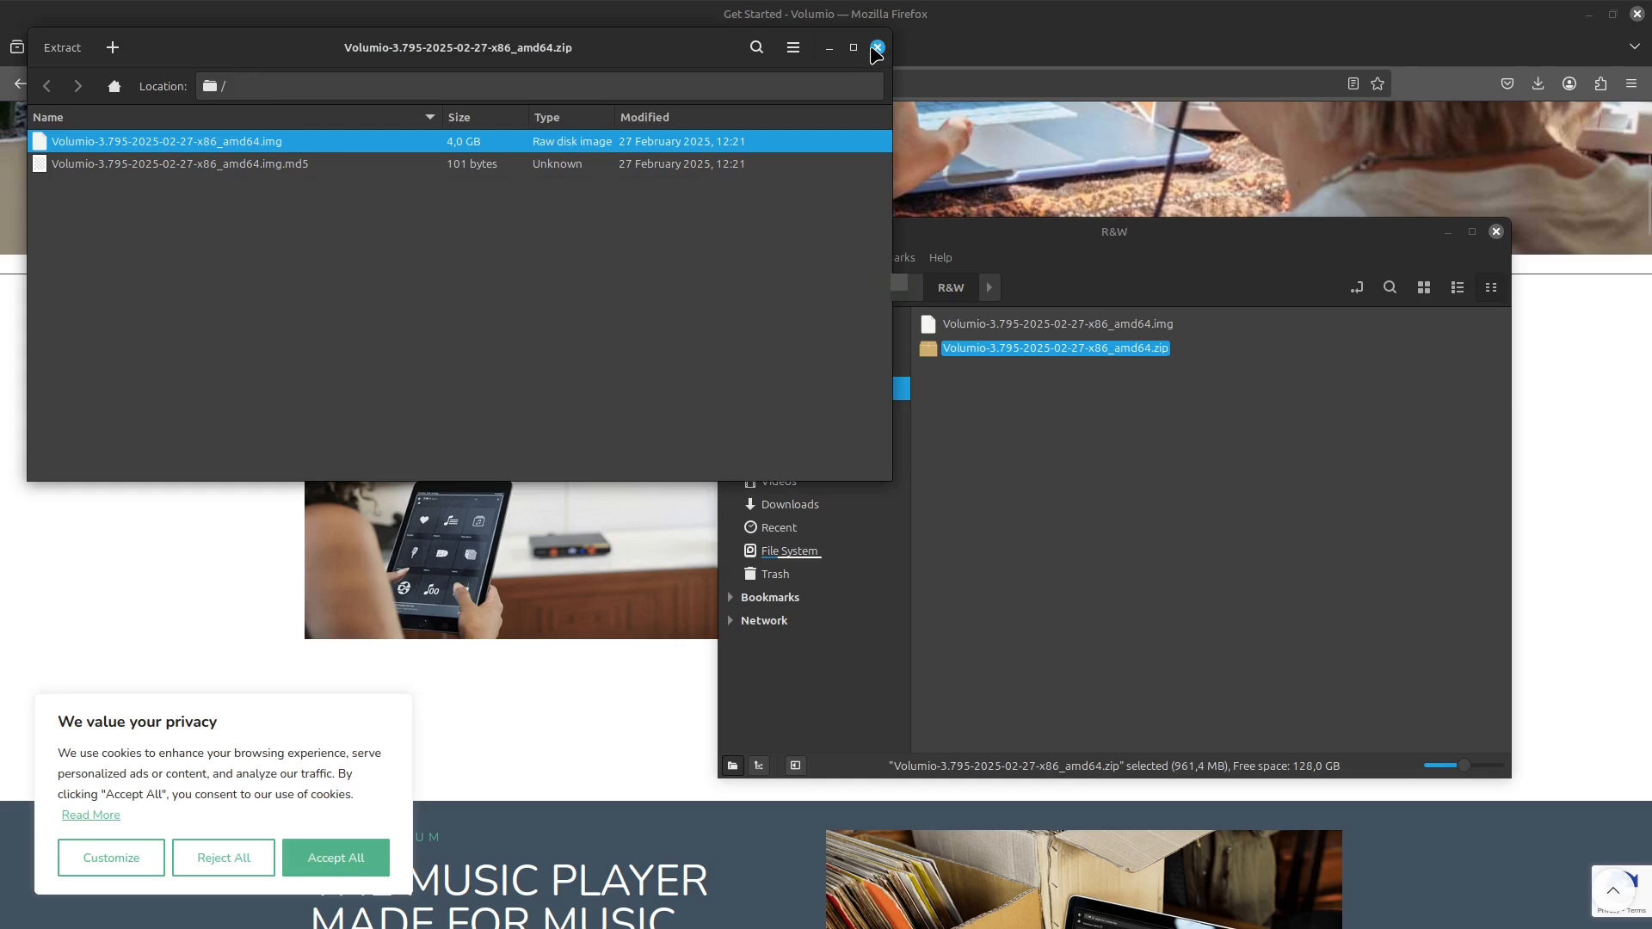
{"action": "left_click", "coordinate": [876, 48]}
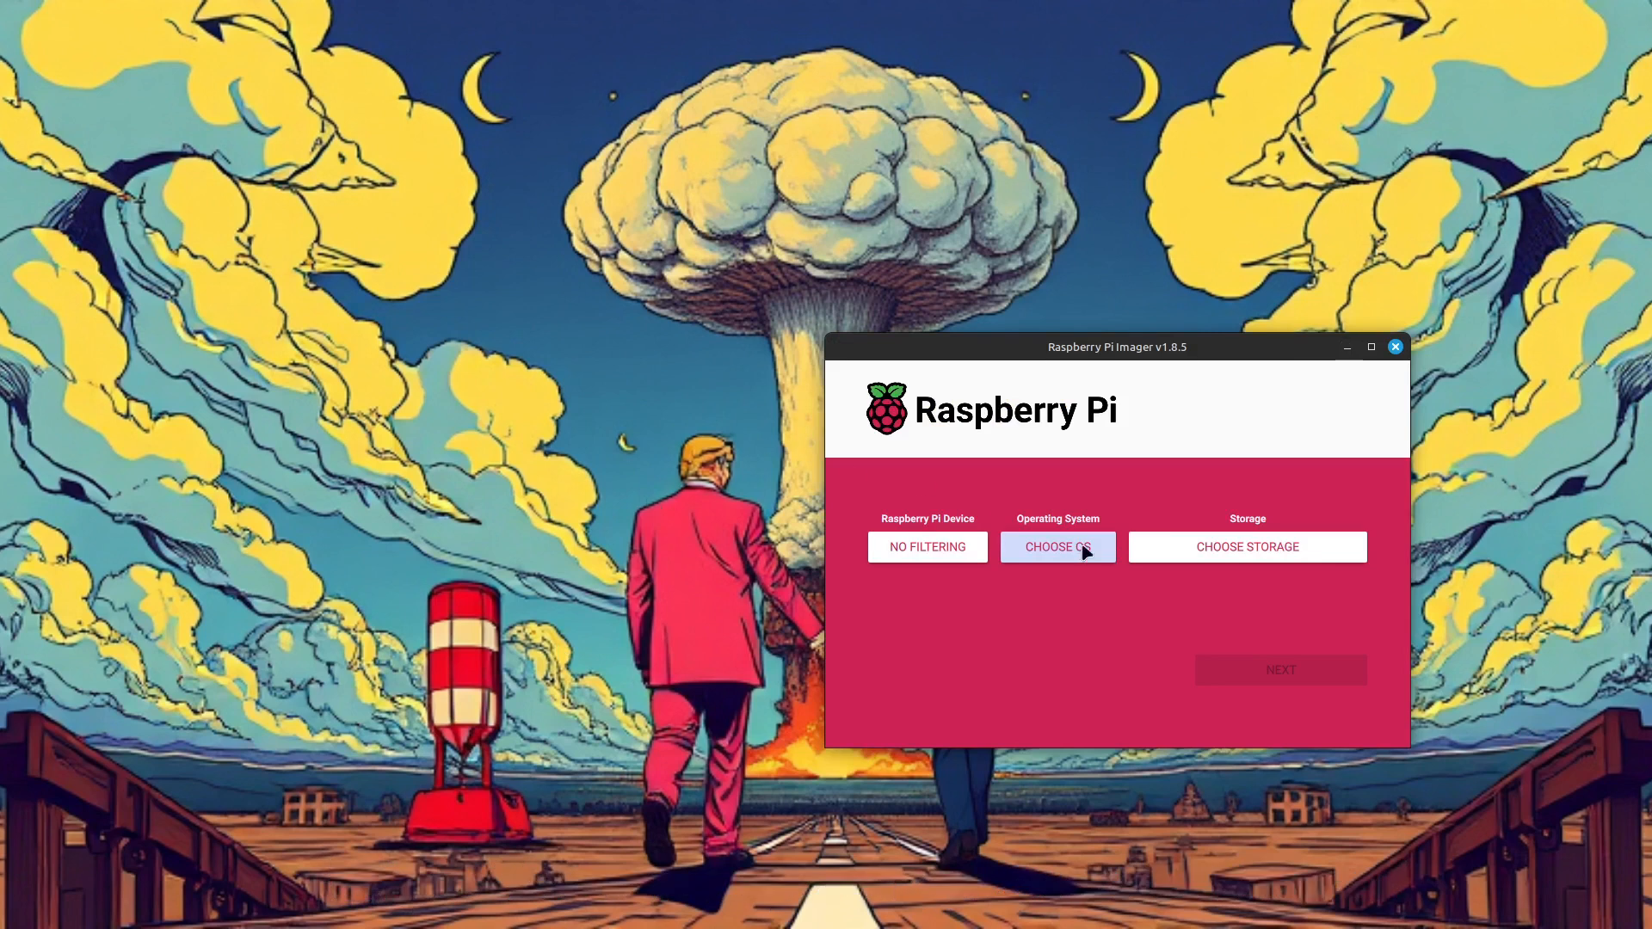
Step: Load the Volumio 3.795 x86_amd64 .img from the R&W folder as a custom OS
{"action": "left_click", "coordinate": [1057, 547]}
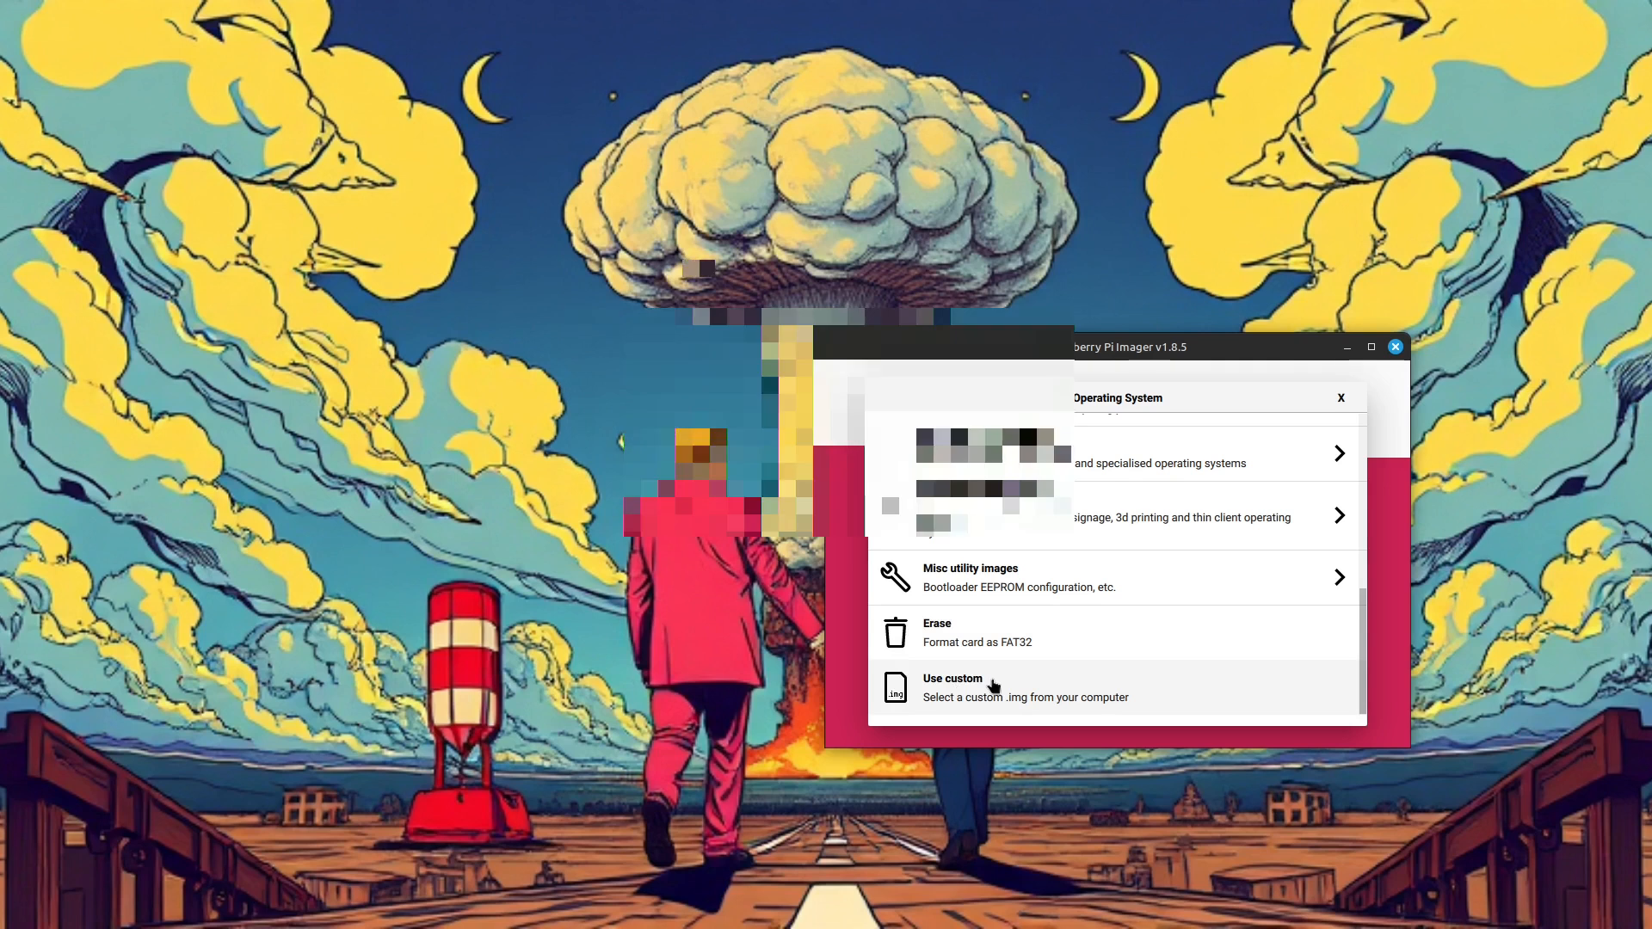
{"action": "left_click", "coordinate": [952, 686]}
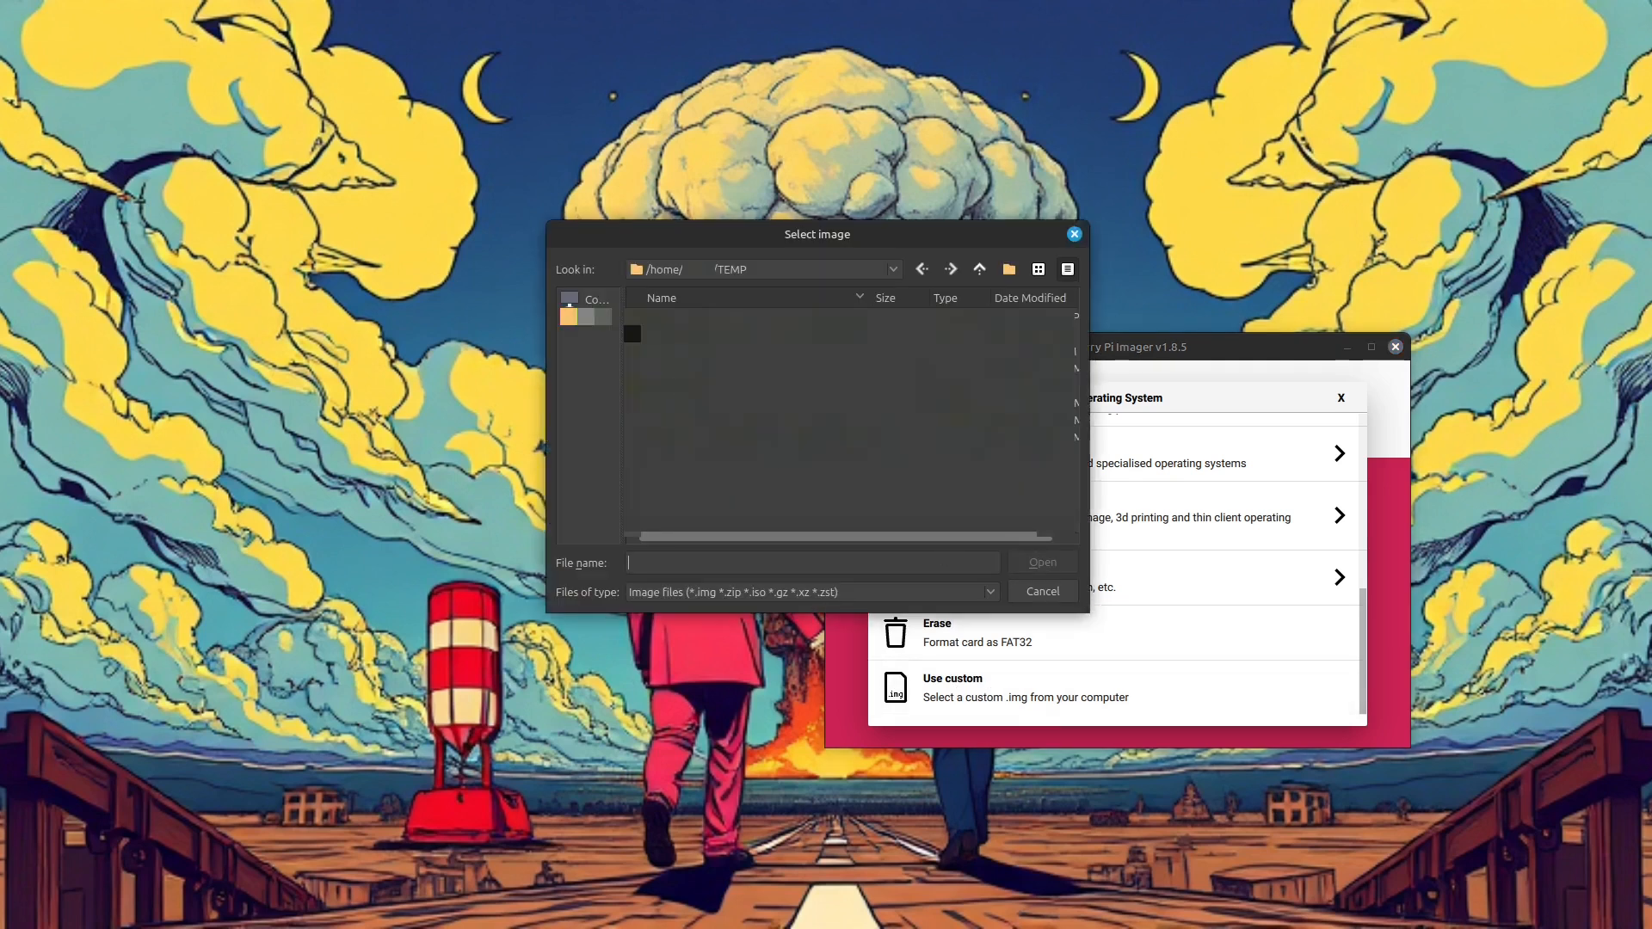
{"action": "left_click", "coordinate": [587, 299]}
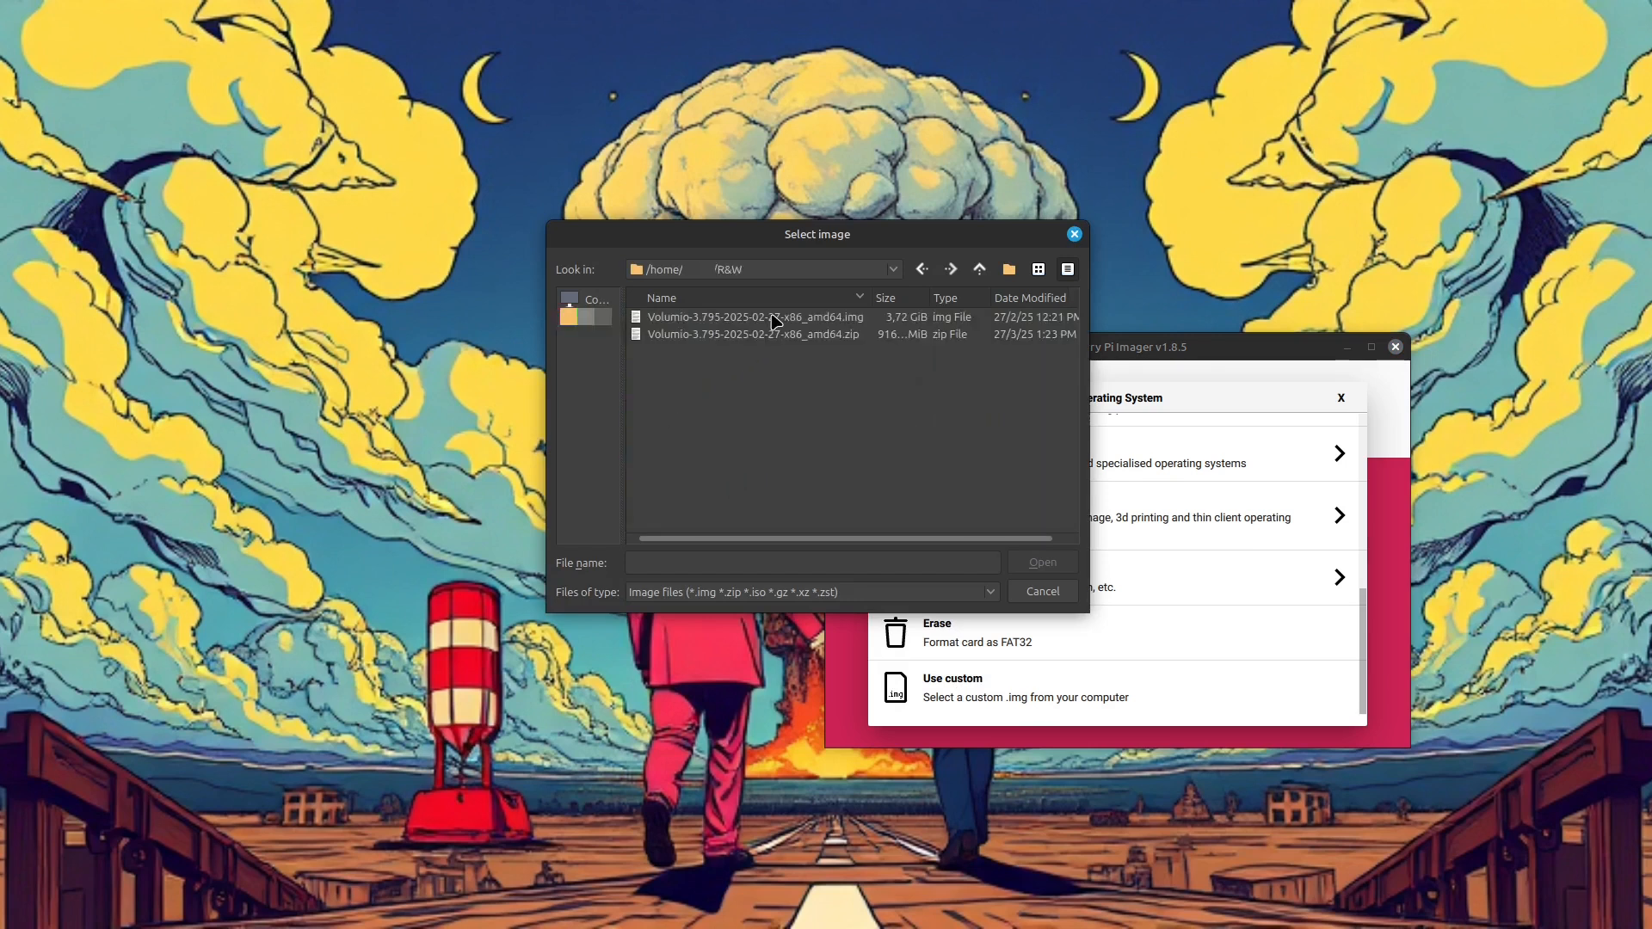
{"action": "left_click", "coordinate": [751, 318]}
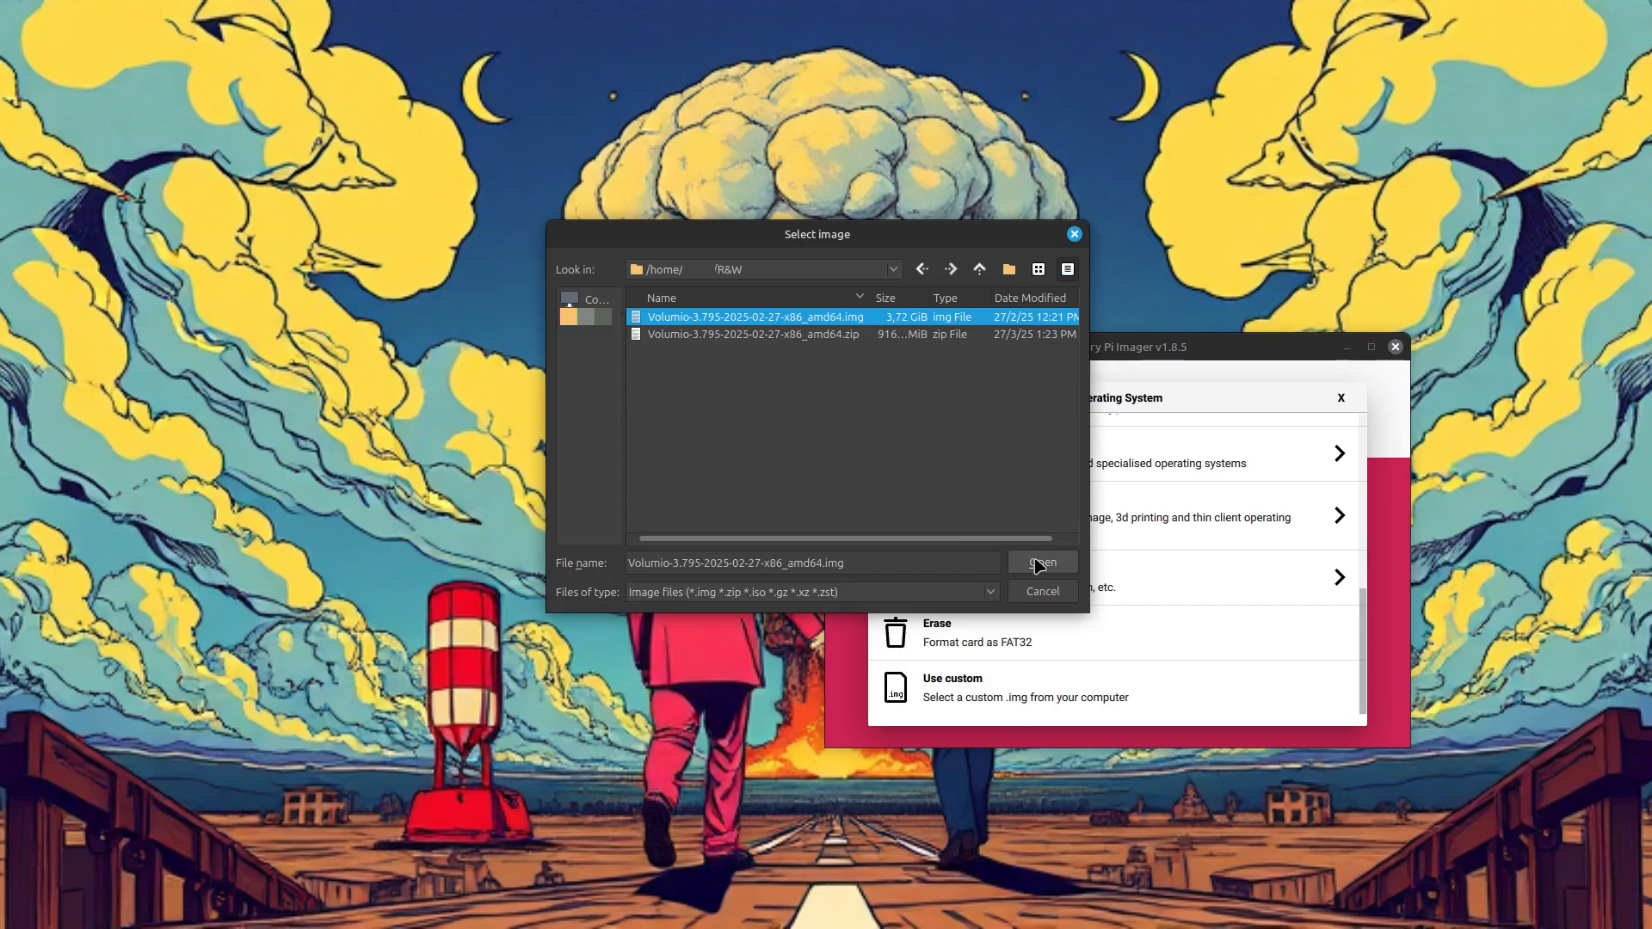
{"action": "left_click", "coordinate": [1040, 562]}
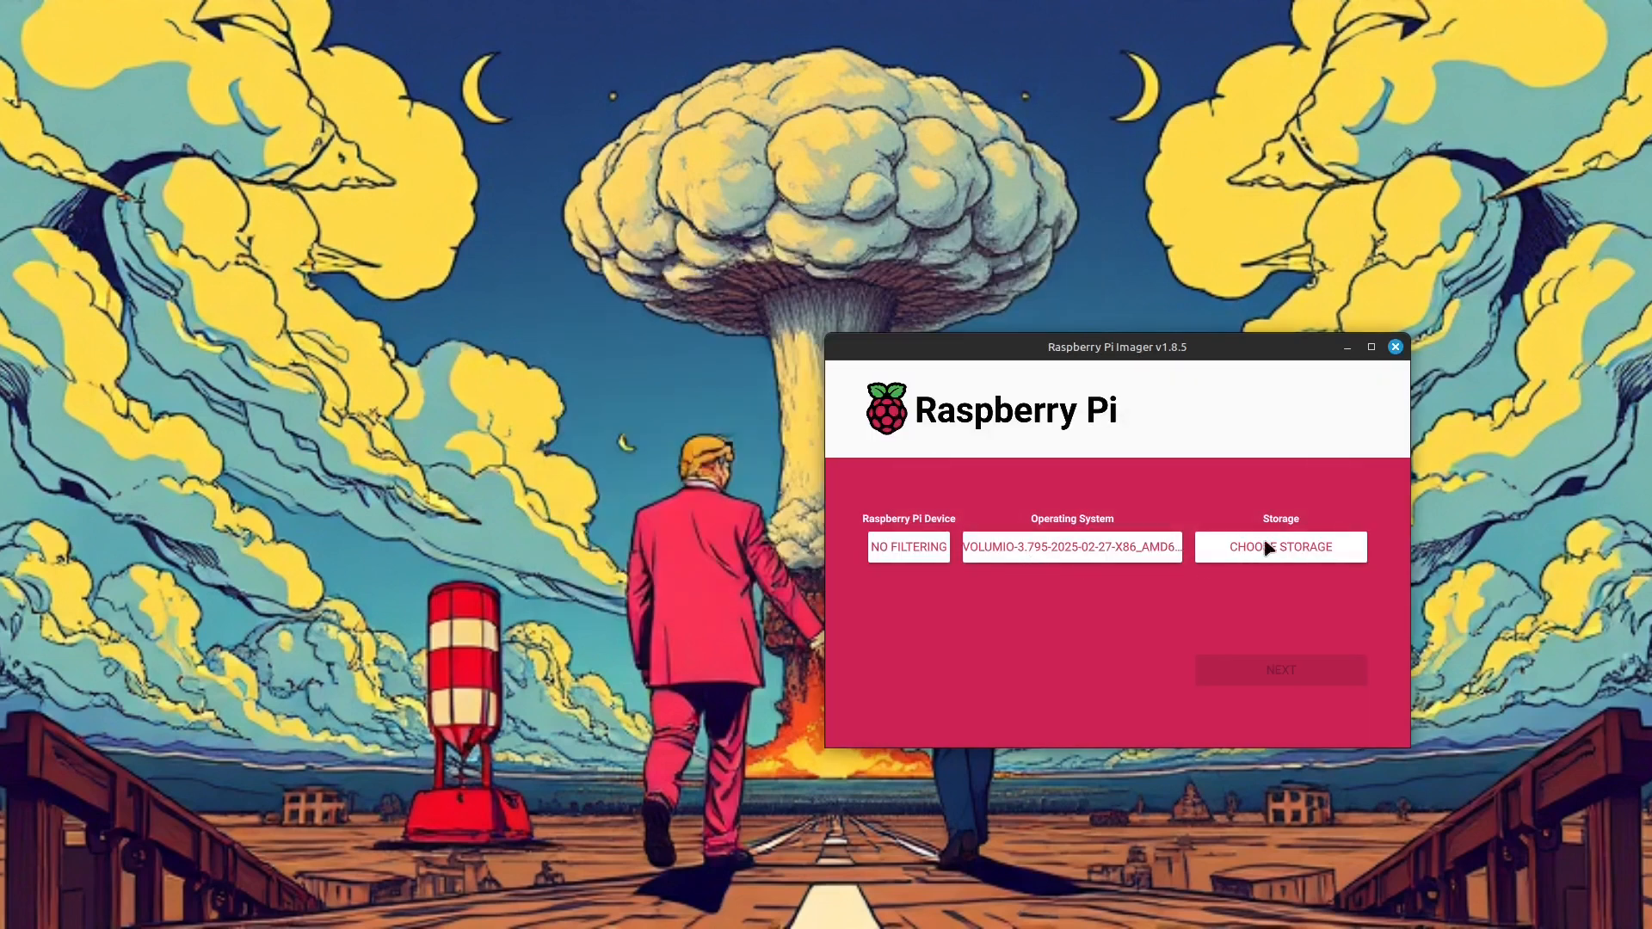
Step: Write Volumio to the JetFlash Transcend 32GB drive, skipping customisation and authorising the erase
{"action": "left_click", "coordinate": [1280, 547]}
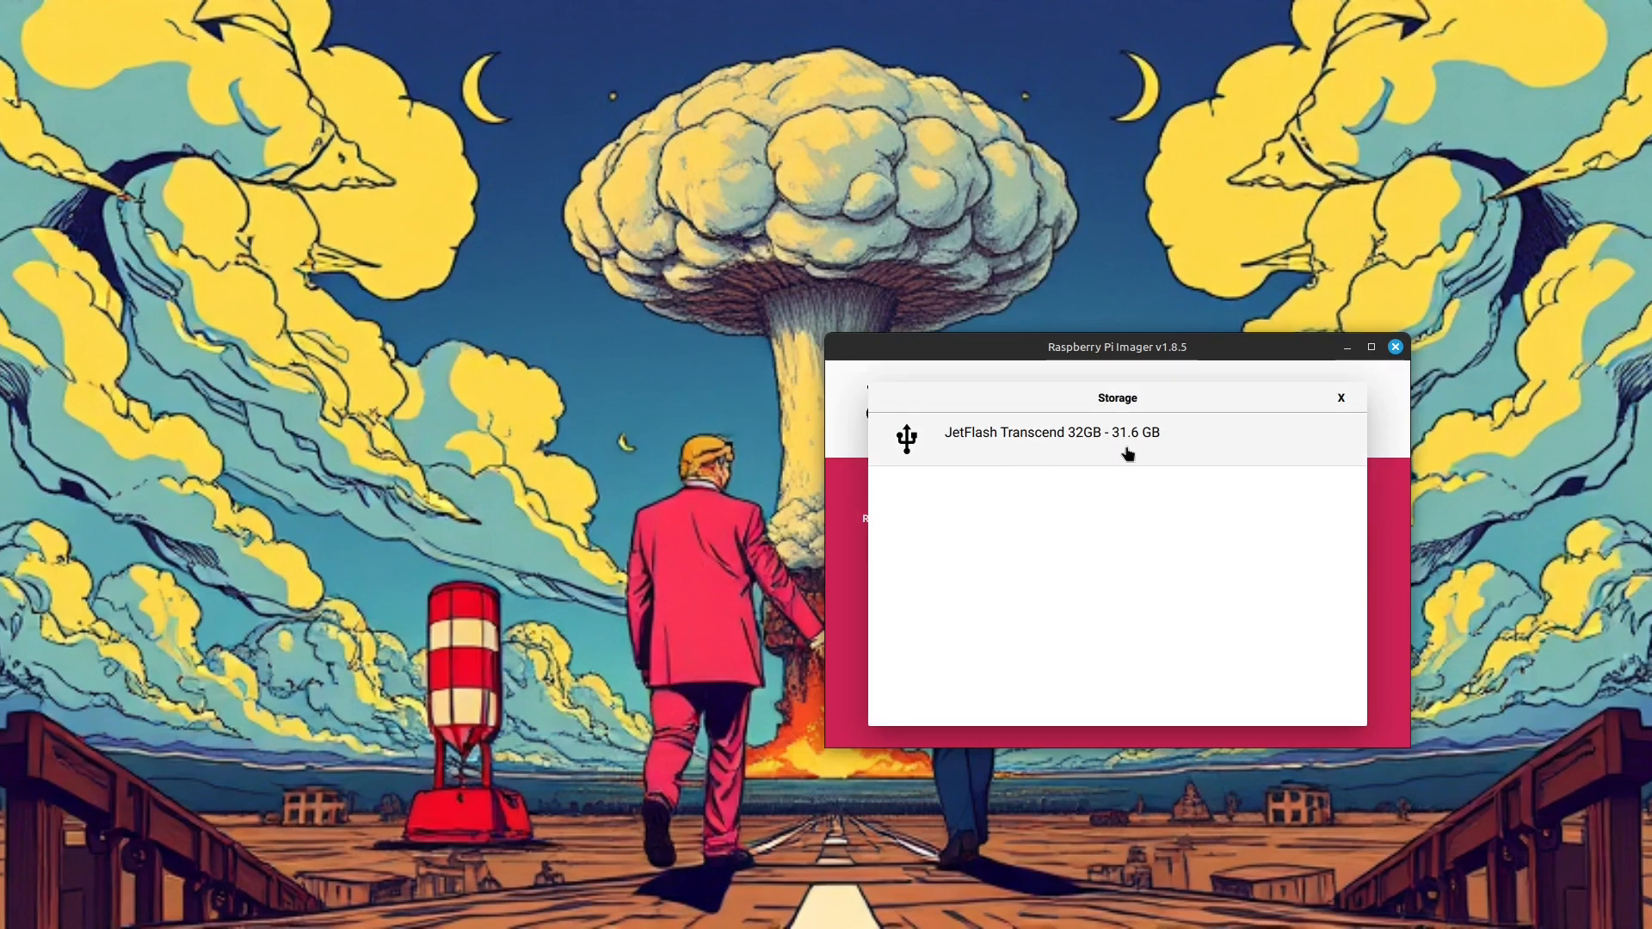
{"action": "left_click", "coordinate": [1053, 432]}
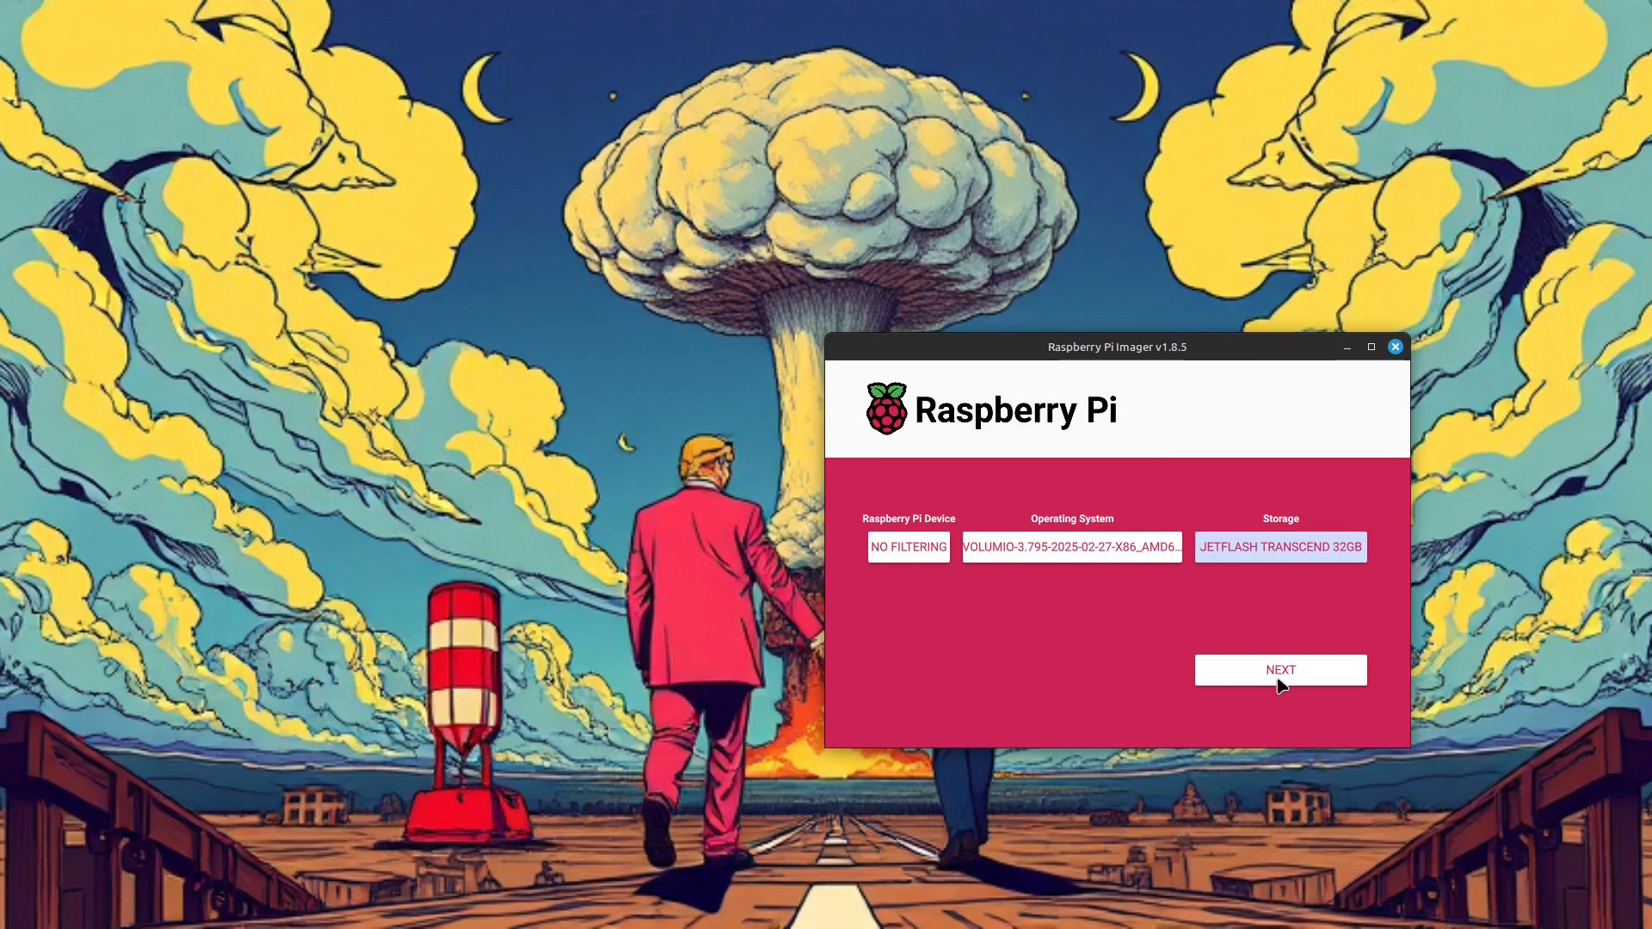
{"action": "left_click", "coordinate": [1279, 669]}
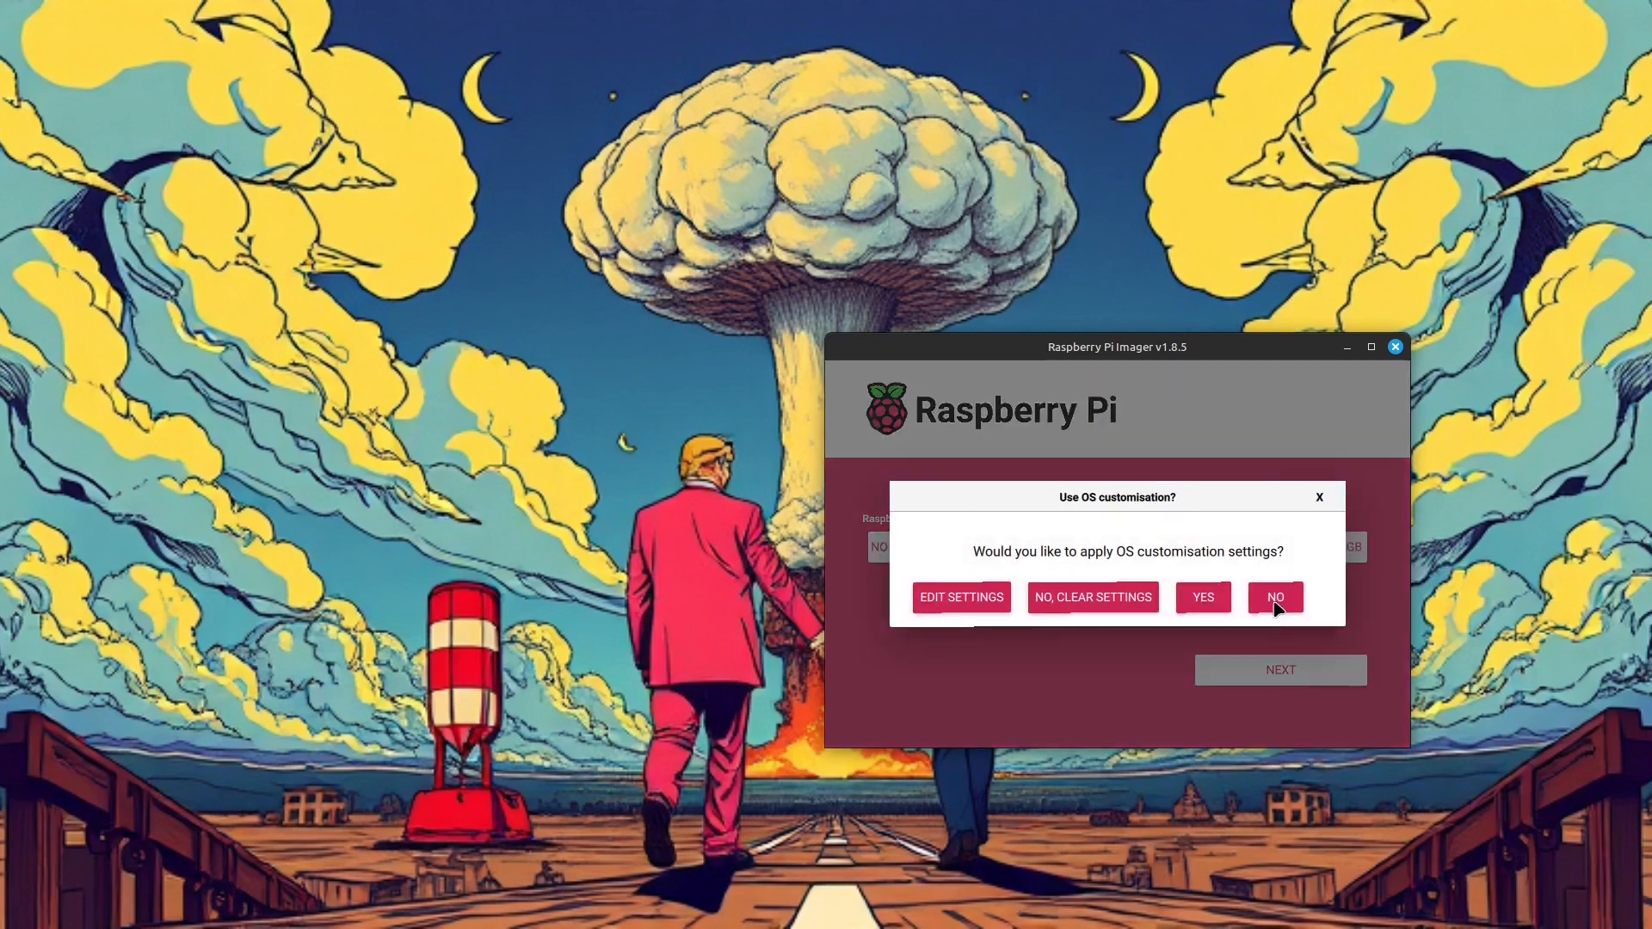
{"action": "left_click", "coordinate": [1275, 596]}
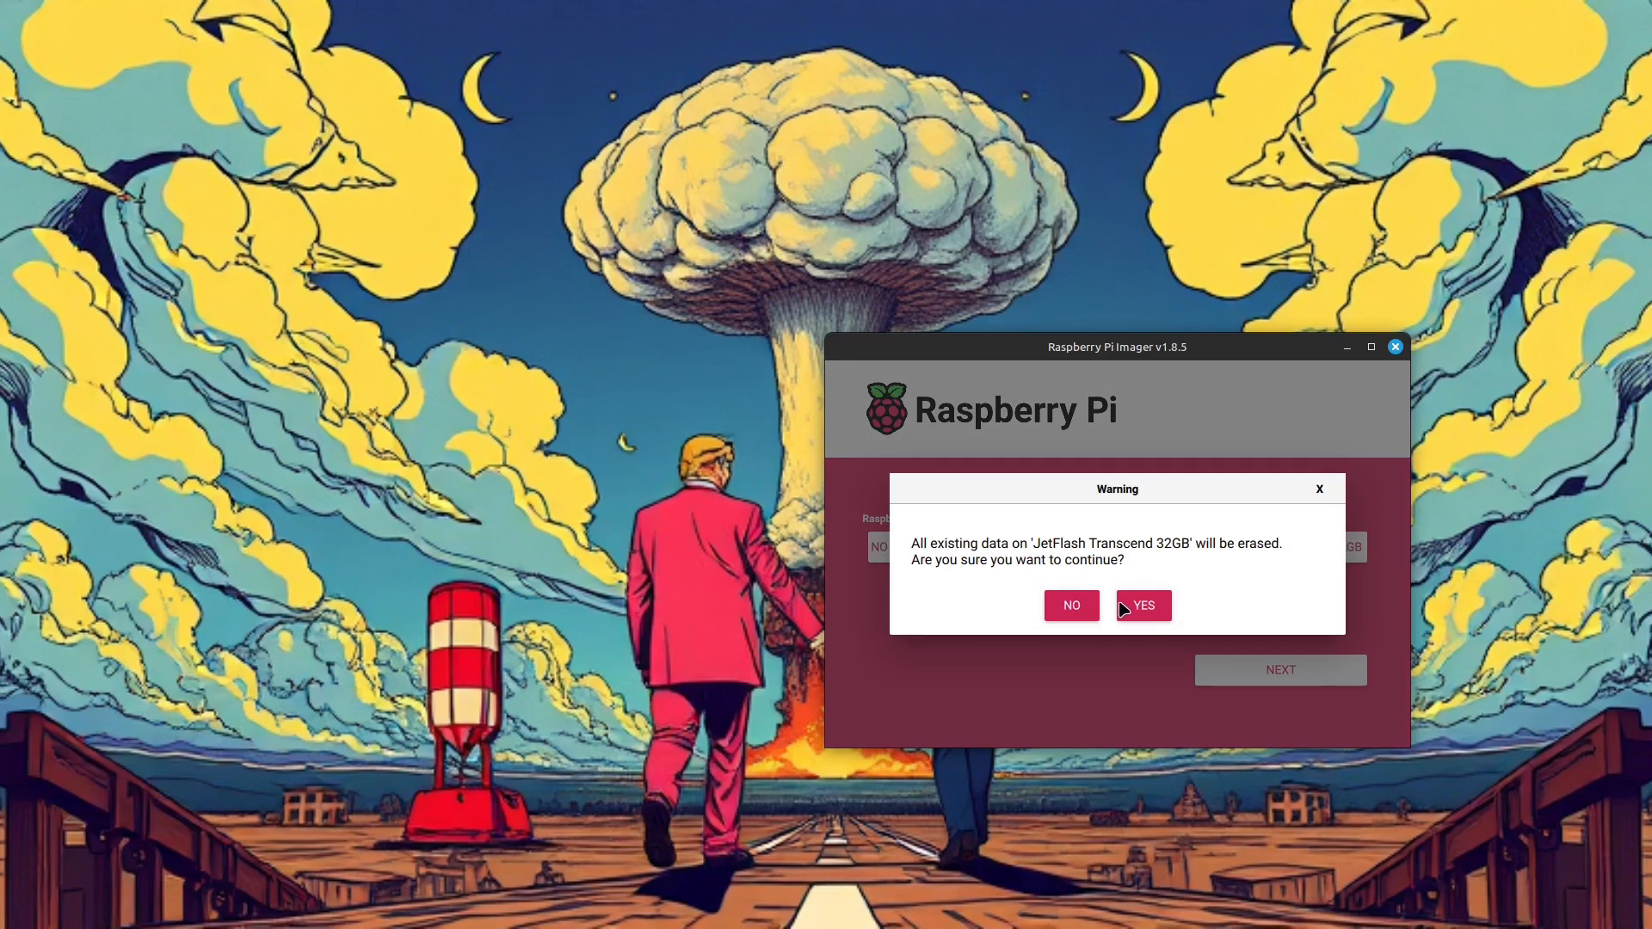
{"action": "left_click", "coordinate": [1141, 604]}
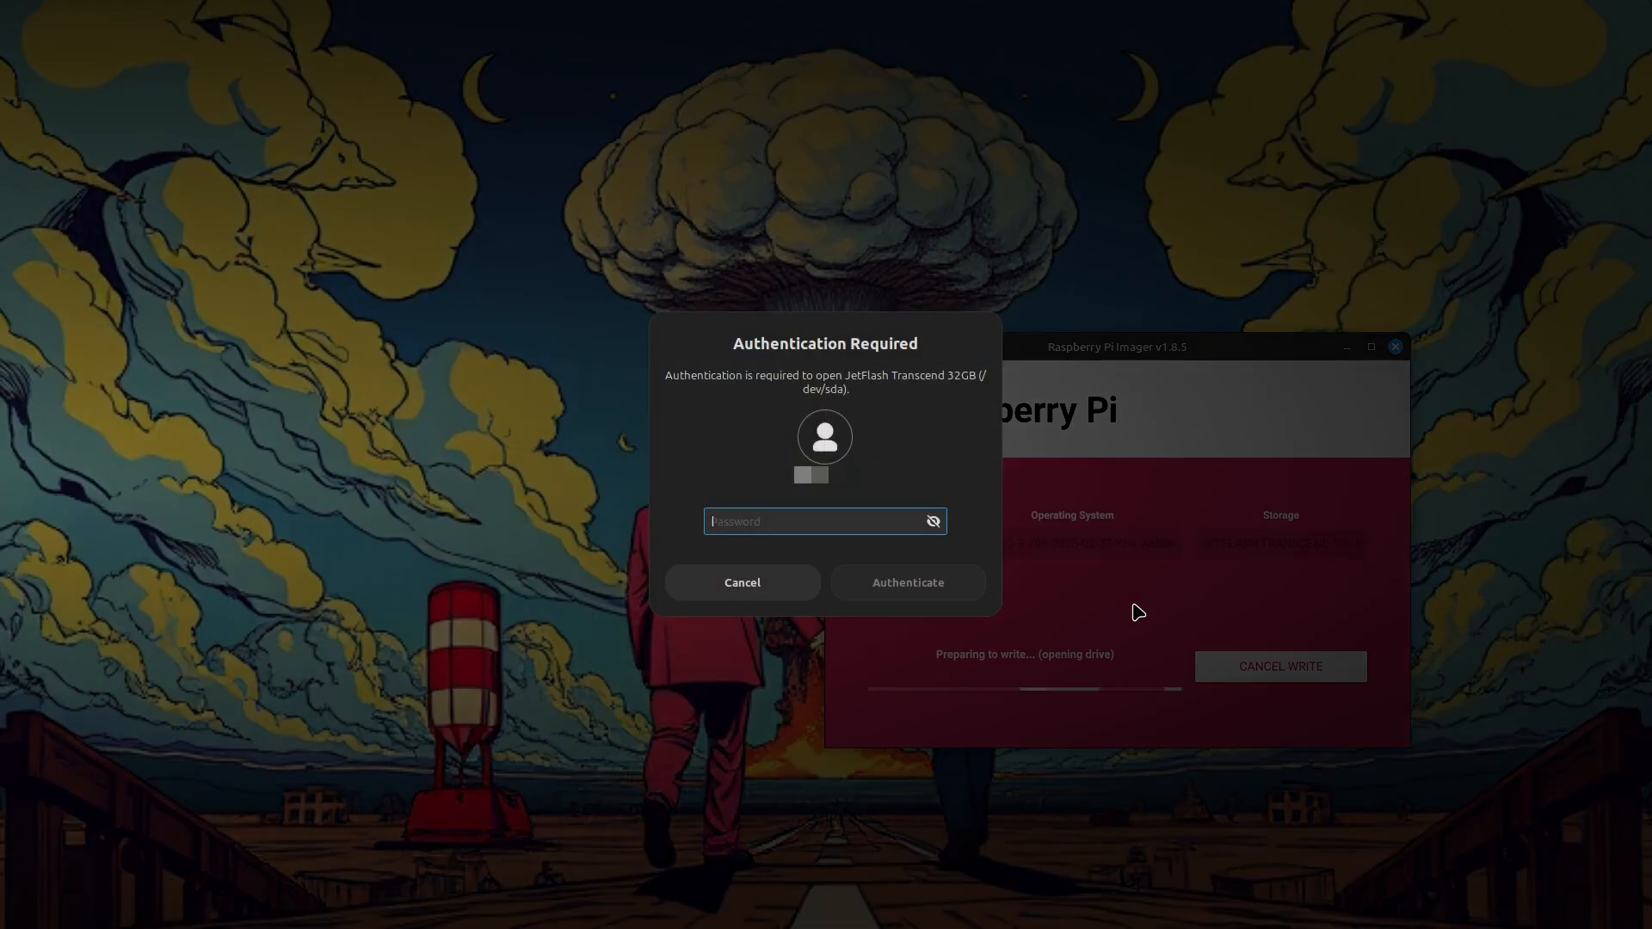
{"action": "type", "text": "password"}
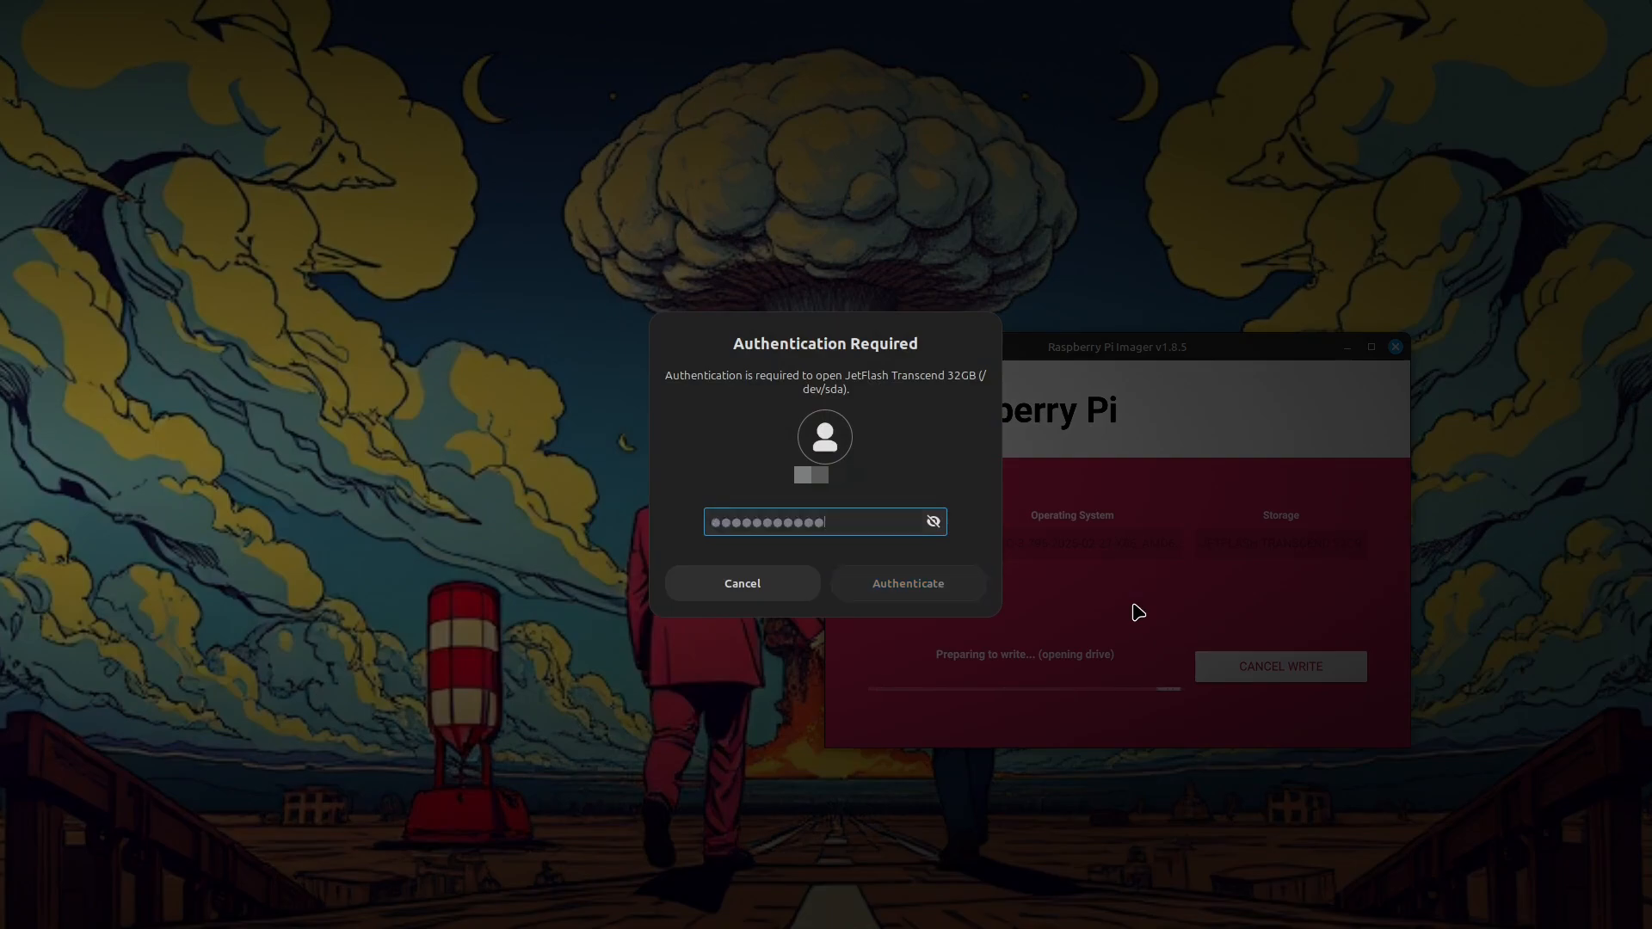
{"action": "left_click", "coordinate": [905, 582]}
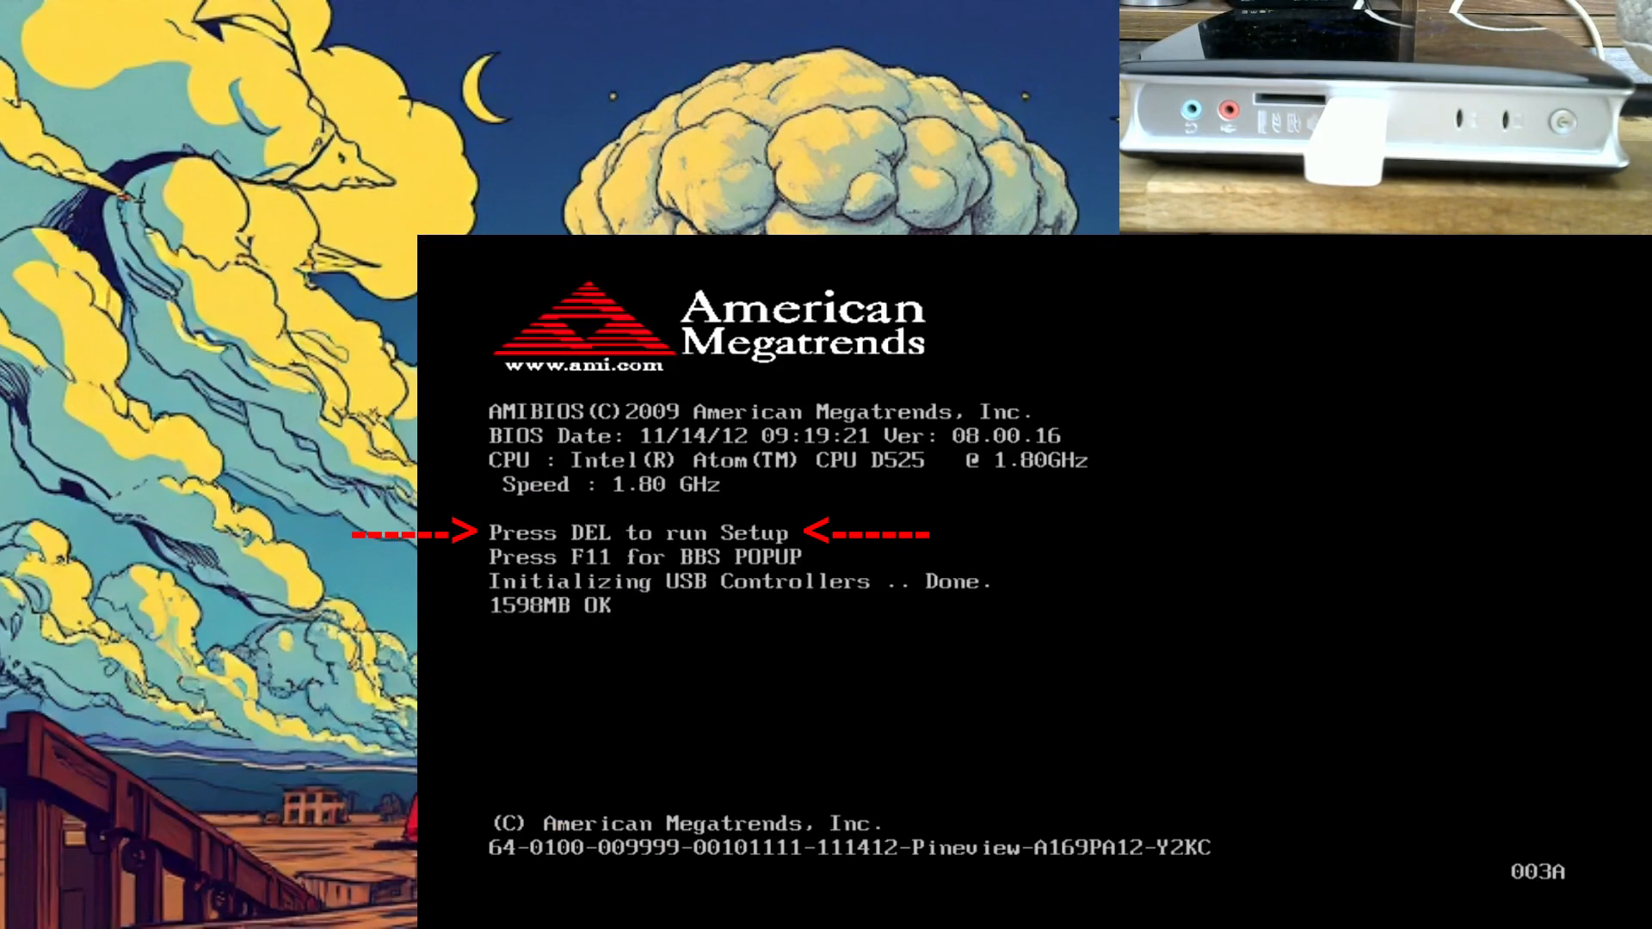
Step: Enter BIOS setup, review the Boot settings, then save changes and exit
{"action": "key", "text": "Delete"}
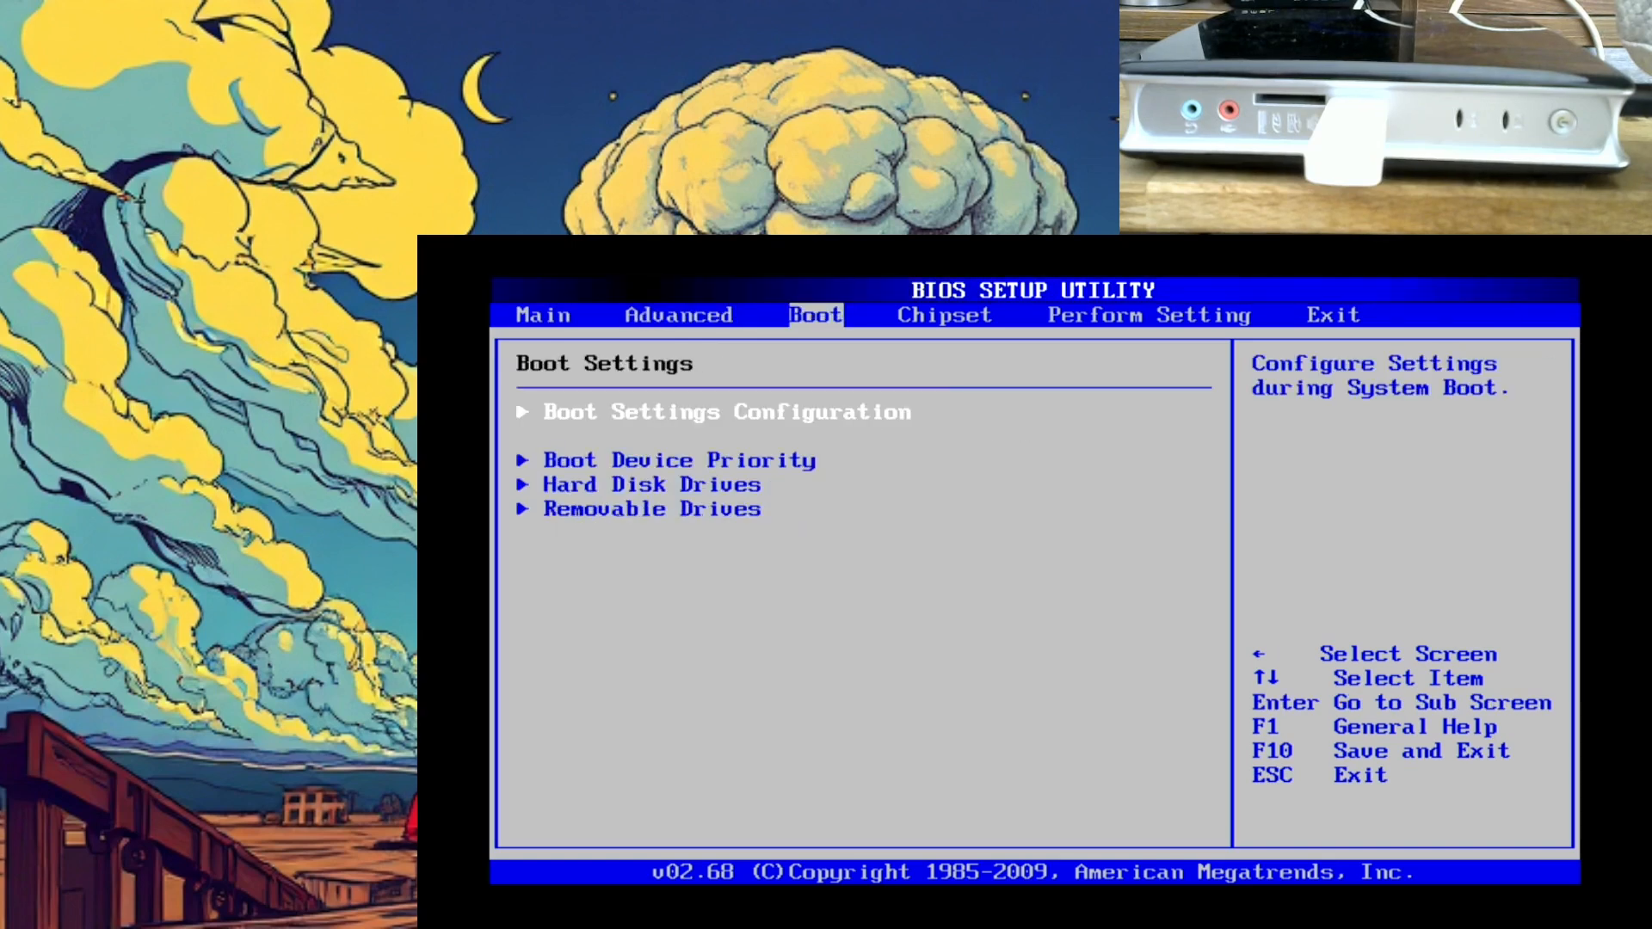
{"action": "key", "text": "down"}
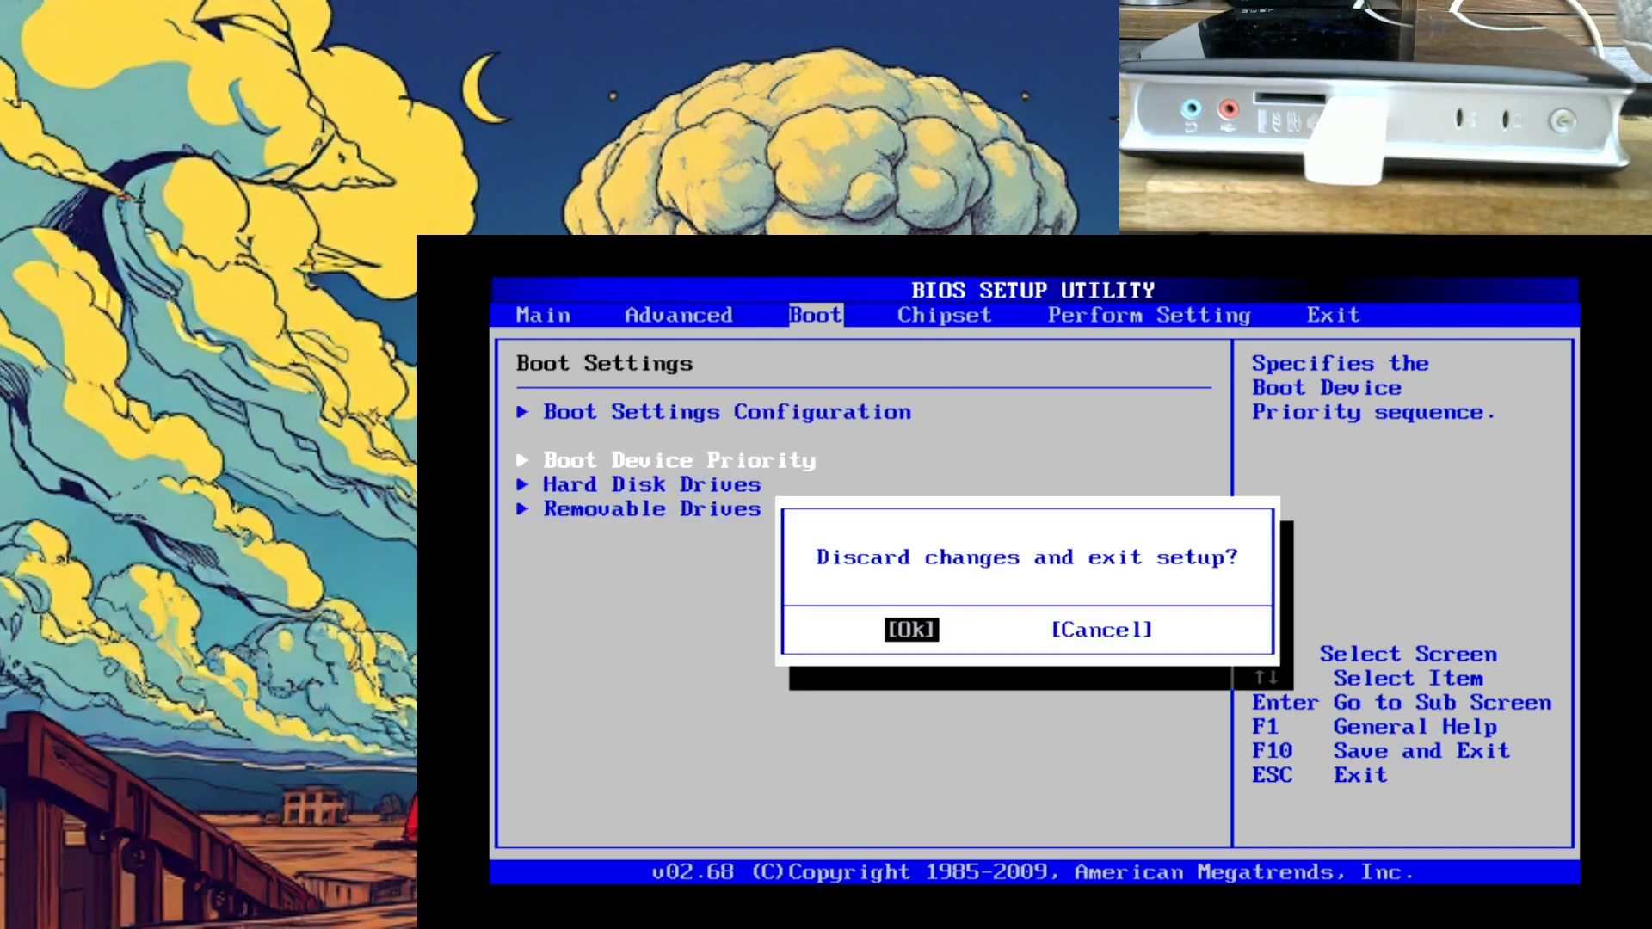
{"action": "key", "text": "Right"}
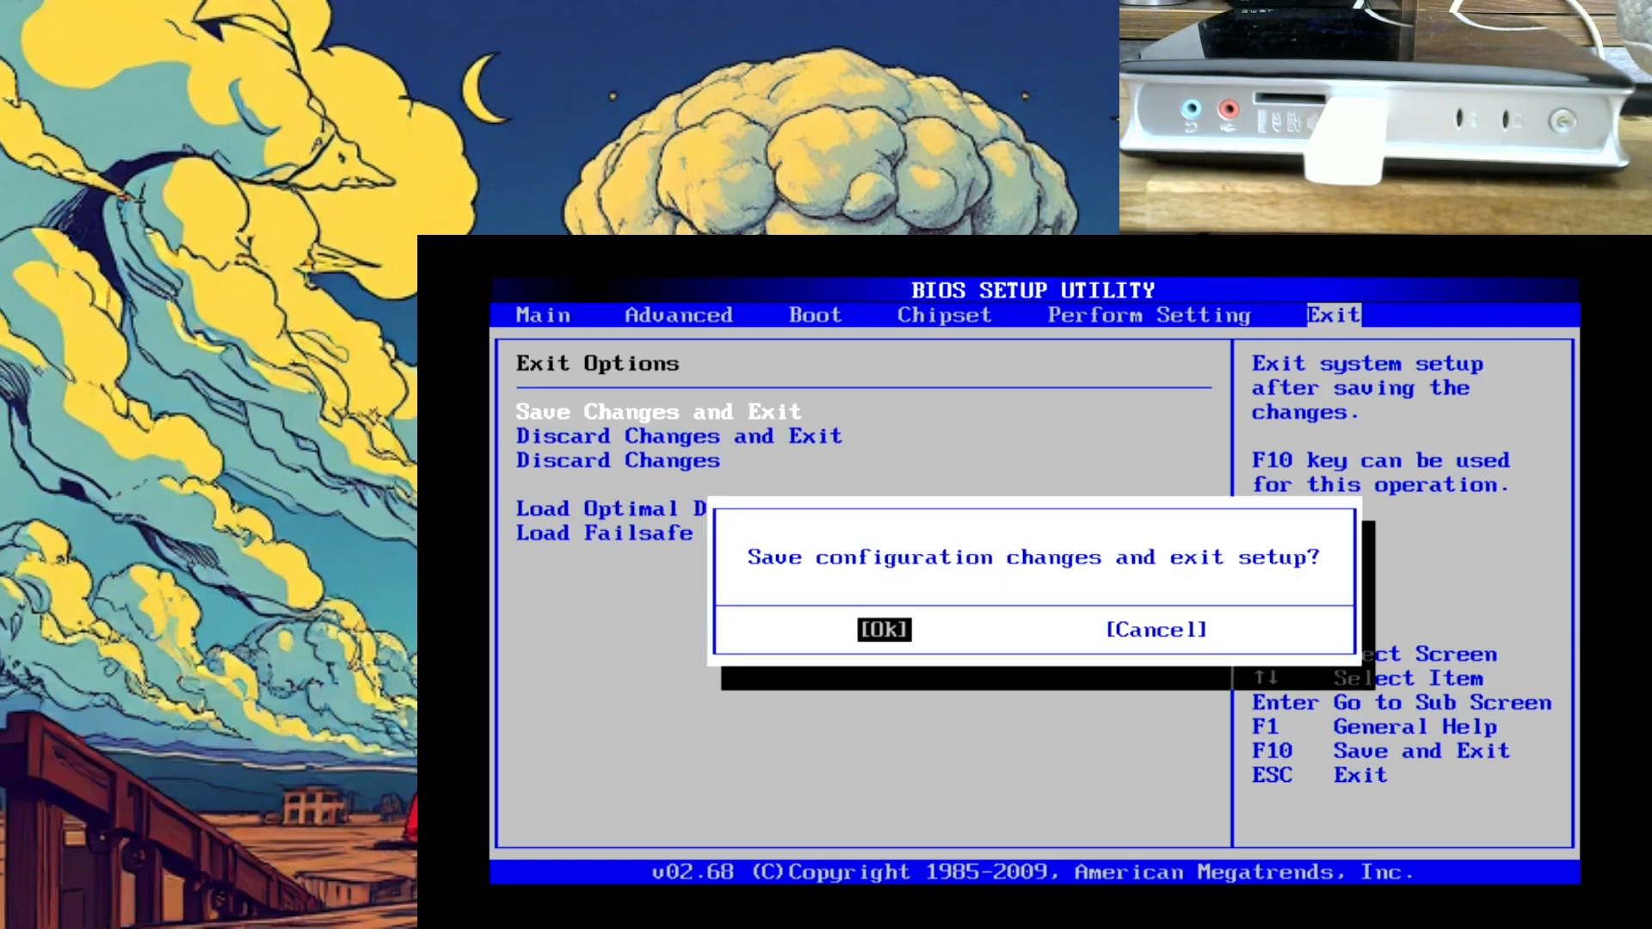
{"action": "left_click", "coordinate": [883, 629]}
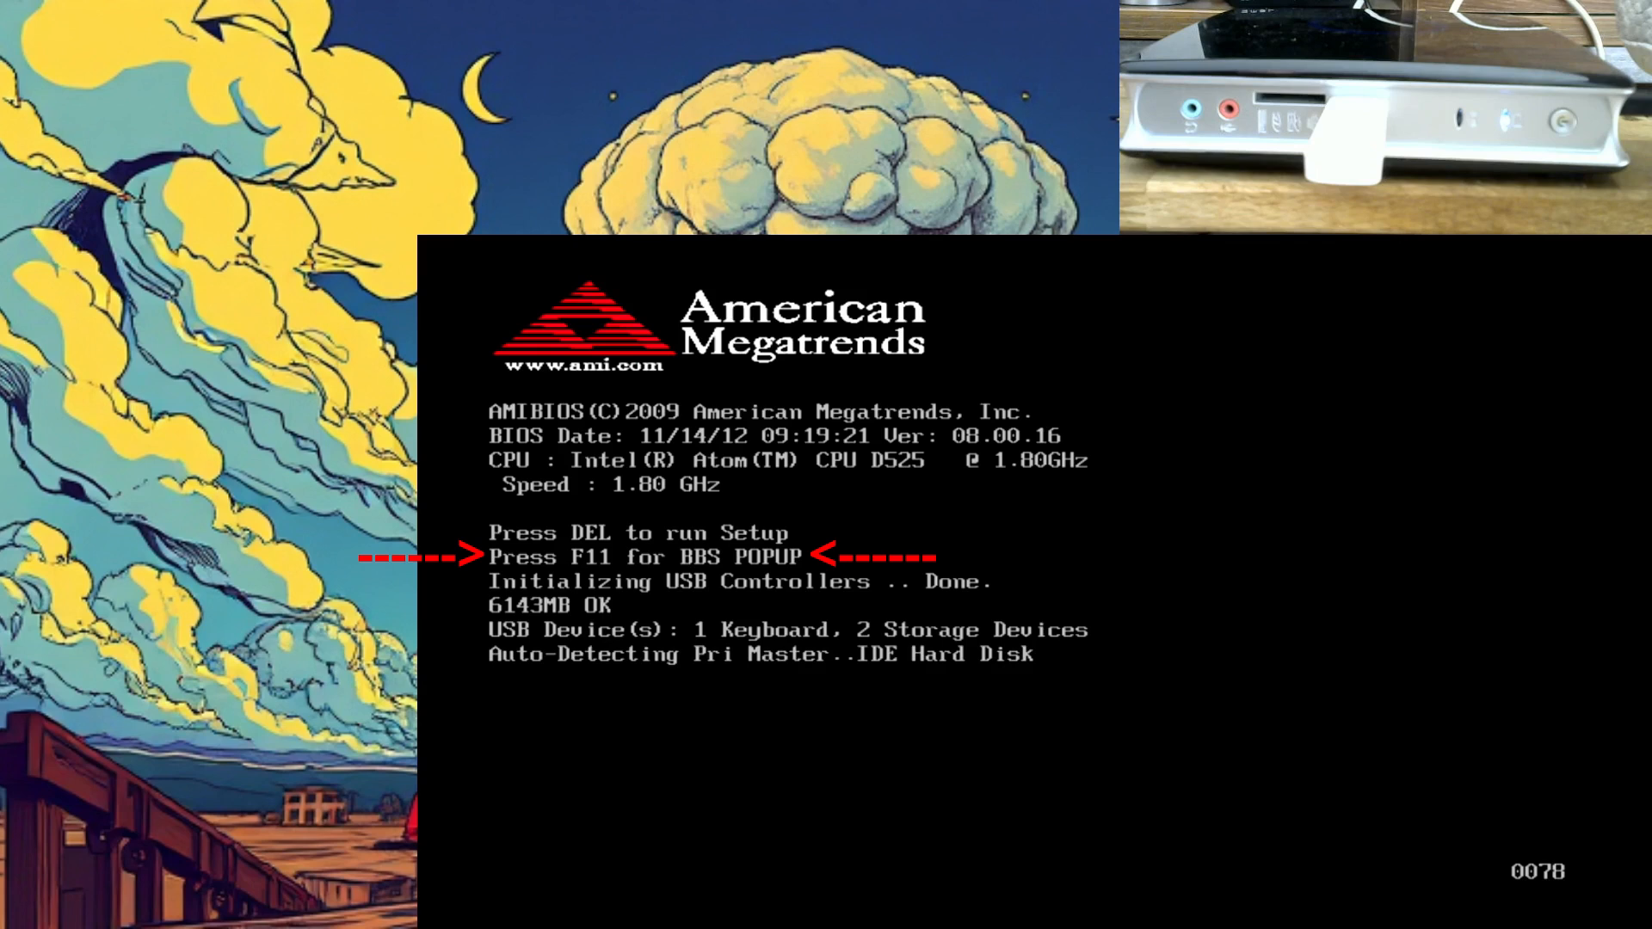
Step: Pick USB:JetFlash Transcend from the F11 boot device menu
{"action": "key", "text": "F11"}
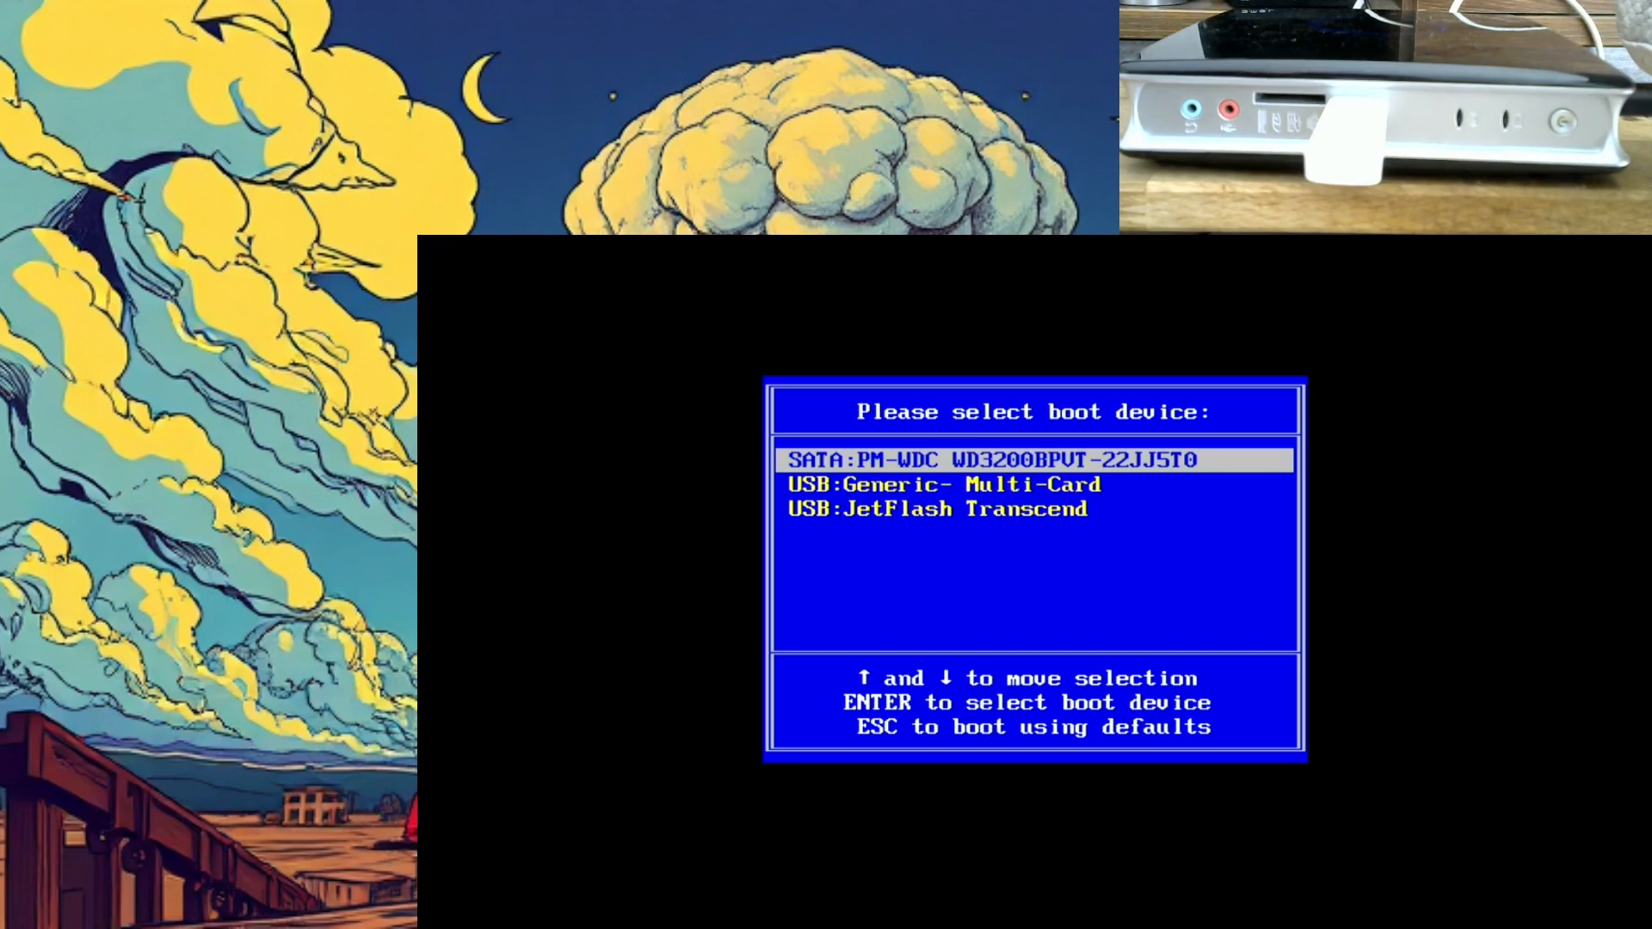
{"action": "key", "text": "down"}
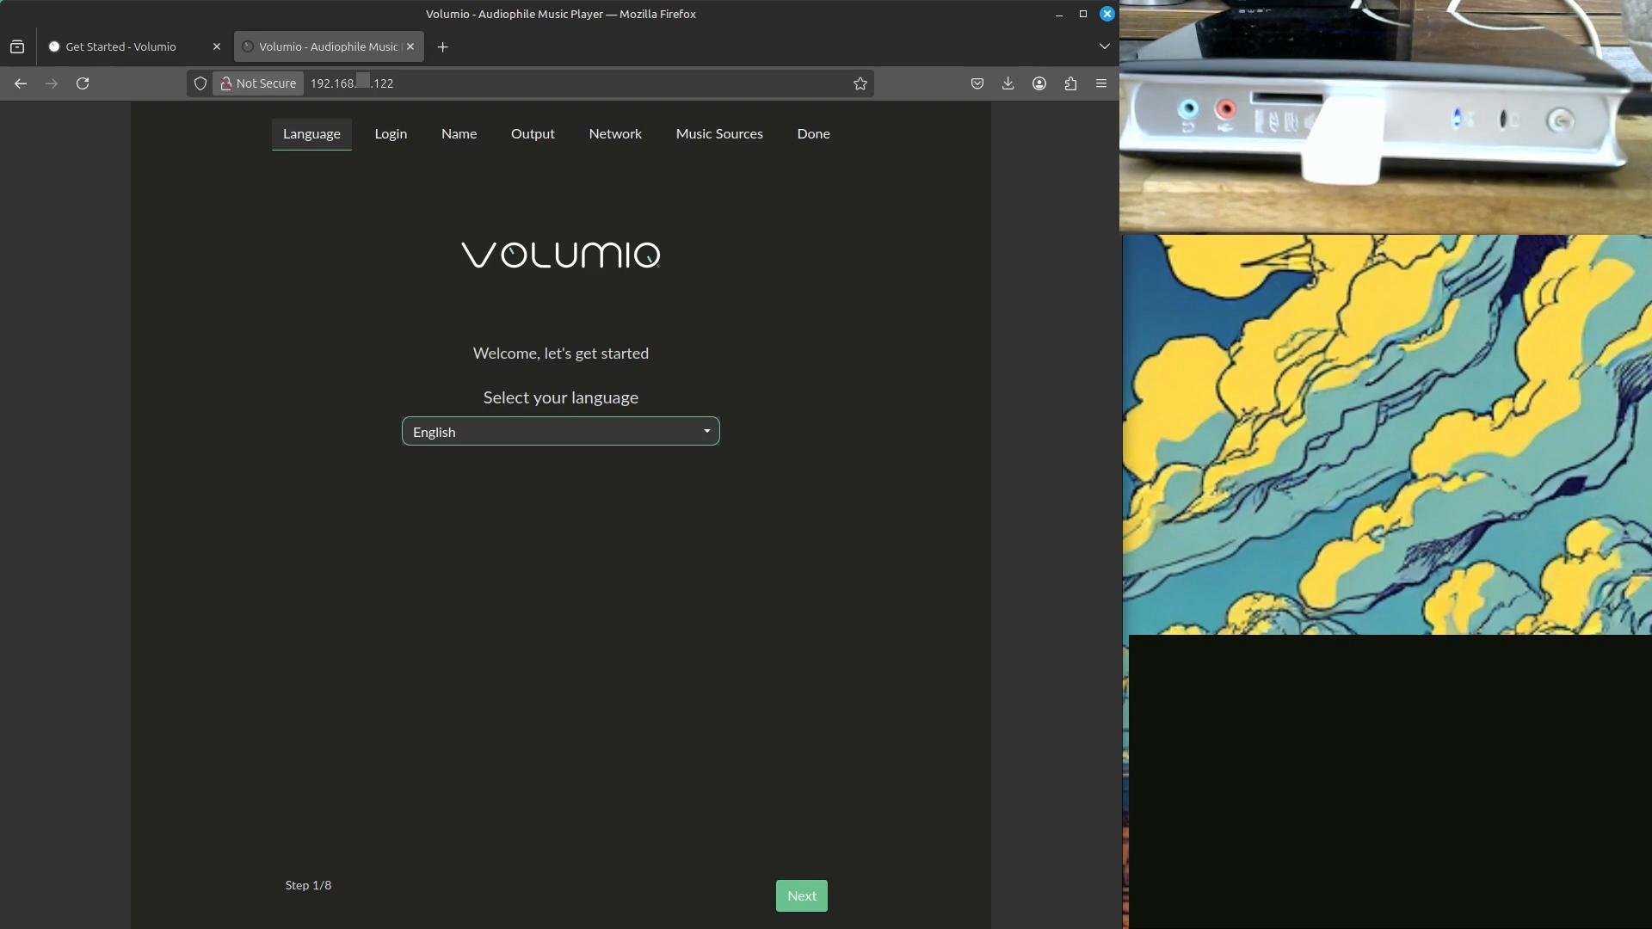
{"action": "mouse_move", "coordinate": [121, 360]}
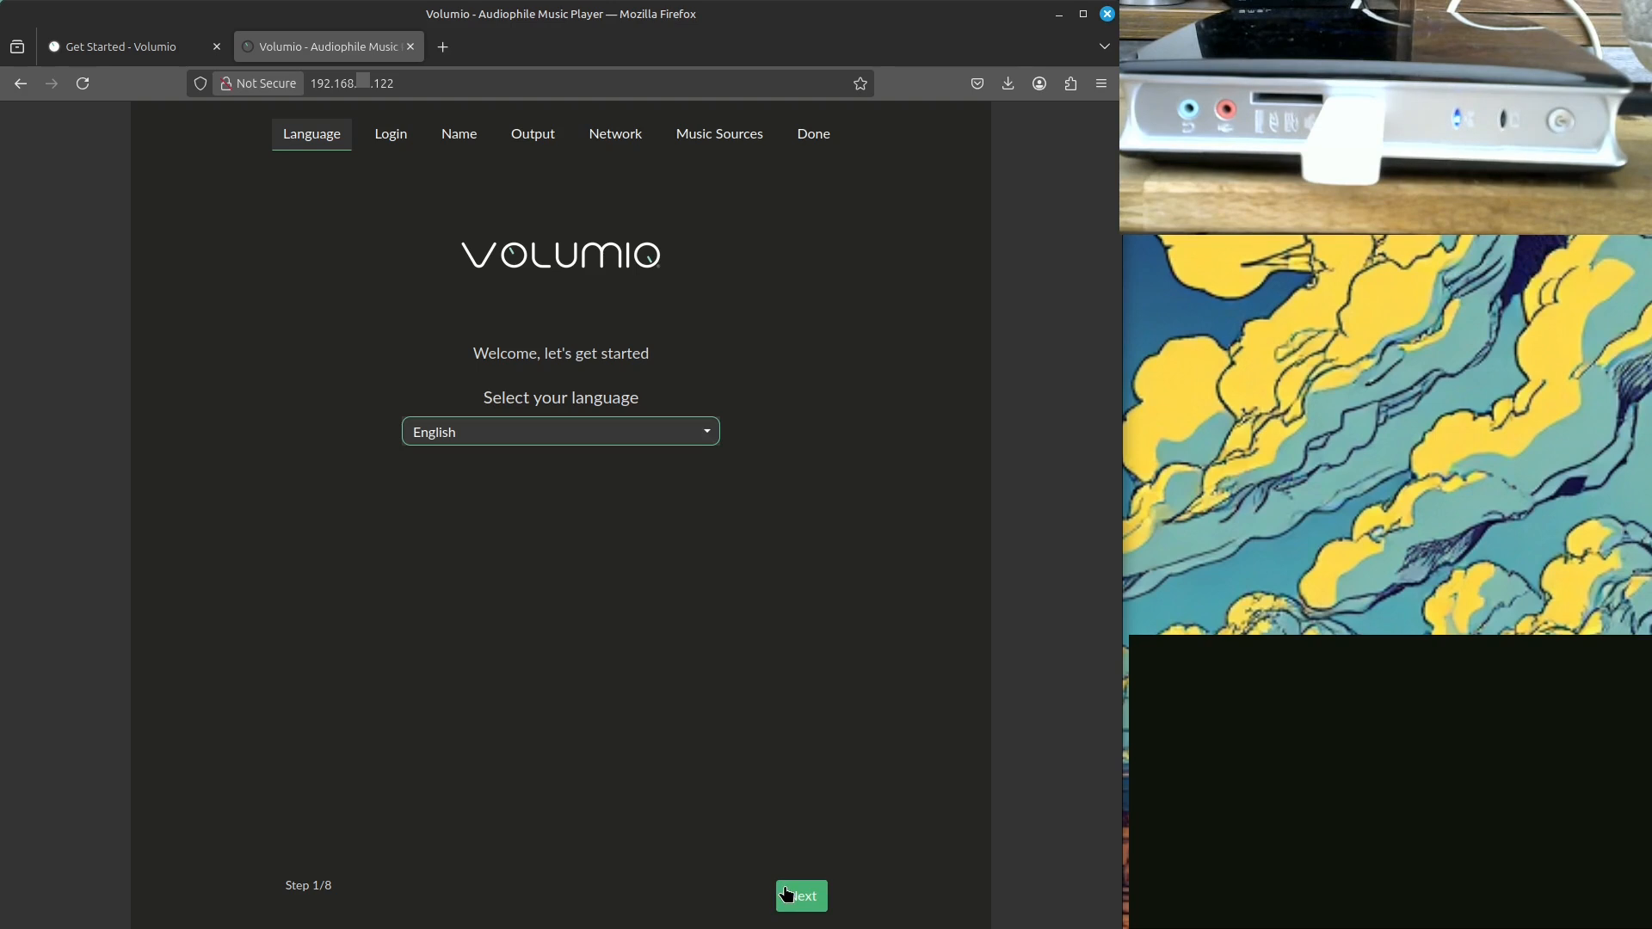
Step: Step through Language, Login, Name, Network and Music Sources, keeping defaults, and finish the wizard
{"action": "left_click", "coordinate": [800, 895]}
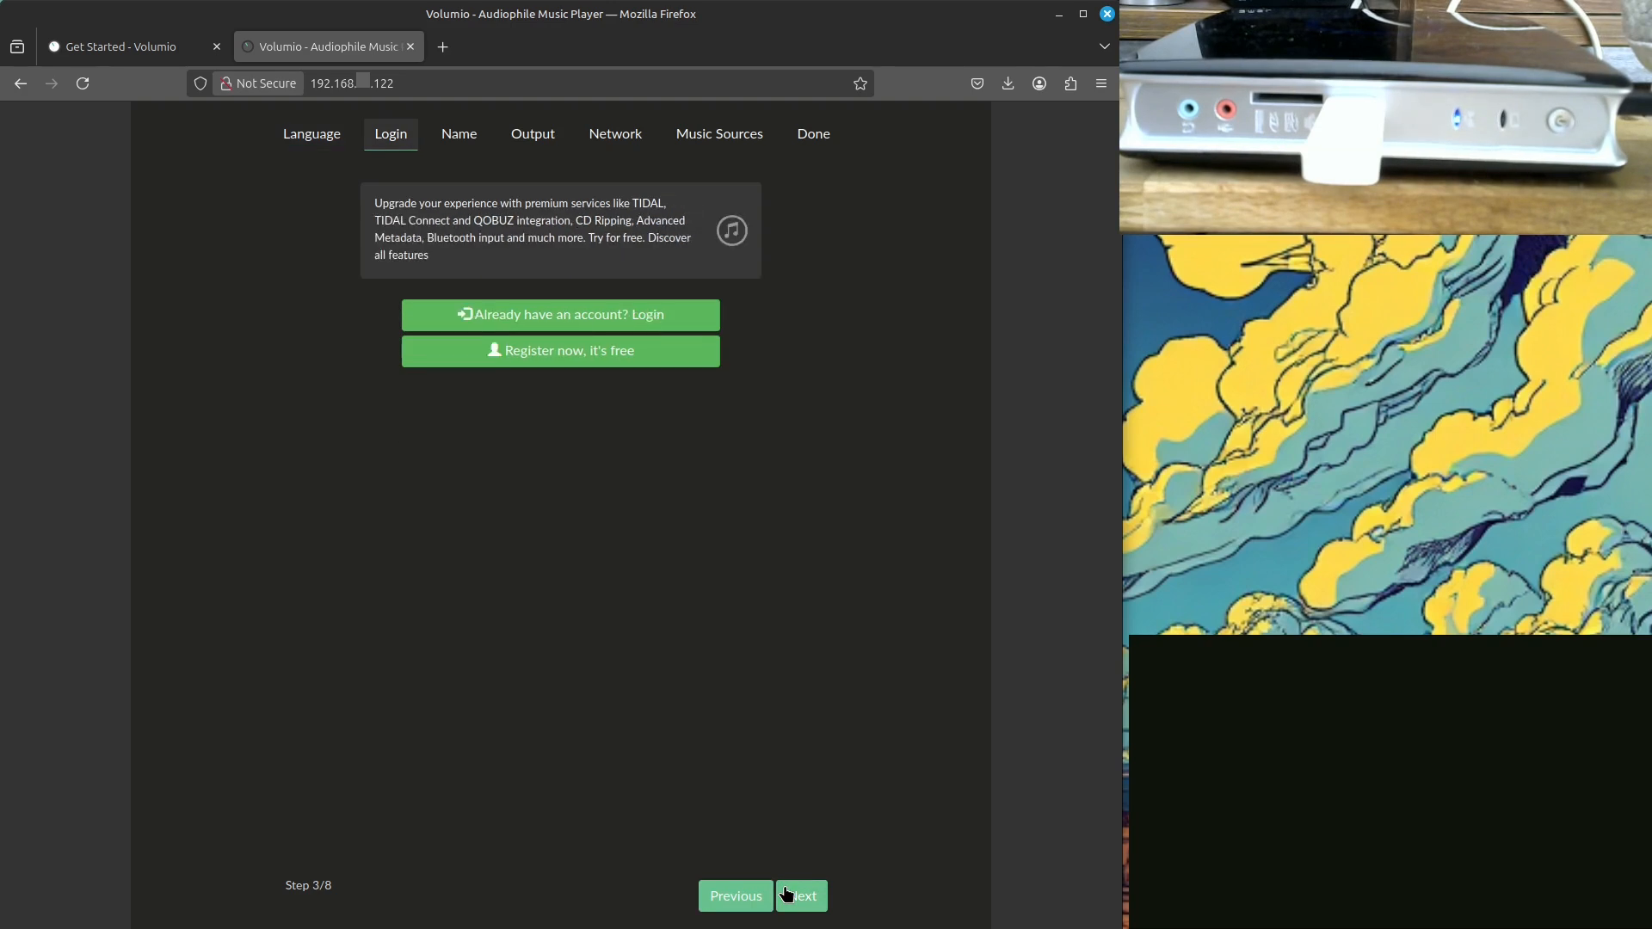
{"action": "left_click", "coordinate": [799, 895]}
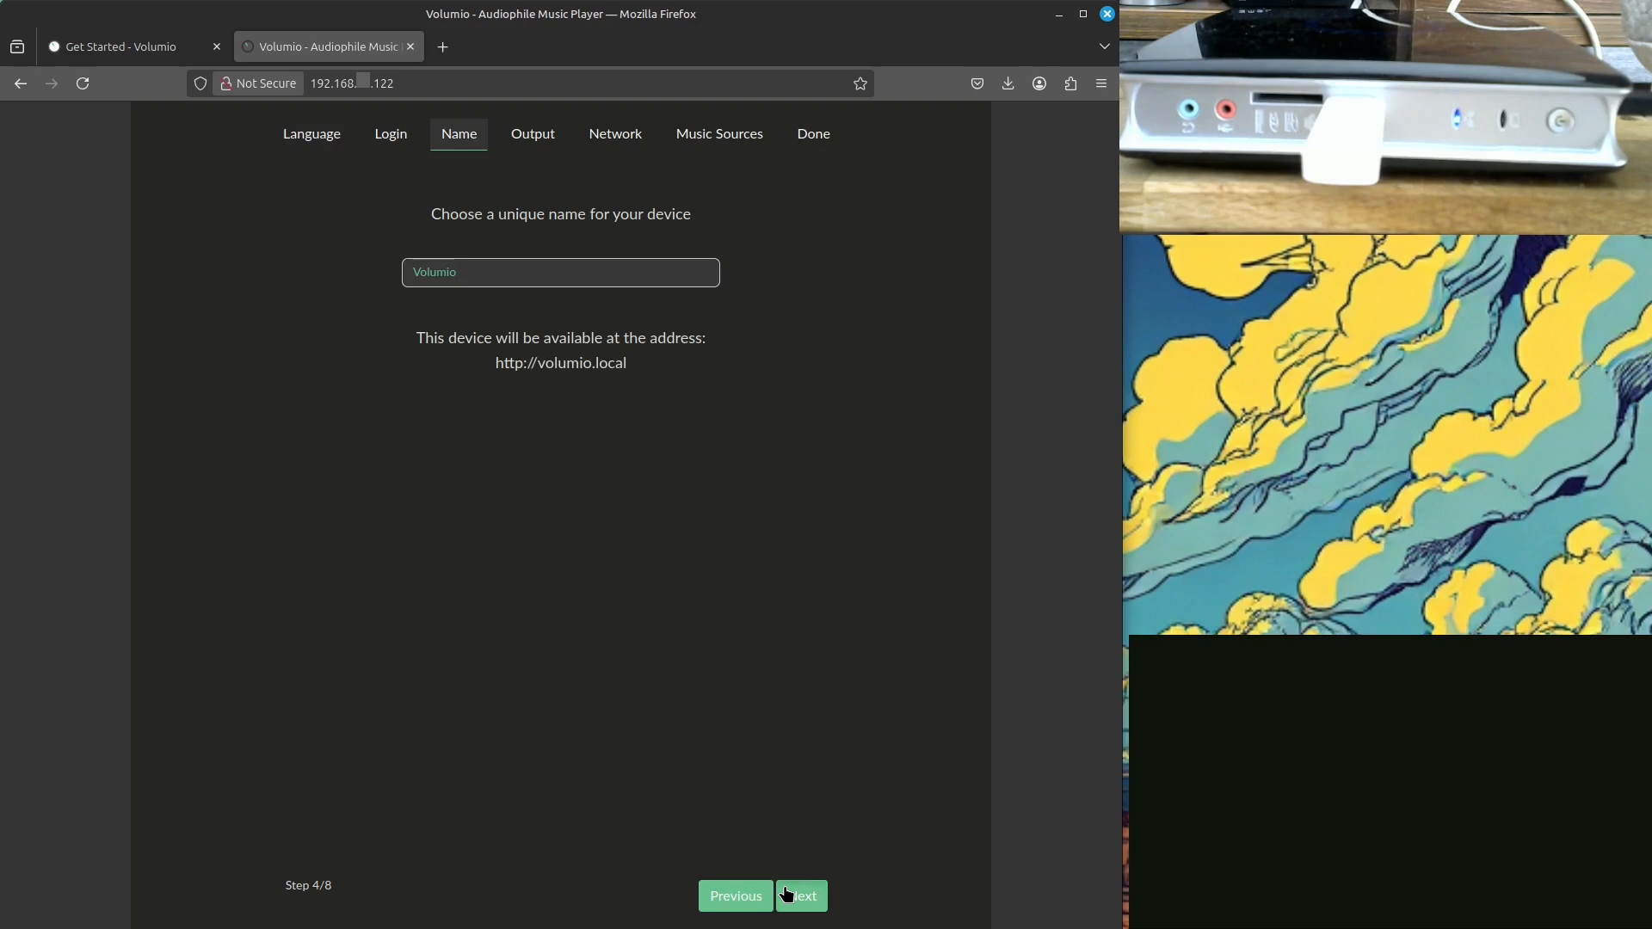
{"action": "left_click", "coordinate": [801, 895]}
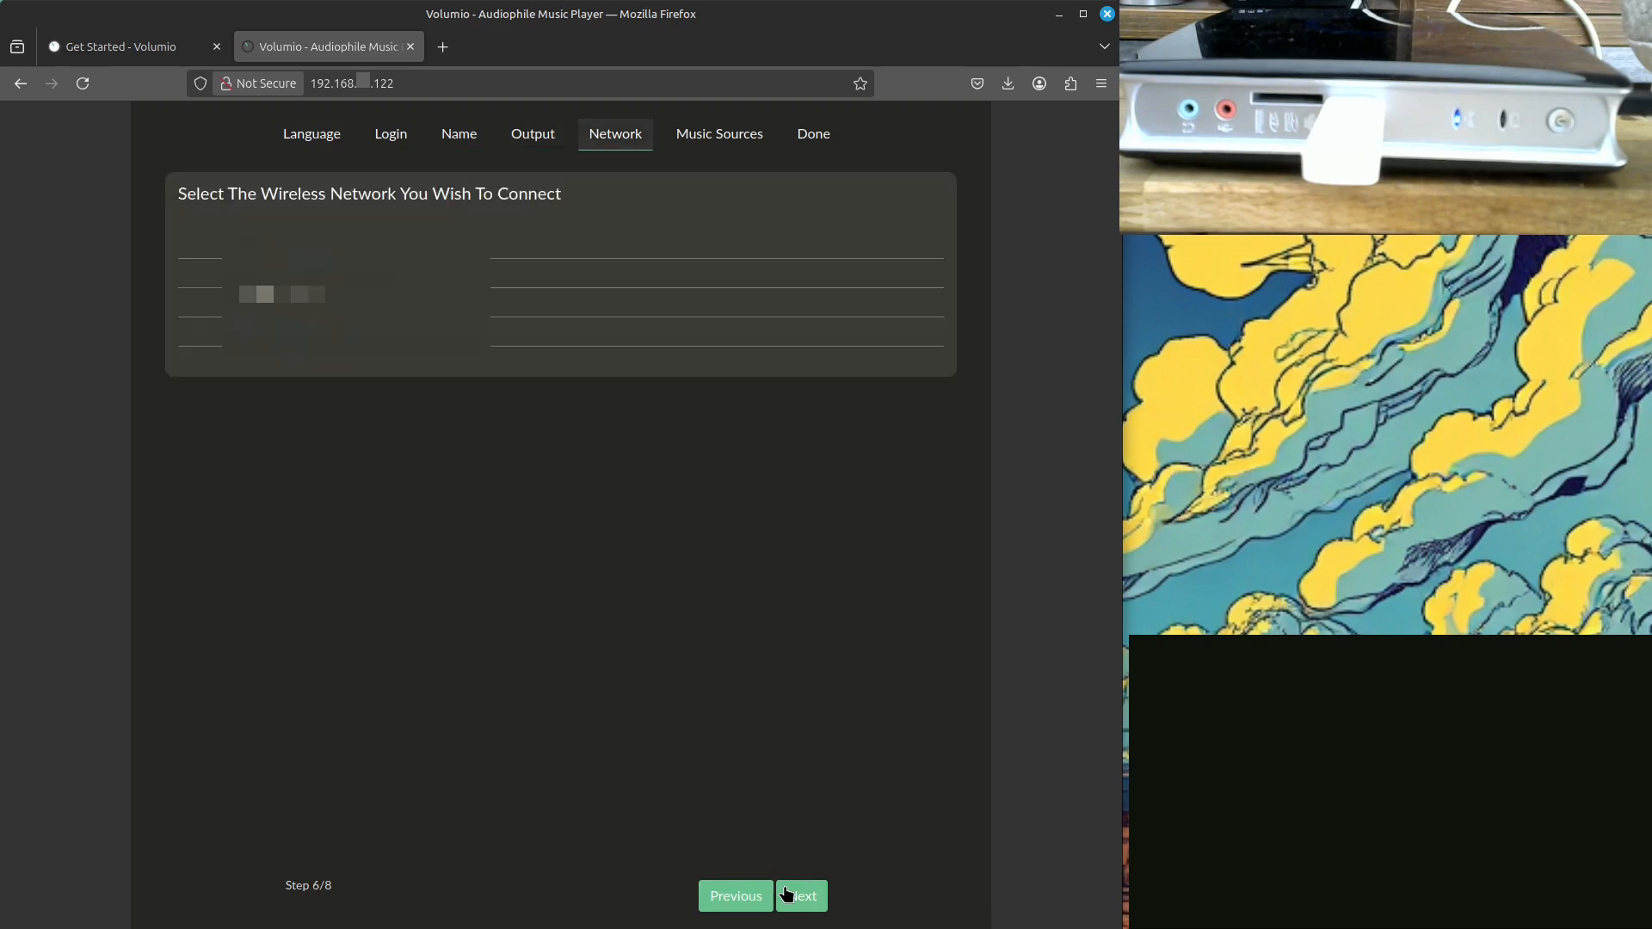
{"action": "left_click", "coordinate": [801, 895]}
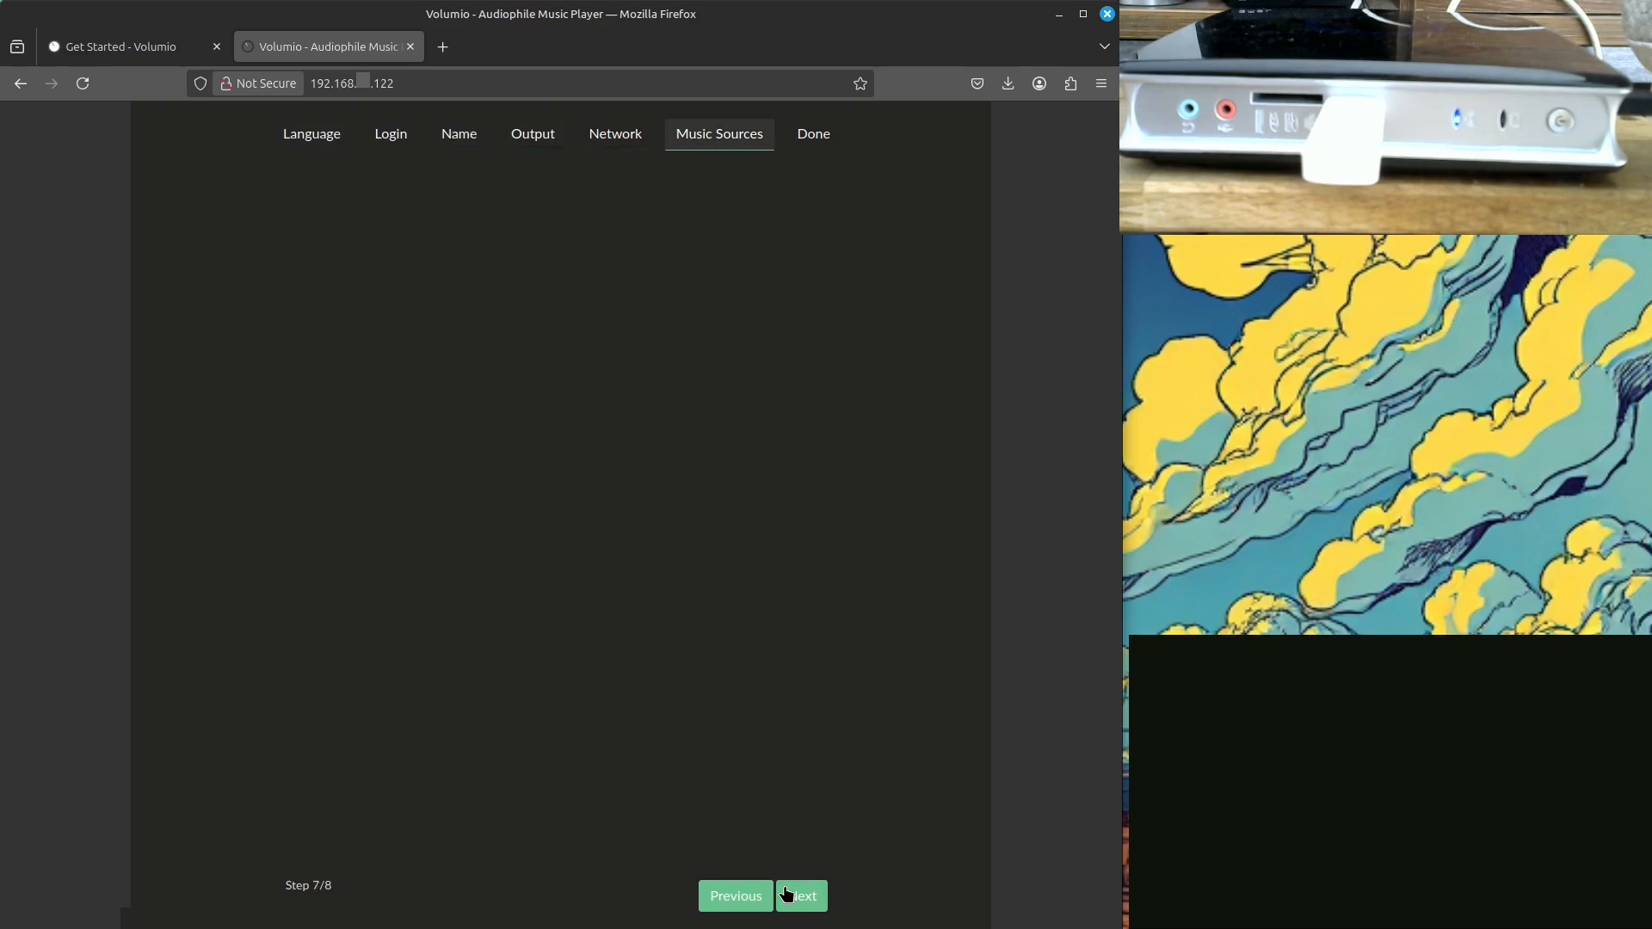
{"action": "left_click", "coordinate": [799, 895]}
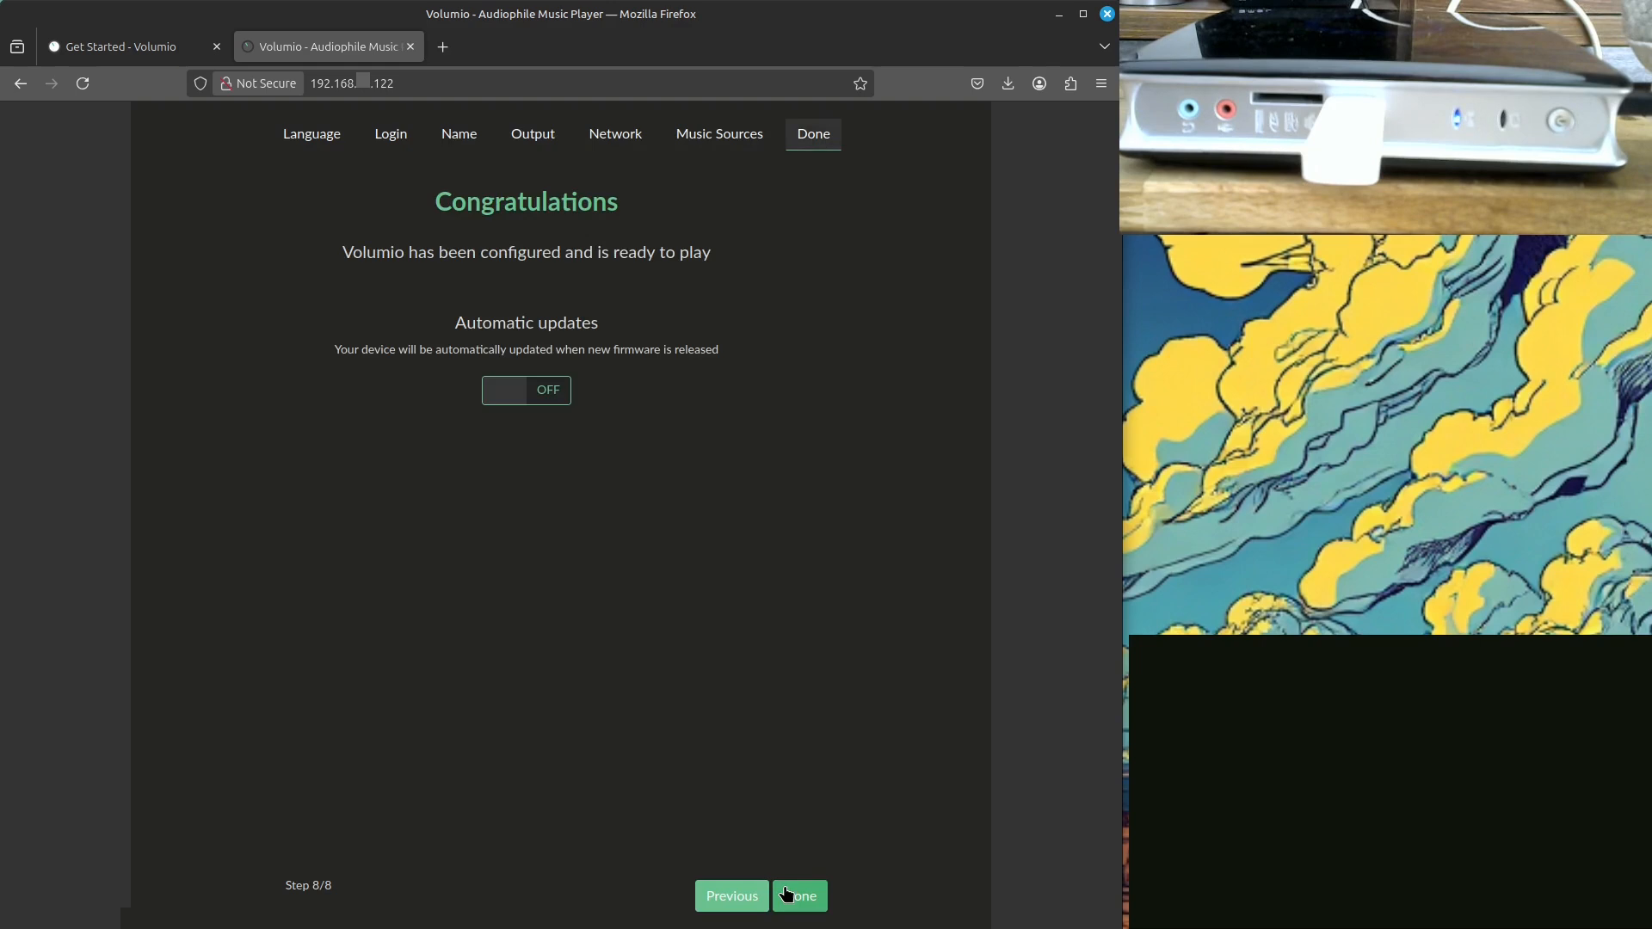
{"action": "left_click", "coordinate": [798, 896]}
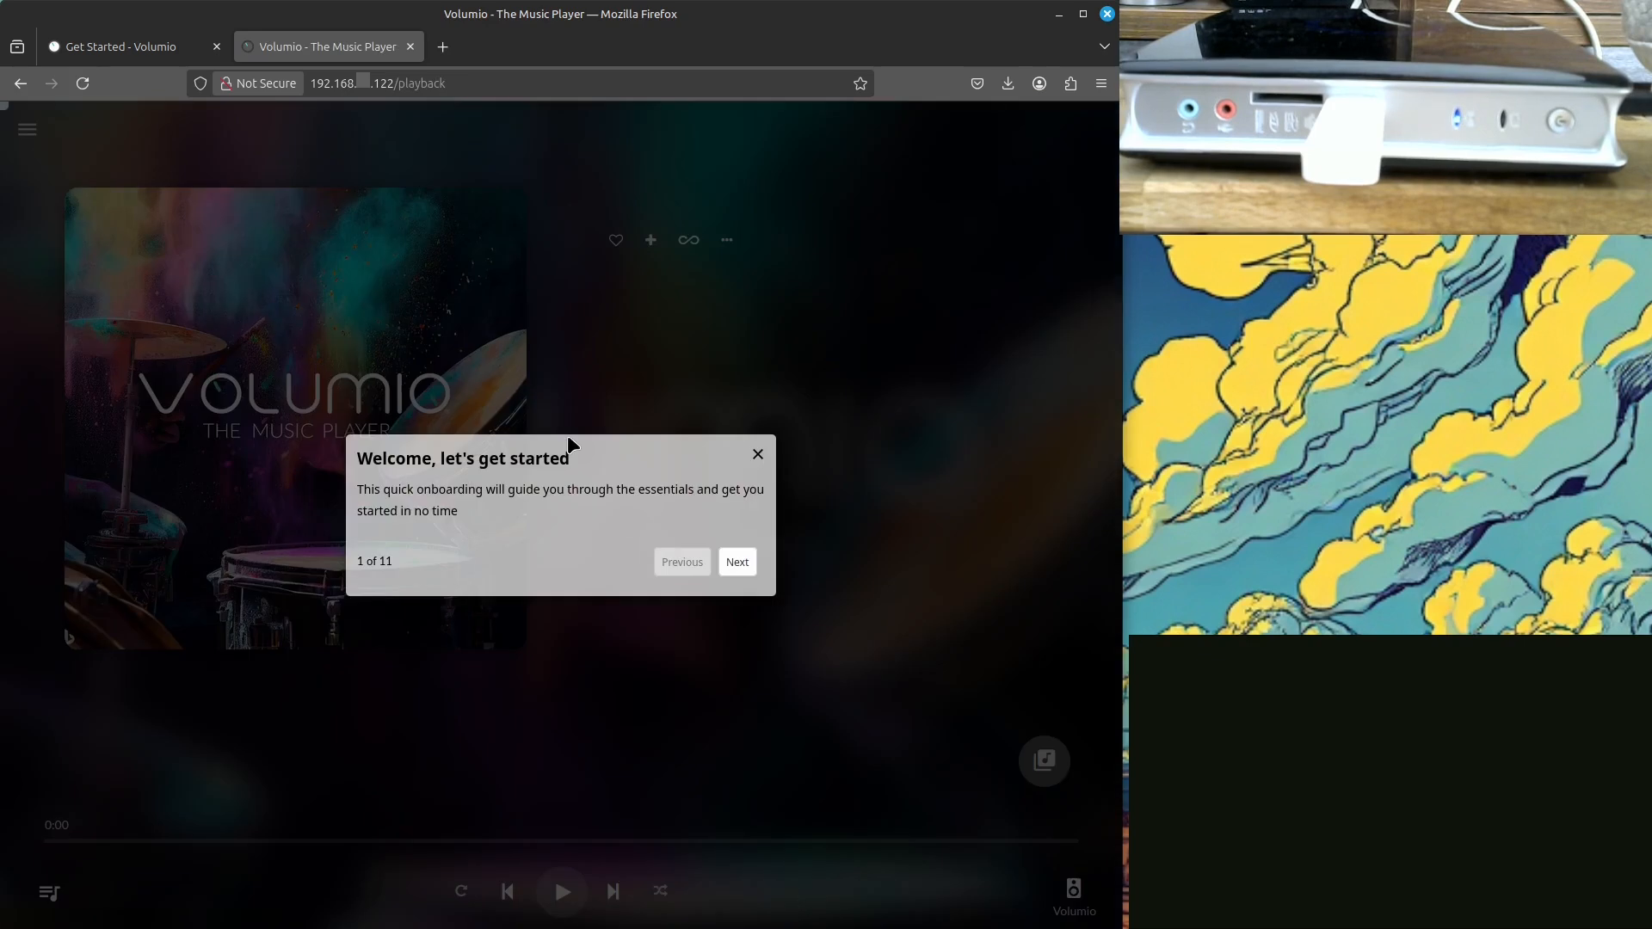
{"action": "mouse_move", "coordinate": [756, 466]}
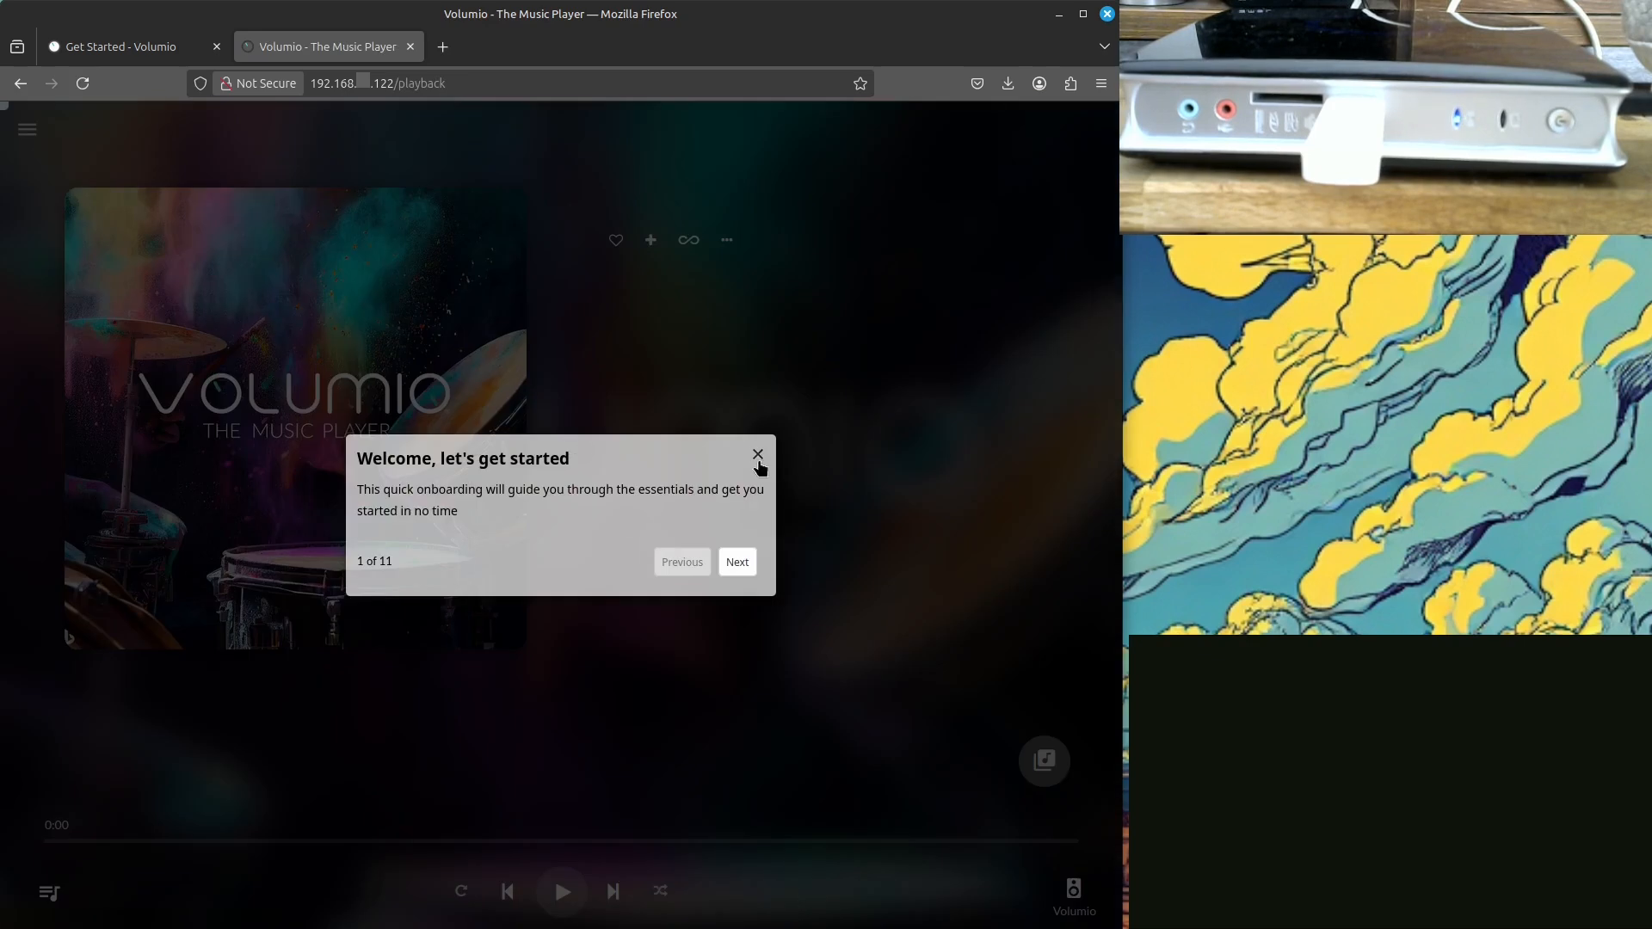
Step: Close the 'Welcome, let's get started' tour and accept the Terms of Service
{"action": "left_click", "coordinate": [756, 454]}
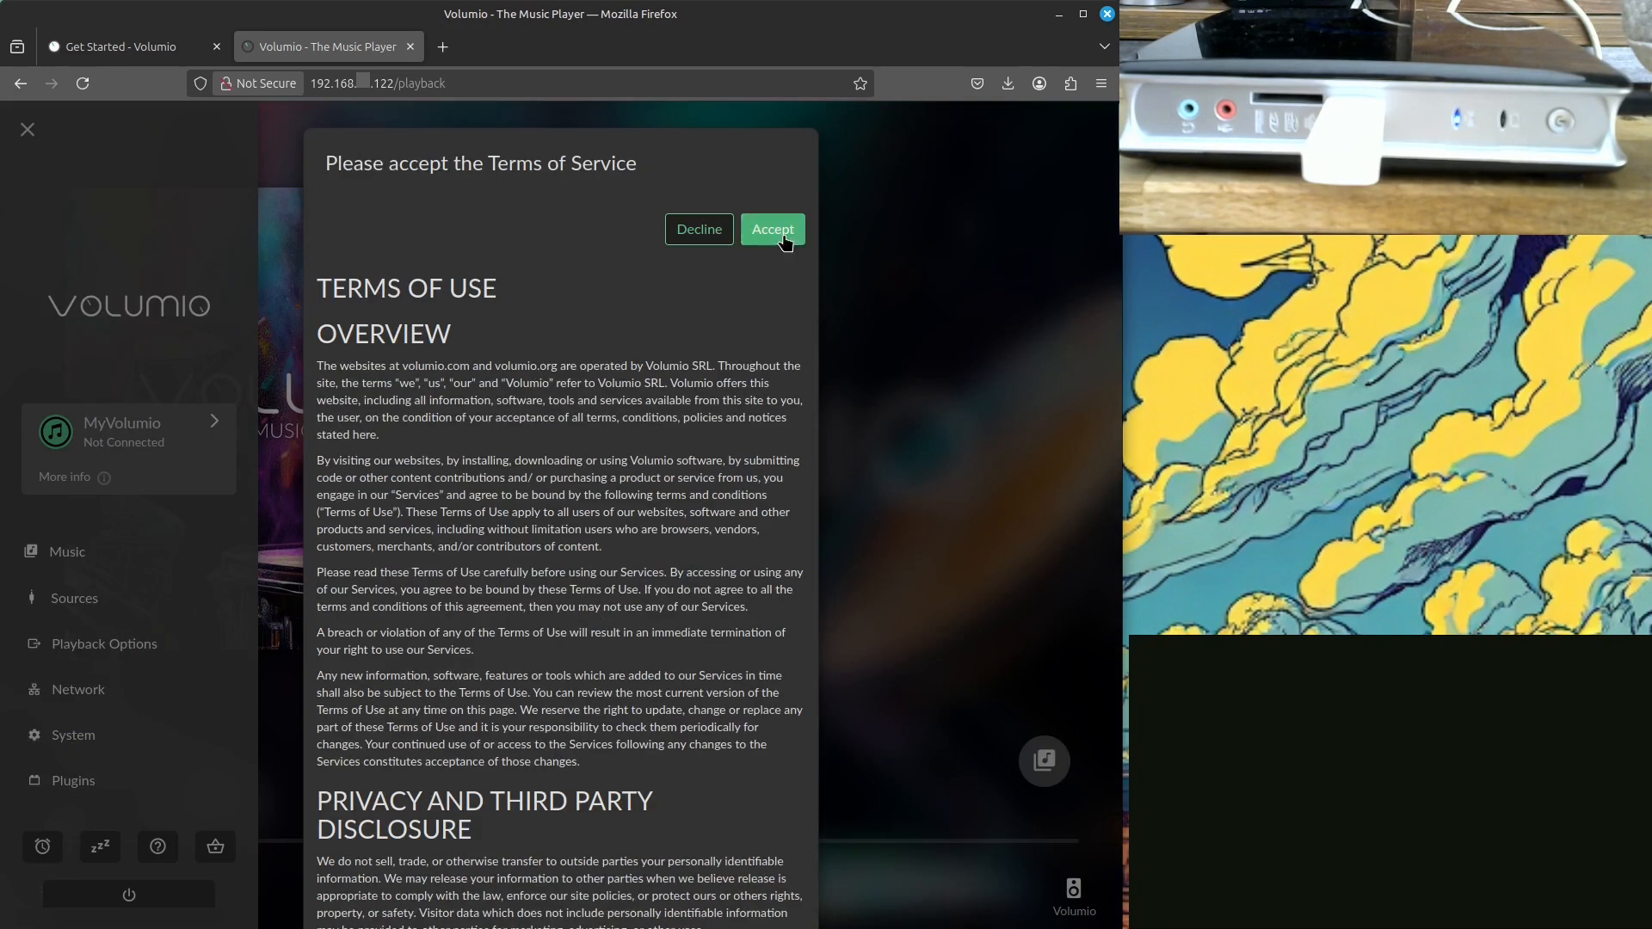
{"action": "left_click", "coordinate": [770, 229]}
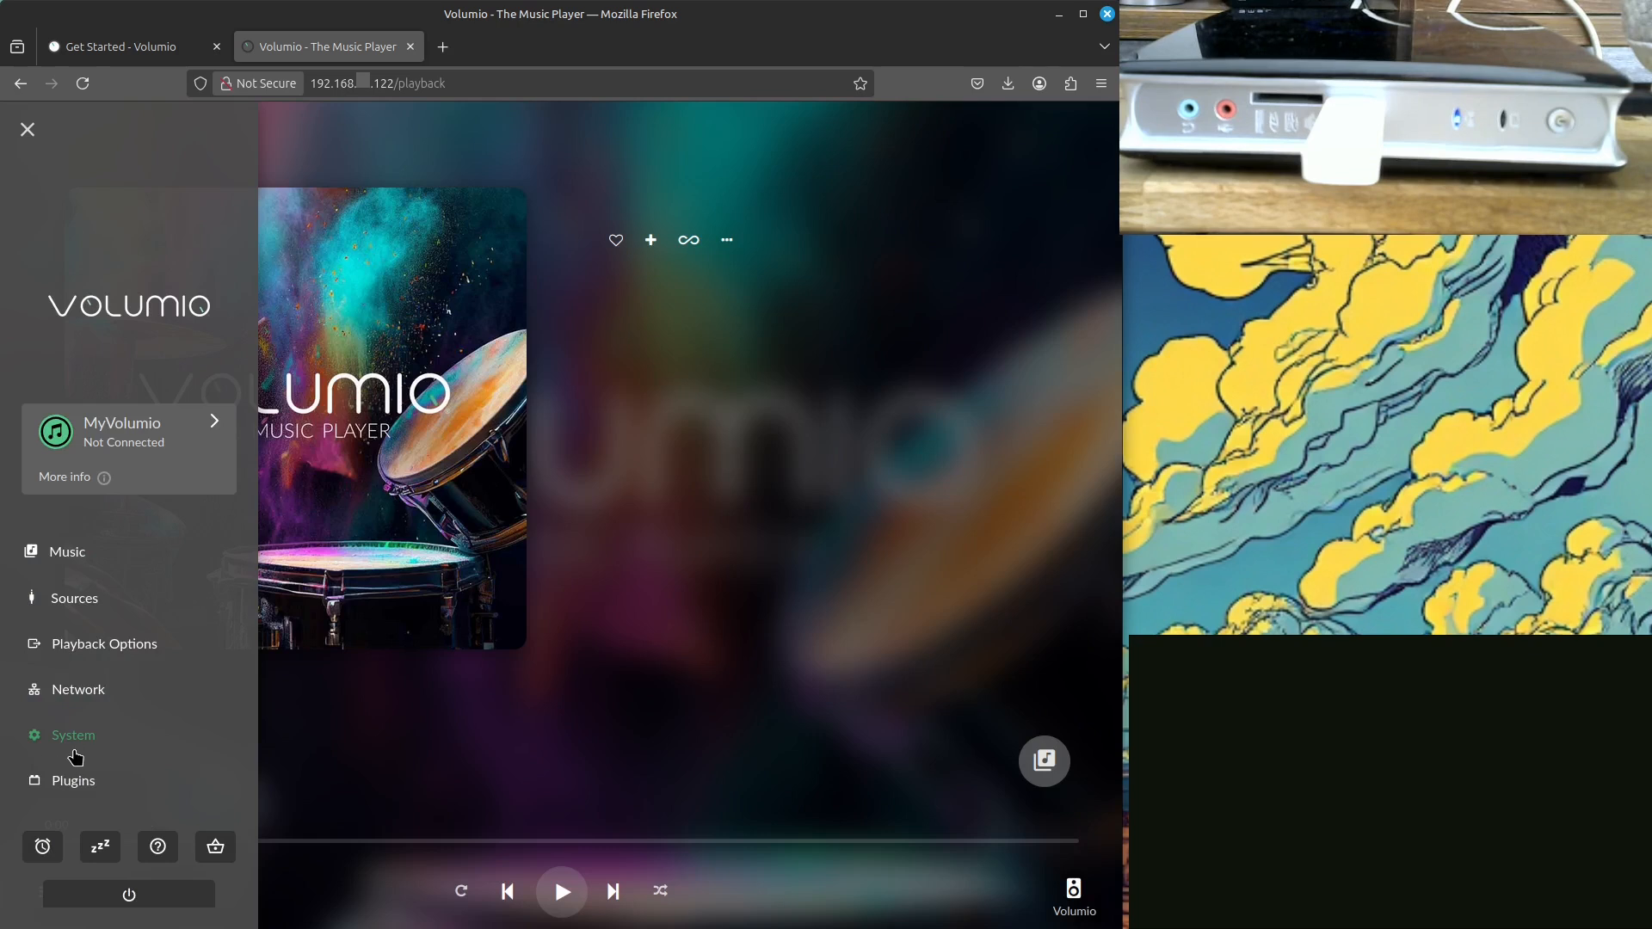
Step: Scroll System Settings down to the Install To Disk section for the WDC drive
{"action": "left_click", "coordinate": [72, 733]}
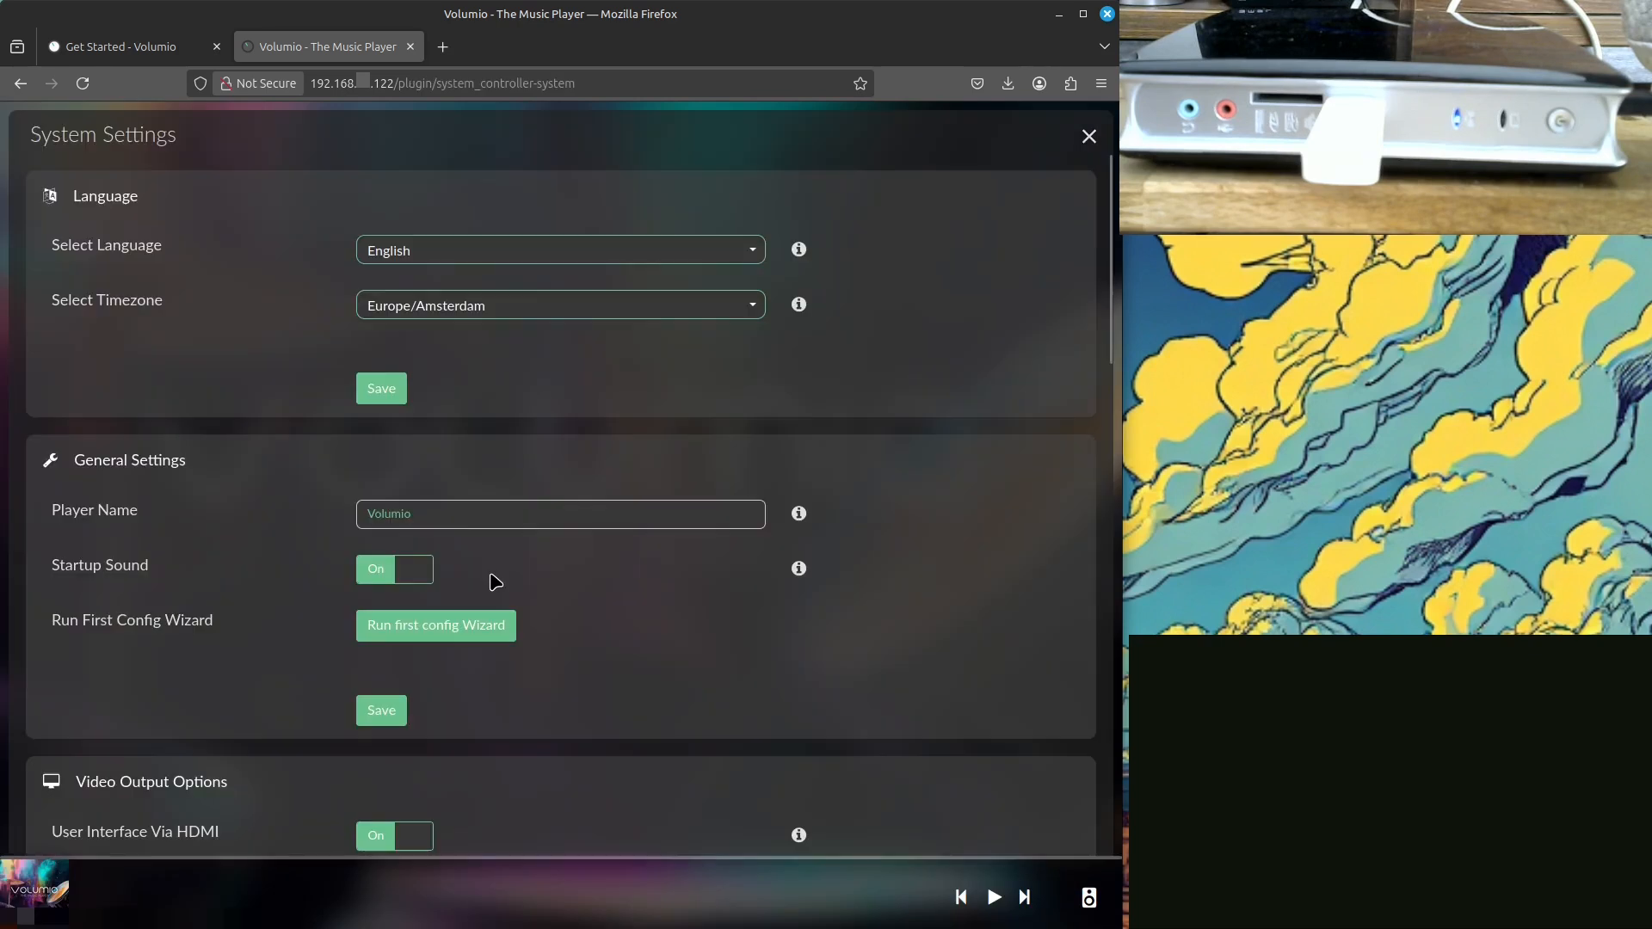
{"action": "scroll", "scroll_direction": "down", "scroll_amount": 3}
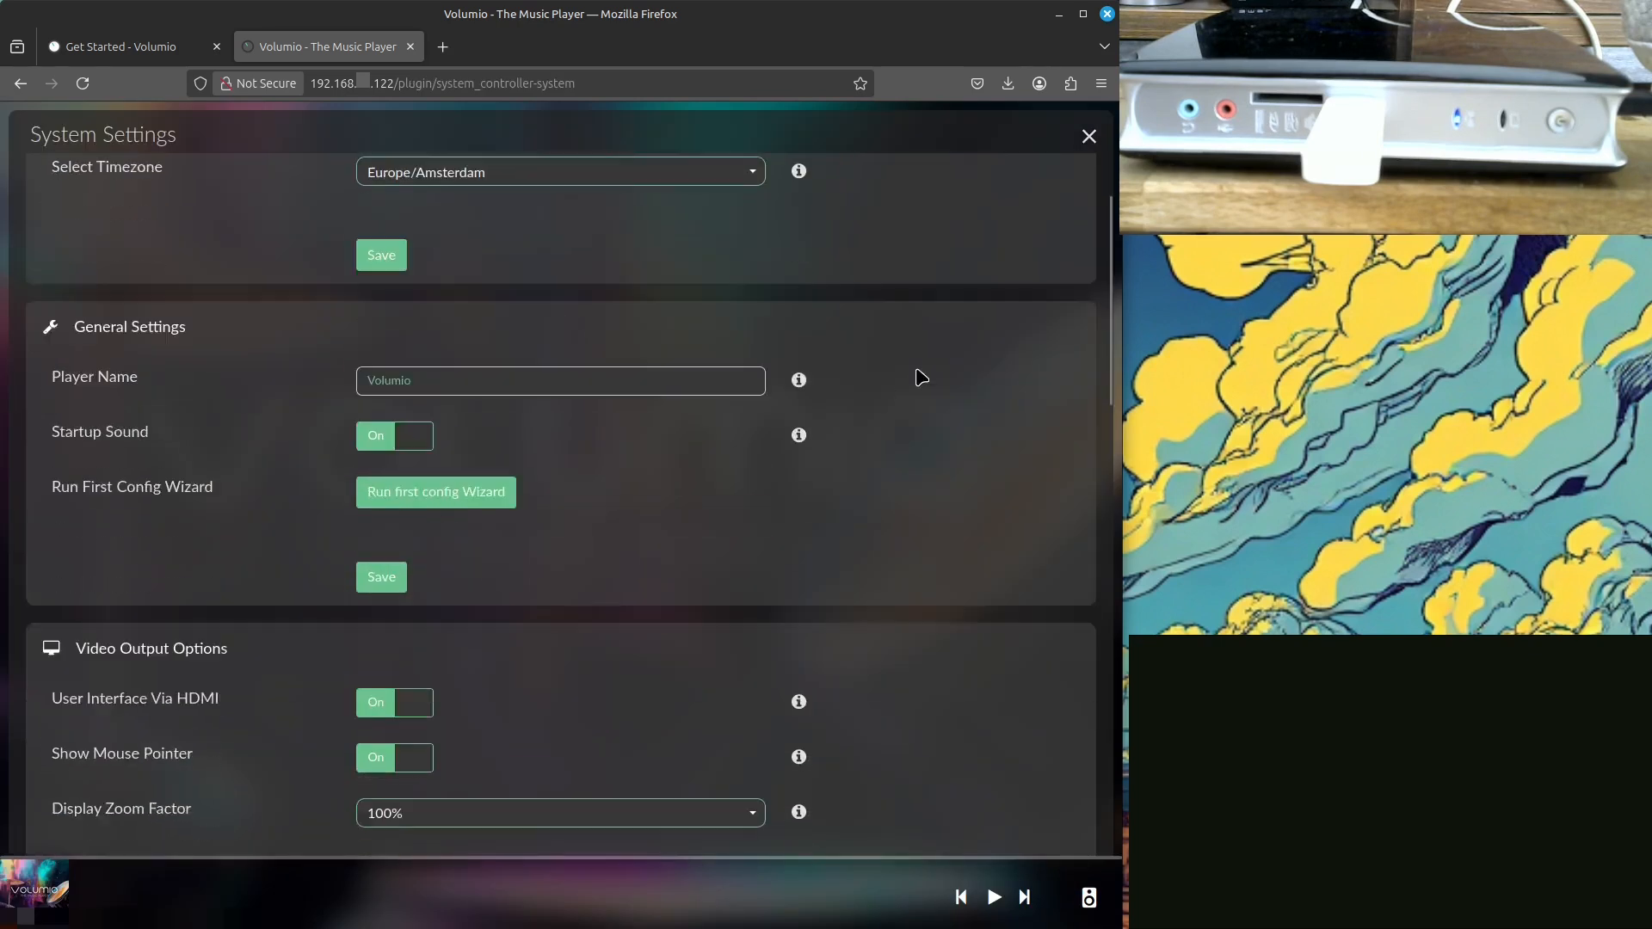
{"action": "scroll", "scroll_direction": "down", "scroll_amount": 3}
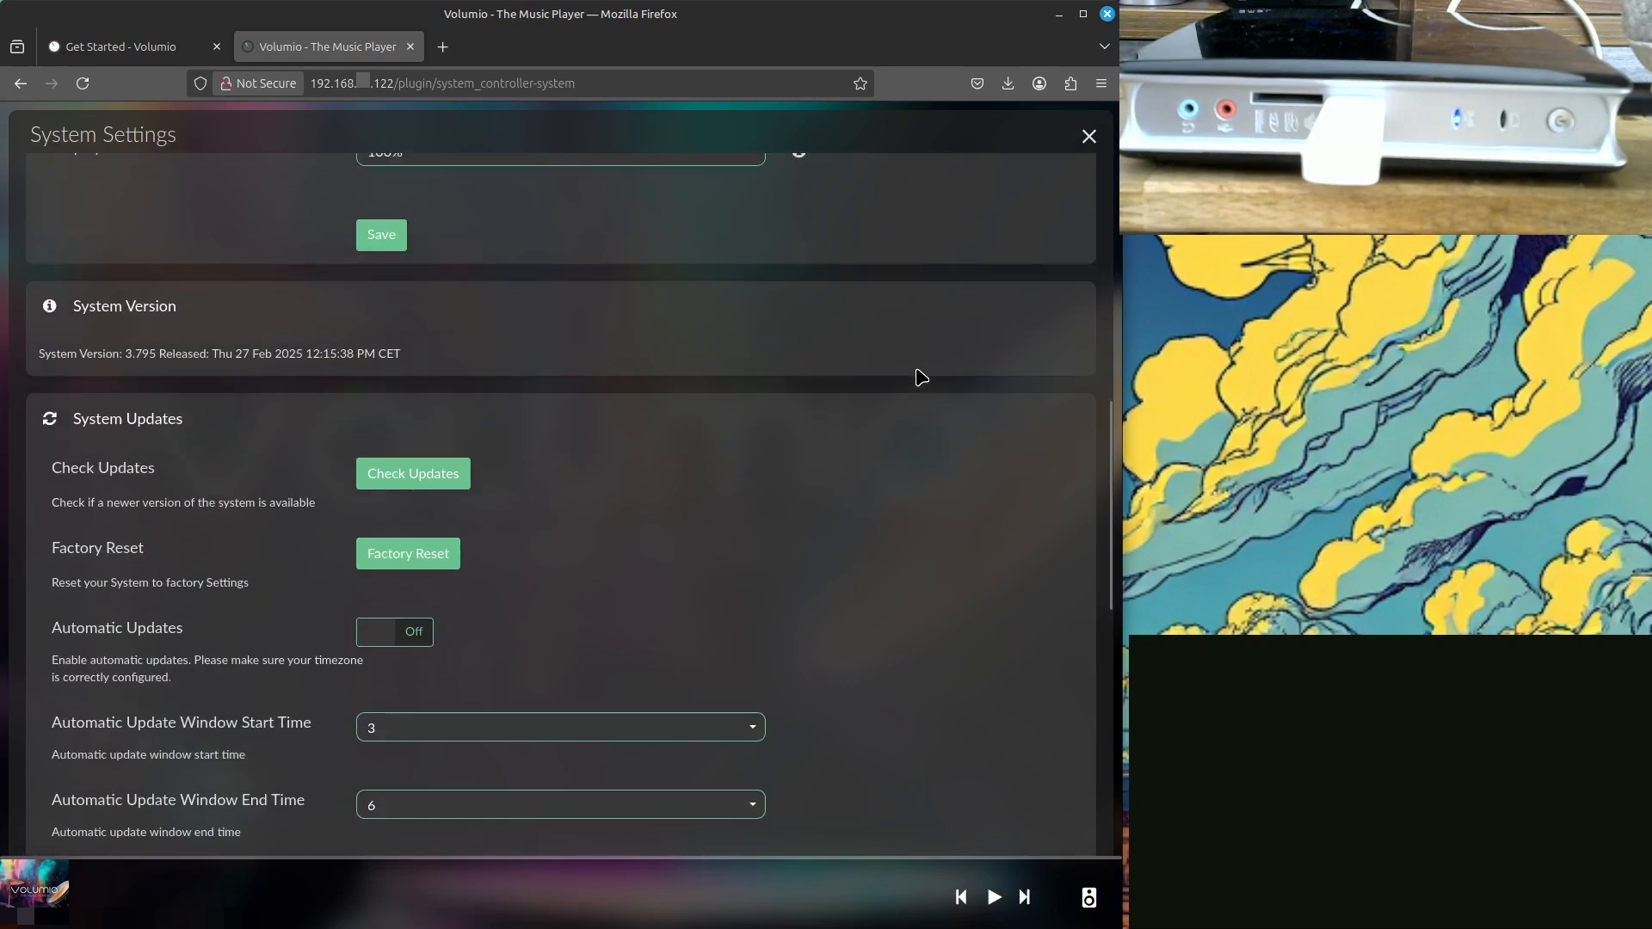
{"action": "scroll", "scroll_direction": "down", "scroll_amount": 3}
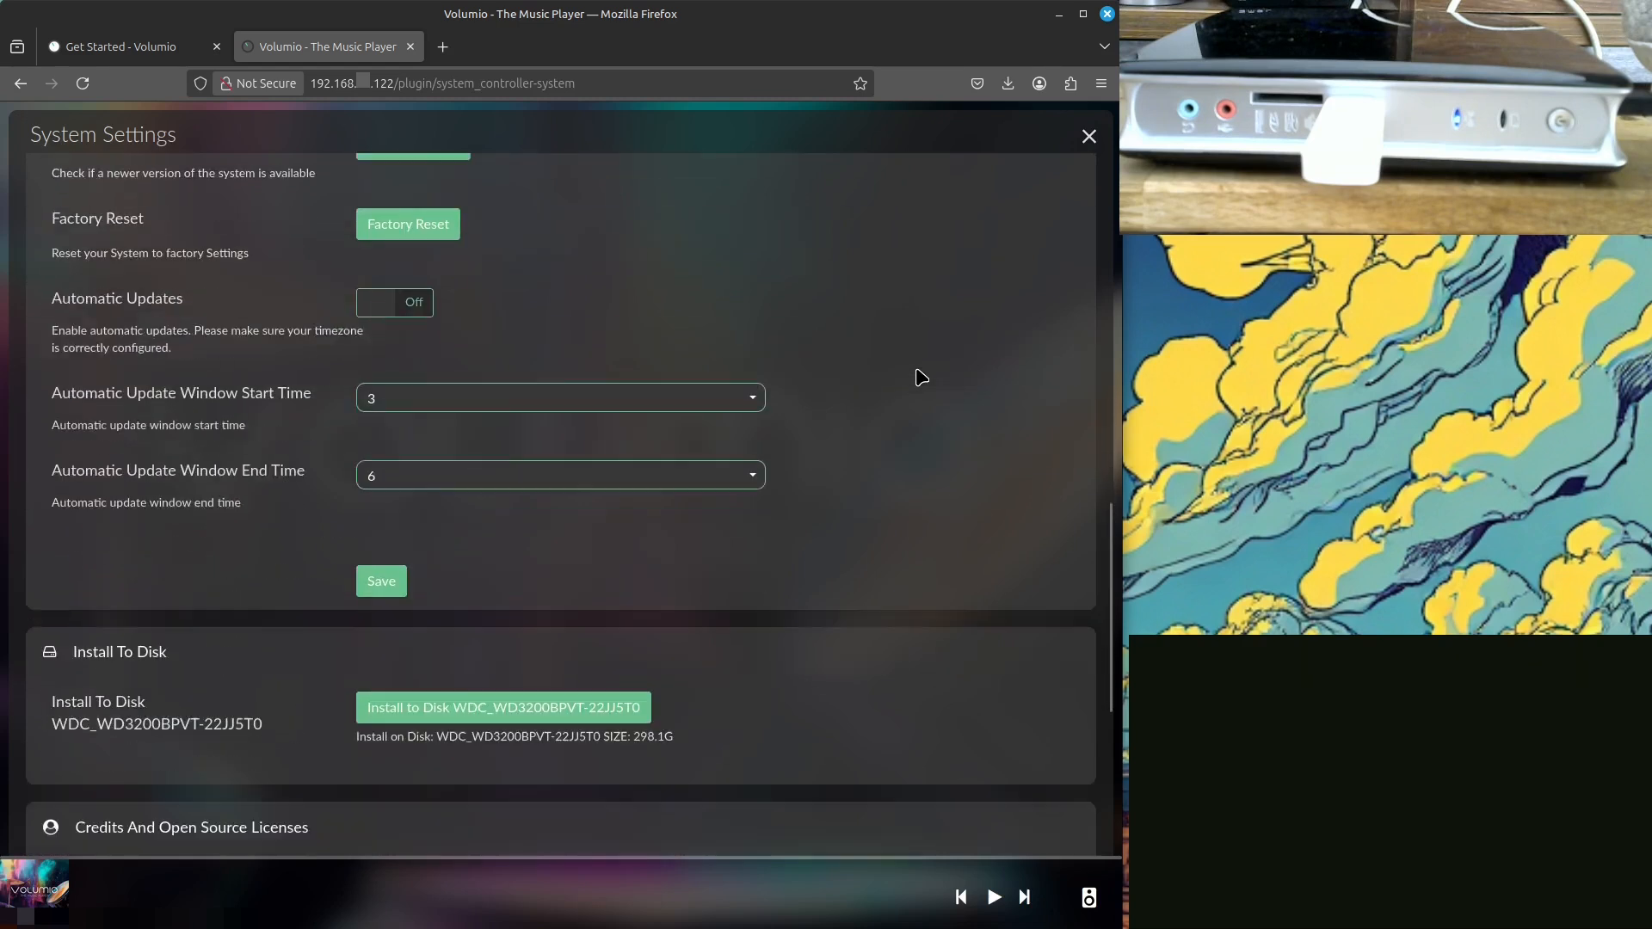
{"action": "scroll", "scroll_direction": "down", "scroll_amount": 3}
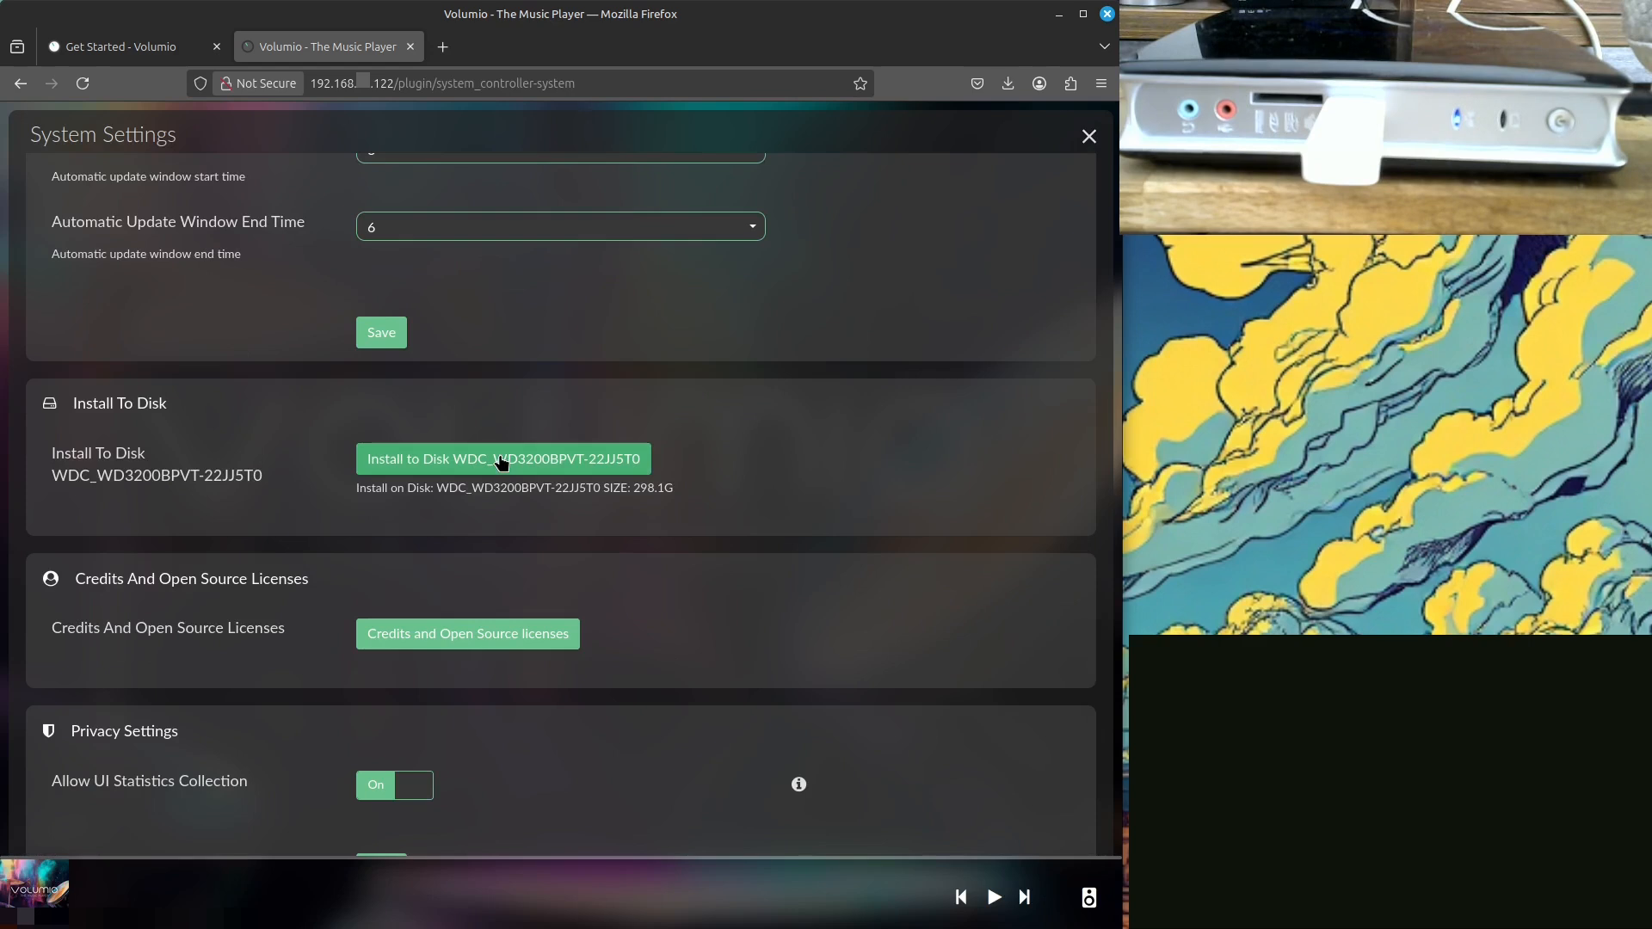
Step: Run Install to Disk on WDC_WD3200BPVT-22JJ5T0 and confirm with Yes
{"action": "left_click", "coordinate": [502, 459]}
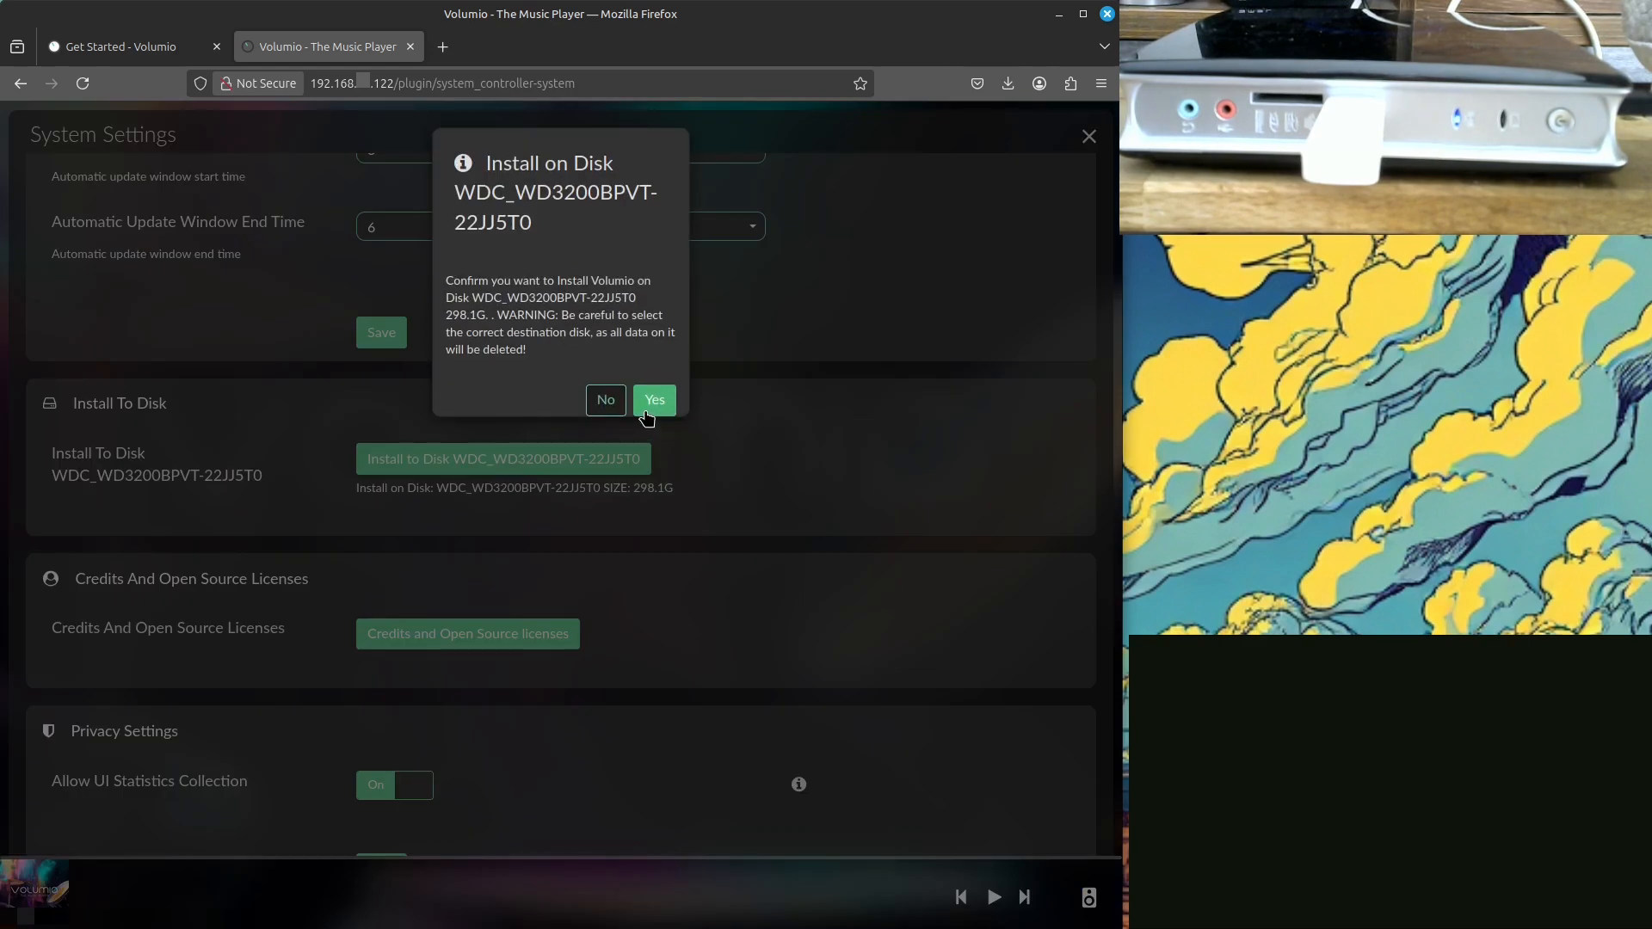
{"action": "left_click", "coordinate": [653, 399]}
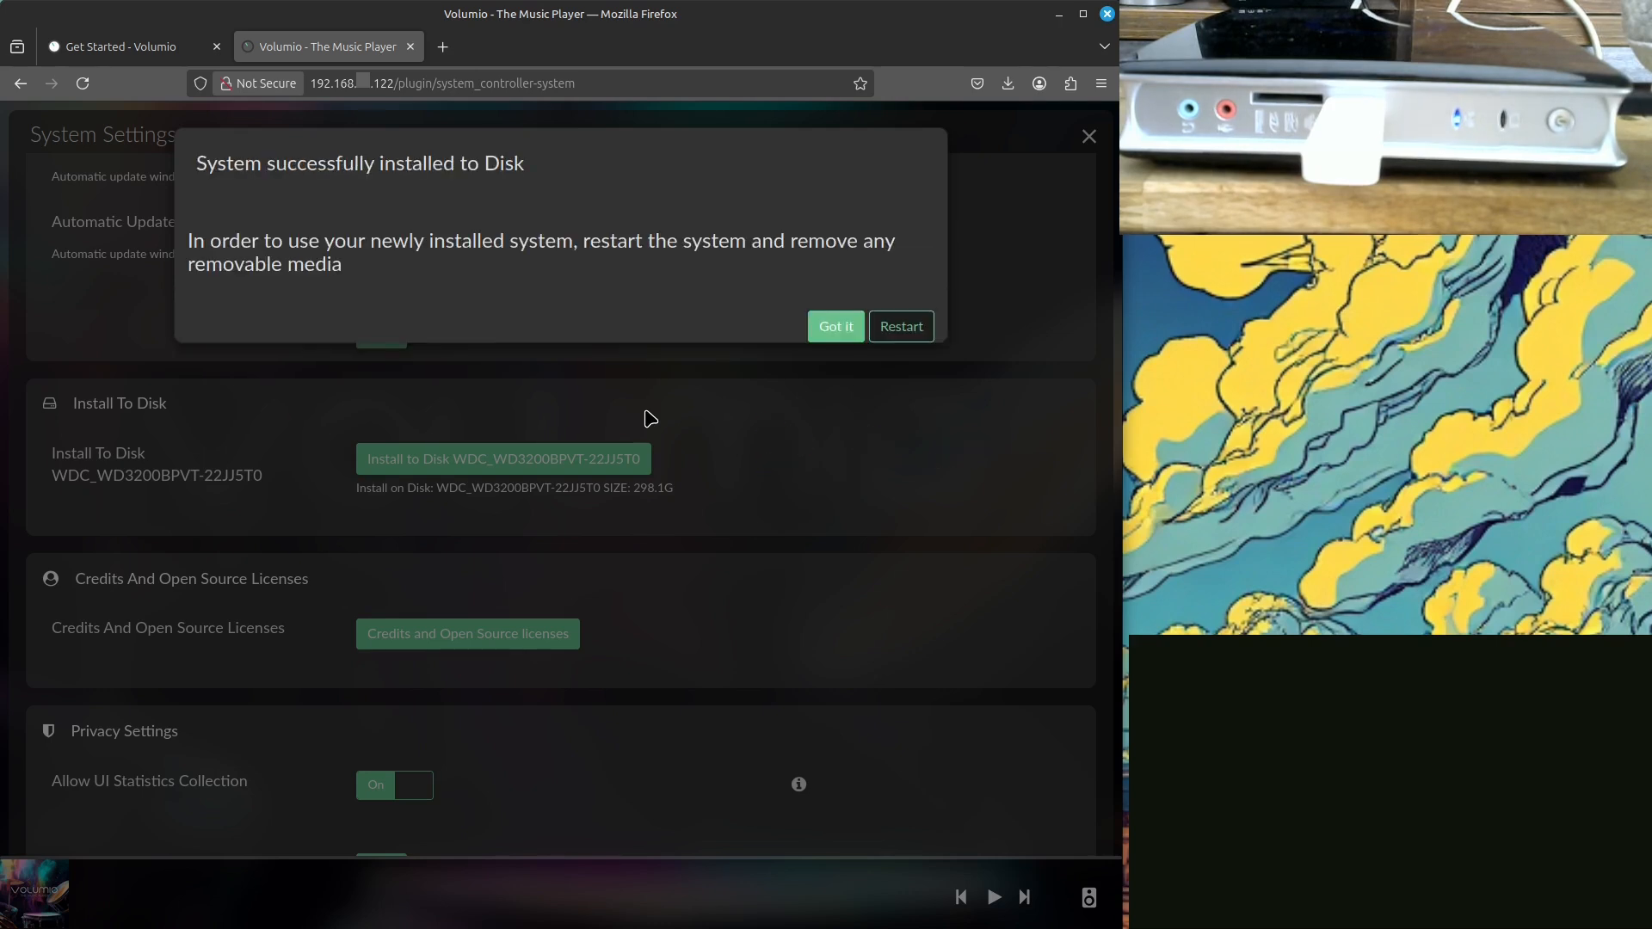
{"action": "mouse_move", "coordinate": [892, 380]}
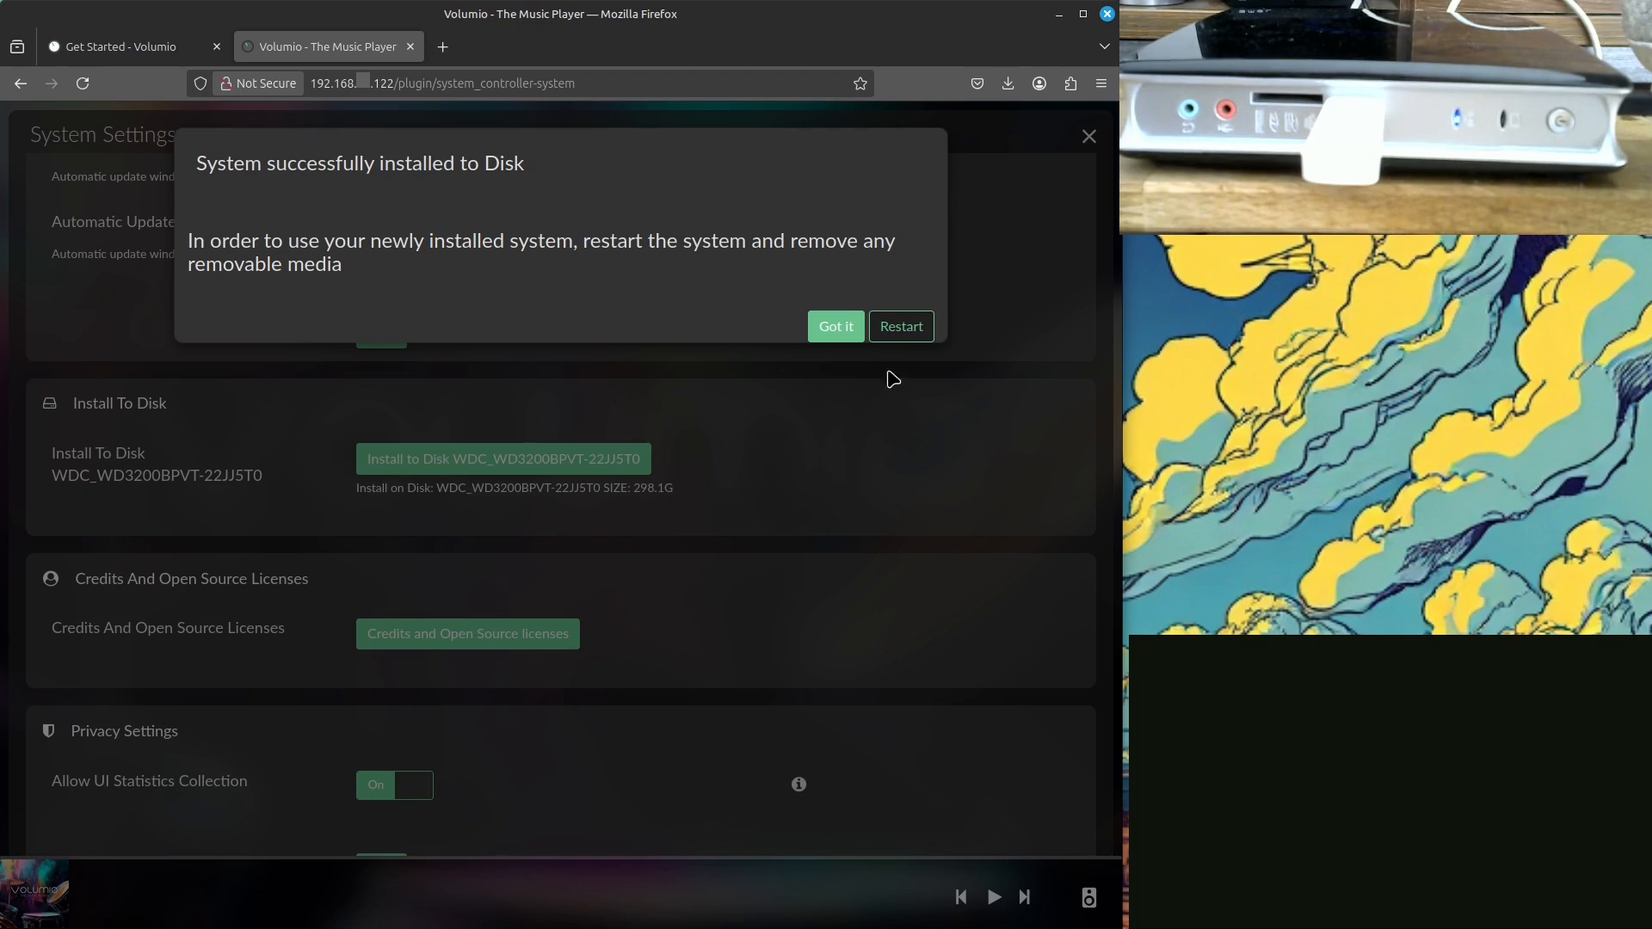
{"action": "mouse_move", "coordinate": [899, 325]}
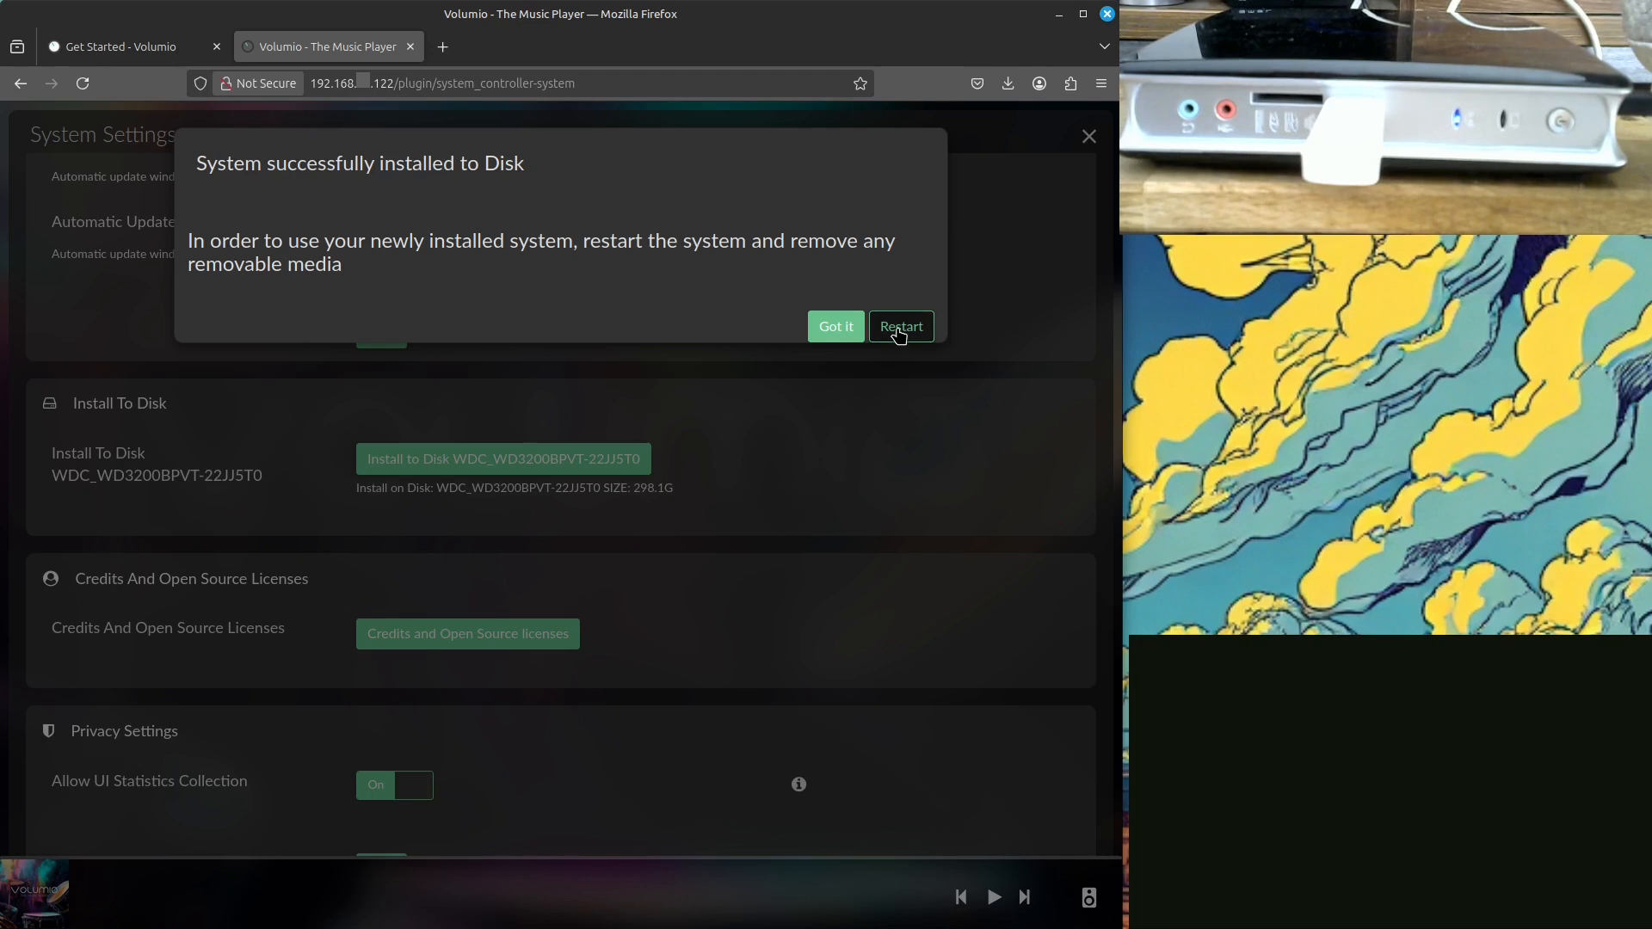
Step: Restart Volumio from the 'System successfully installed to Disk' dialog so it boots from disk
{"action": "left_click", "coordinate": [835, 325]}
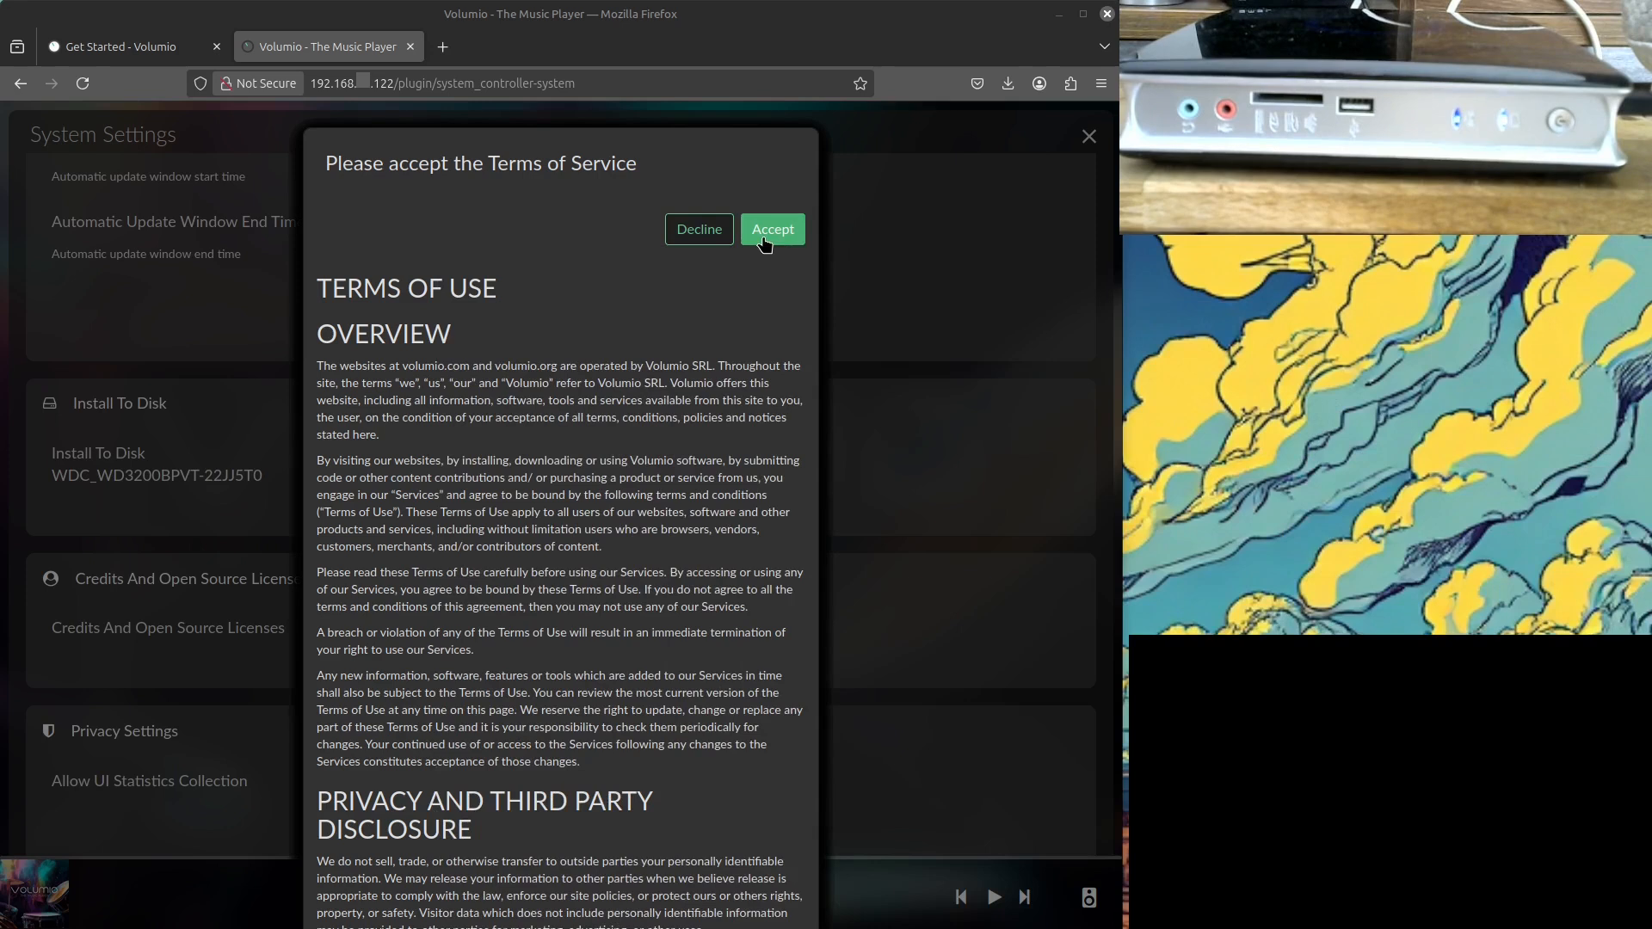
Step: Accept the Terms of Service again and close the System Settings panel
{"action": "left_click", "coordinate": [771, 229]}
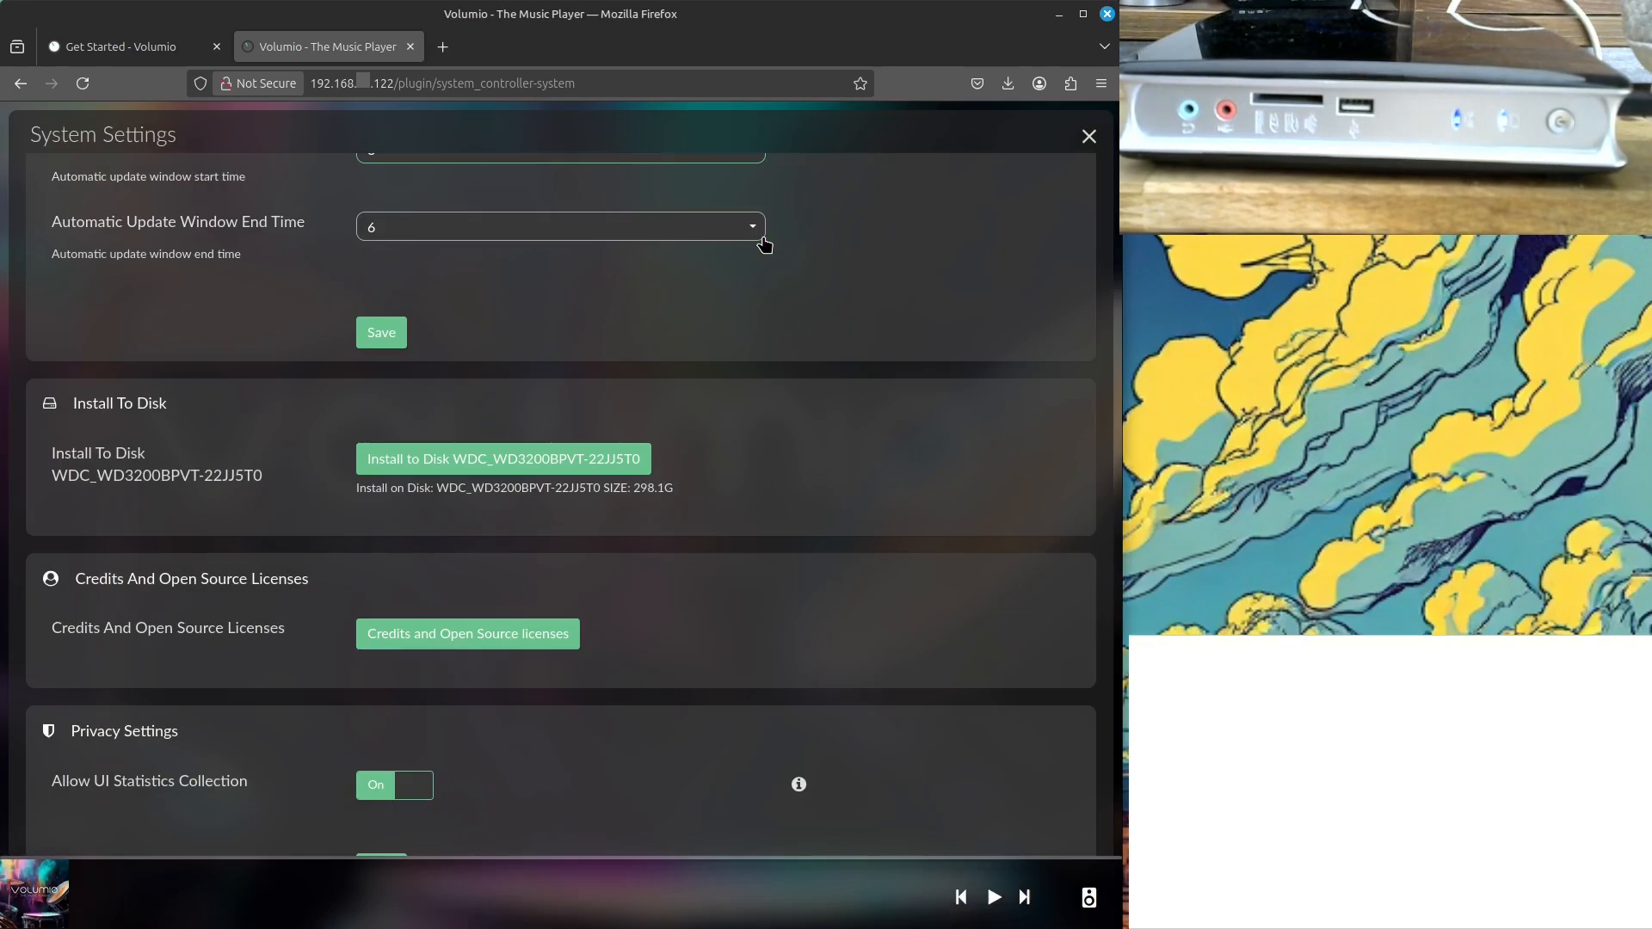
{"action": "mouse_move", "coordinate": [1095, 145]}
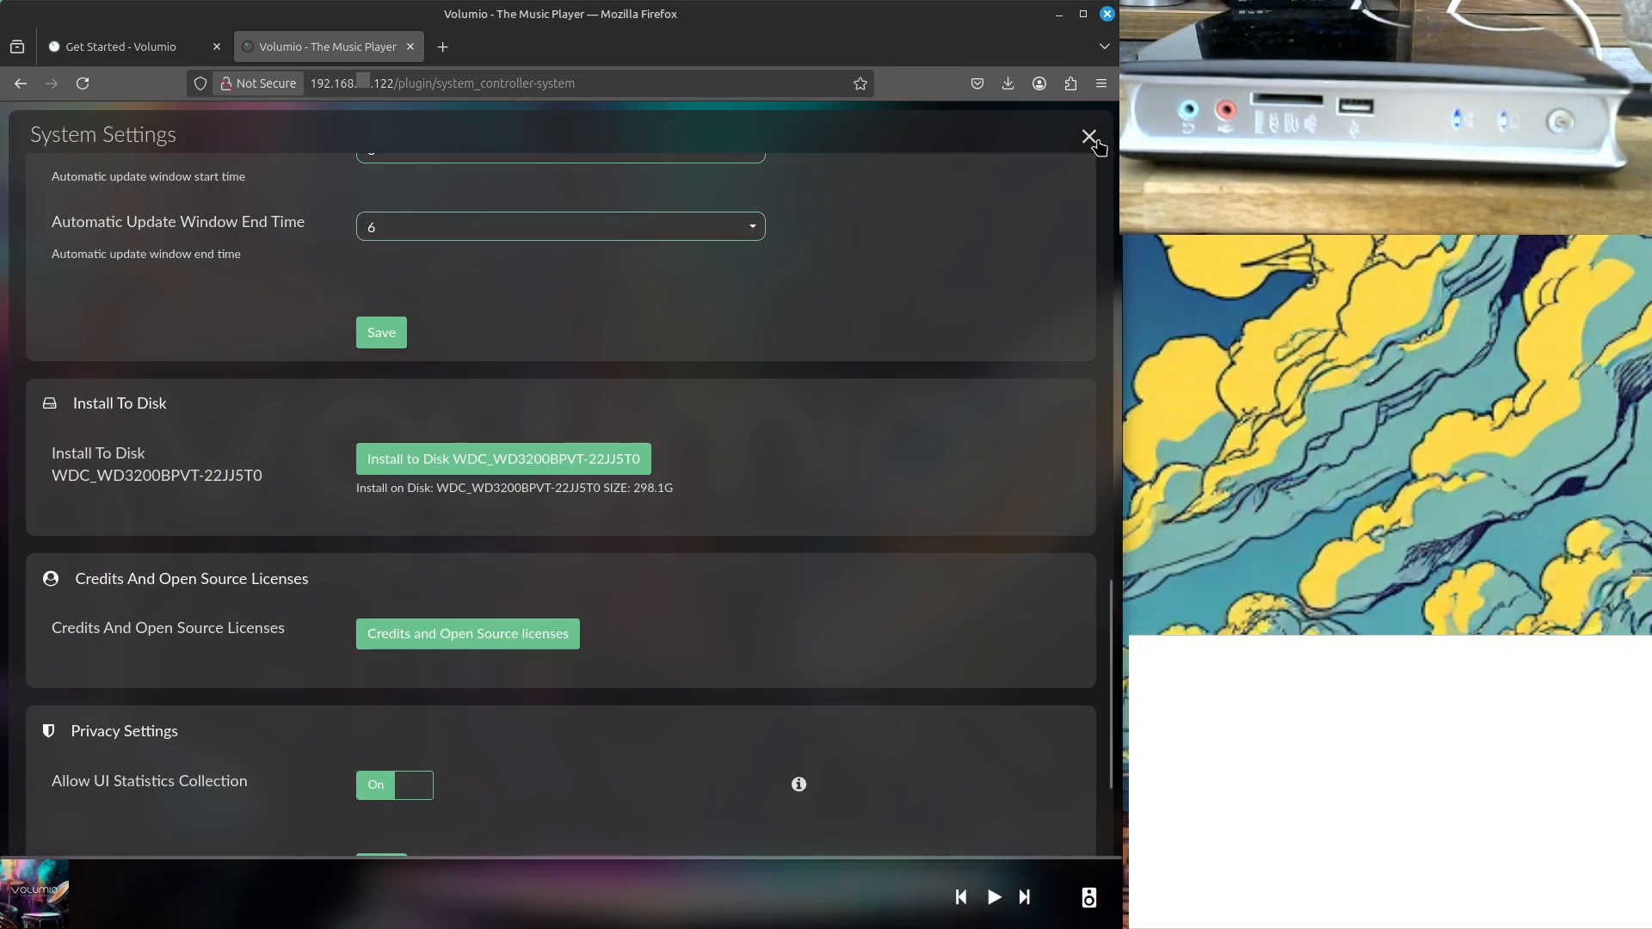
{"action": "left_click", "coordinate": [1090, 138]}
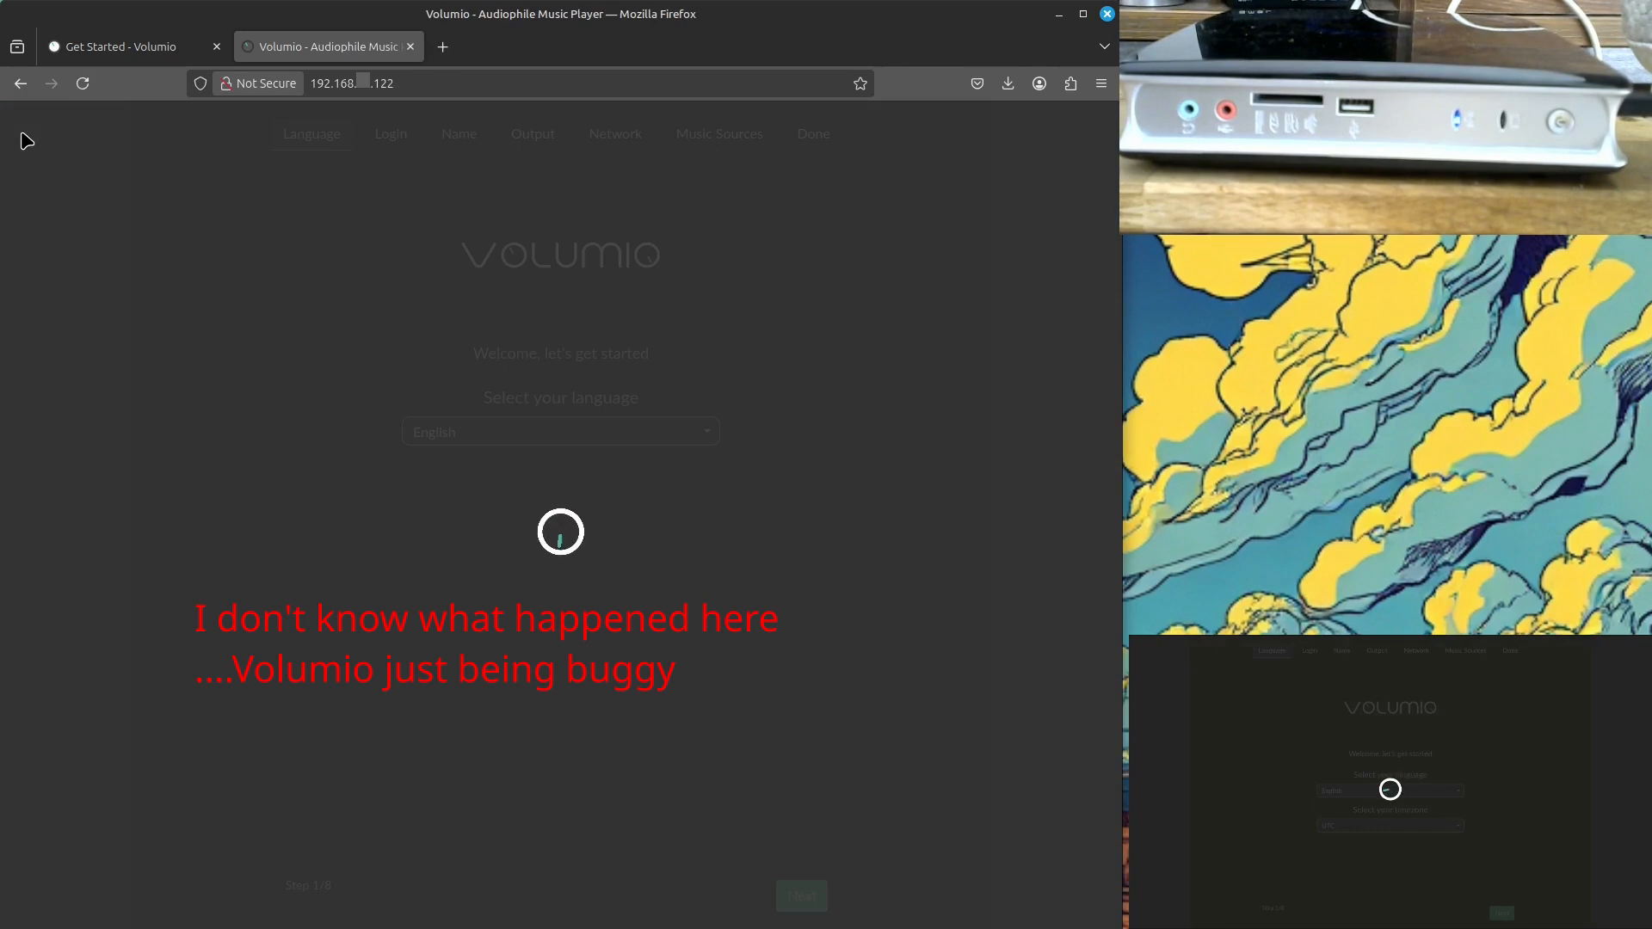
Step: Advance the wizard, then reload the page to land on Login step 3 of 8
{"action": "left_click", "coordinate": [801, 896]}
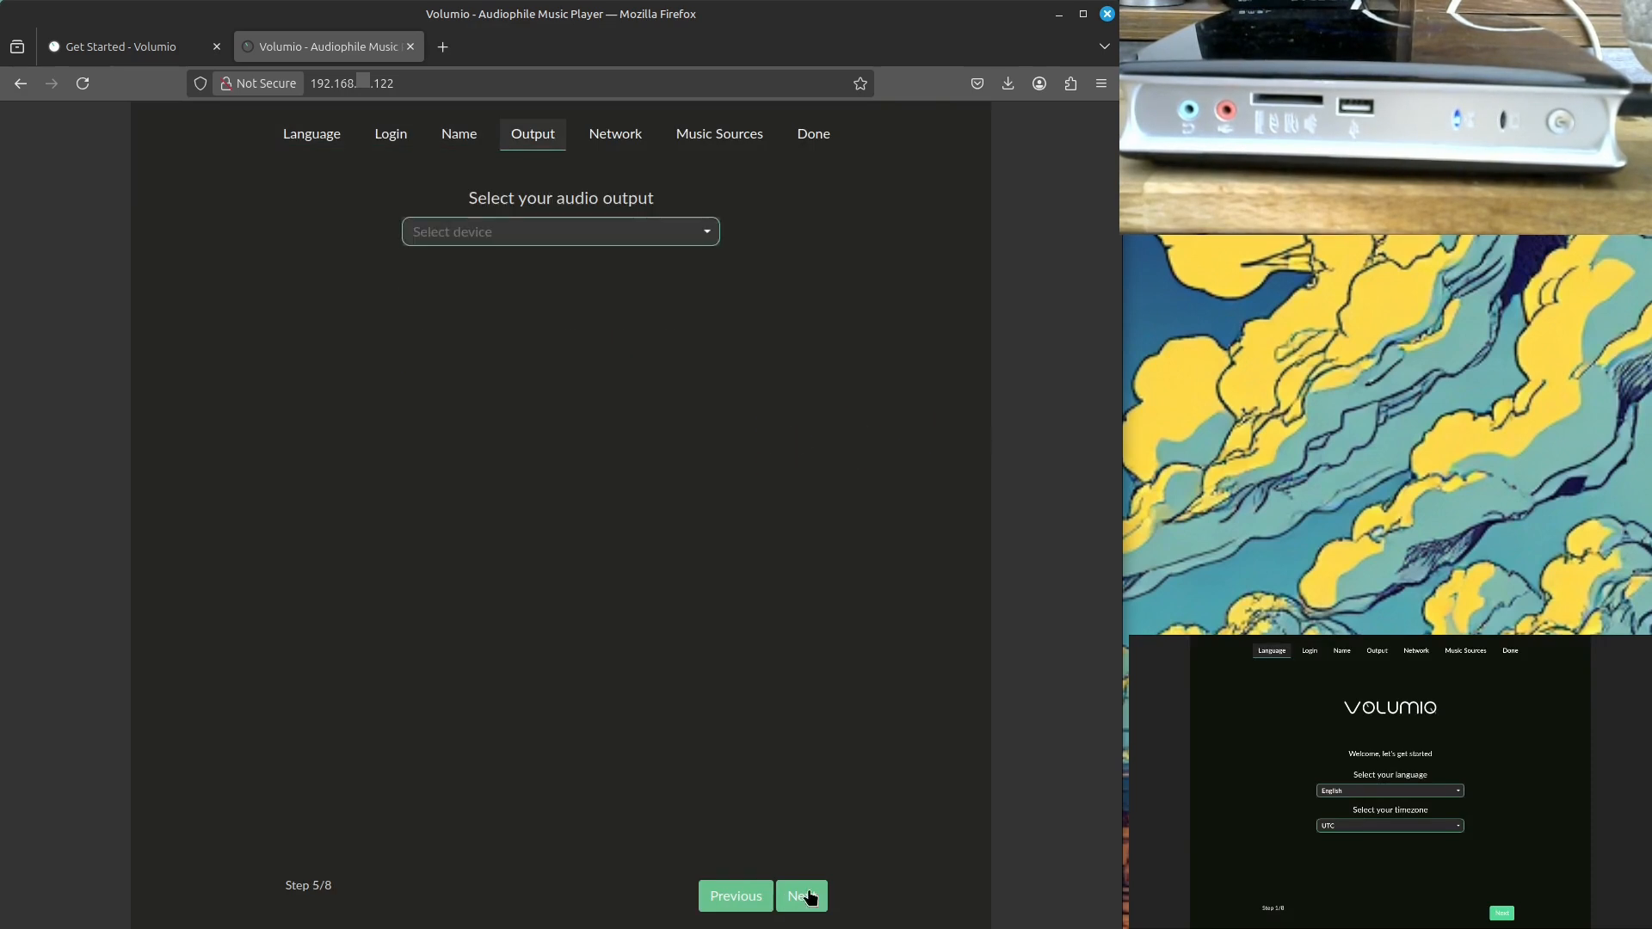
{"action": "mouse_move", "coordinate": [735, 895]}
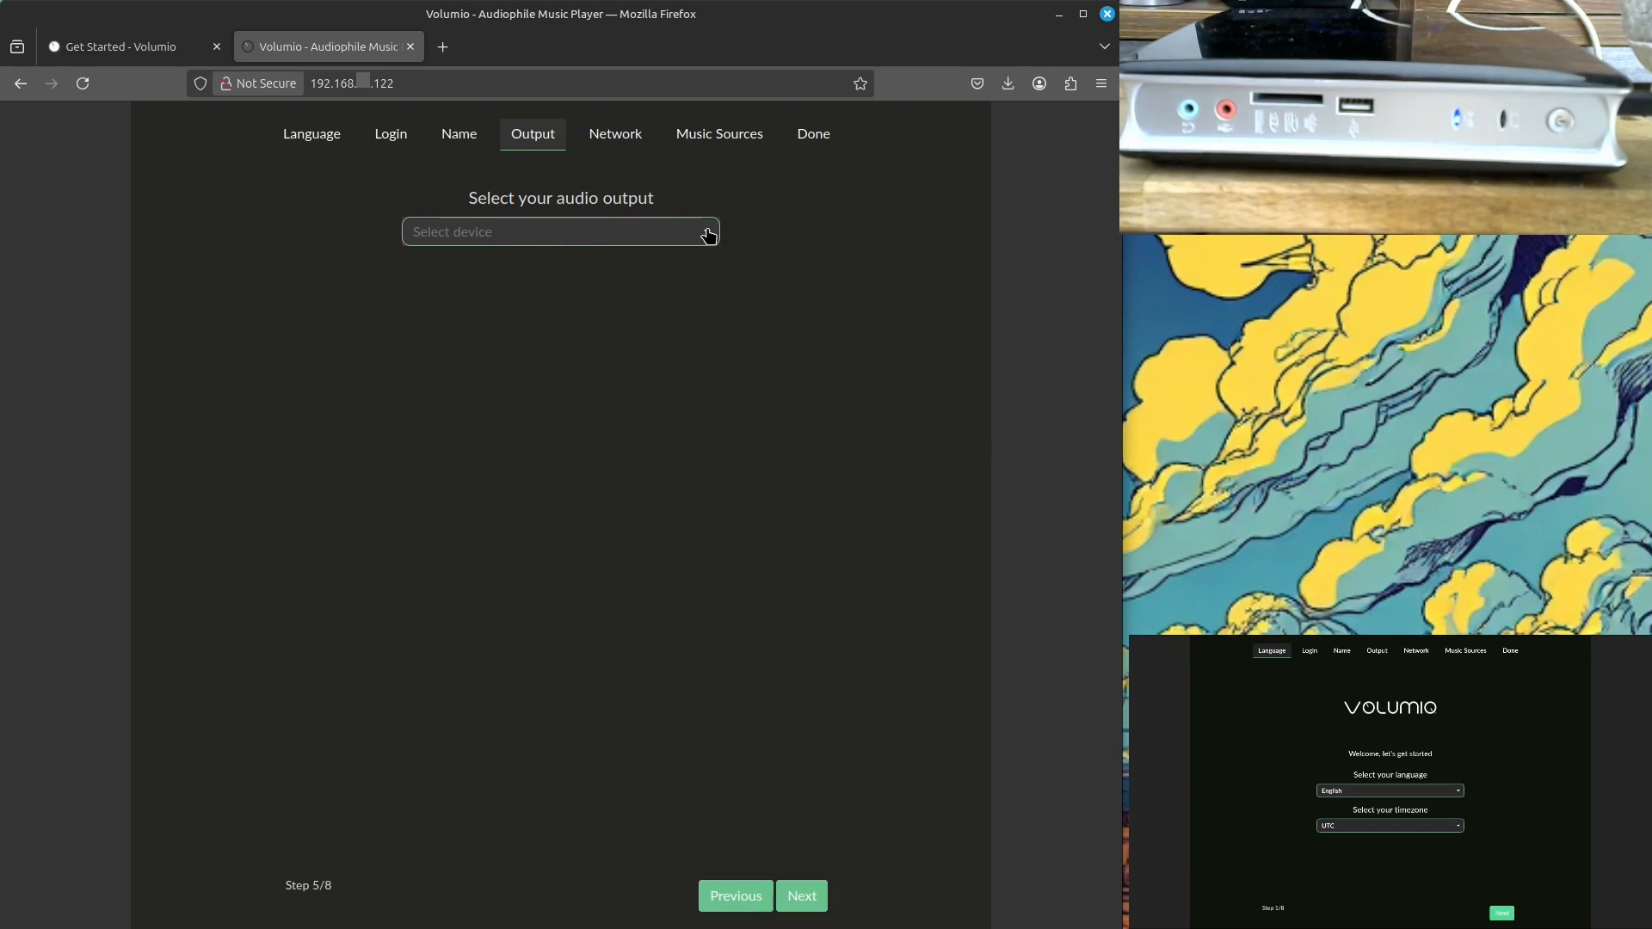
{"action": "mouse_move", "coordinate": [723, 369]}
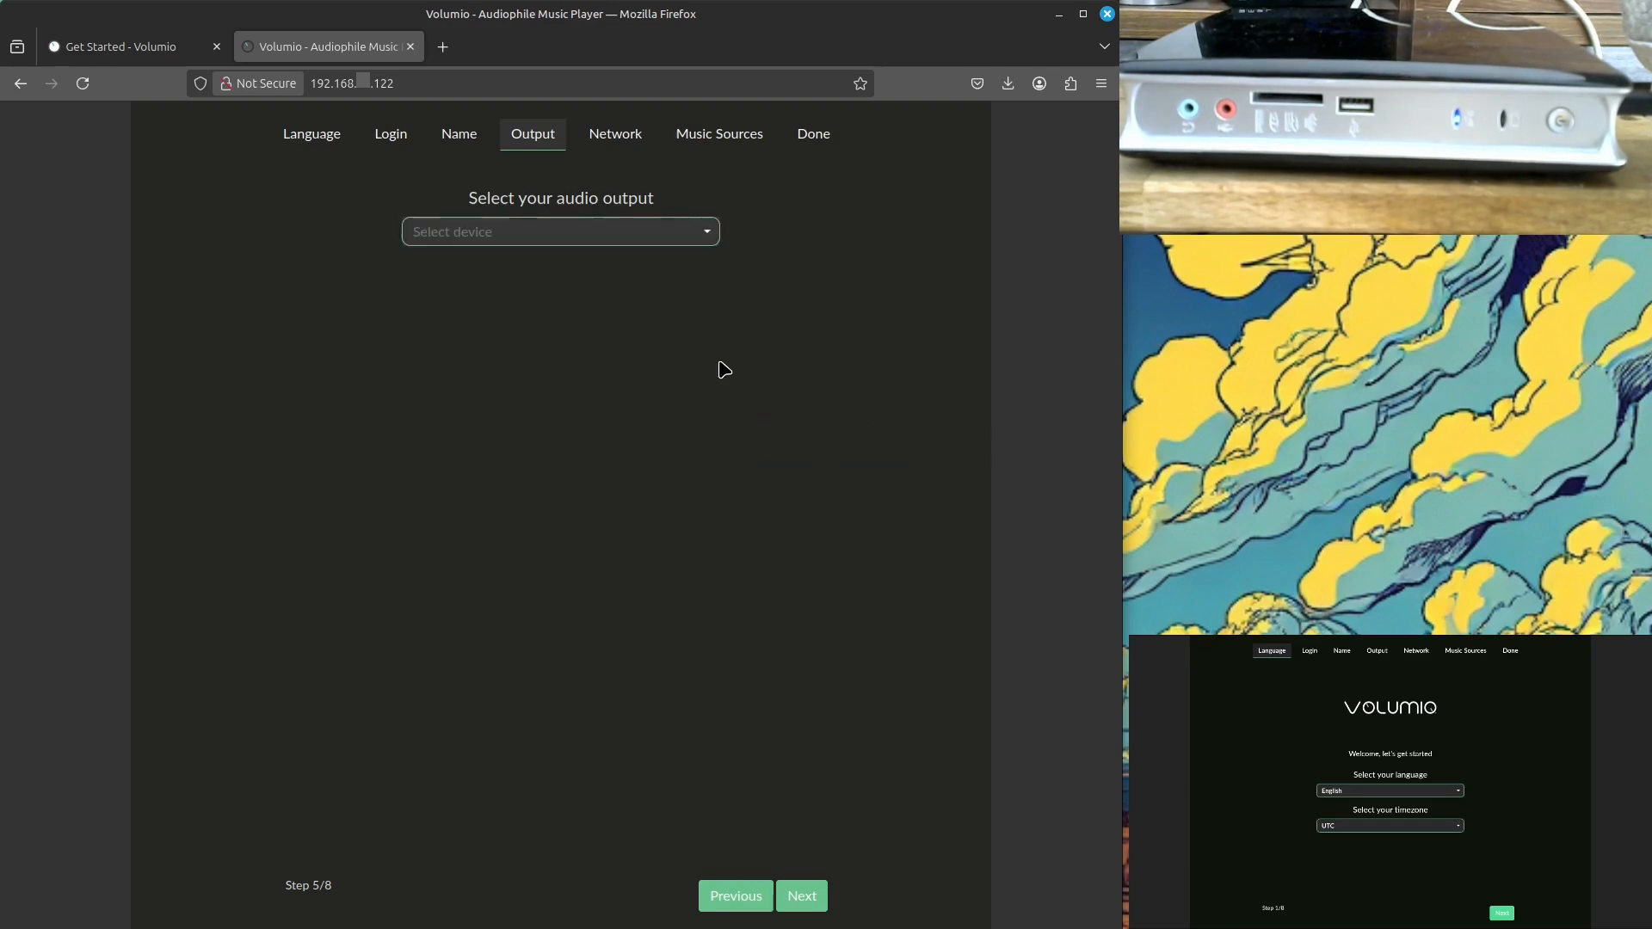
{"action": "mouse_move", "coordinate": [695, 453]}
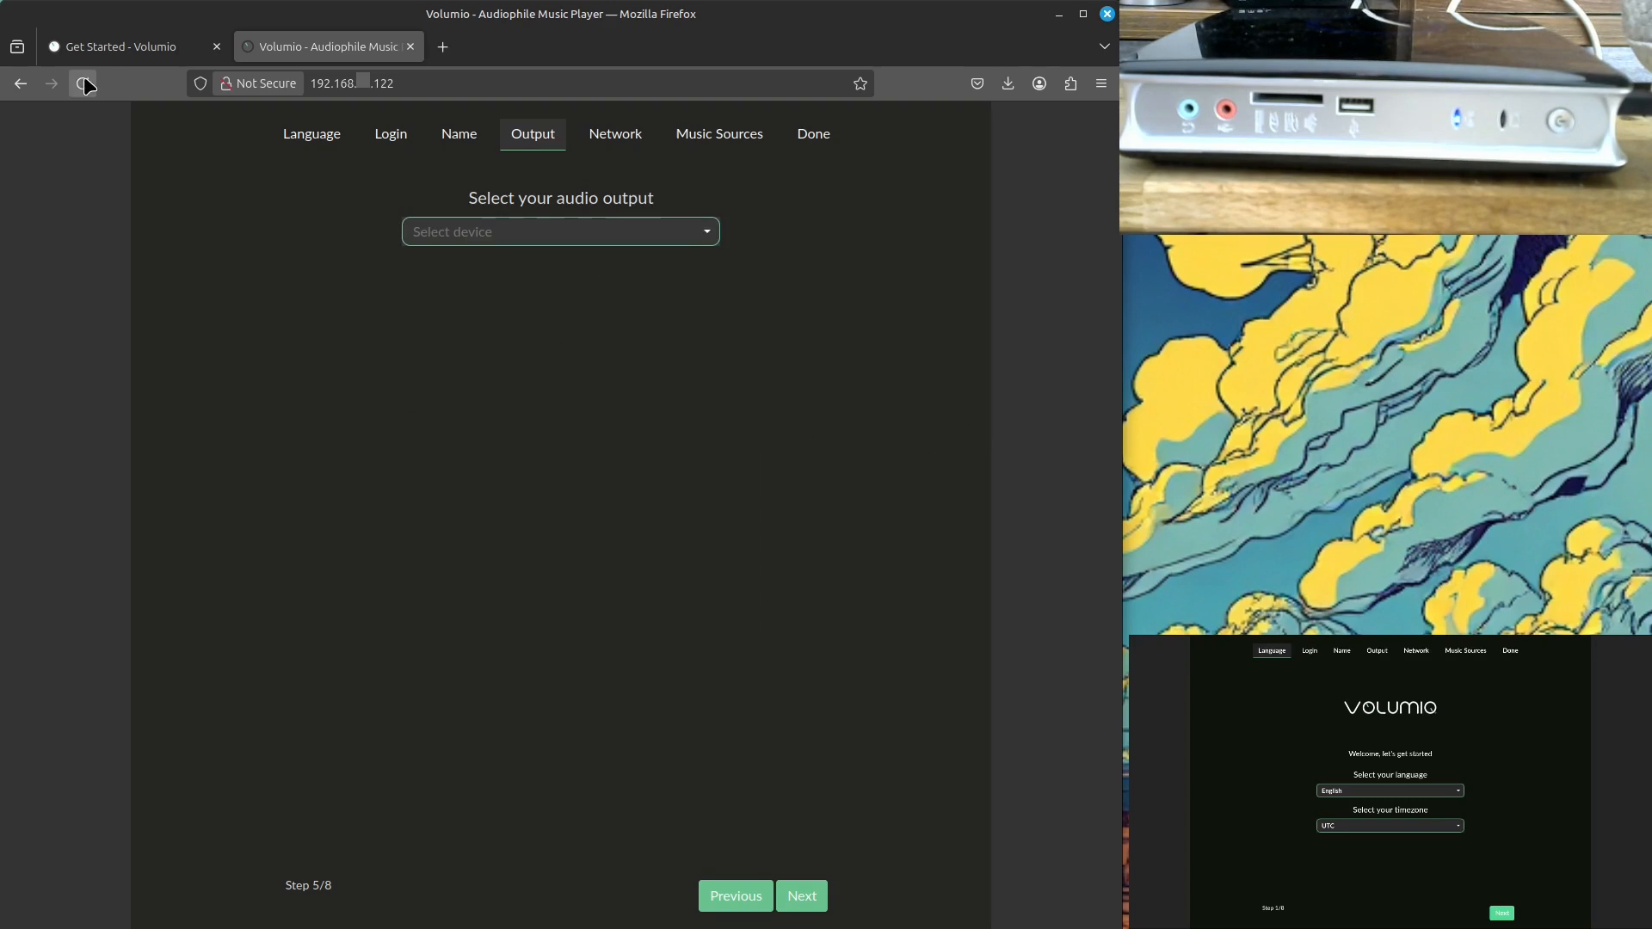
{"action": "left_click", "coordinate": [311, 134]}
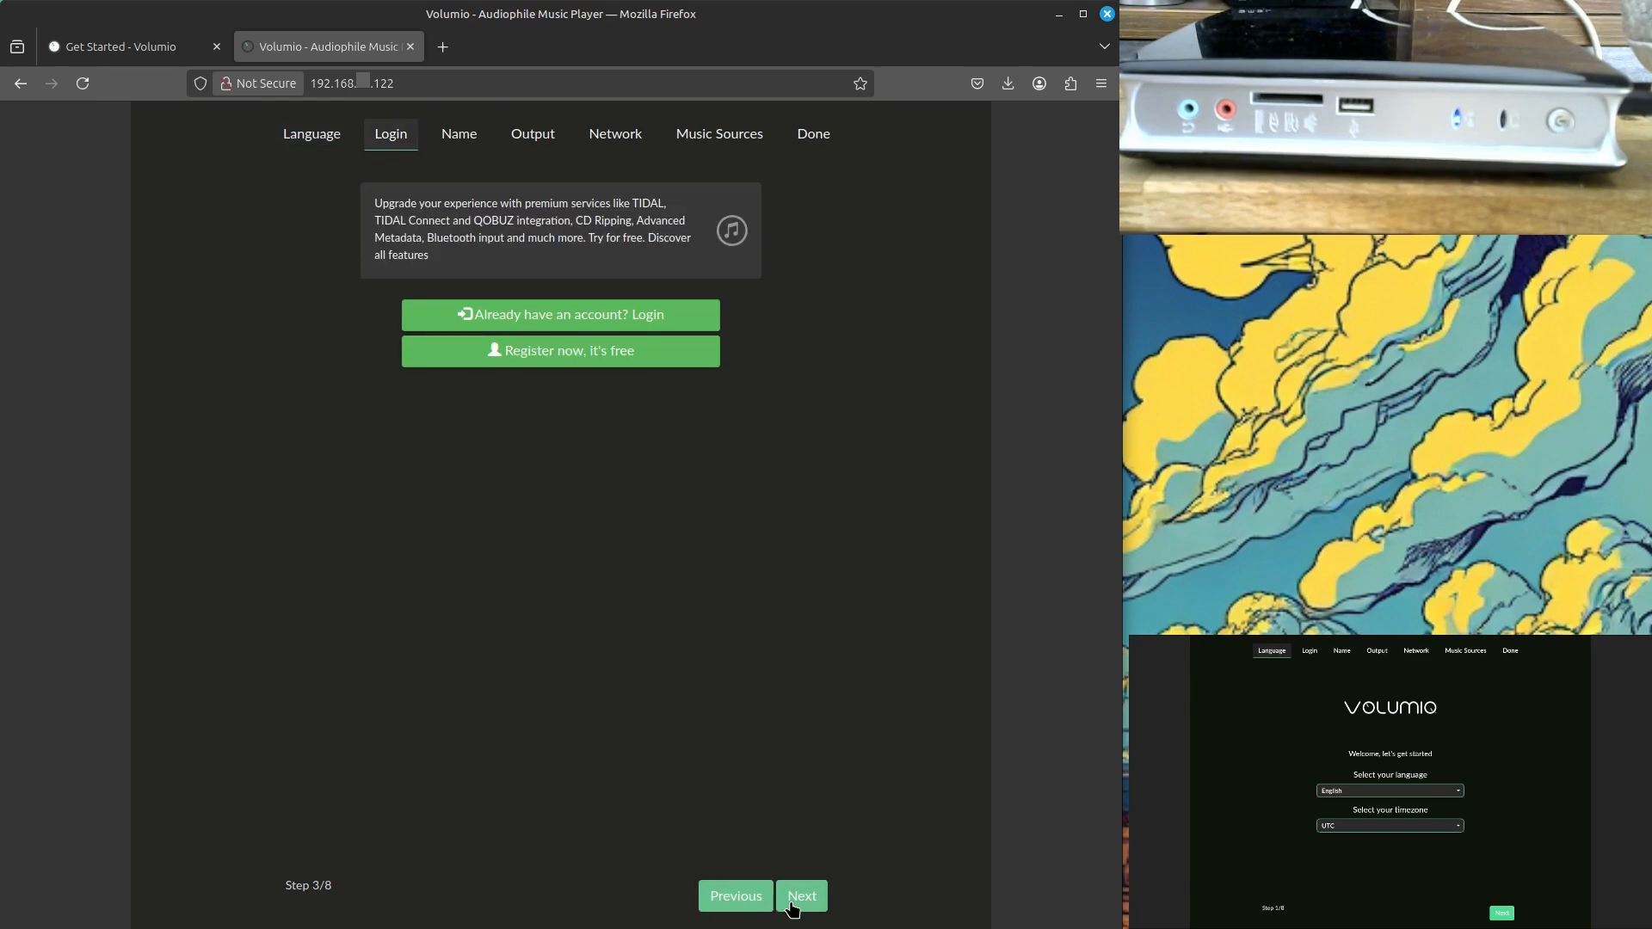
Step: Move past the Login and Name steps, keeping the device name reviewandwin
{"action": "left_click", "coordinate": [801, 895]}
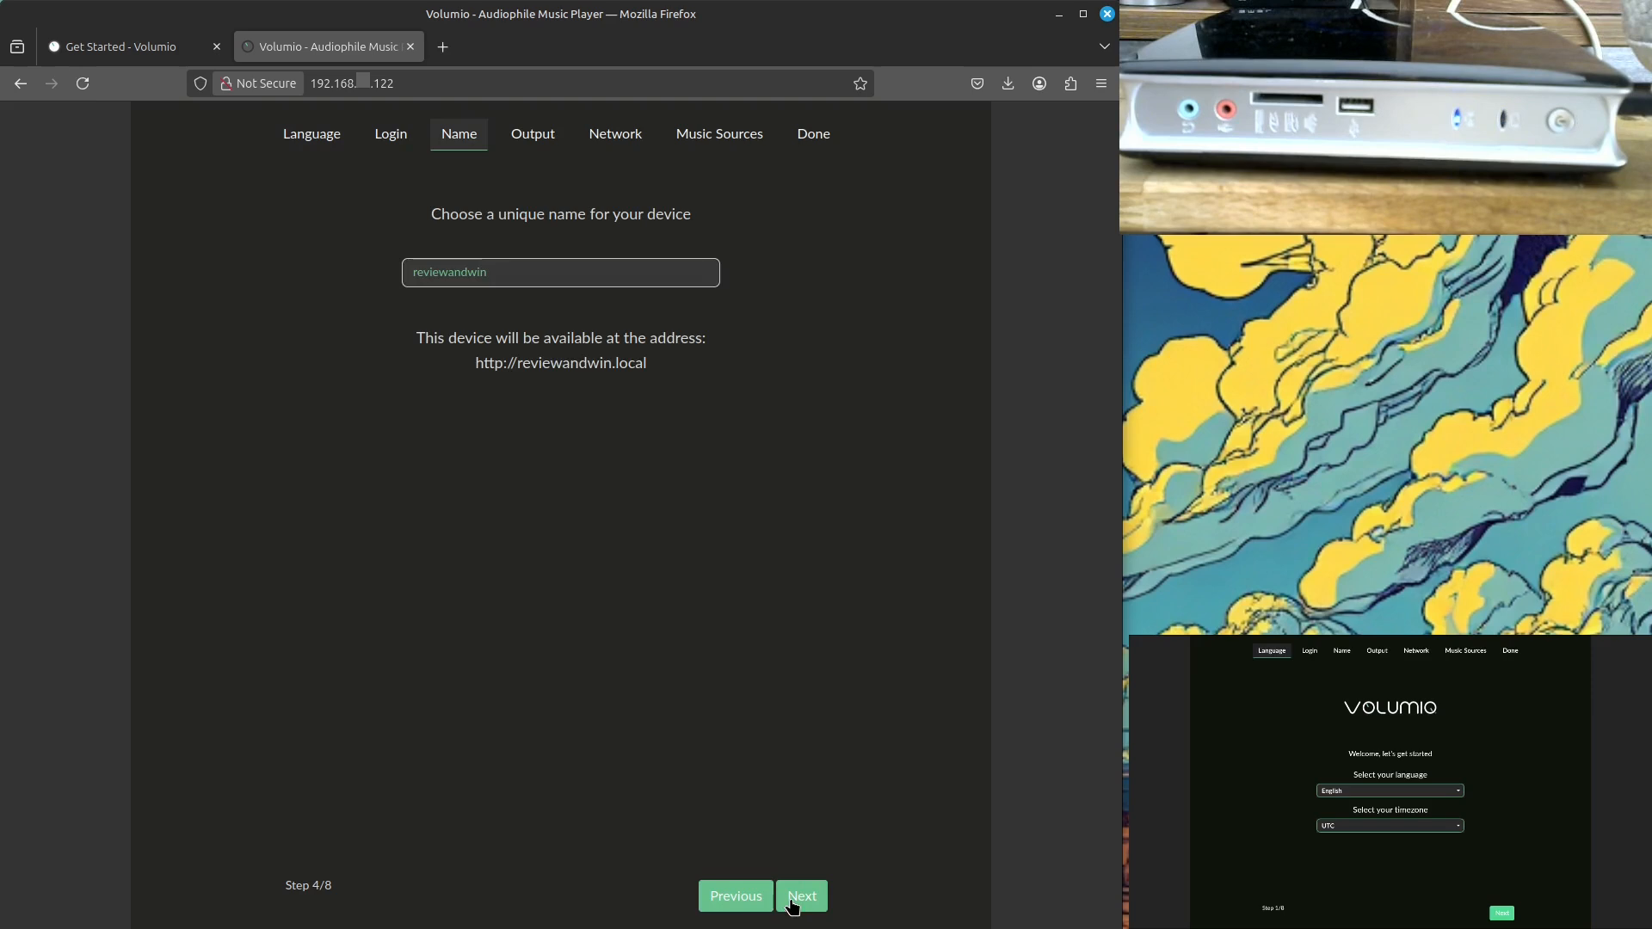
{"action": "left_click", "coordinate": [801, 895]}
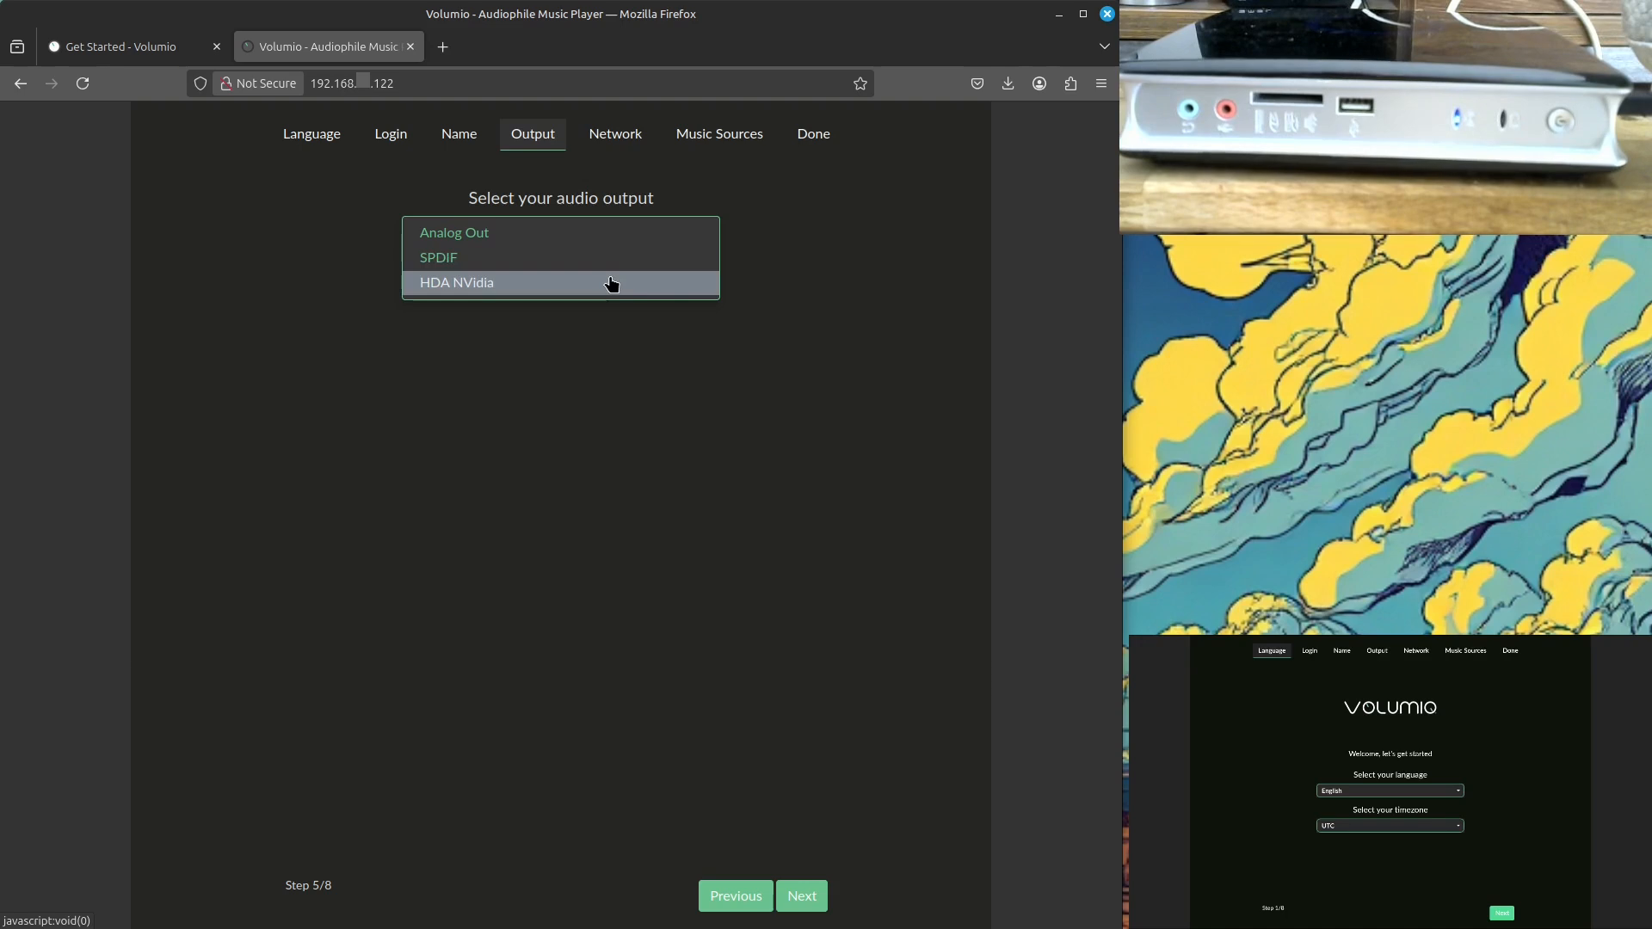
Step: Select Analog Out, skip the Network and Music Sources steps, and finish the wizard
{"action": "left_click", "coordinate": [453, 233]}
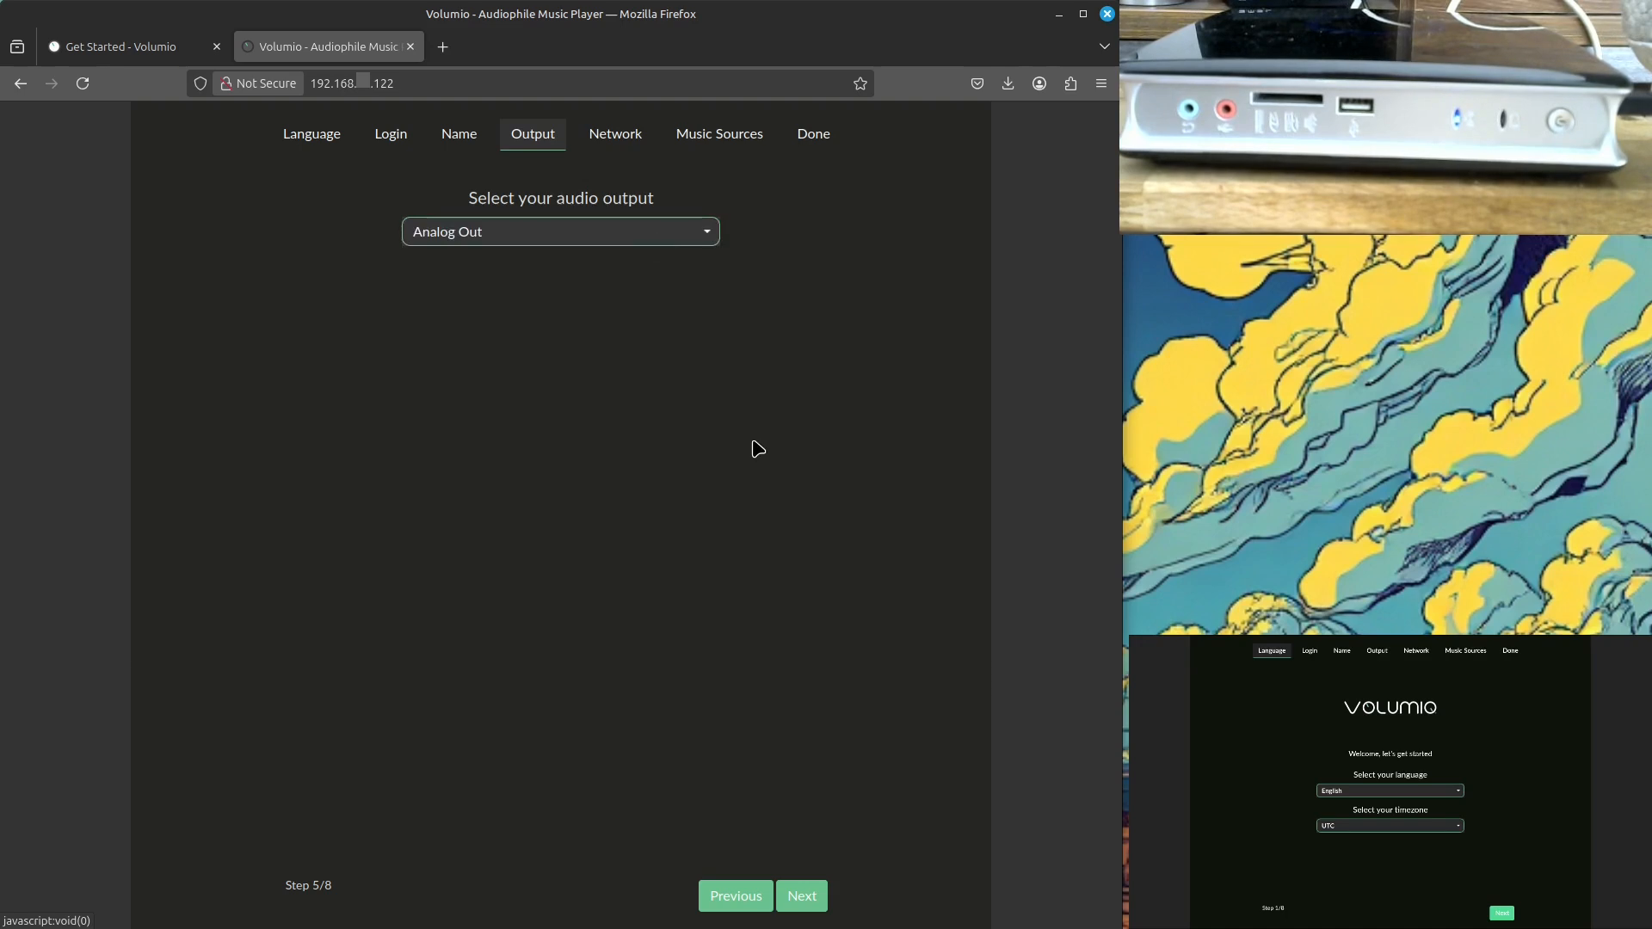
{"action": "mouse_move", "coordinate": [766, 608]}
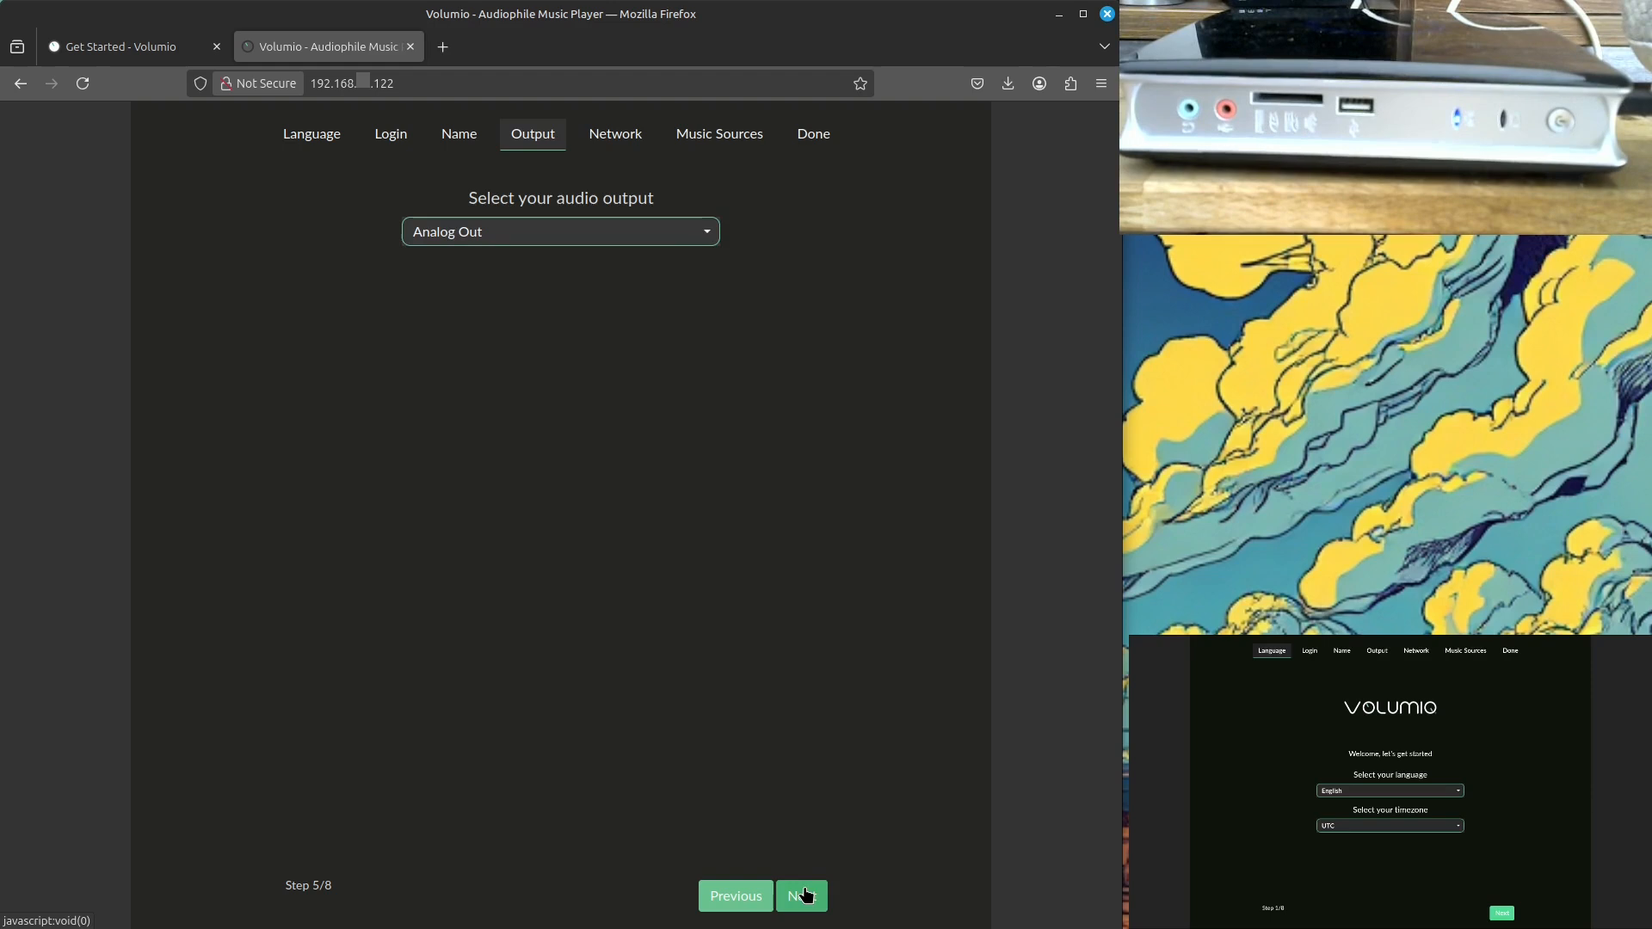
{"action": "left_click", "coordinate": [801, 895]}
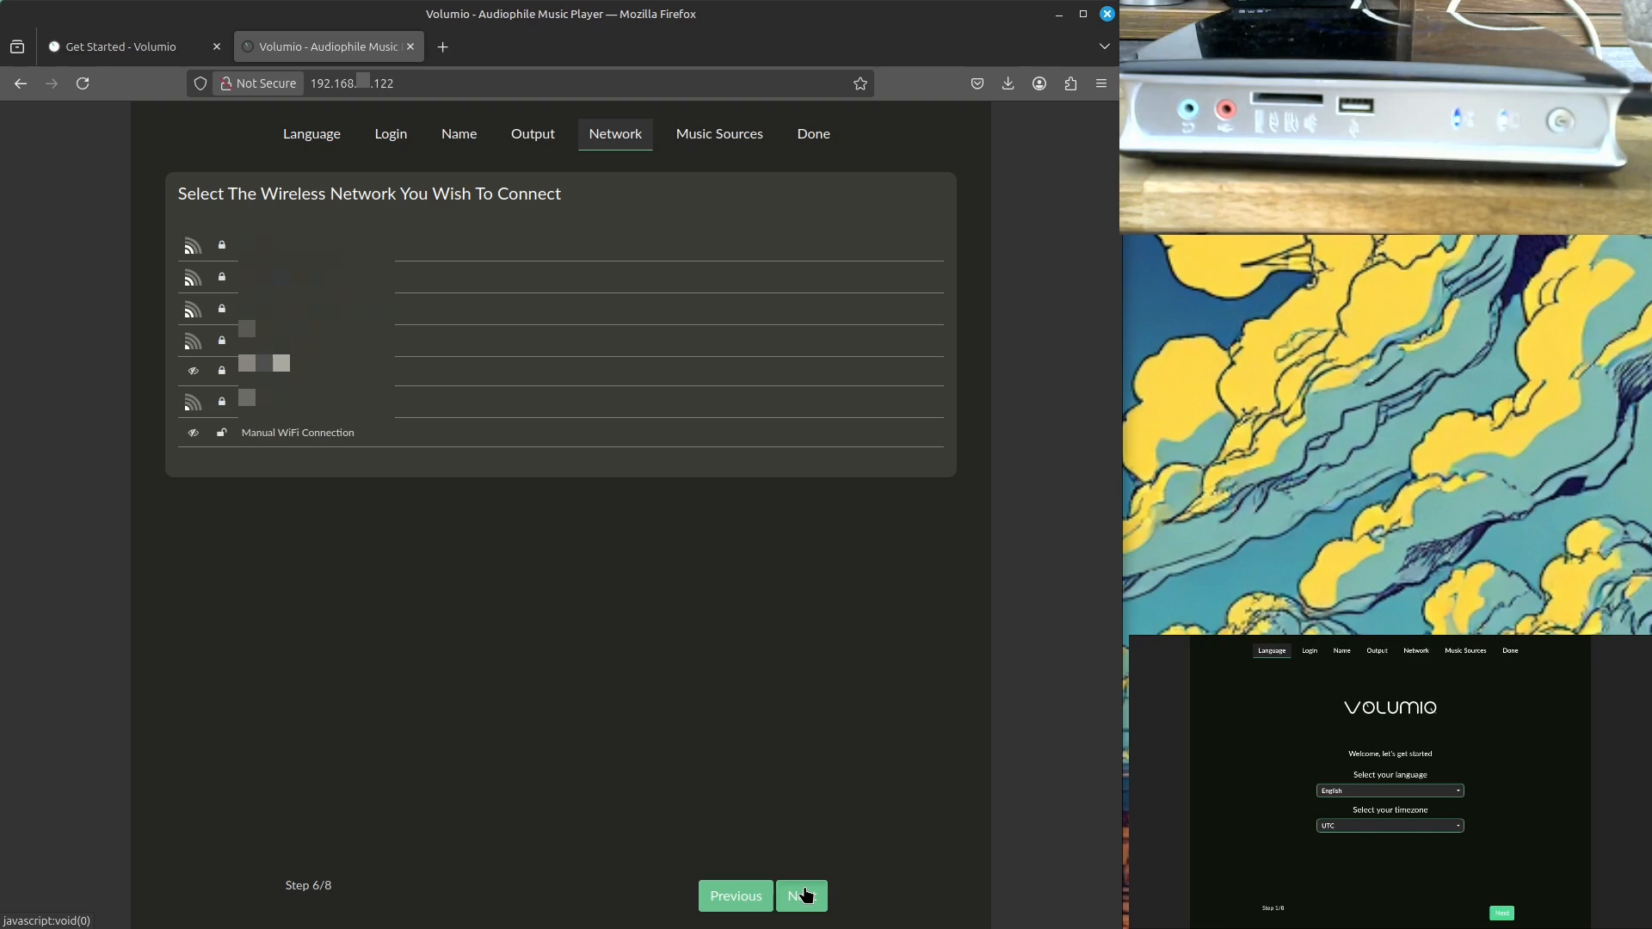
{"action": "left_click", "coordinate": [801, 896]}
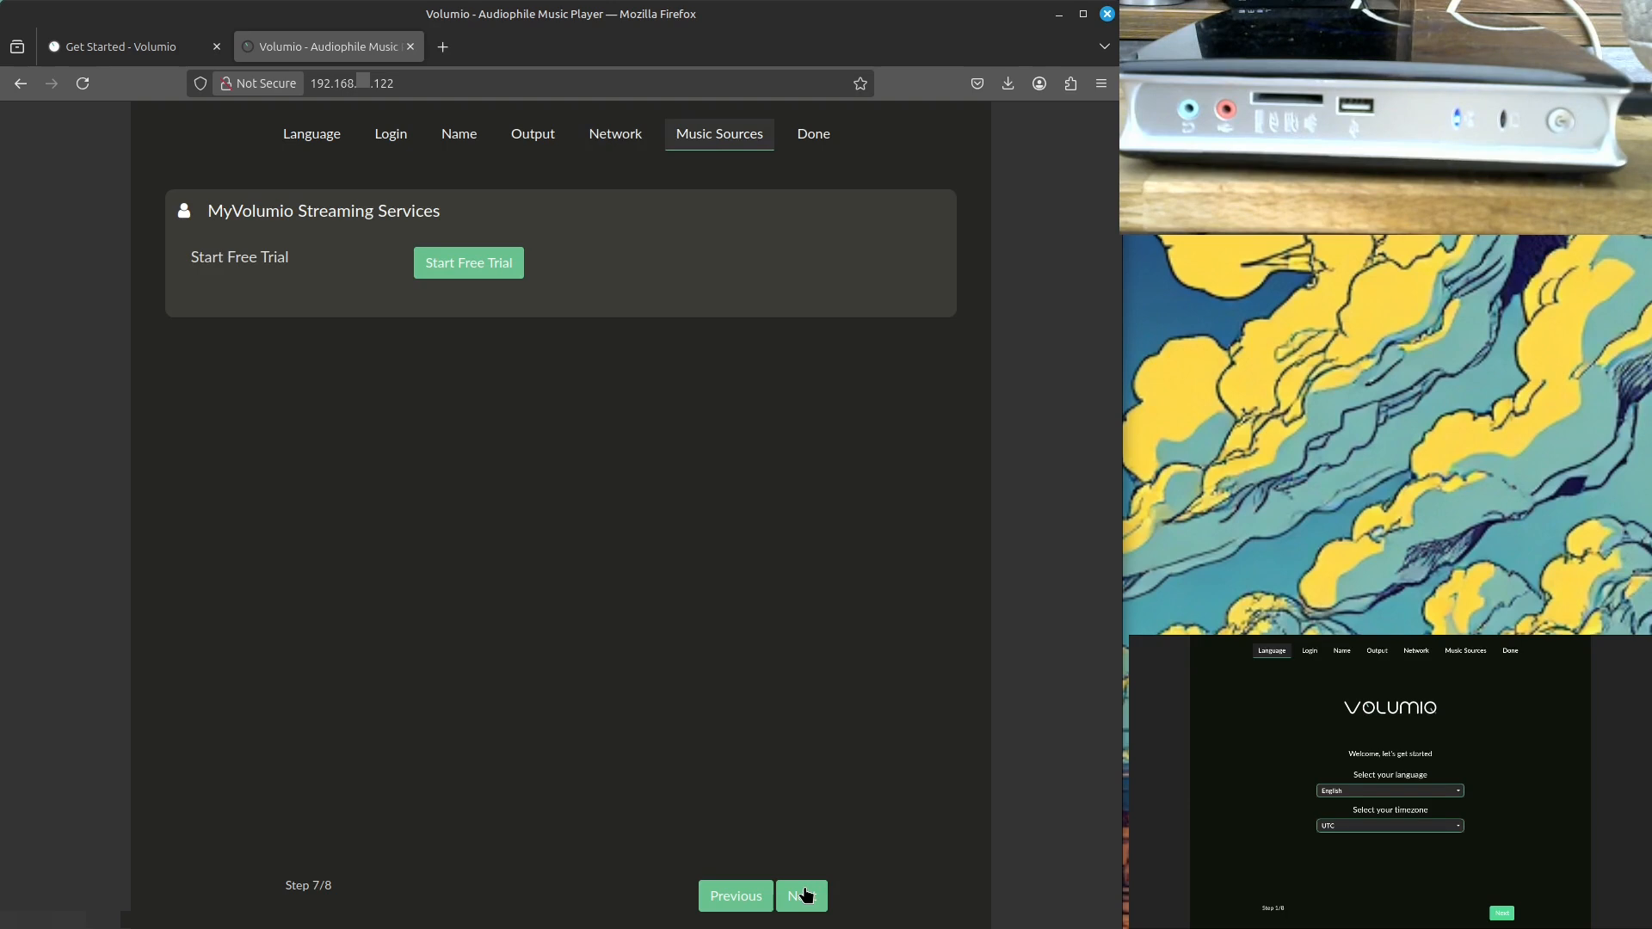
{"action": "left_click", "coordinate": [801, 896]}
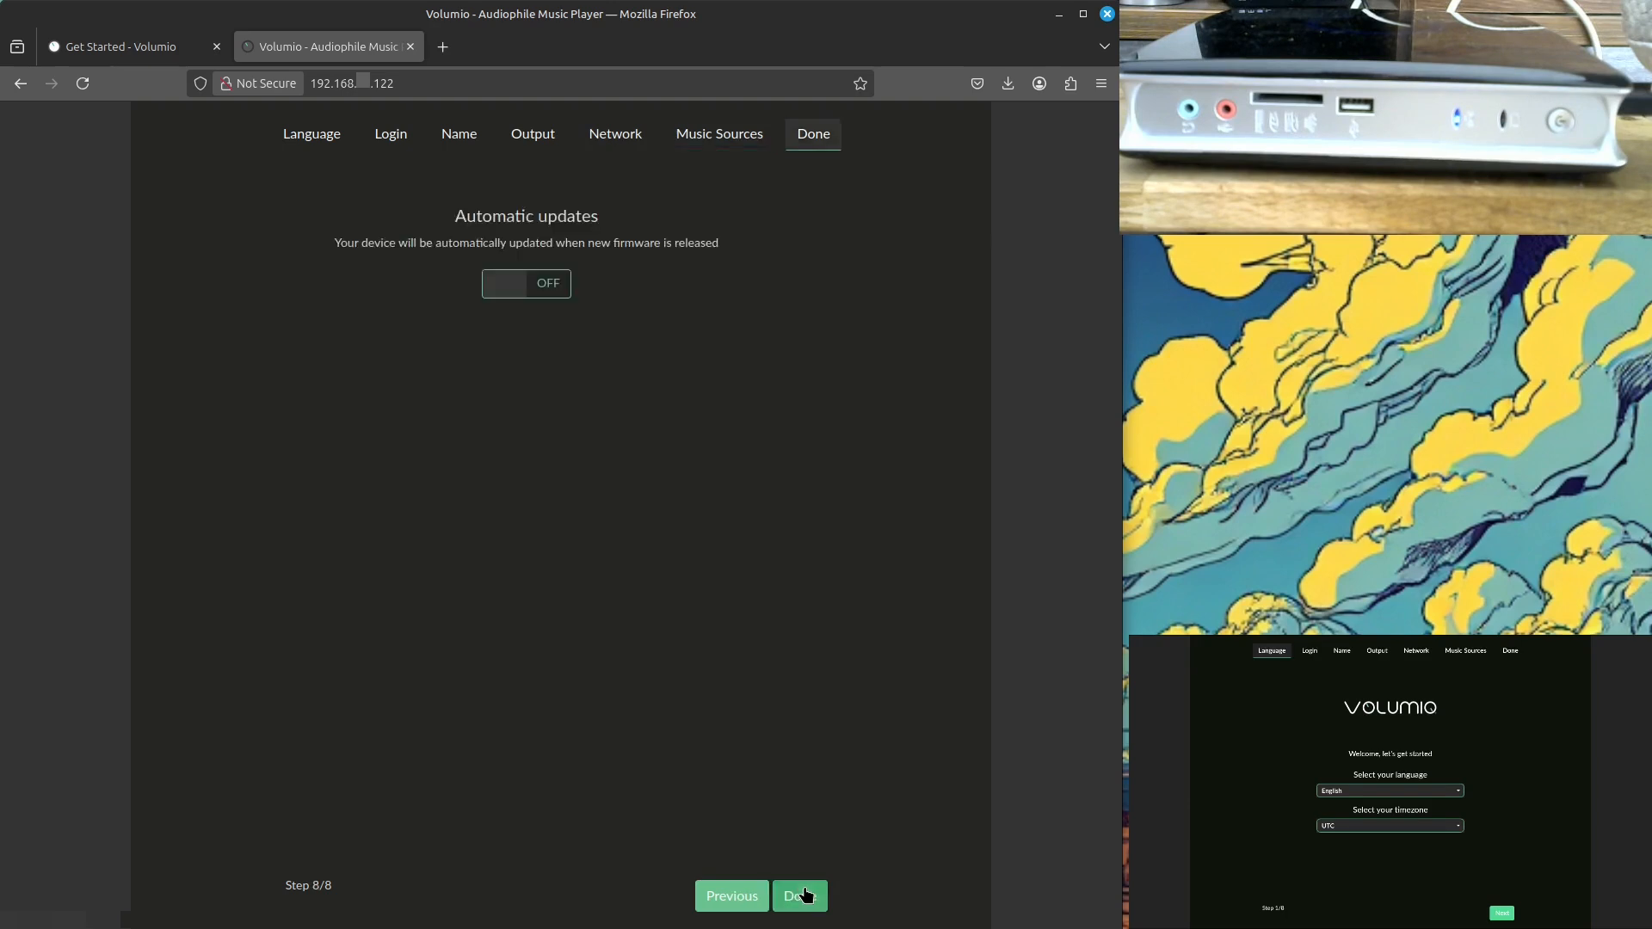
{"action": "left_click", "coordinate": [799, 896]}
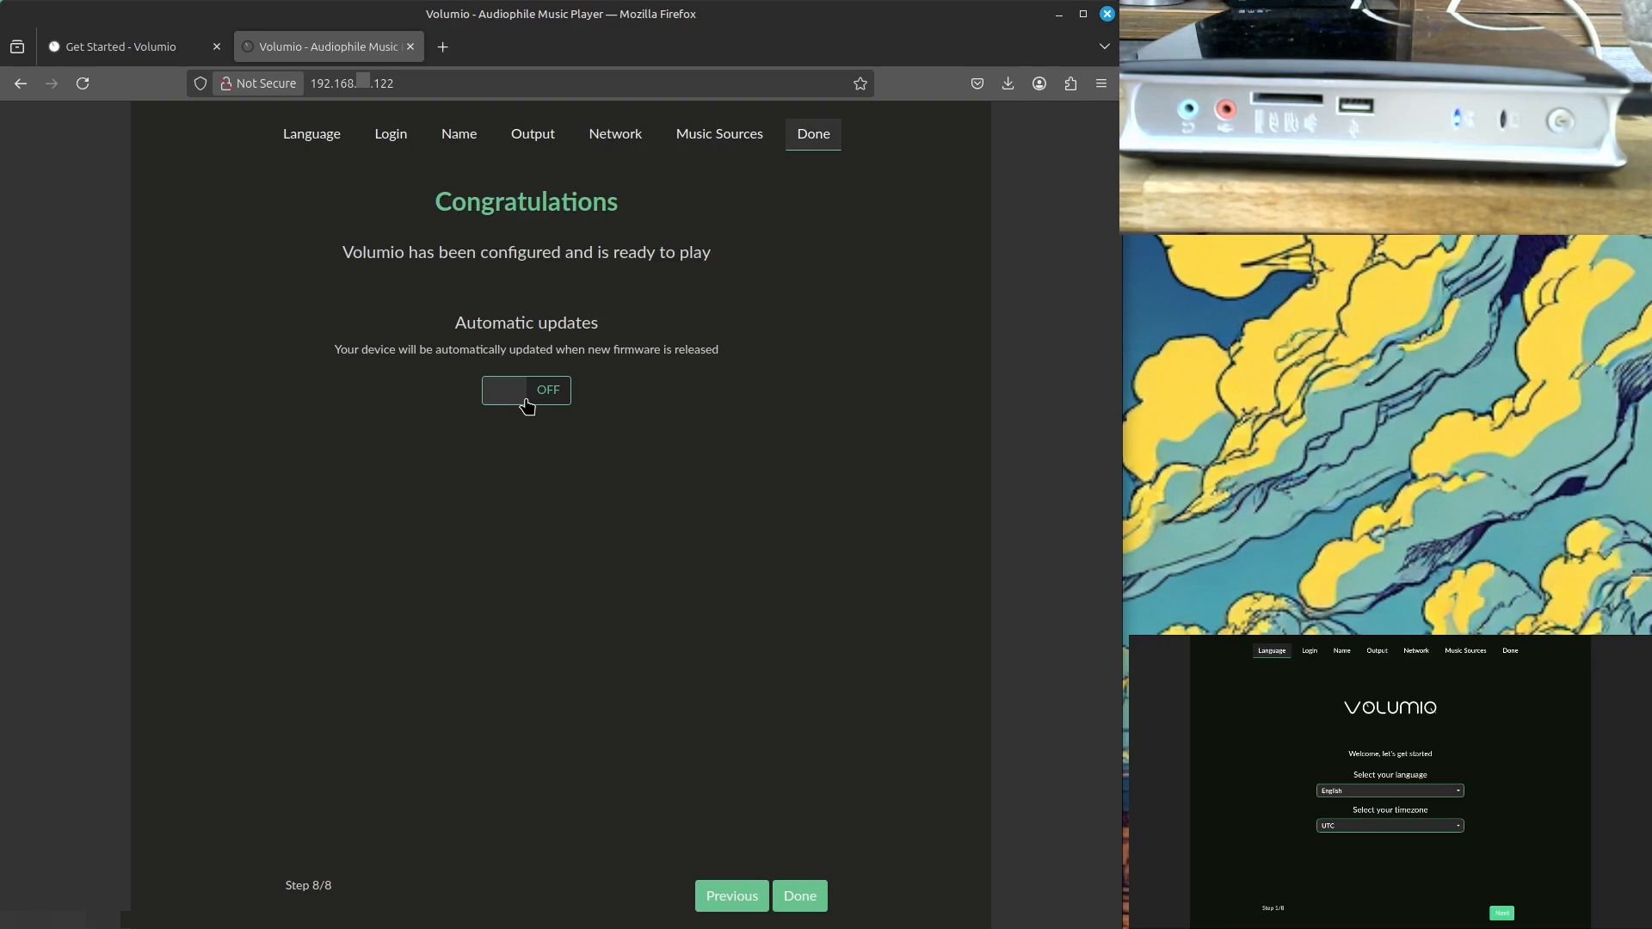
Step: Switch Automatic updates ON and complete setup to reach the player
{"action": "left_click", "coordinate": [526, 389]}
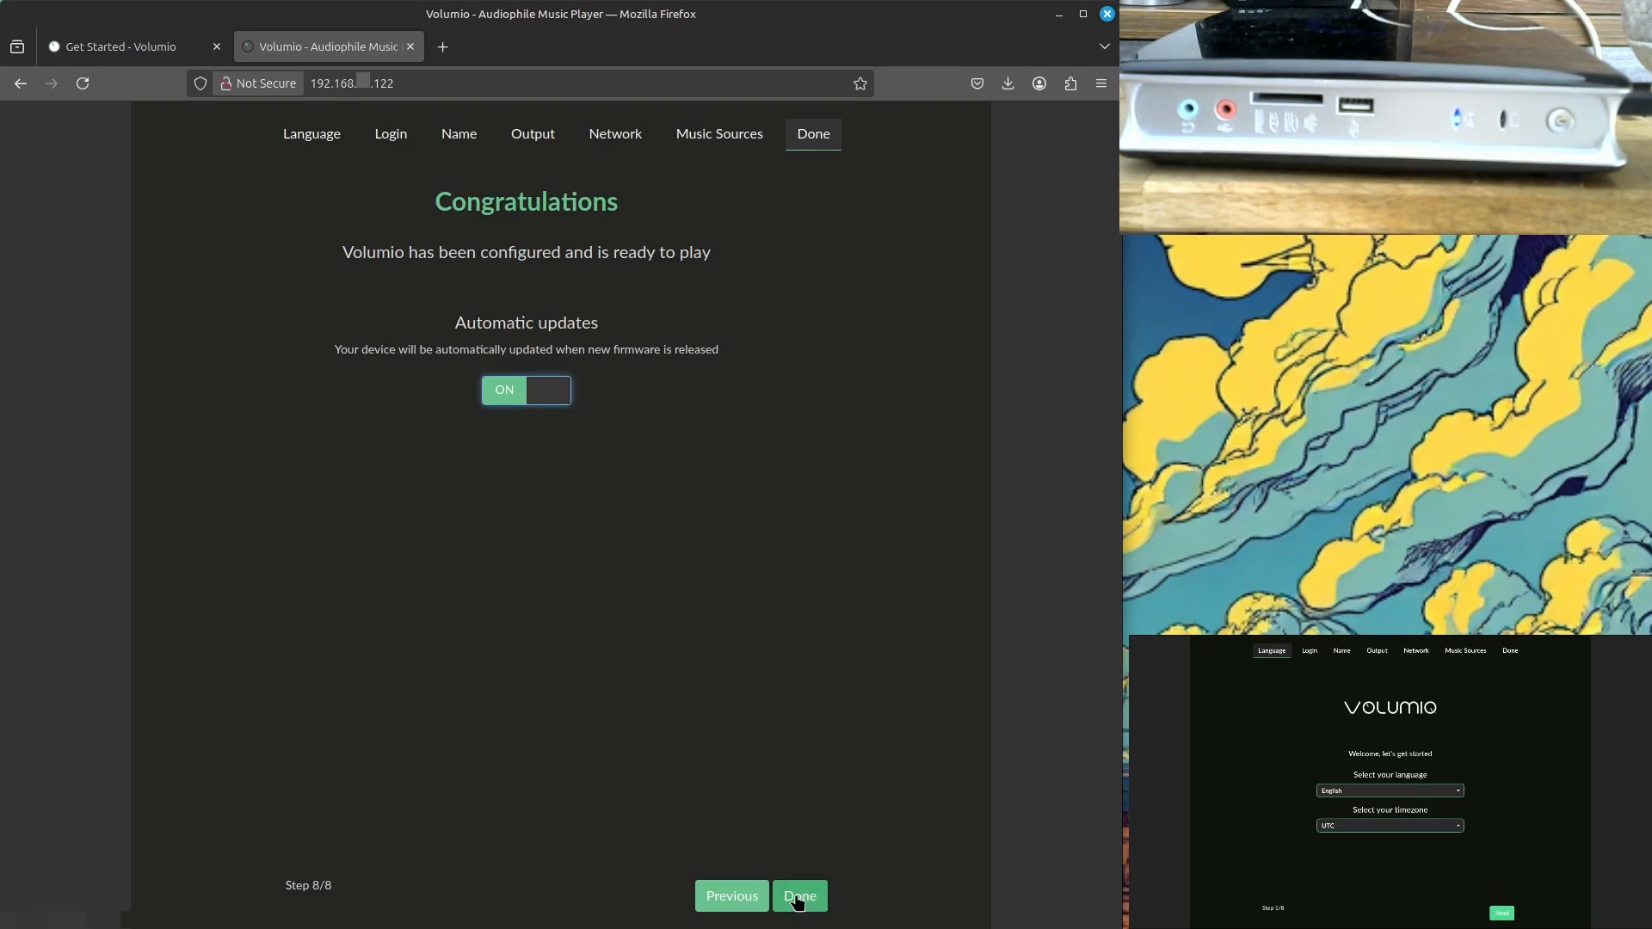
{"action": "left_click", "coordinate": [799, 895]}
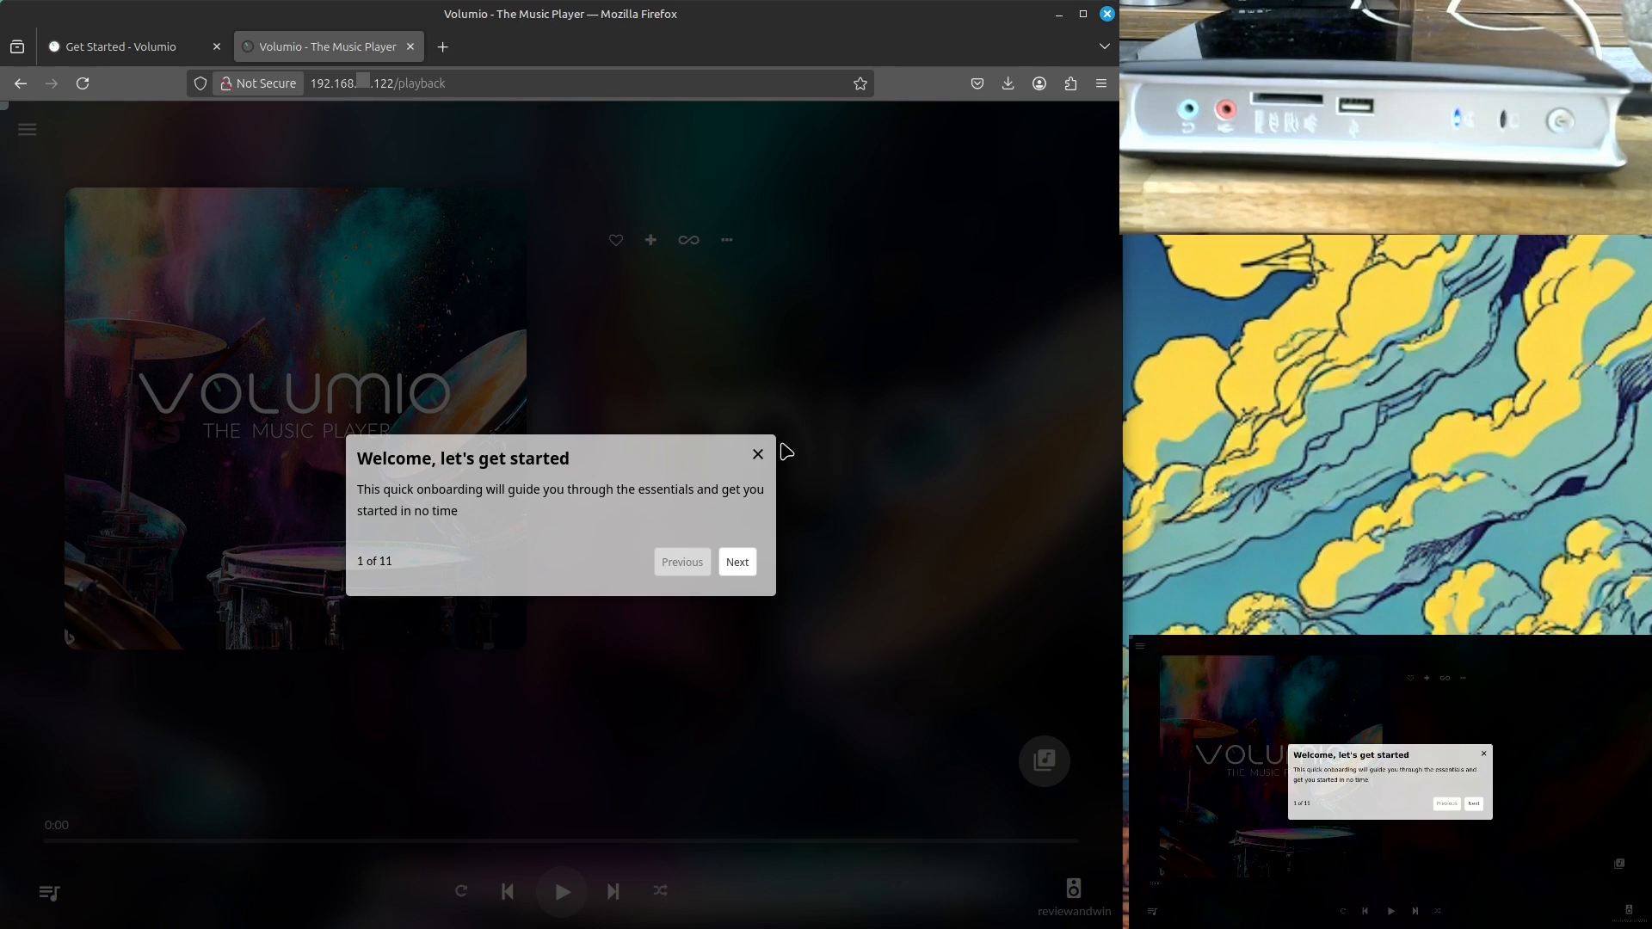
Step: Dismiss the 11-step welcome tour and go to General Playback Options
{"action": "left_click", "coordinate": [757, 453]}
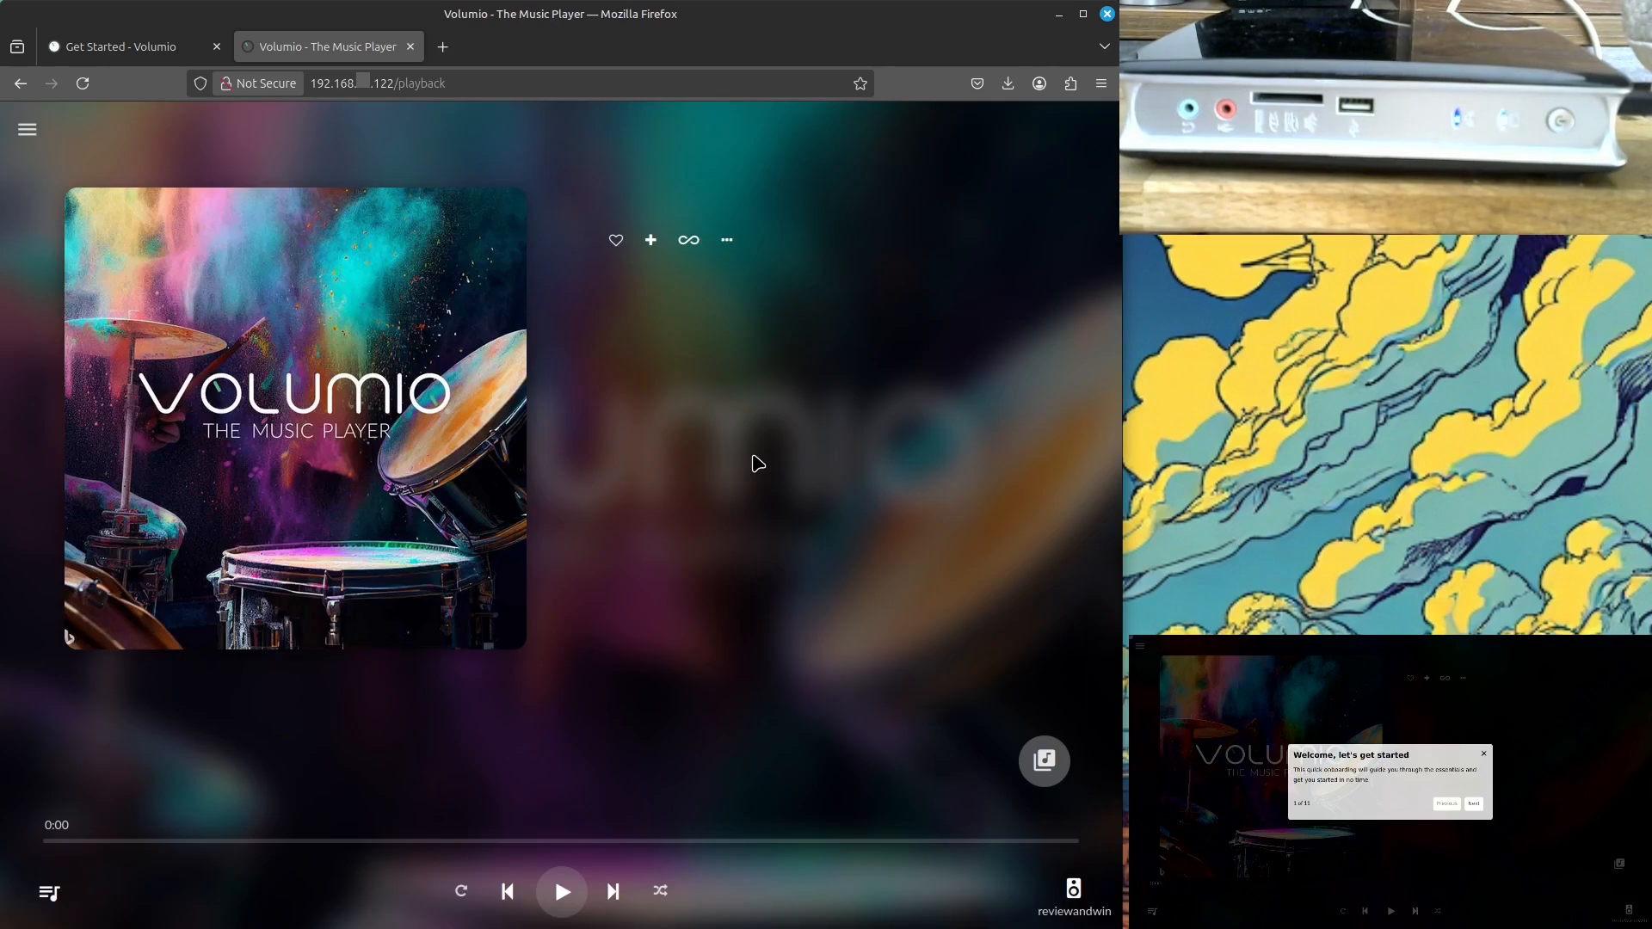
{"action": "left_click", "coordinate": [1482, 754]}
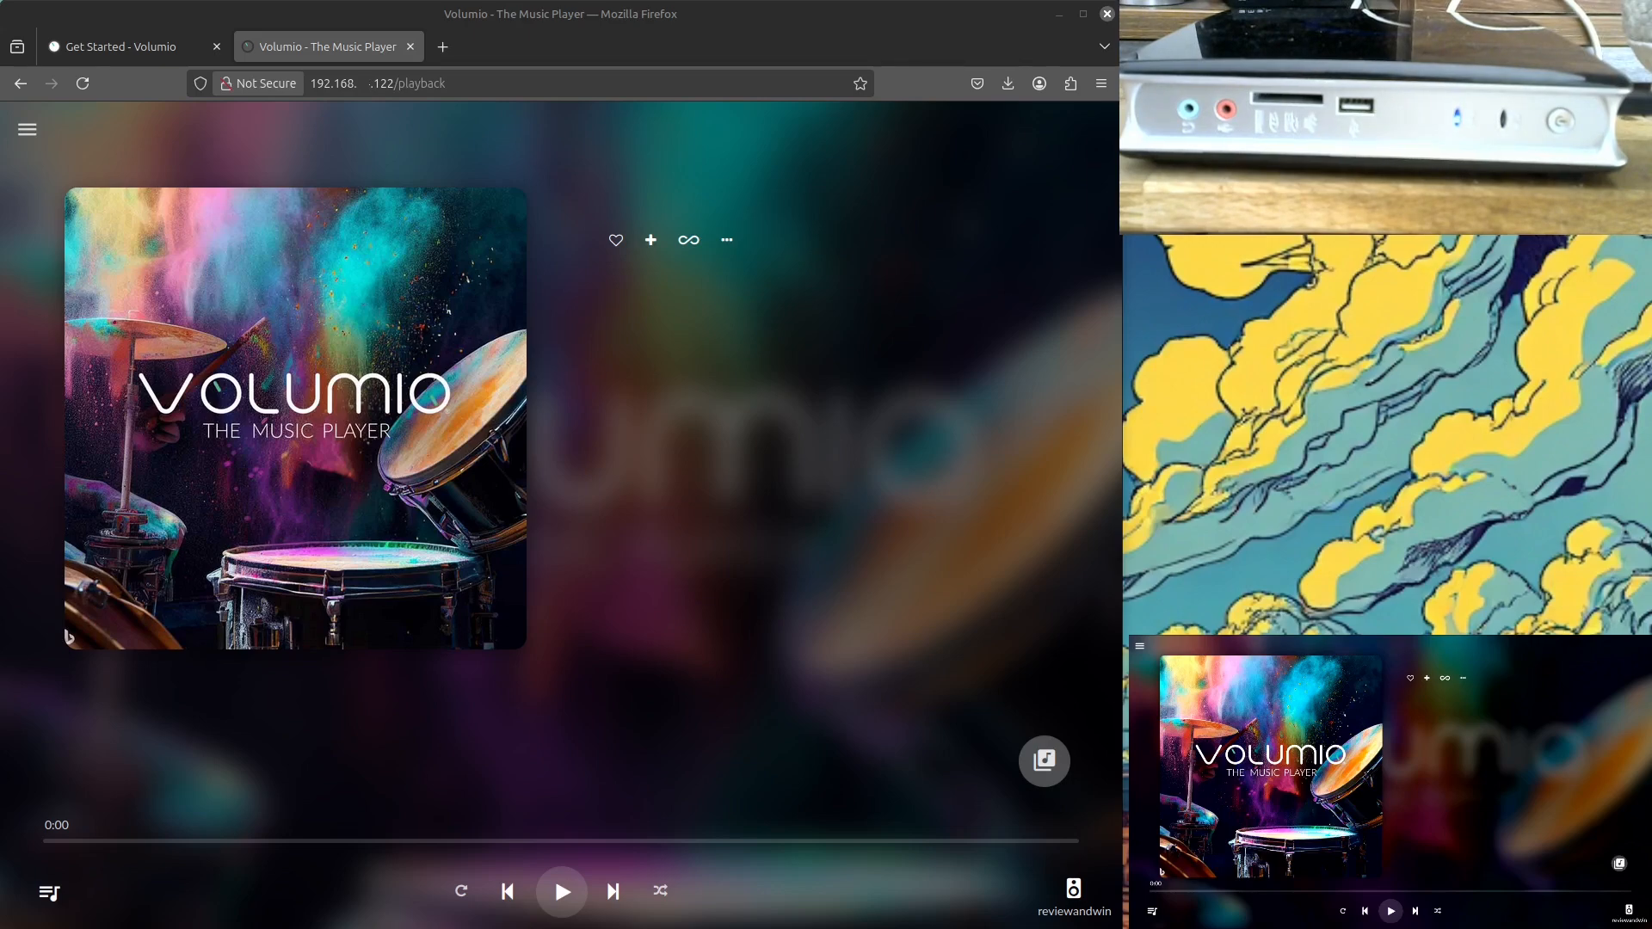
{"action": "left_click", "coordinate": [26, 129]}
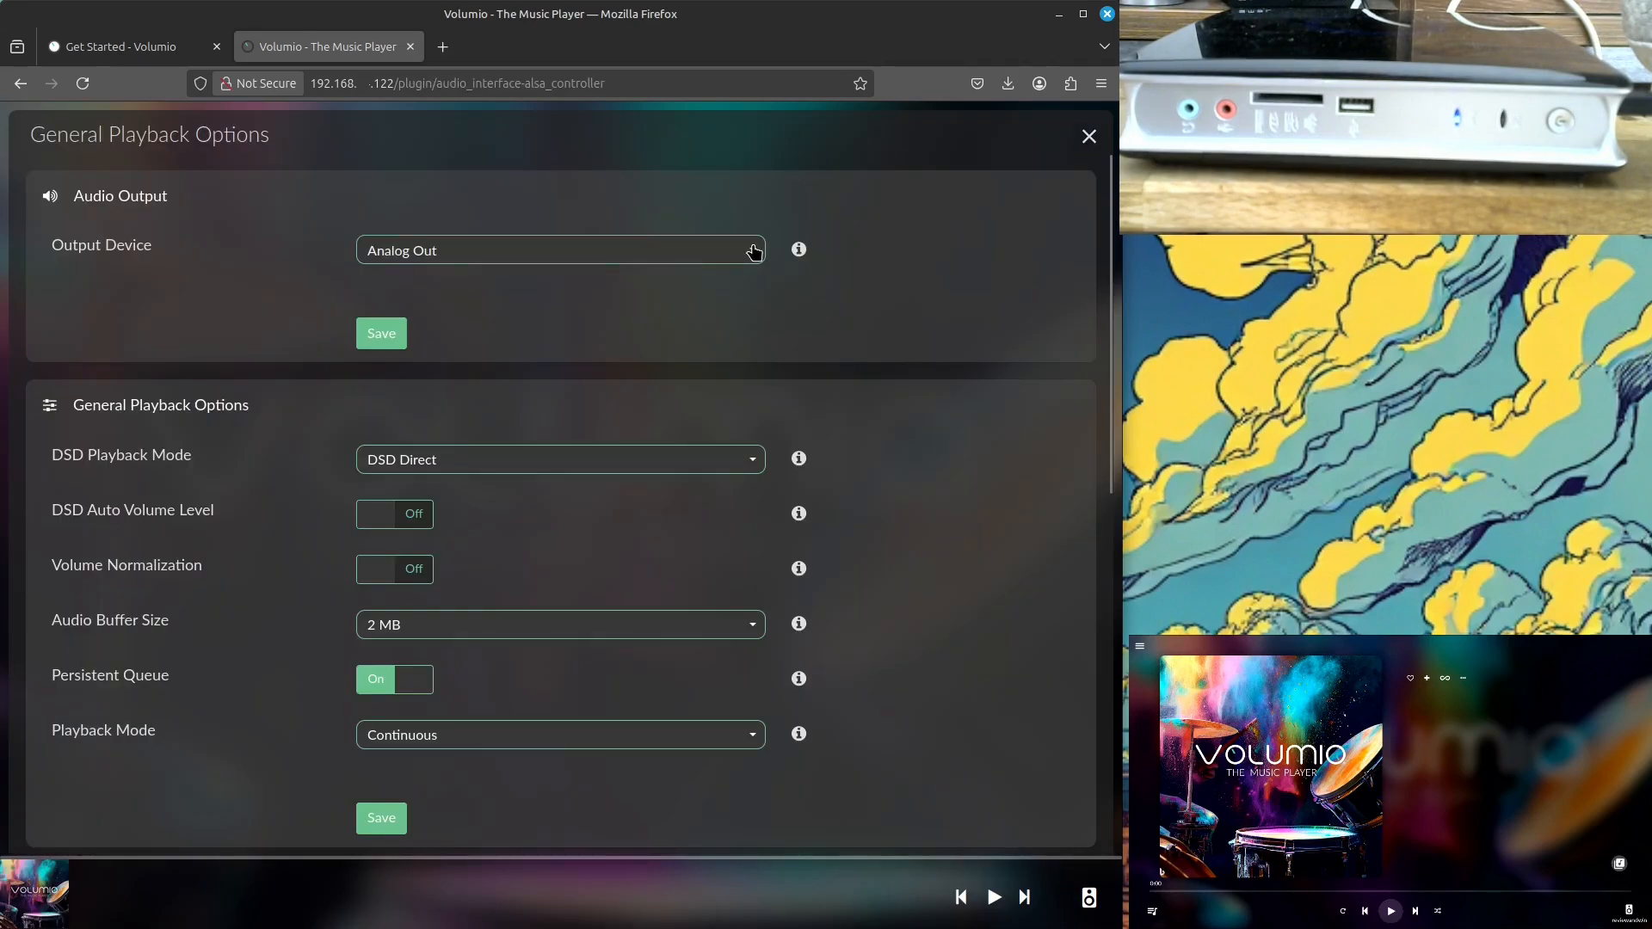
Step: Check the Output Device list, then close Playback Options without changes
{"action": "left_click", "coordinate": [559, 250]}
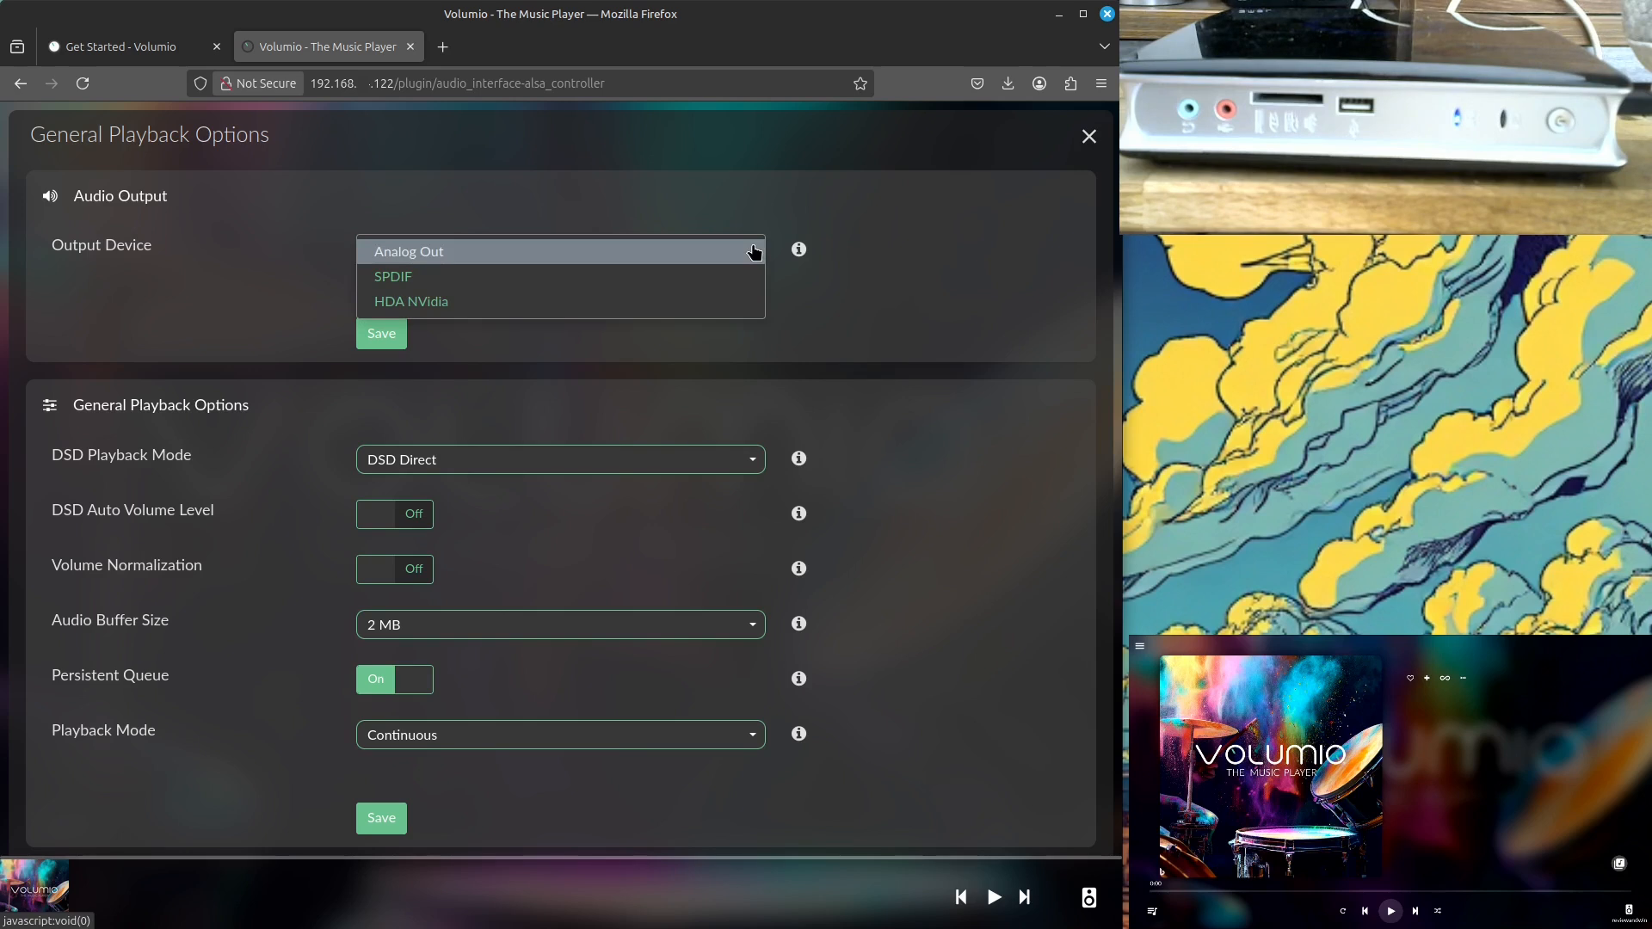
{"action": "left_click", "coordinate": [562, 250]}
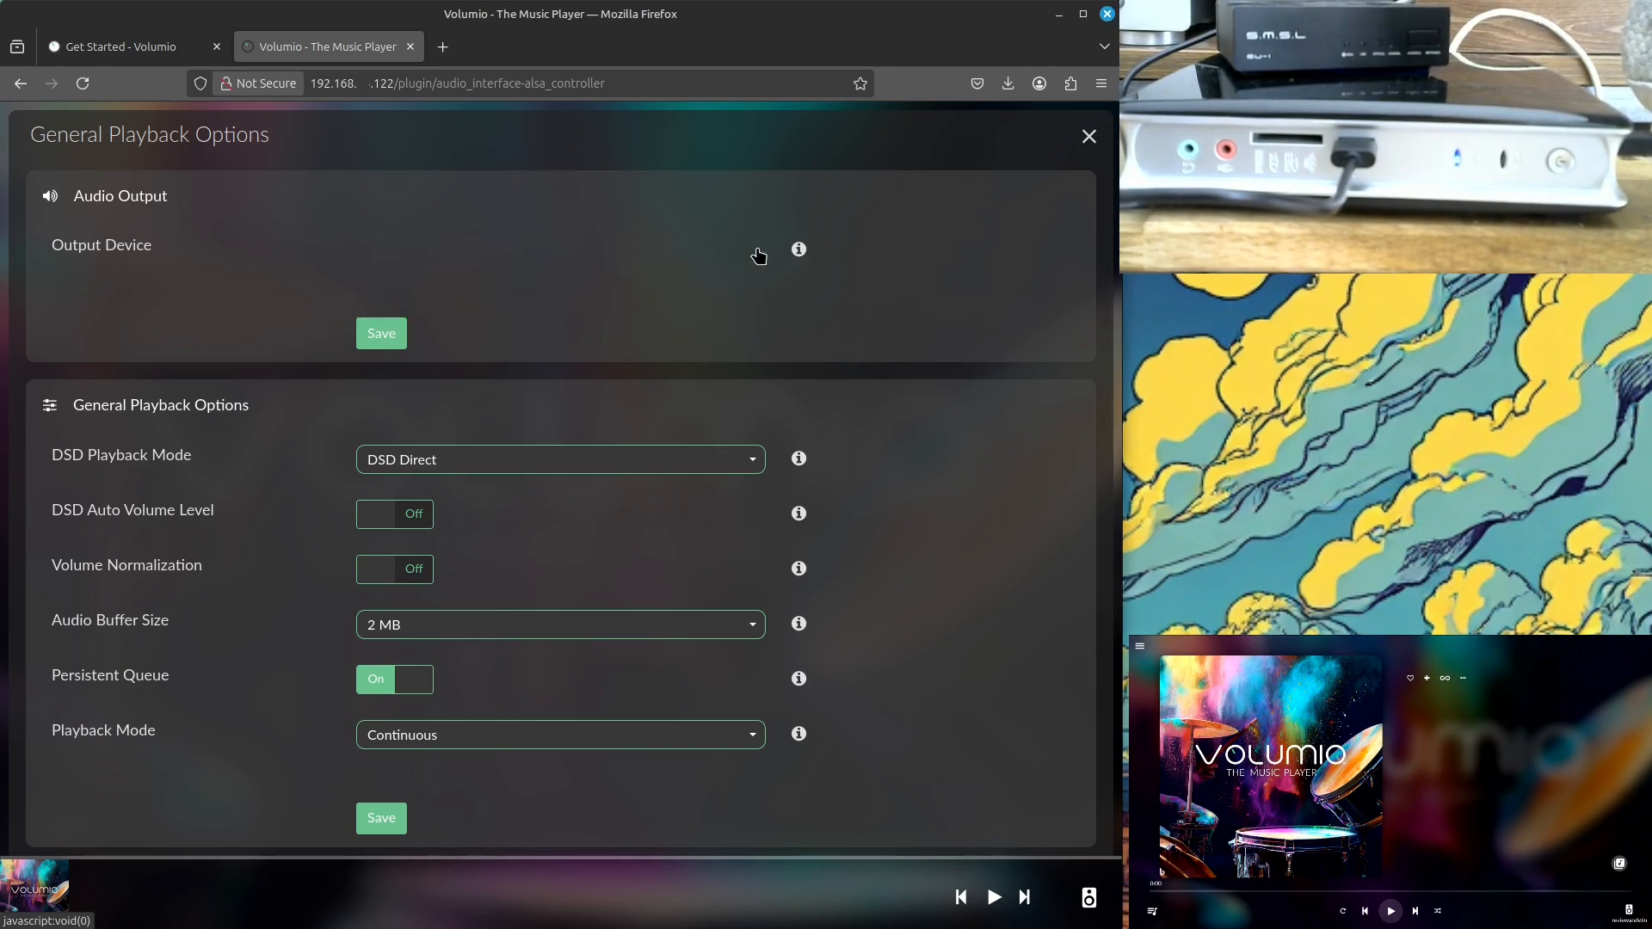
{"action": "left_click", "coordinate": [558, 251]}
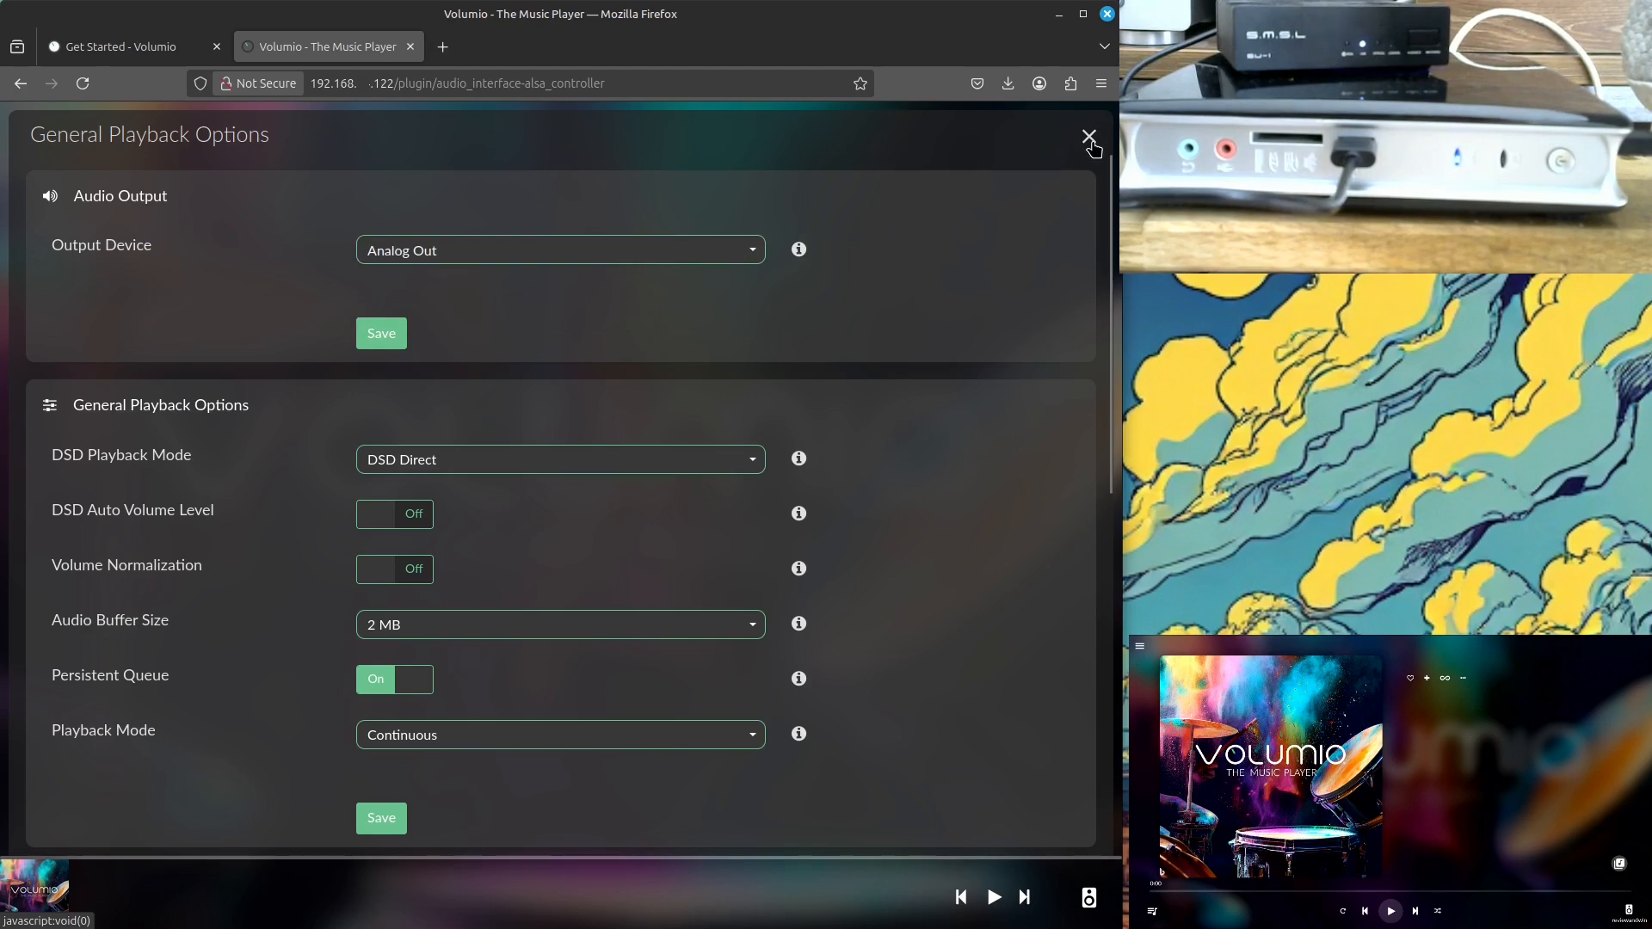
{"action": "left_click", "coordinate": [1089, 137]}
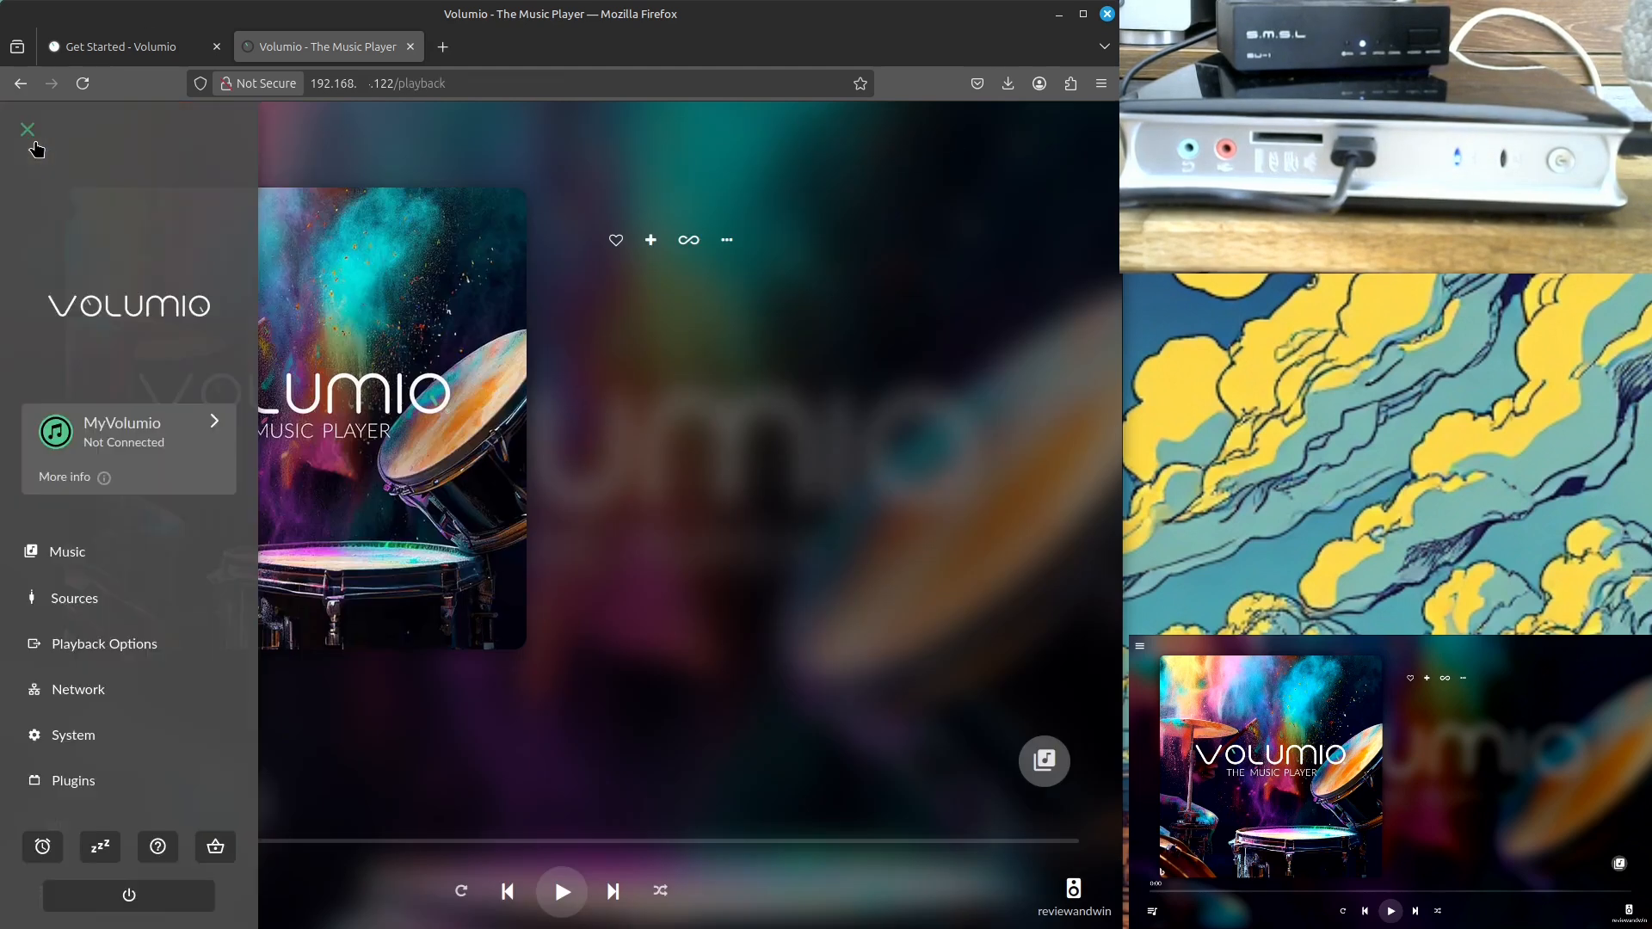
{"action": "mouse_move", "coordinate": [105, 644]}
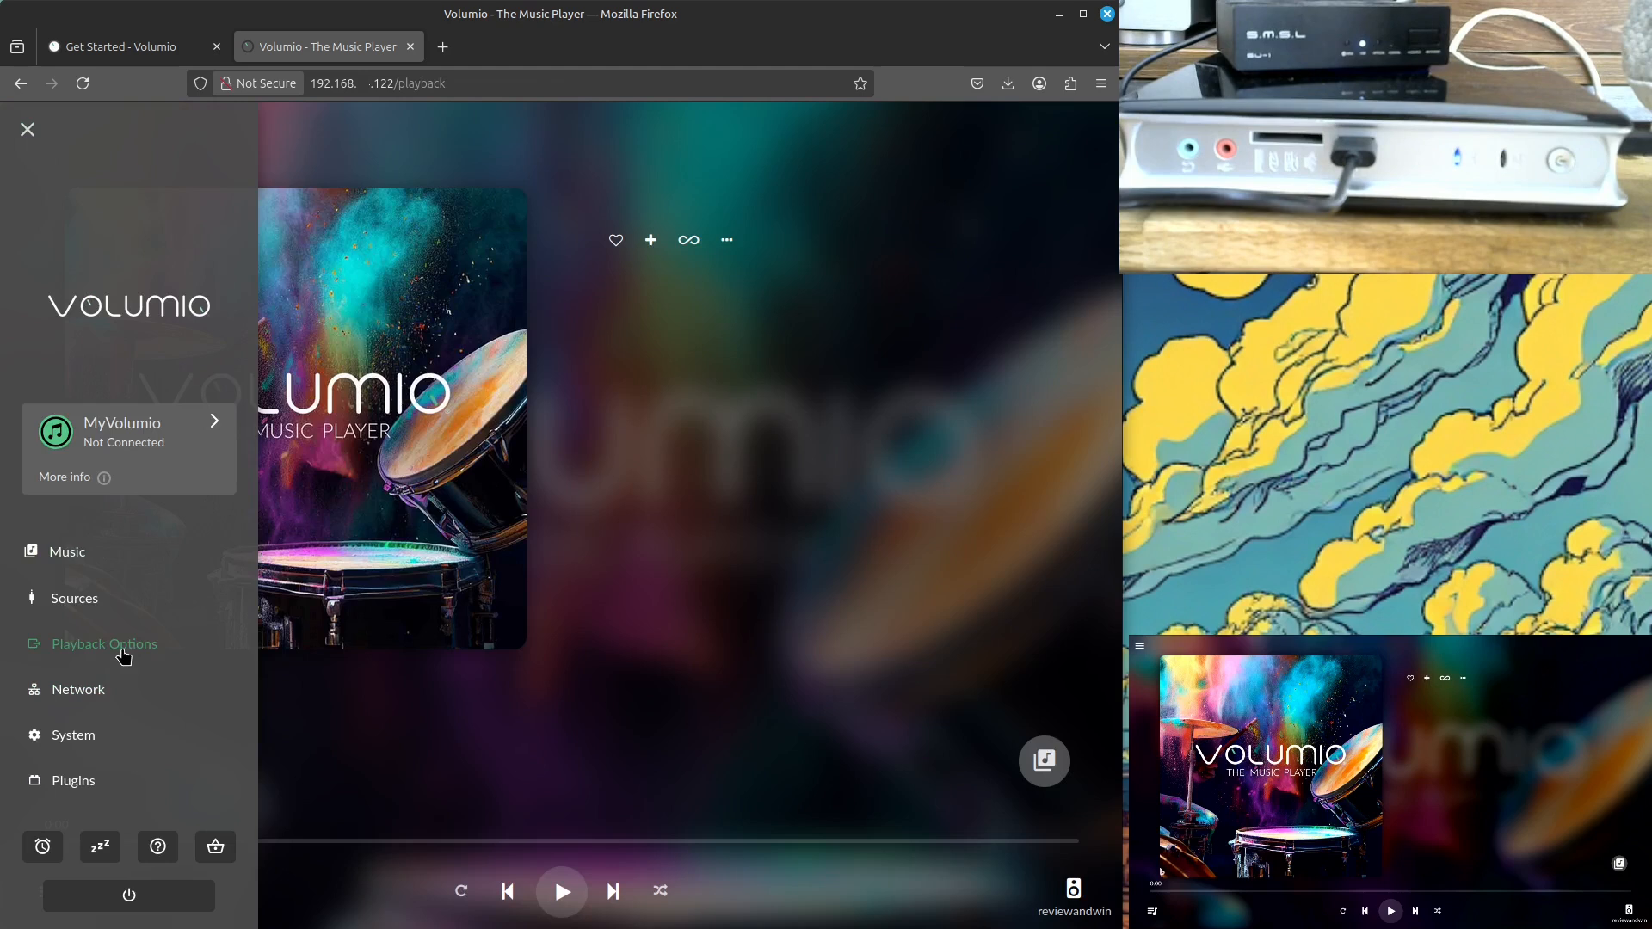
Step: Set Output Device to SMSL USB AUDIO, save, and close the settings
{"action": "left_click", "coordinate": [103, 643]}
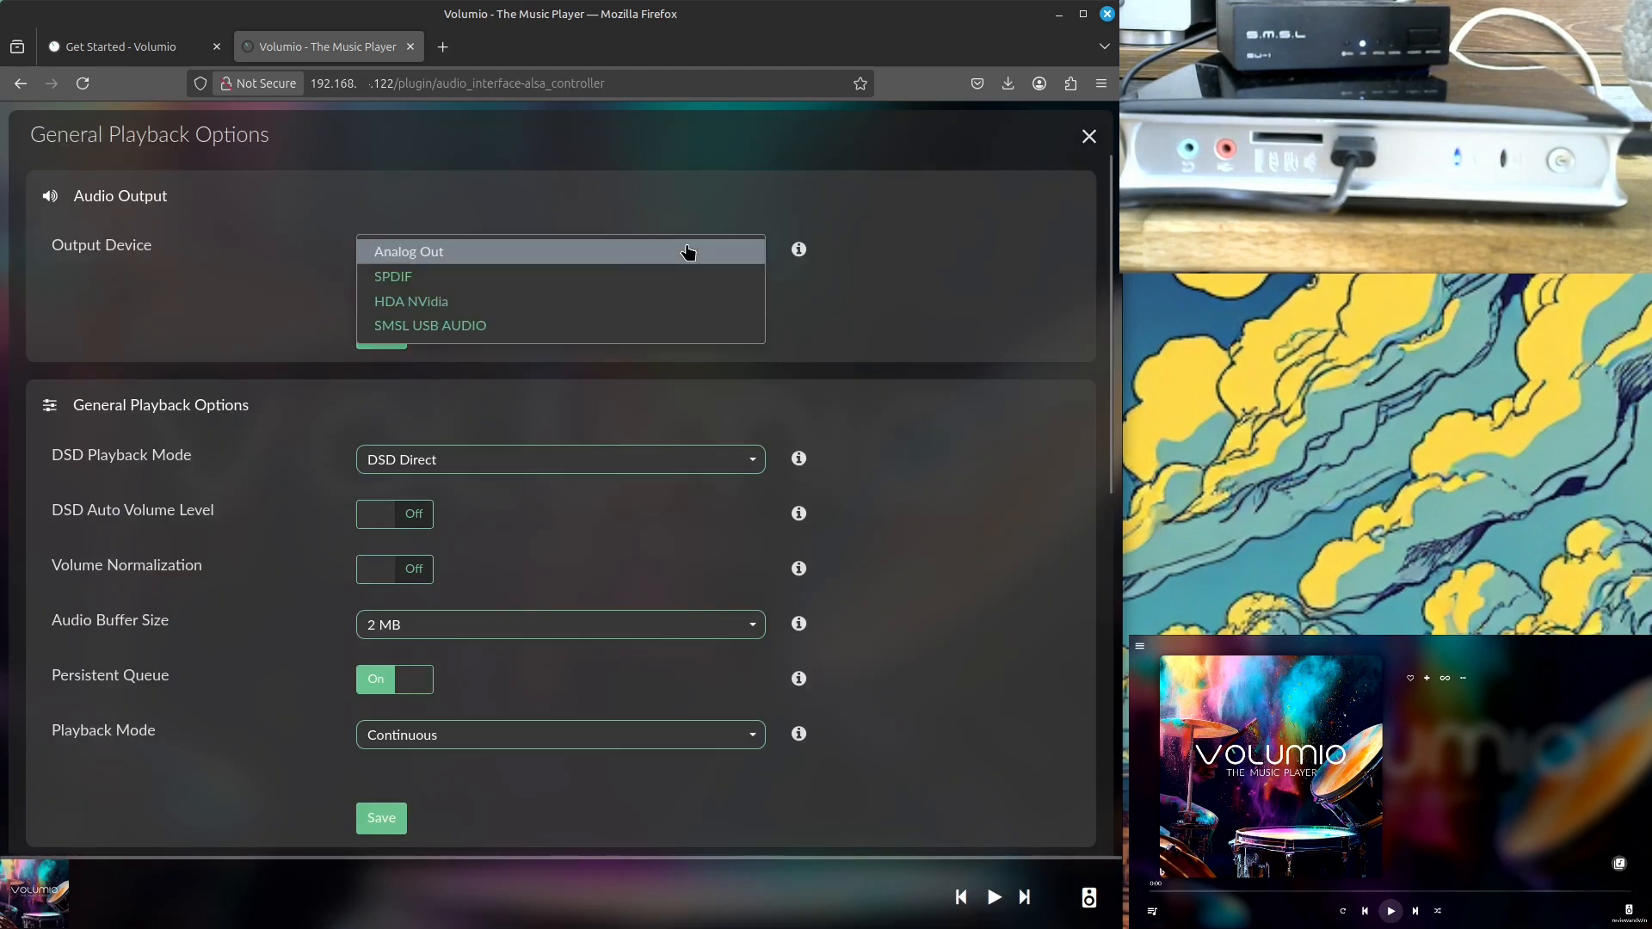
{"action": "mouse_move", "coordinate": [616, 325]}
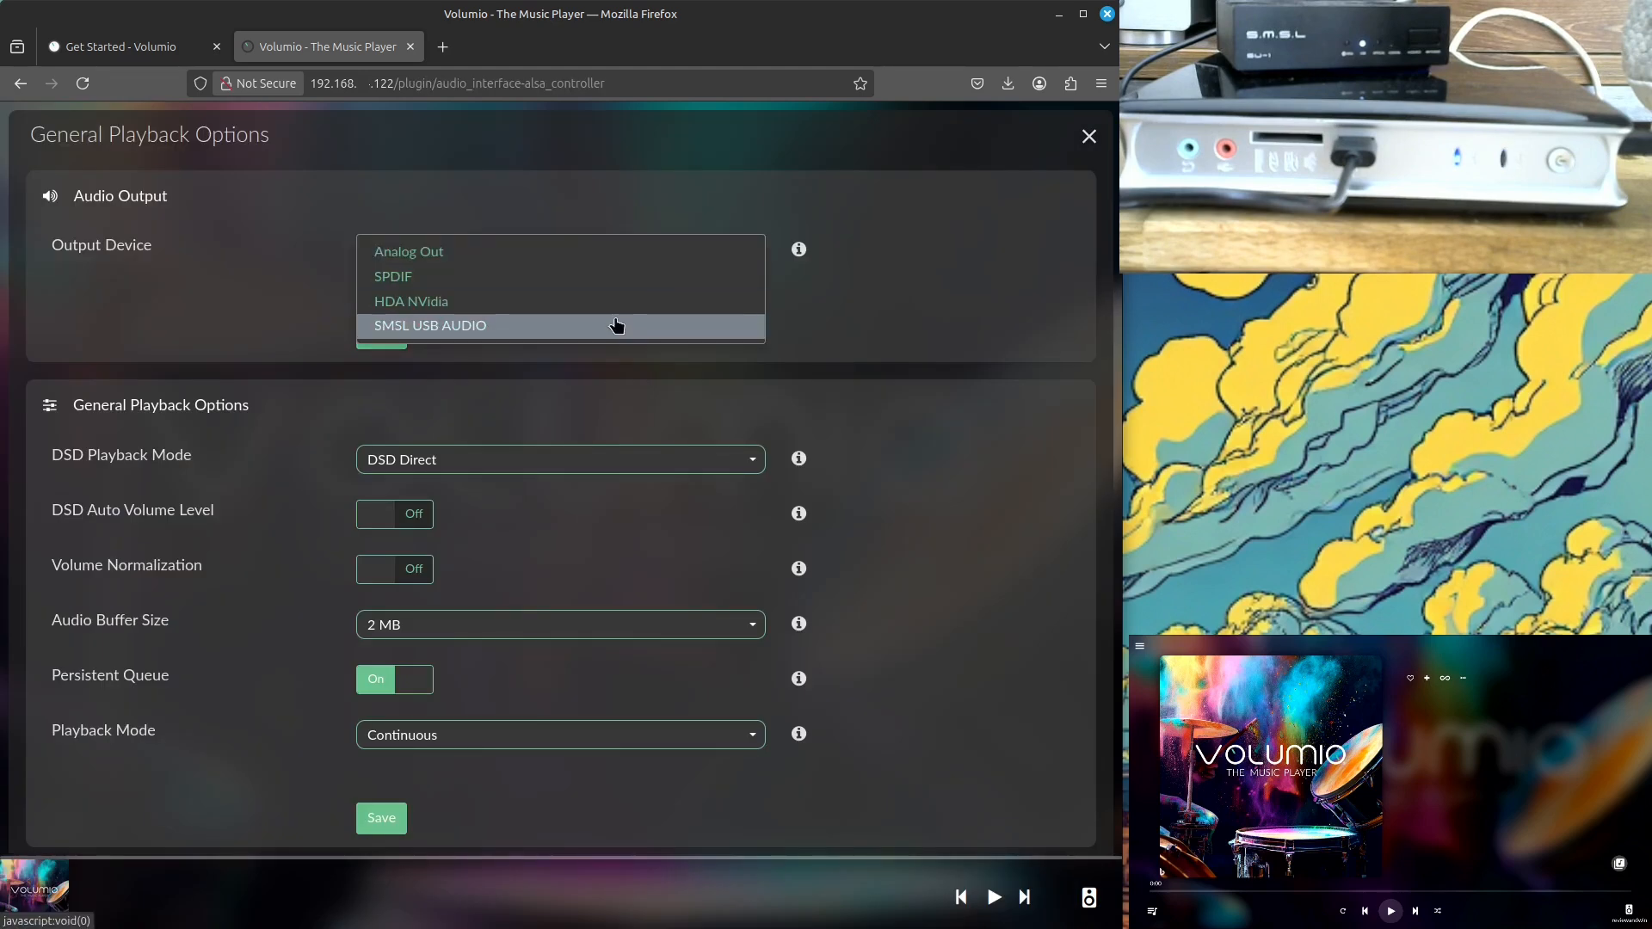
{"action": "left_click", "coordinate": [431, 325]}
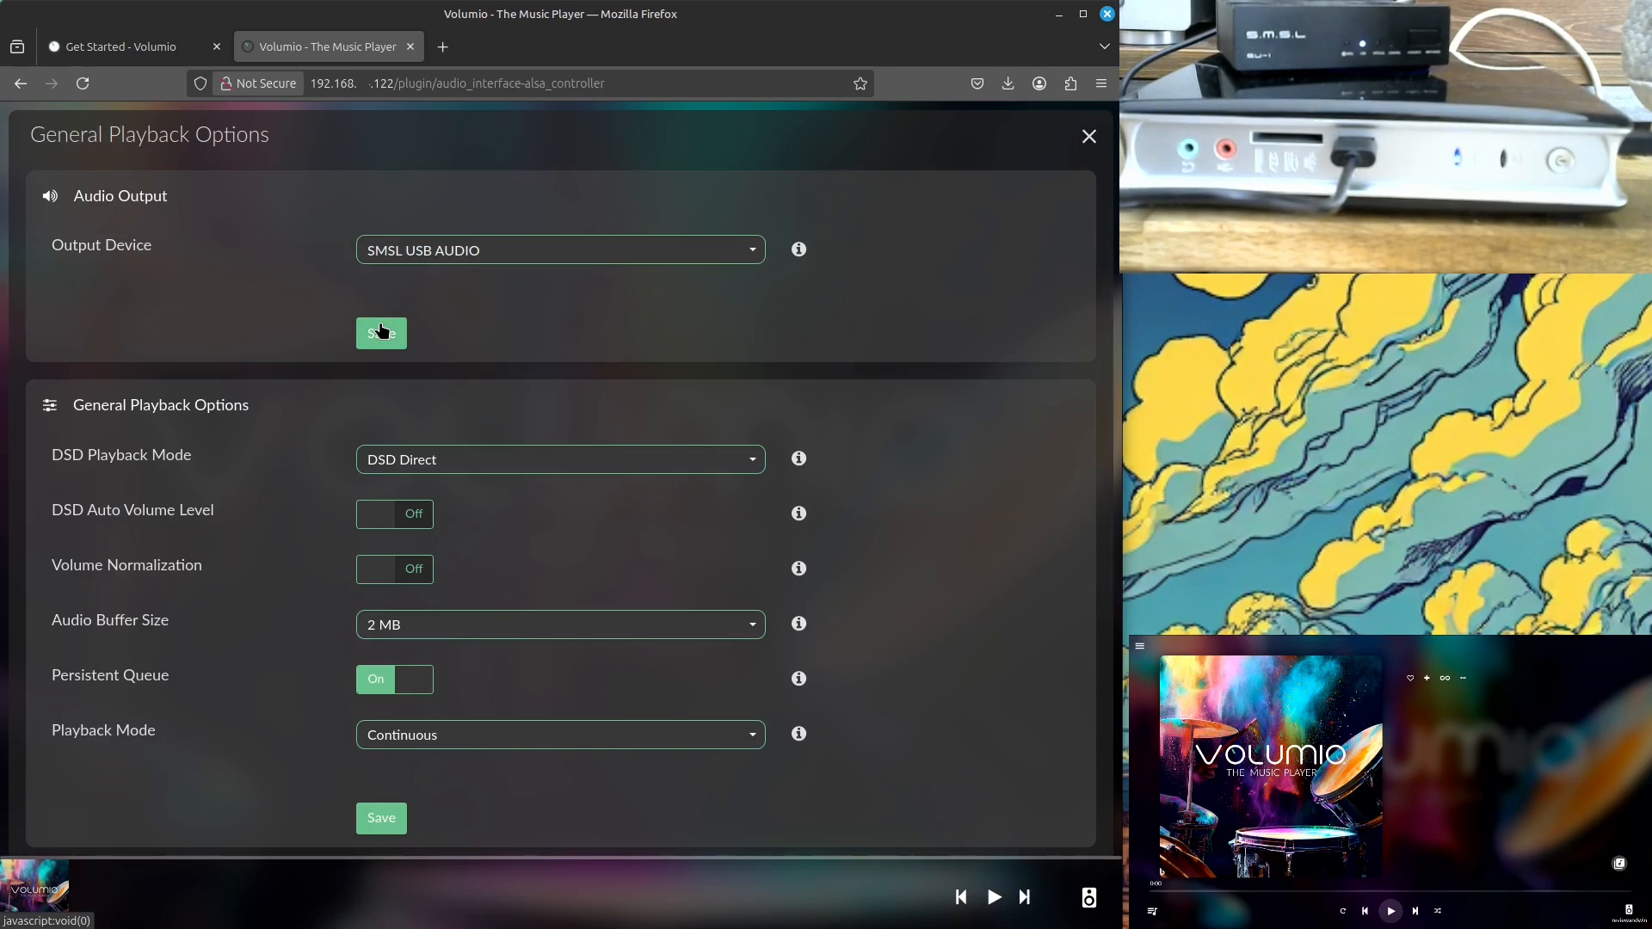
{"action": "left_click", "coordinate": [380, 333]}
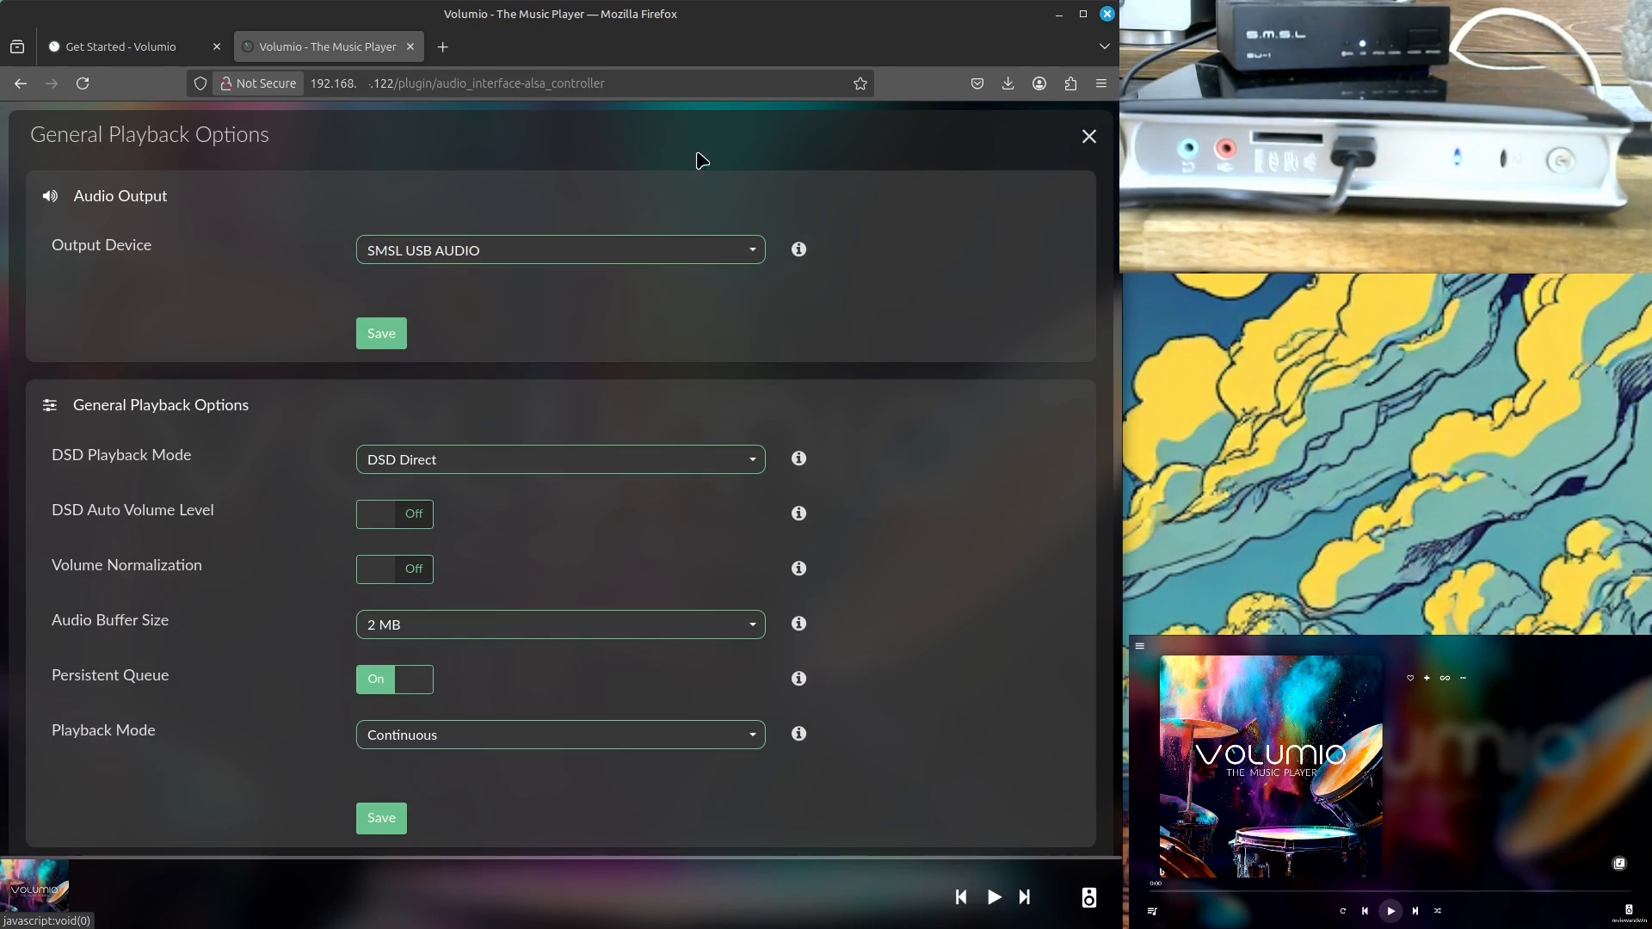
{"action": "left_click", "coordinate": [1088, 136]}
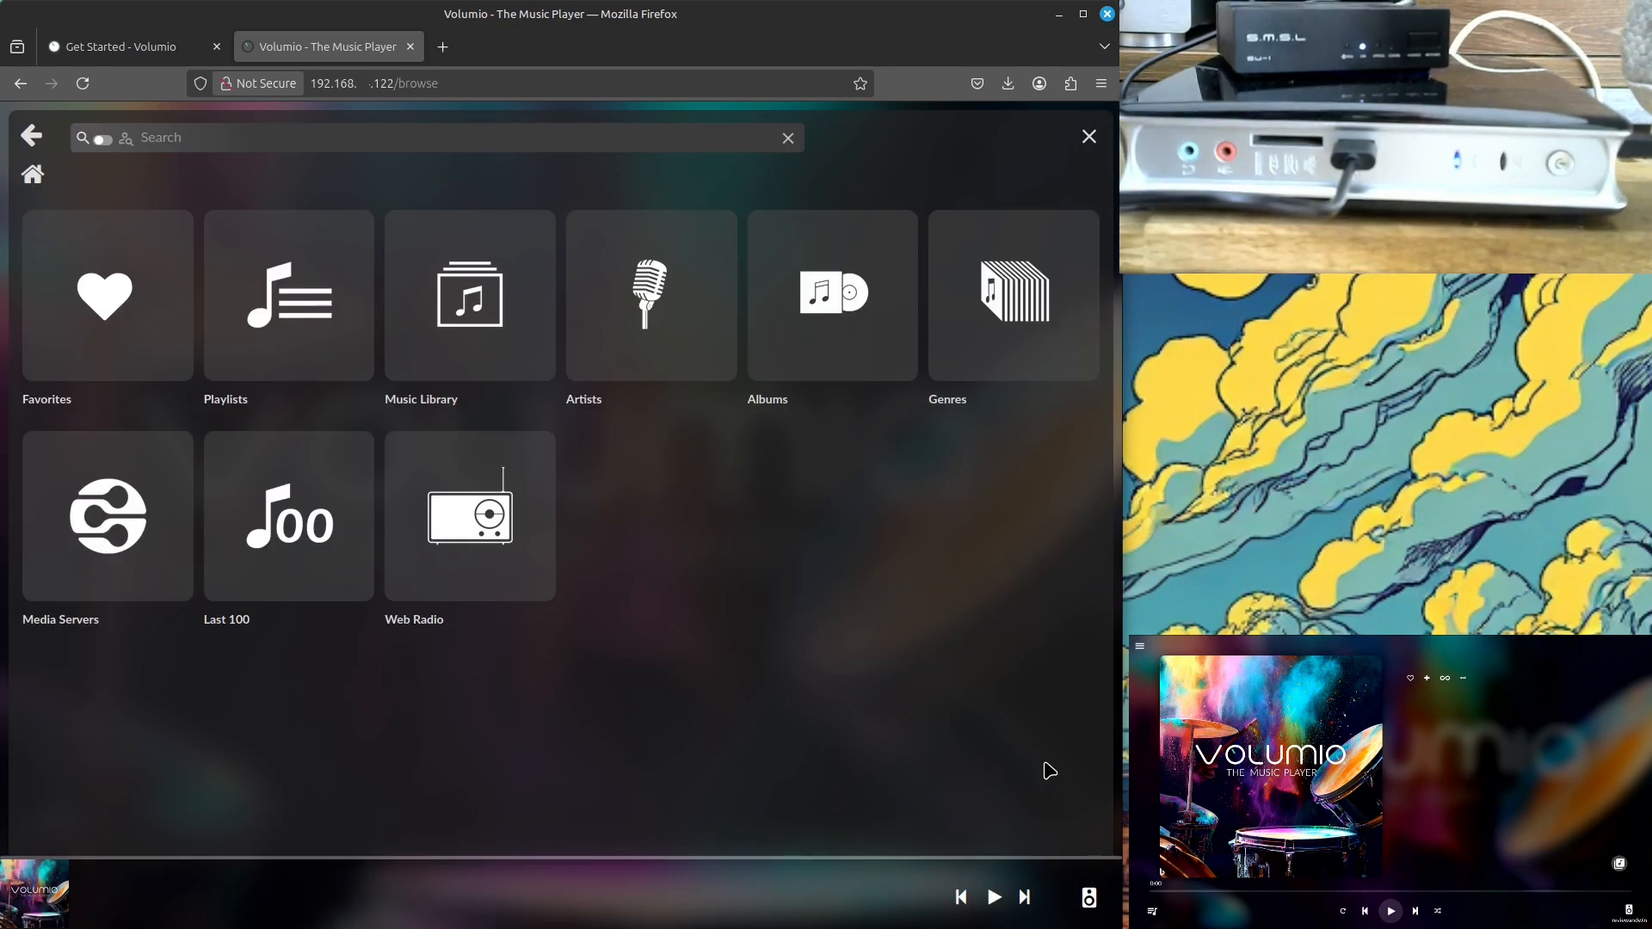
{"action": "mouse_move", "coordinate": [410, 191]}
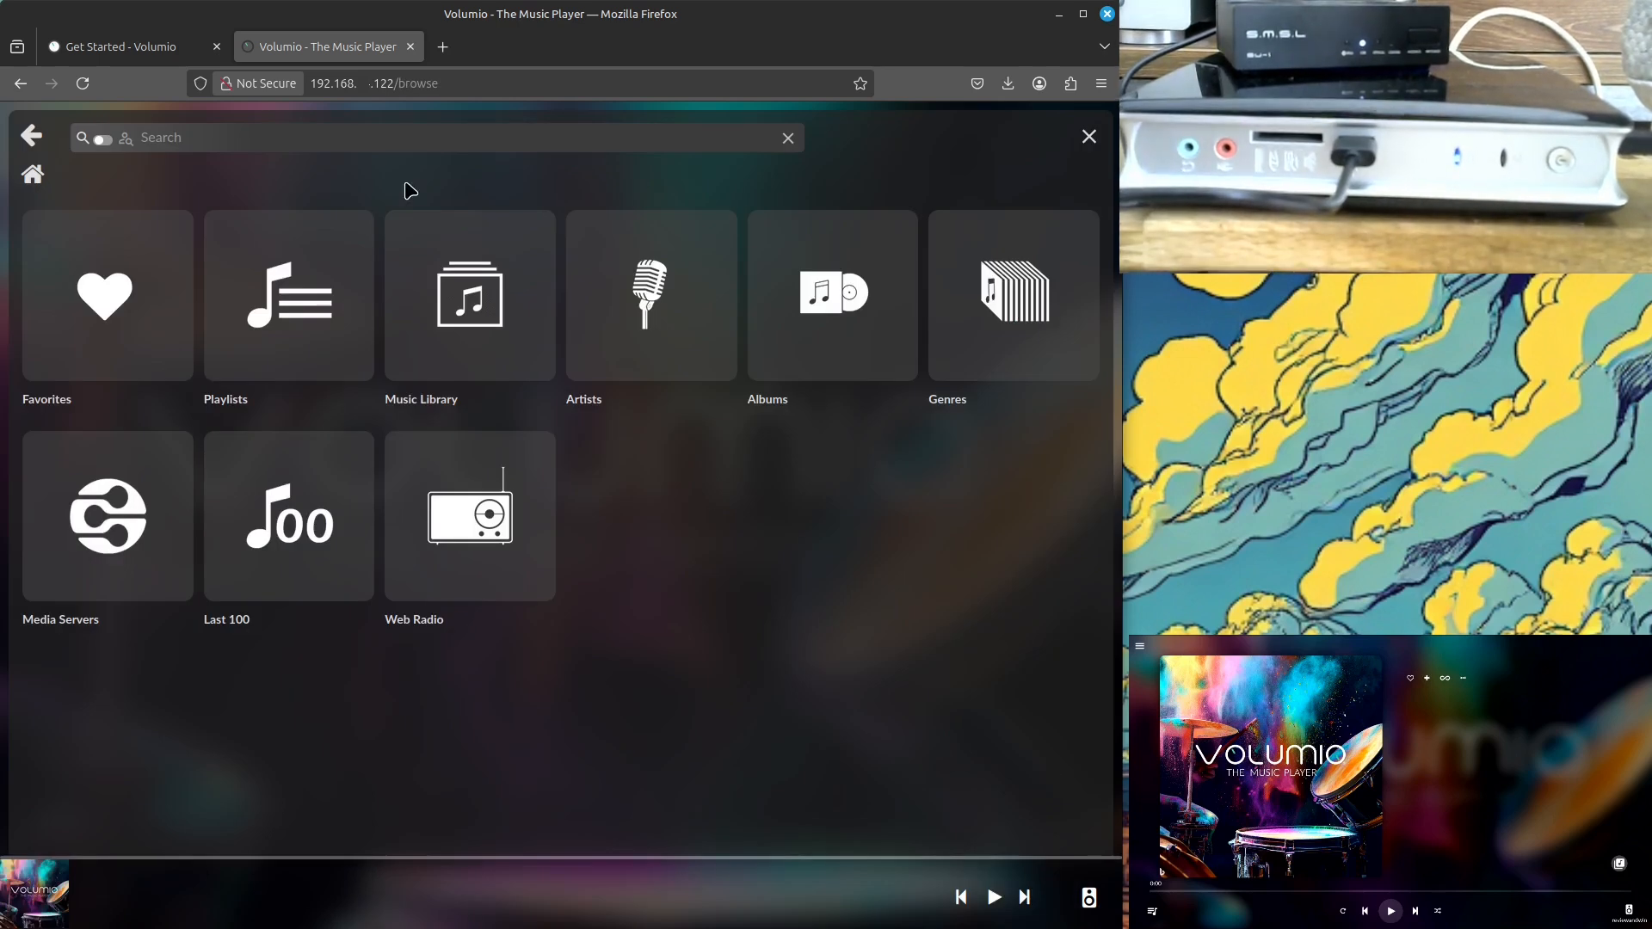
Step: Search for 'news', play Newsmax from the Web Radio results, then stop it
{"action": "left_click", "coordinate": [369, 137]}
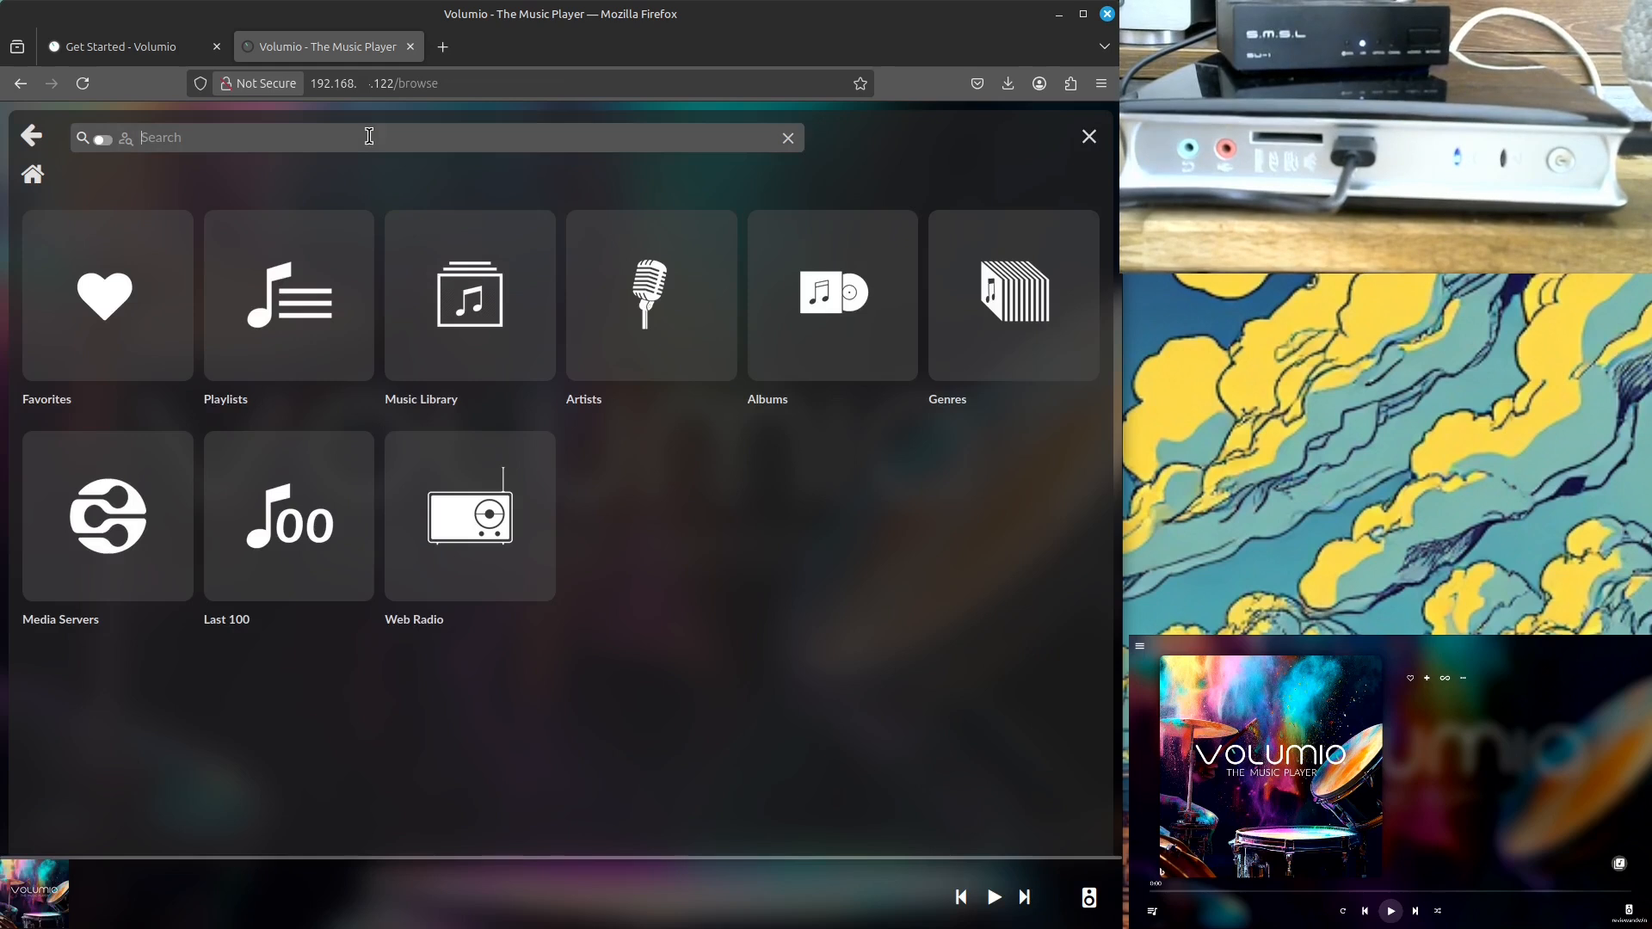
{"action": "type", "text": "news"}
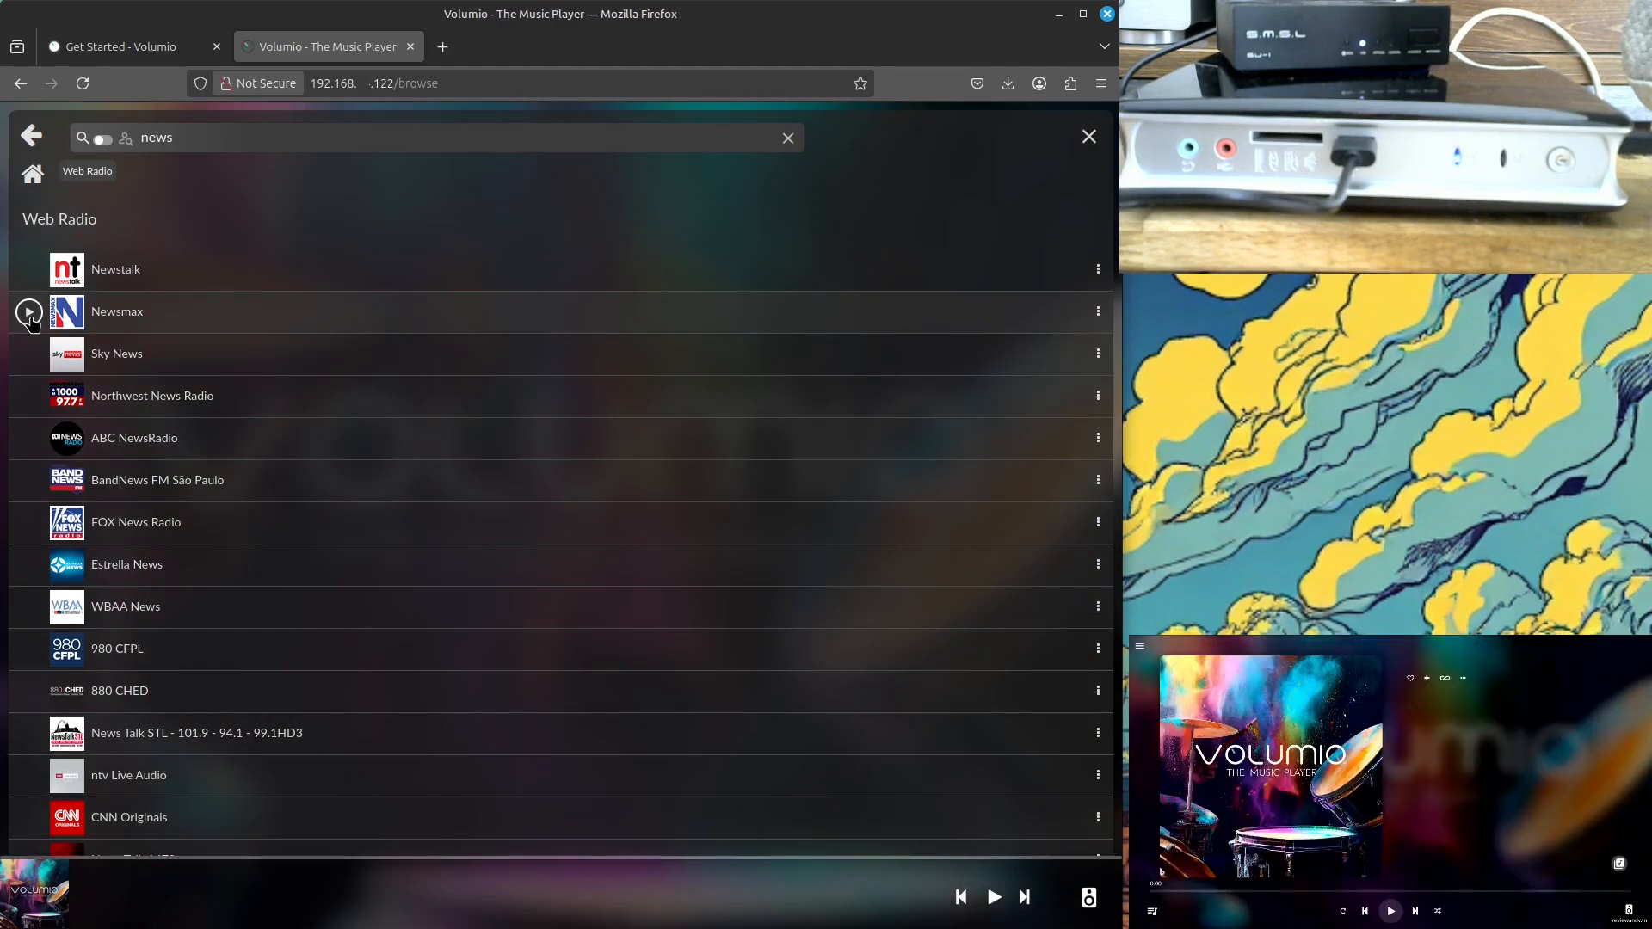
{"action": "left_click", "coordinate": [30, 311]}
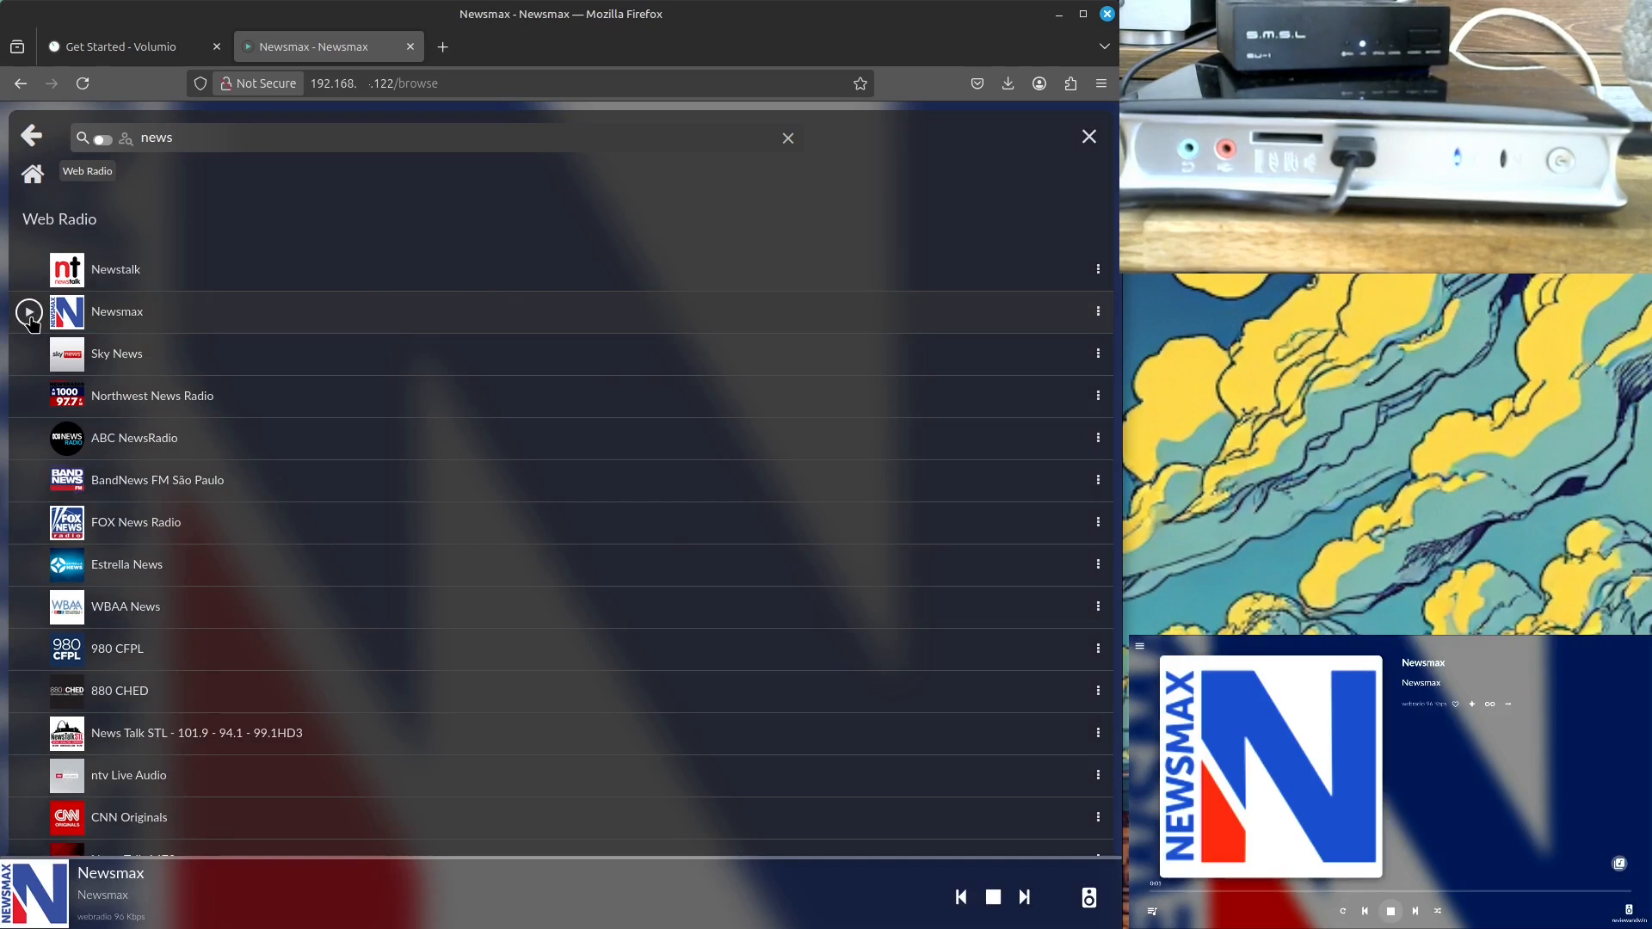
{"action": "mouse_move", "coordinate": [727, 769]}
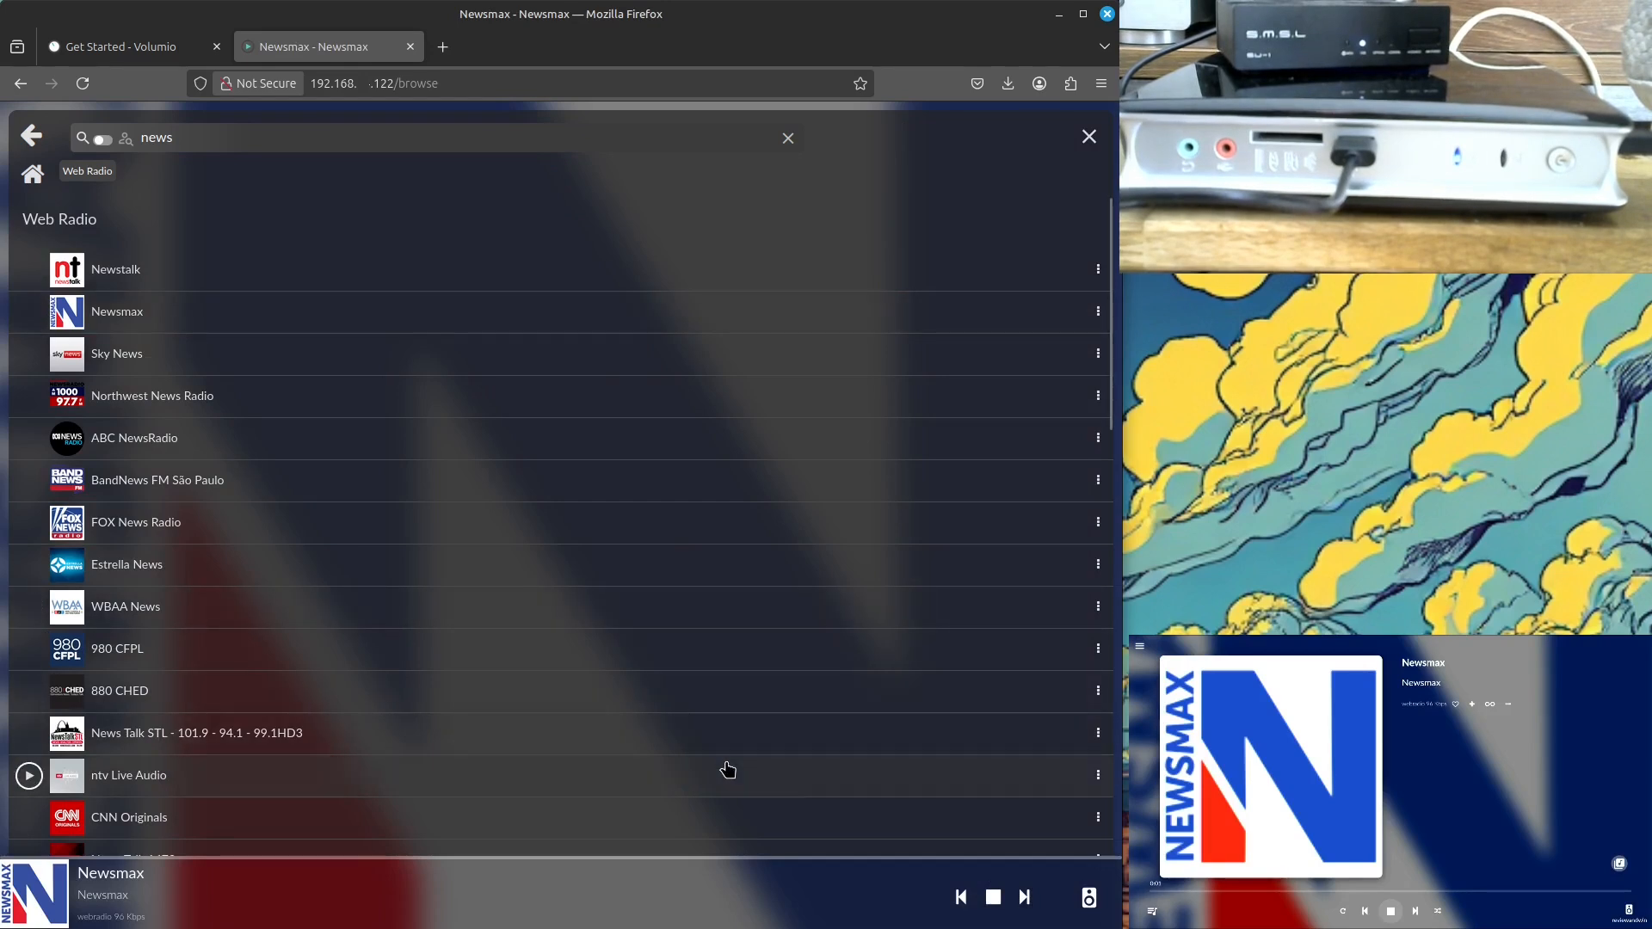
{"action": "left_click", "coordinate": [990, 897]}
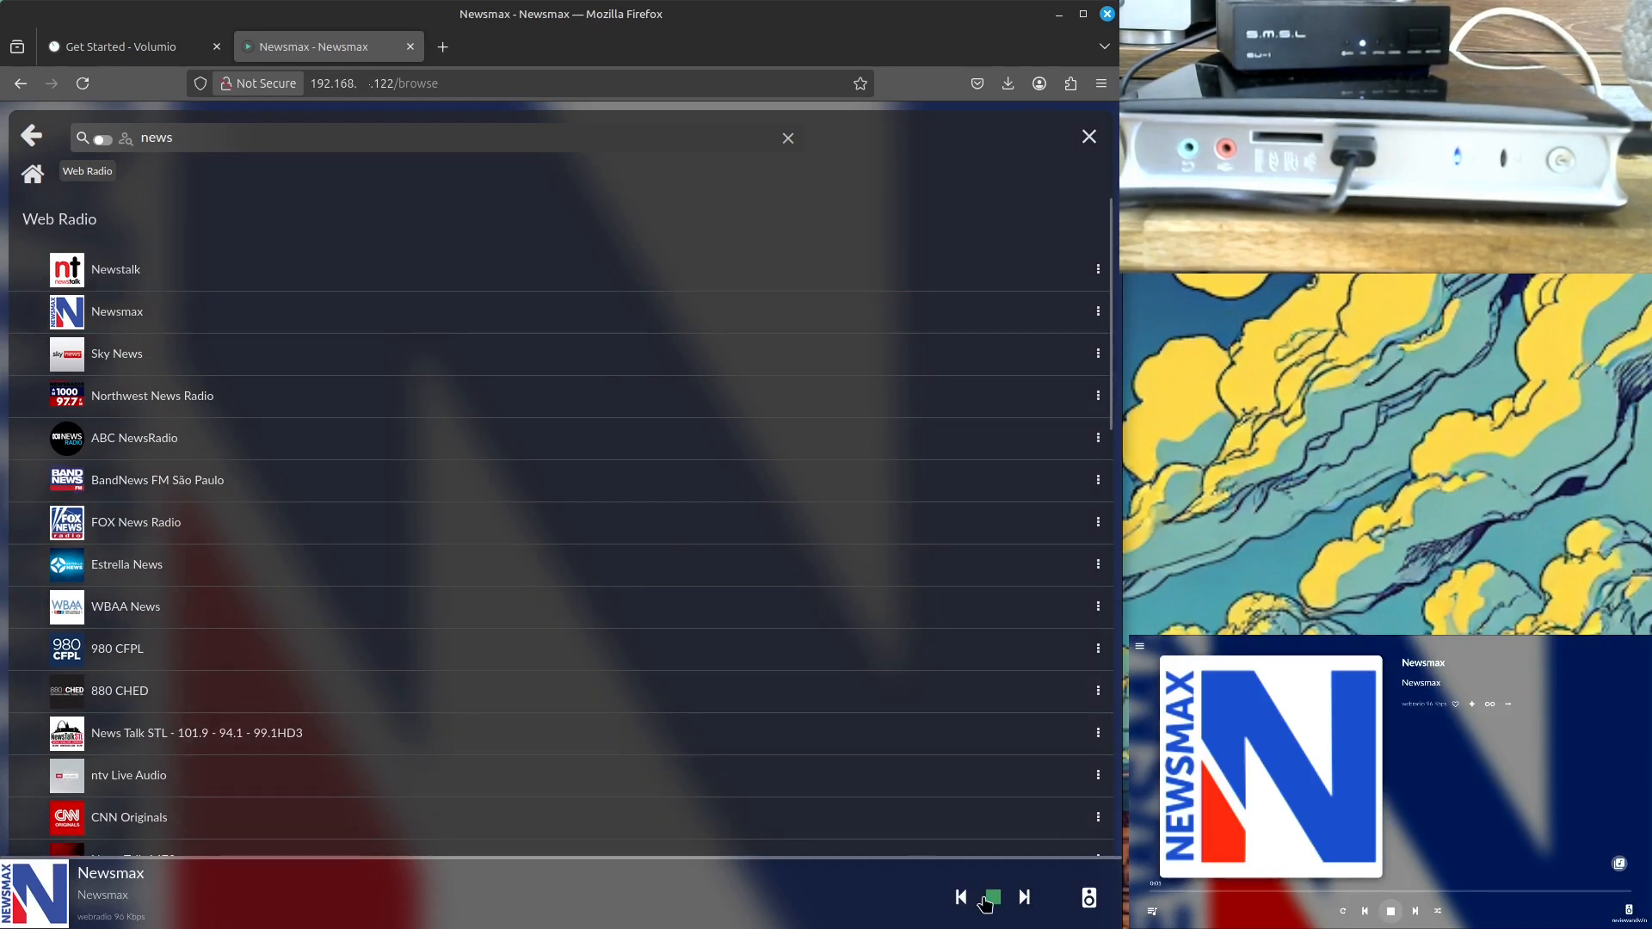
{"action": "left_click", "coordinate": [986, 897]}
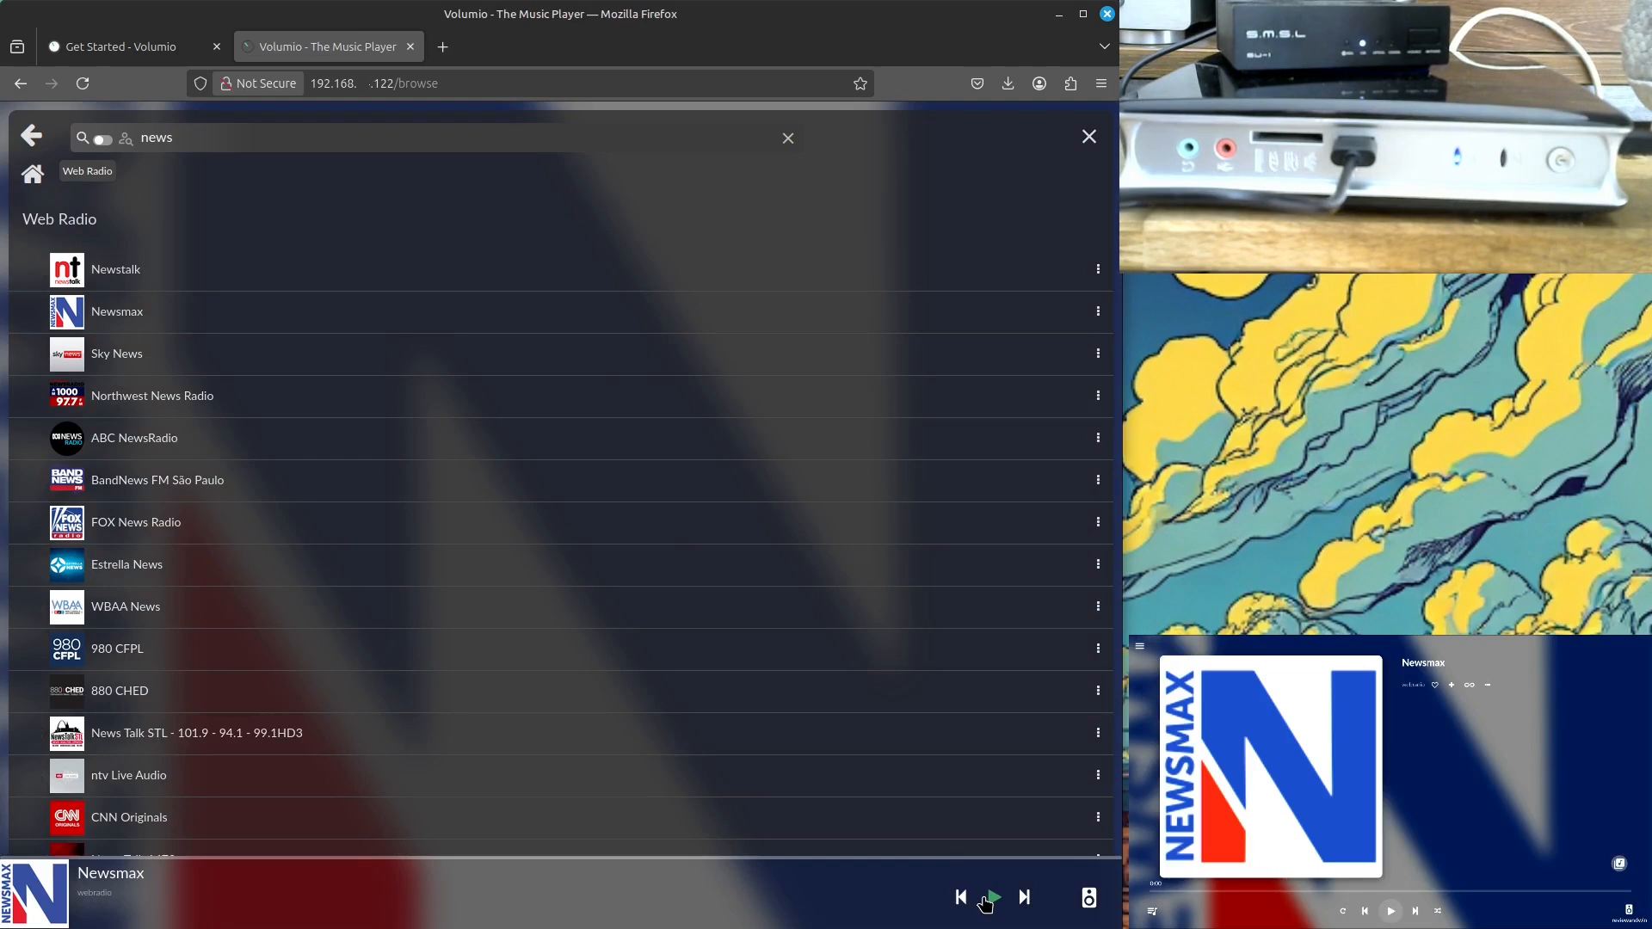
{"action": "left_click", "coordinate": [990, 896]}
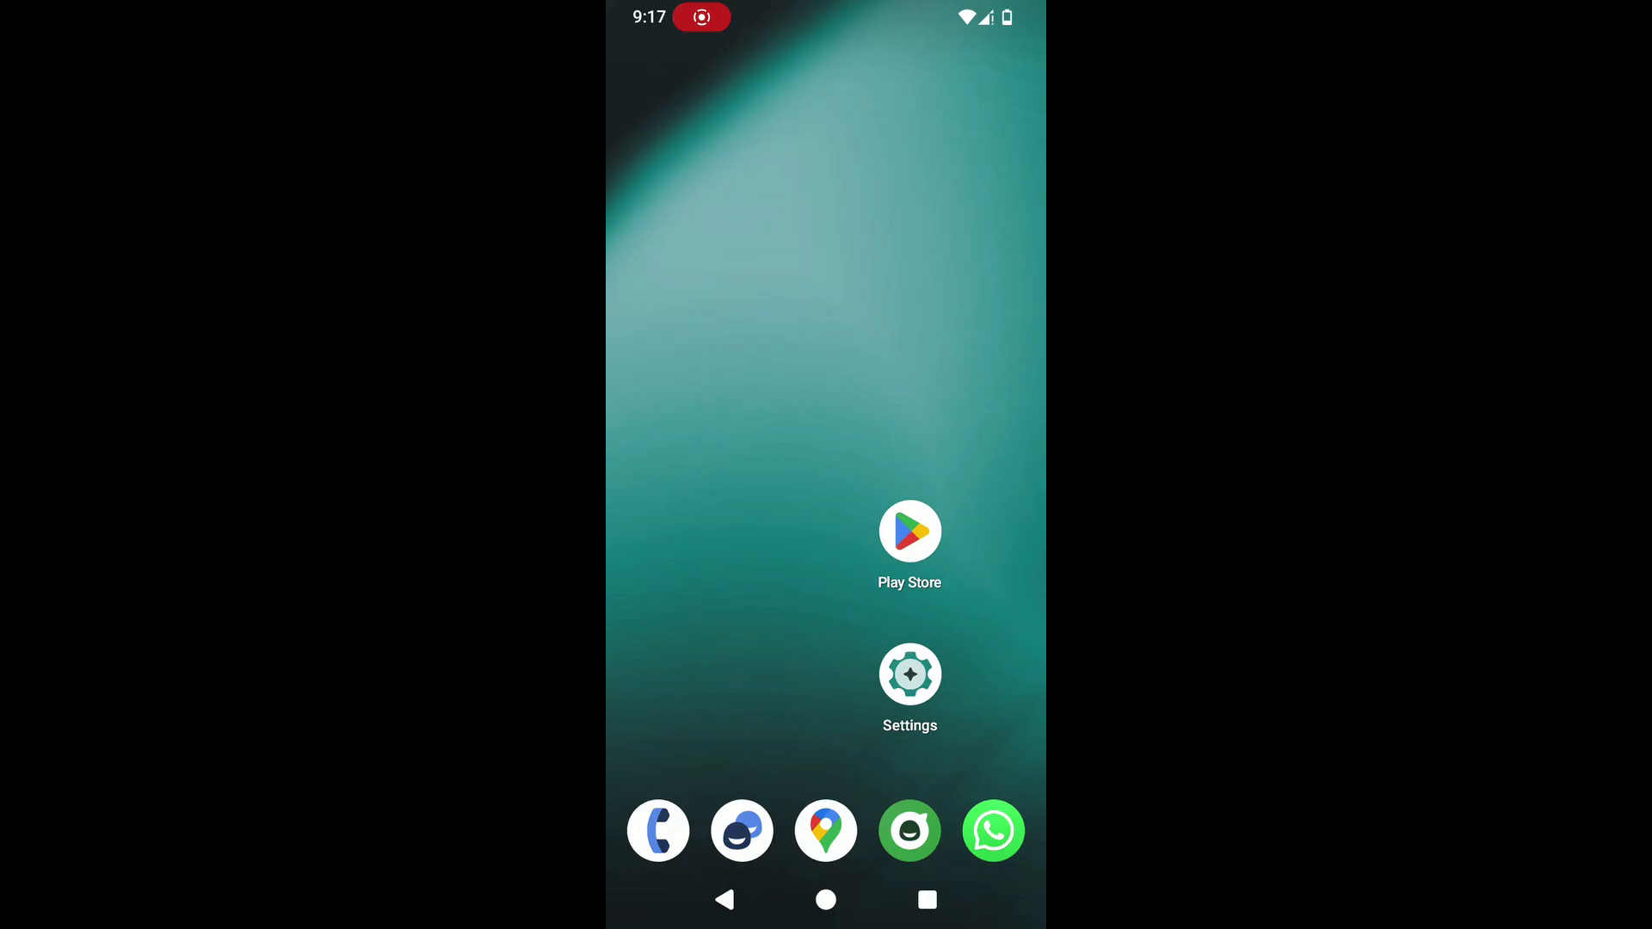
Step: Search Play Store for 'vol', install the Volumio app, and open it
{"action": "left_click", "coordinate": [909, 530]}
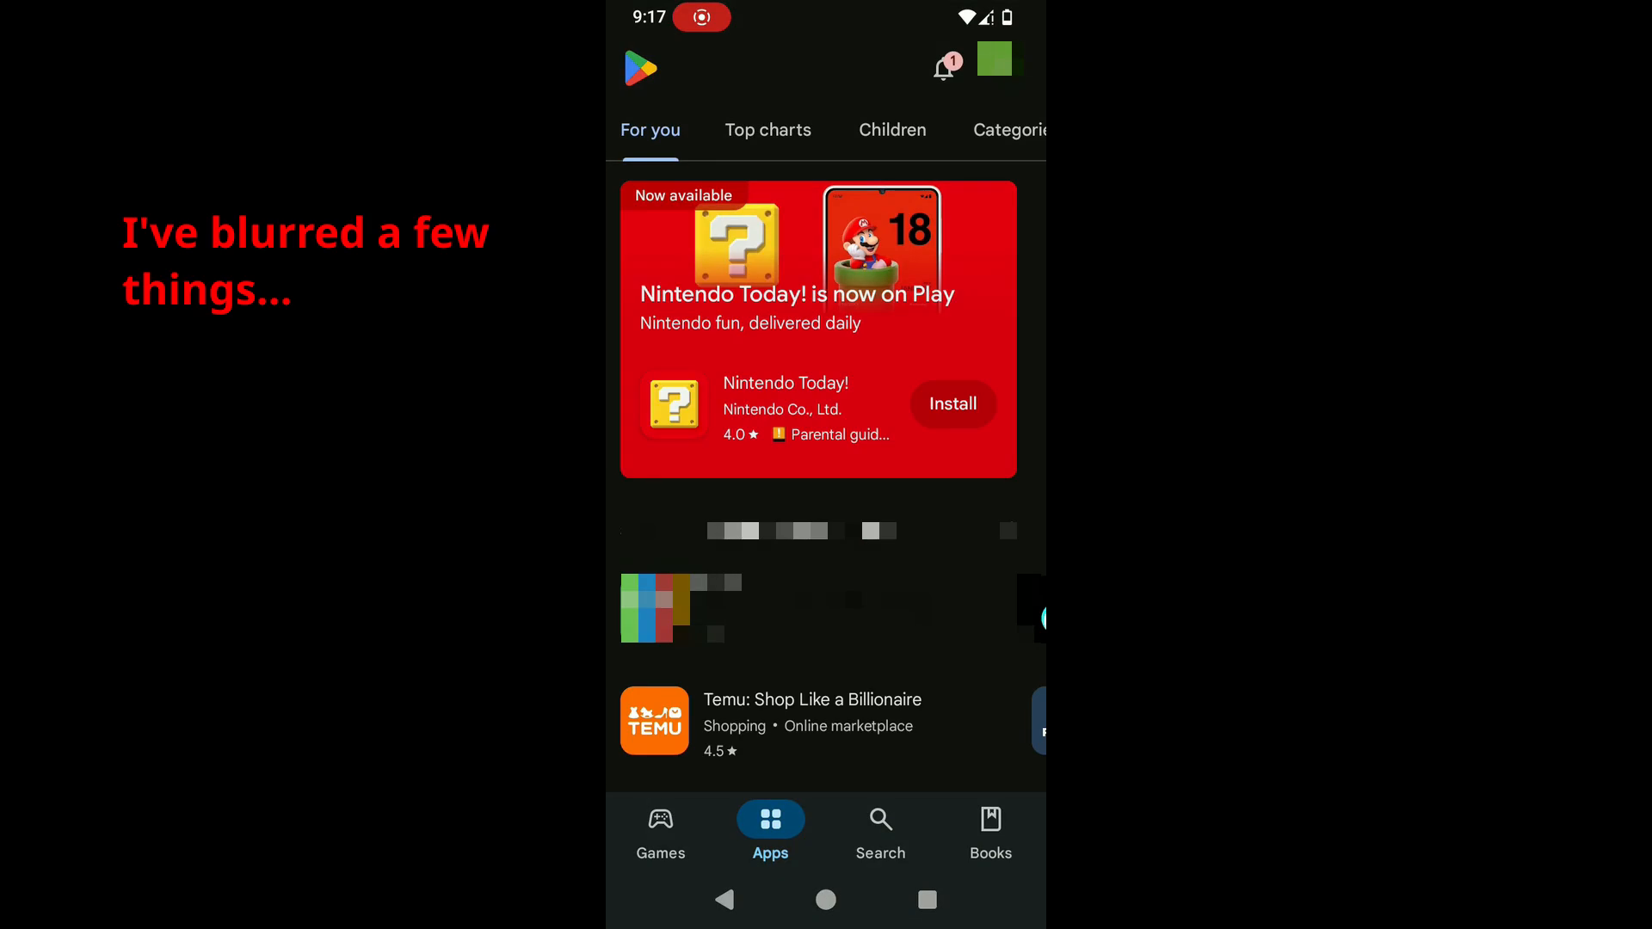
{"action": "left_click", "coordinate": [879, 831]}
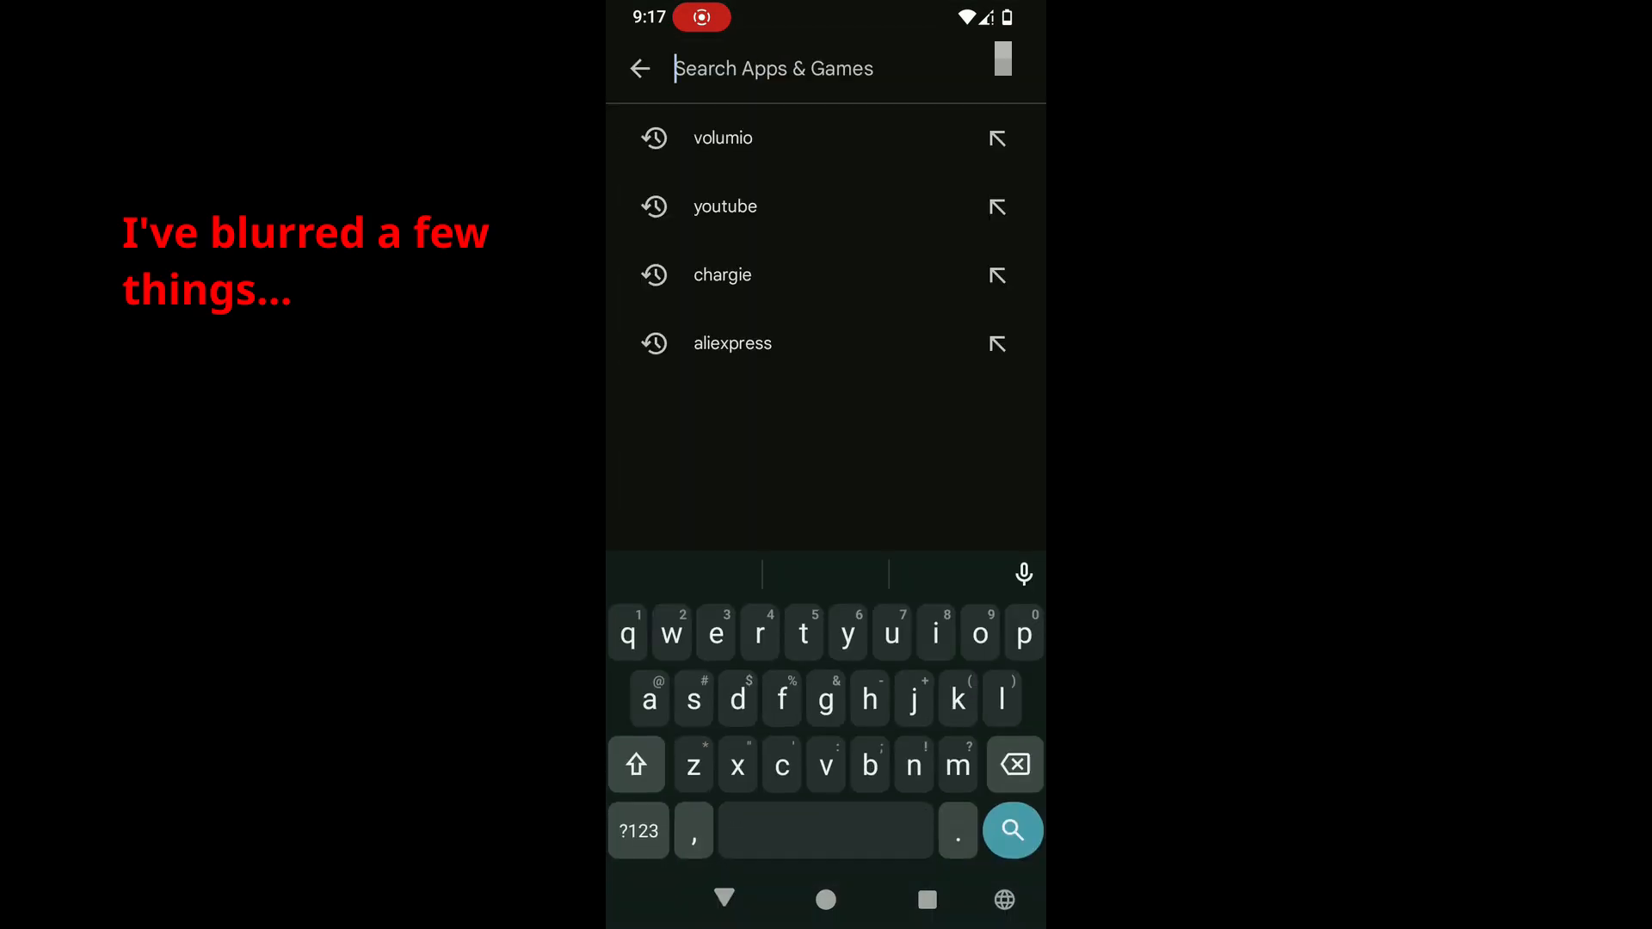
{"action": "left_click", "coordinate": [825, 764]}
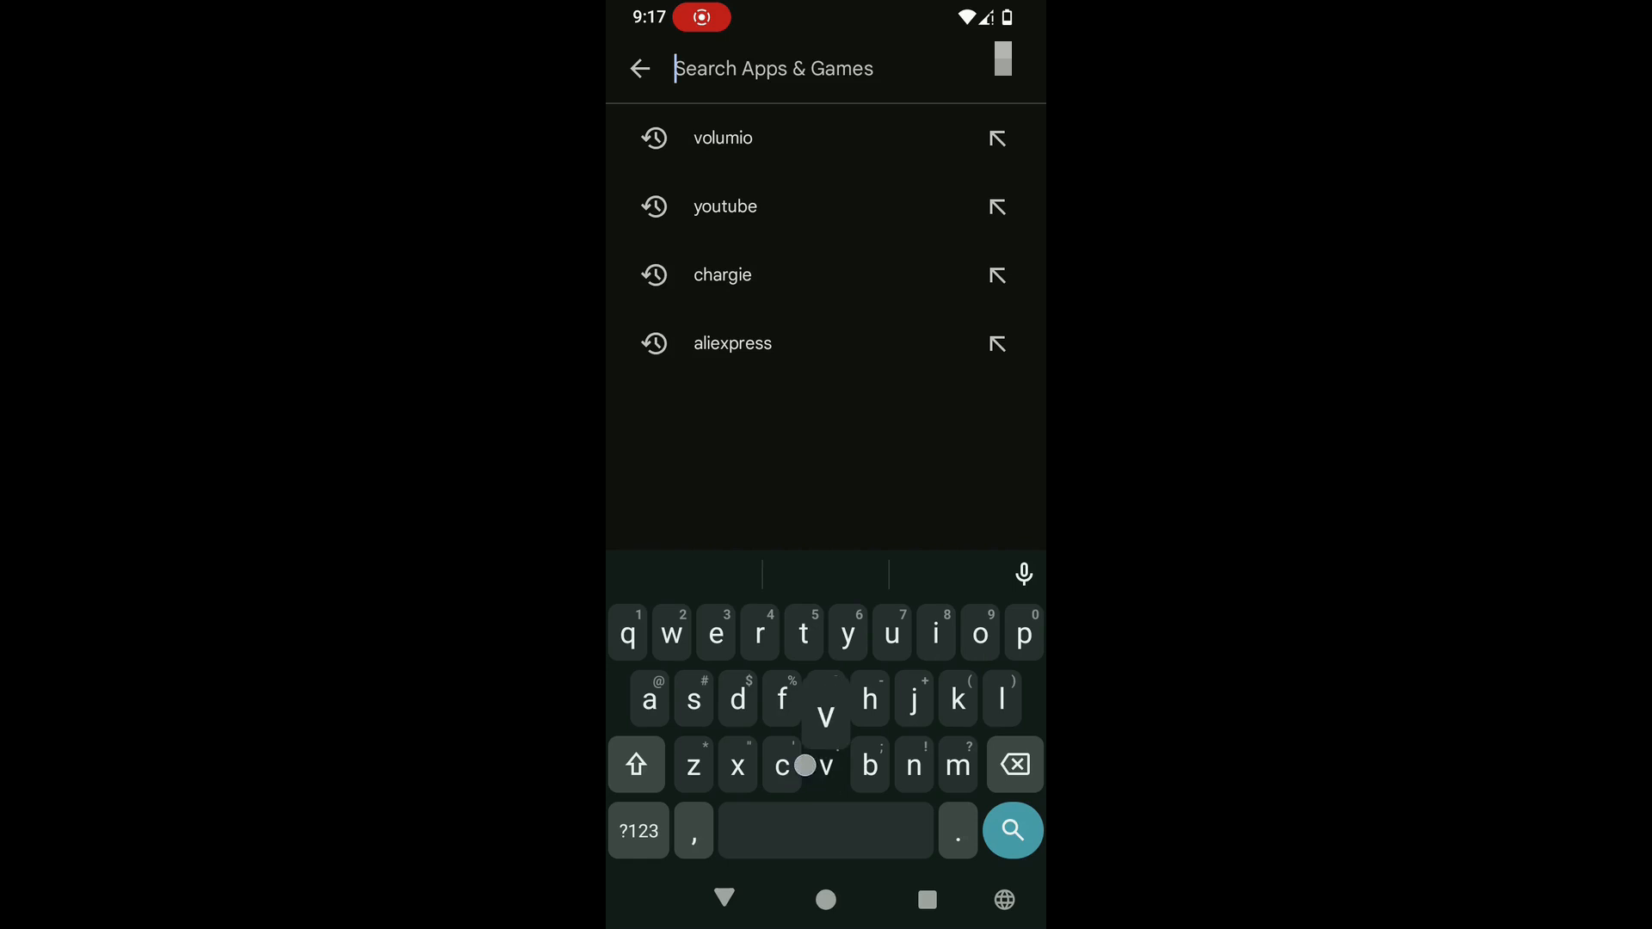
{"action": "type", "text": "vol"}
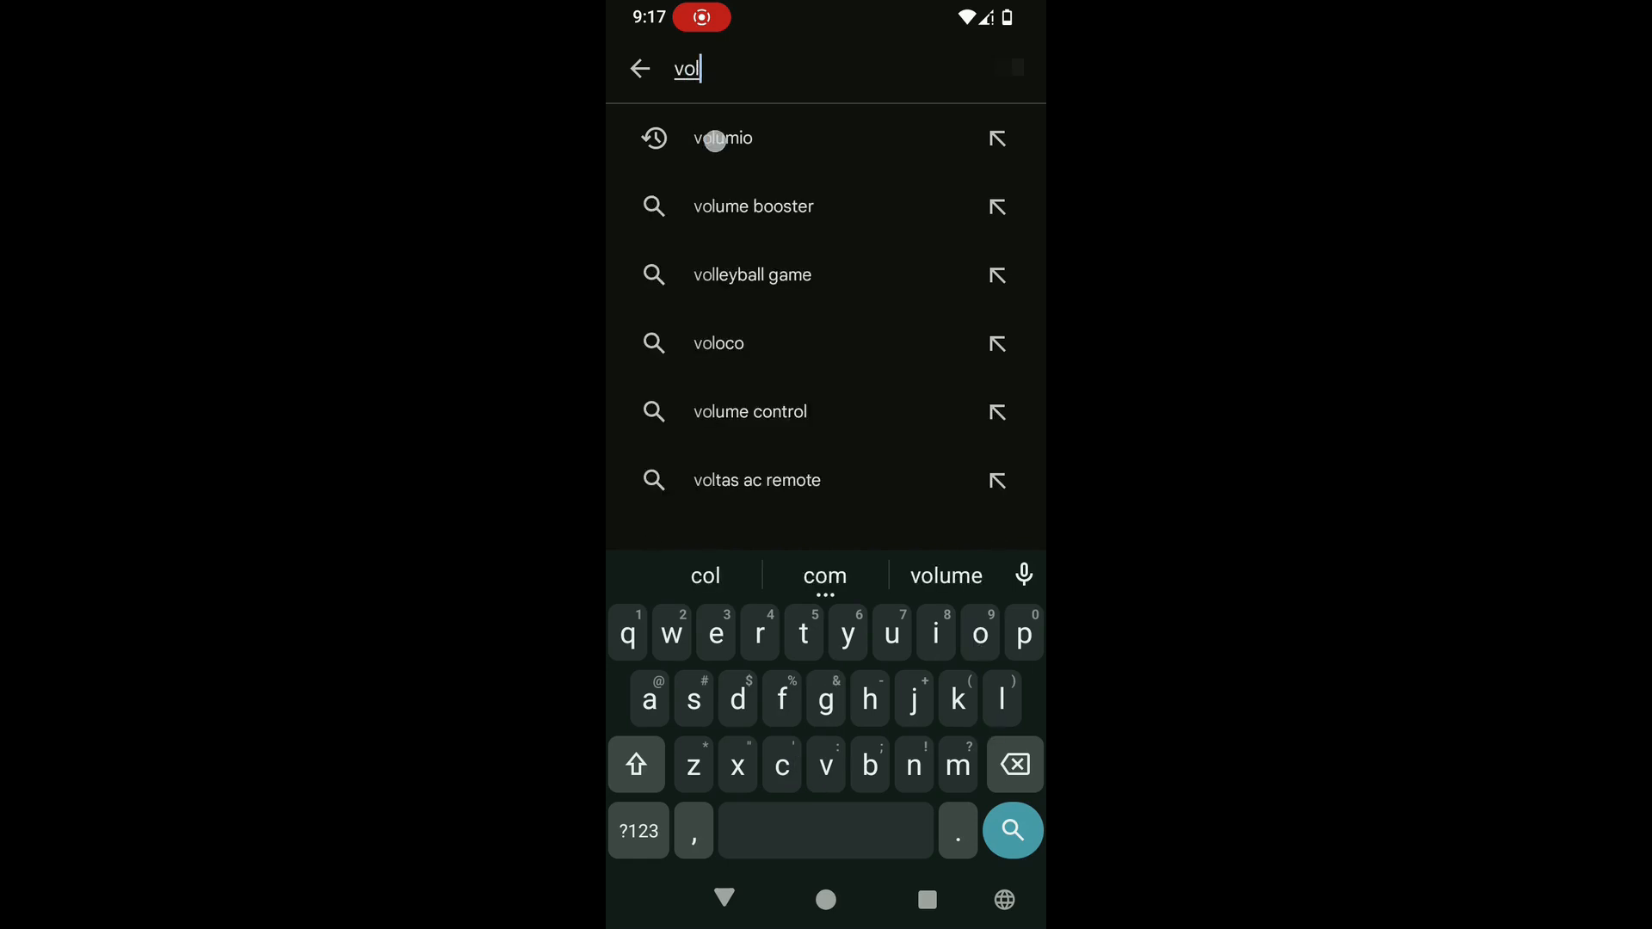
{"action": "left_click", "coordinate": [722, 137]}
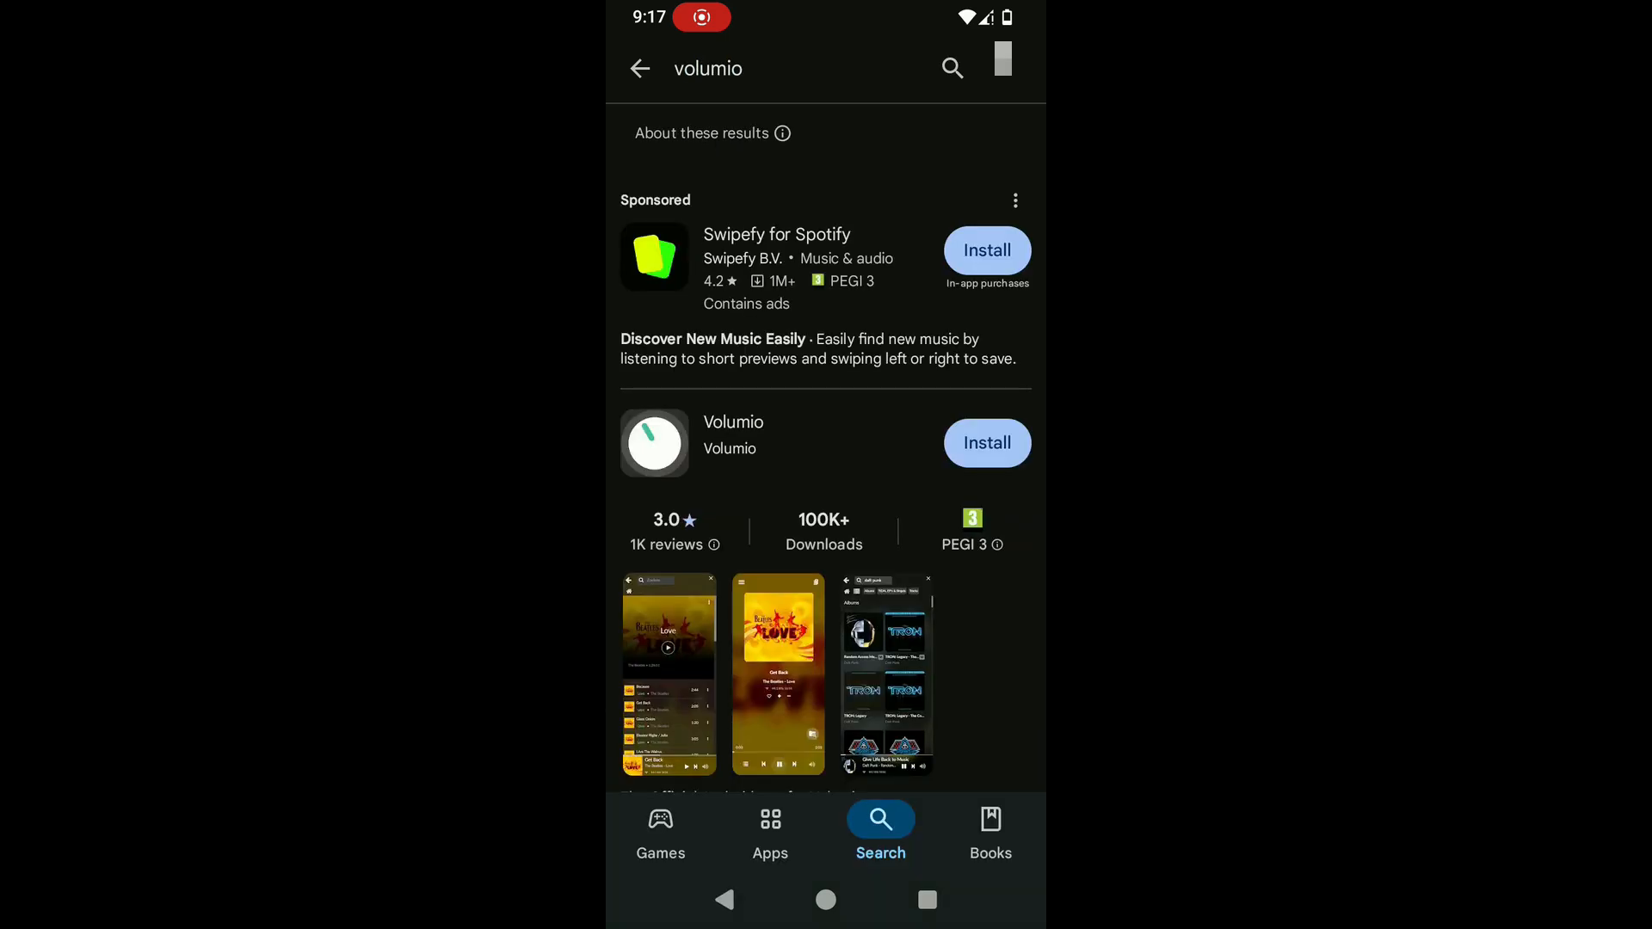
{"action": "left_click", "coordinate": [985, 442]}
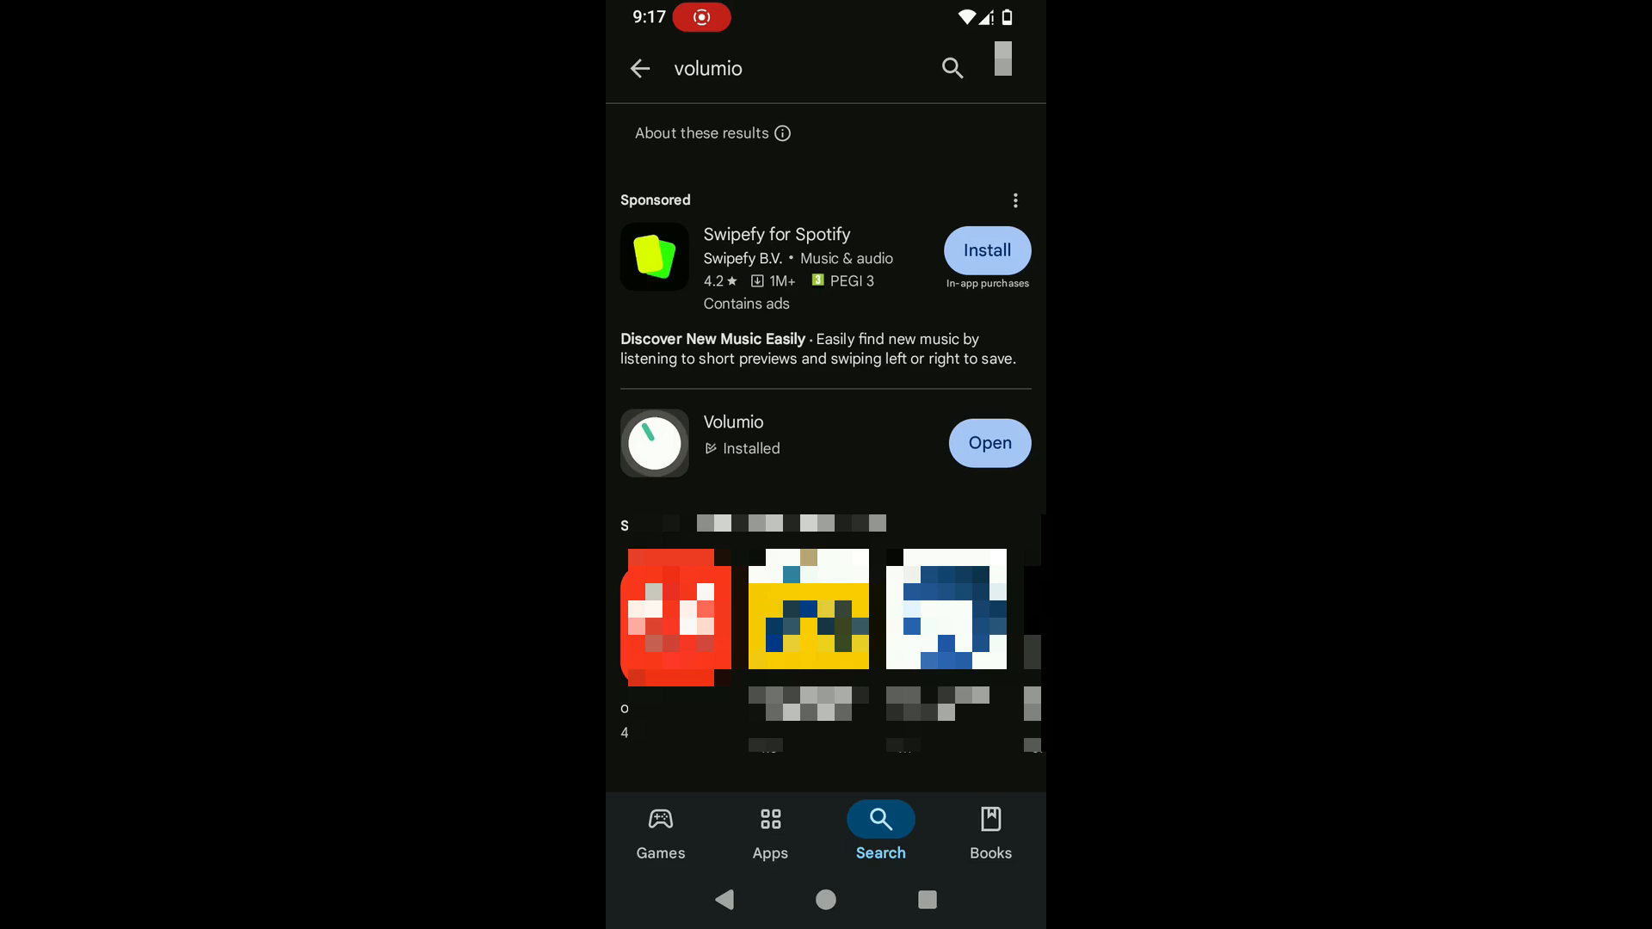
{"action": "left_click", "coordinate": [986, 442]}
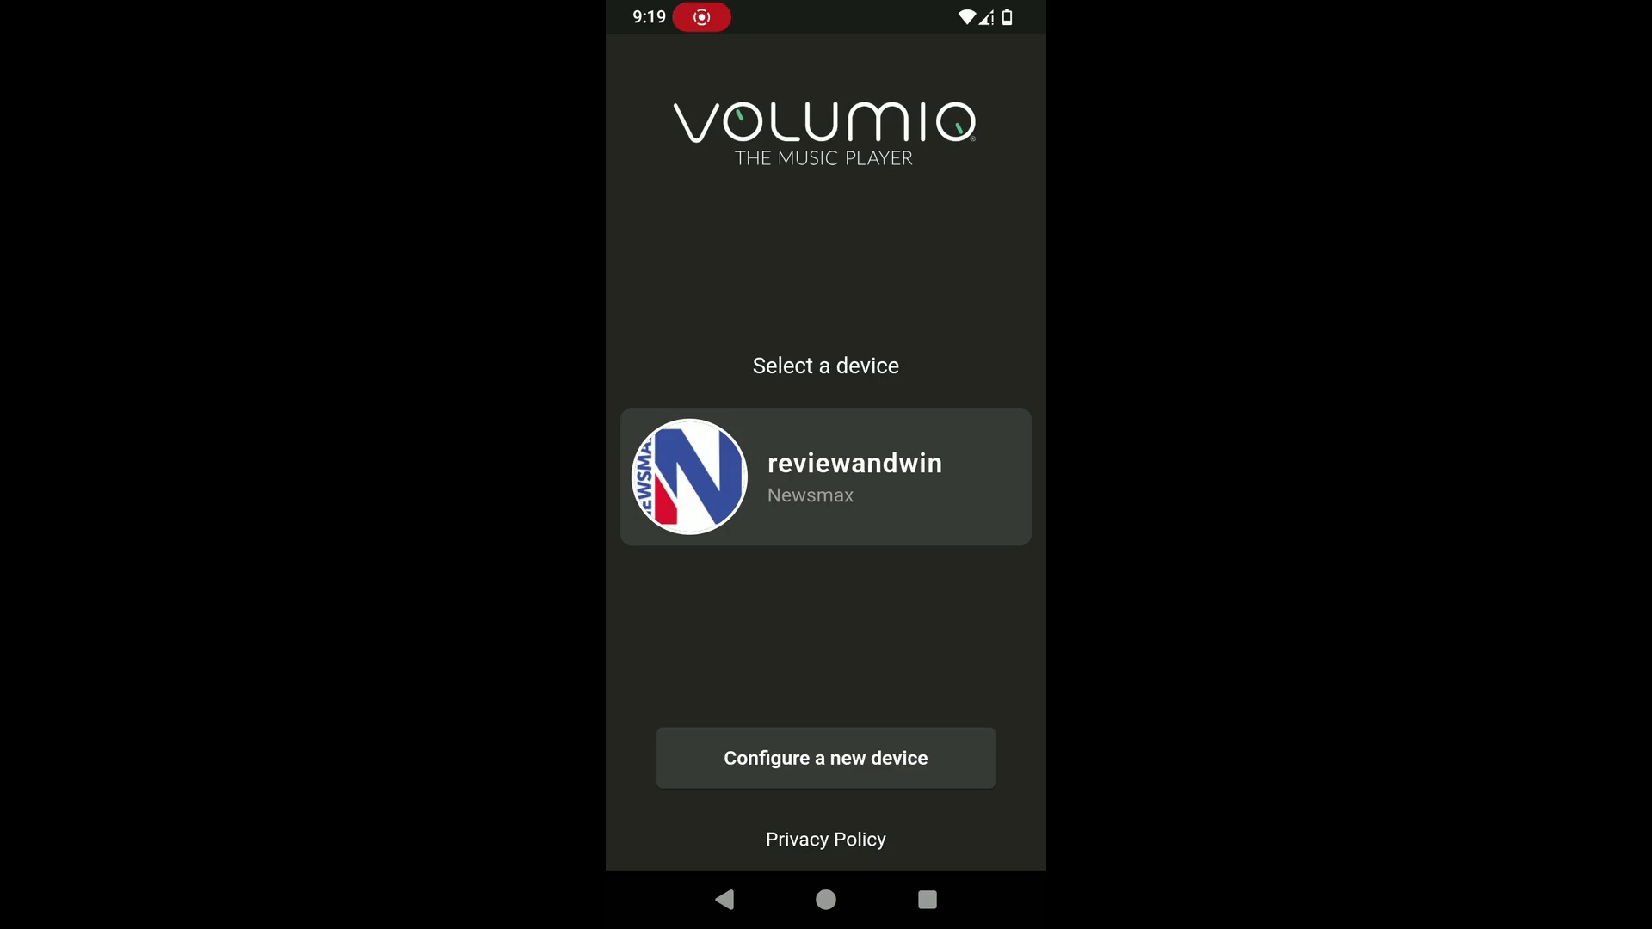
Step: Connect to the reviewandwin player, list Artists instead of tiles, and return to Home categories
{"action": "left_click", "coordinate": [825, 475]}
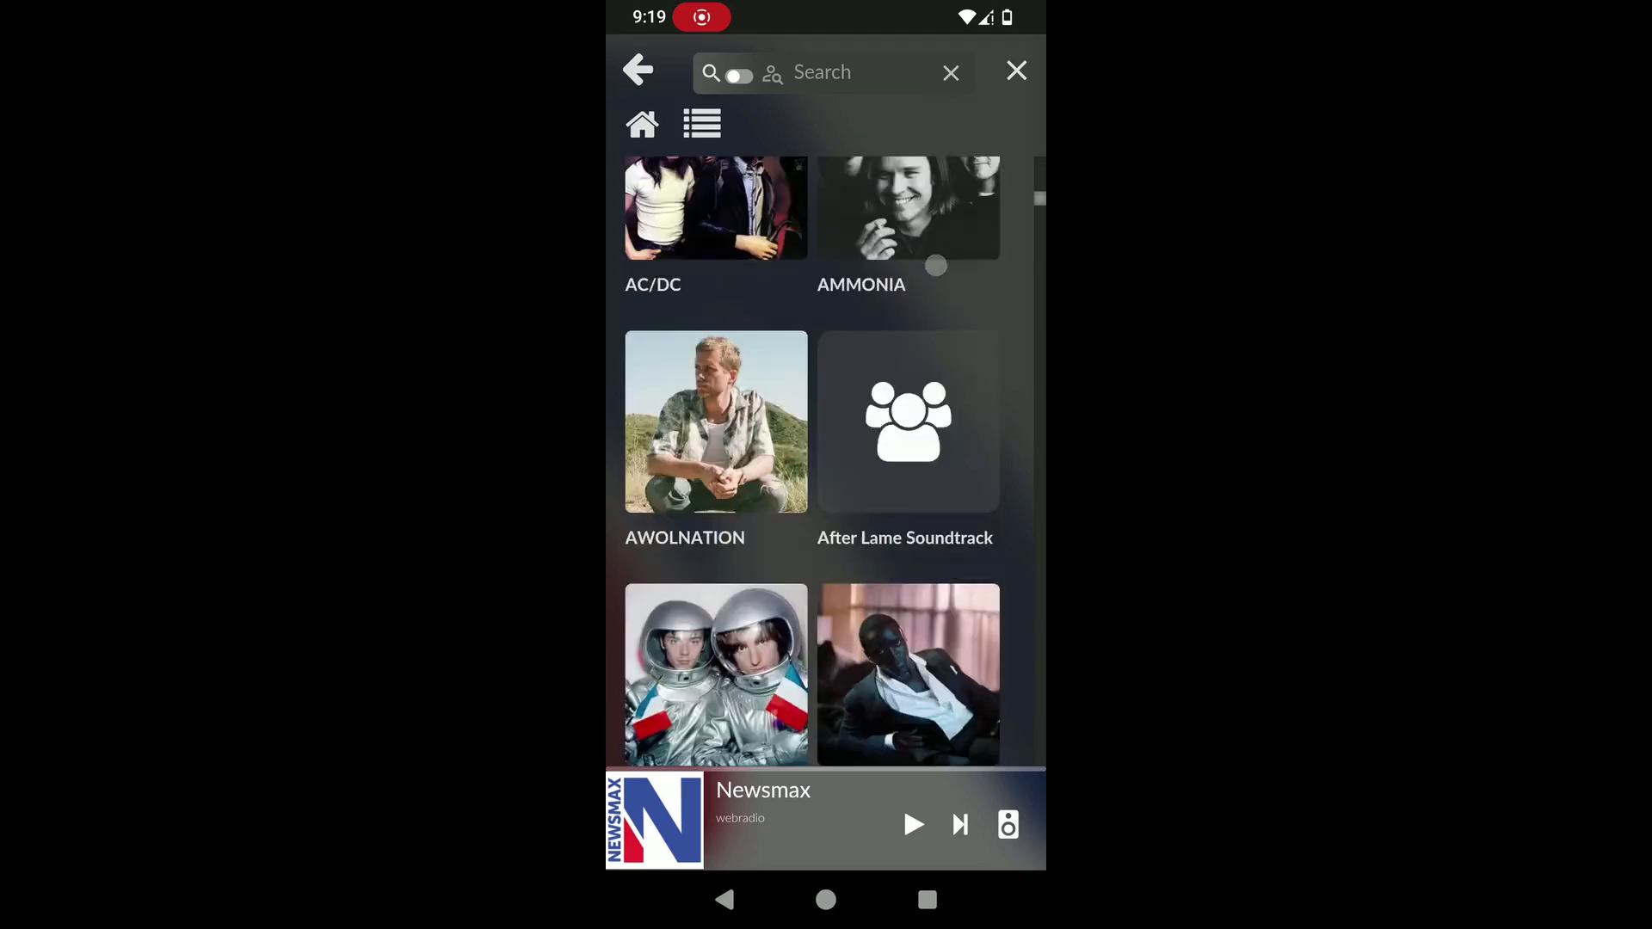
{"action": "scroll", "scroll_direction": "down", "scroll_amount": 3}
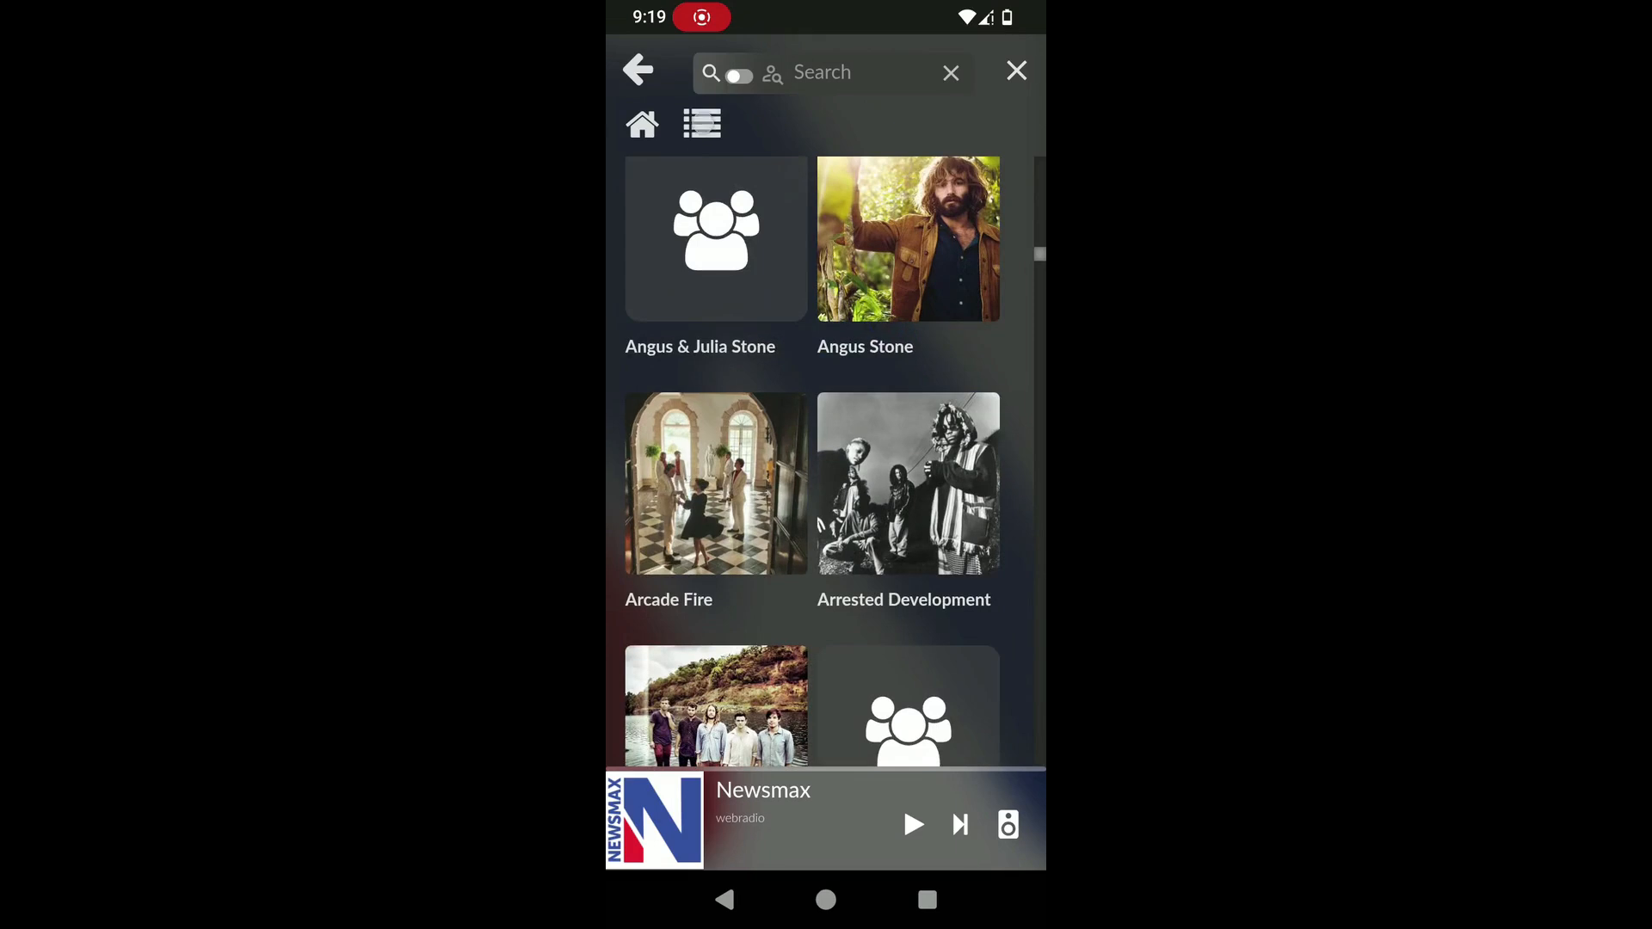
{"action": "left_click", "coordinate": [702, 123]}
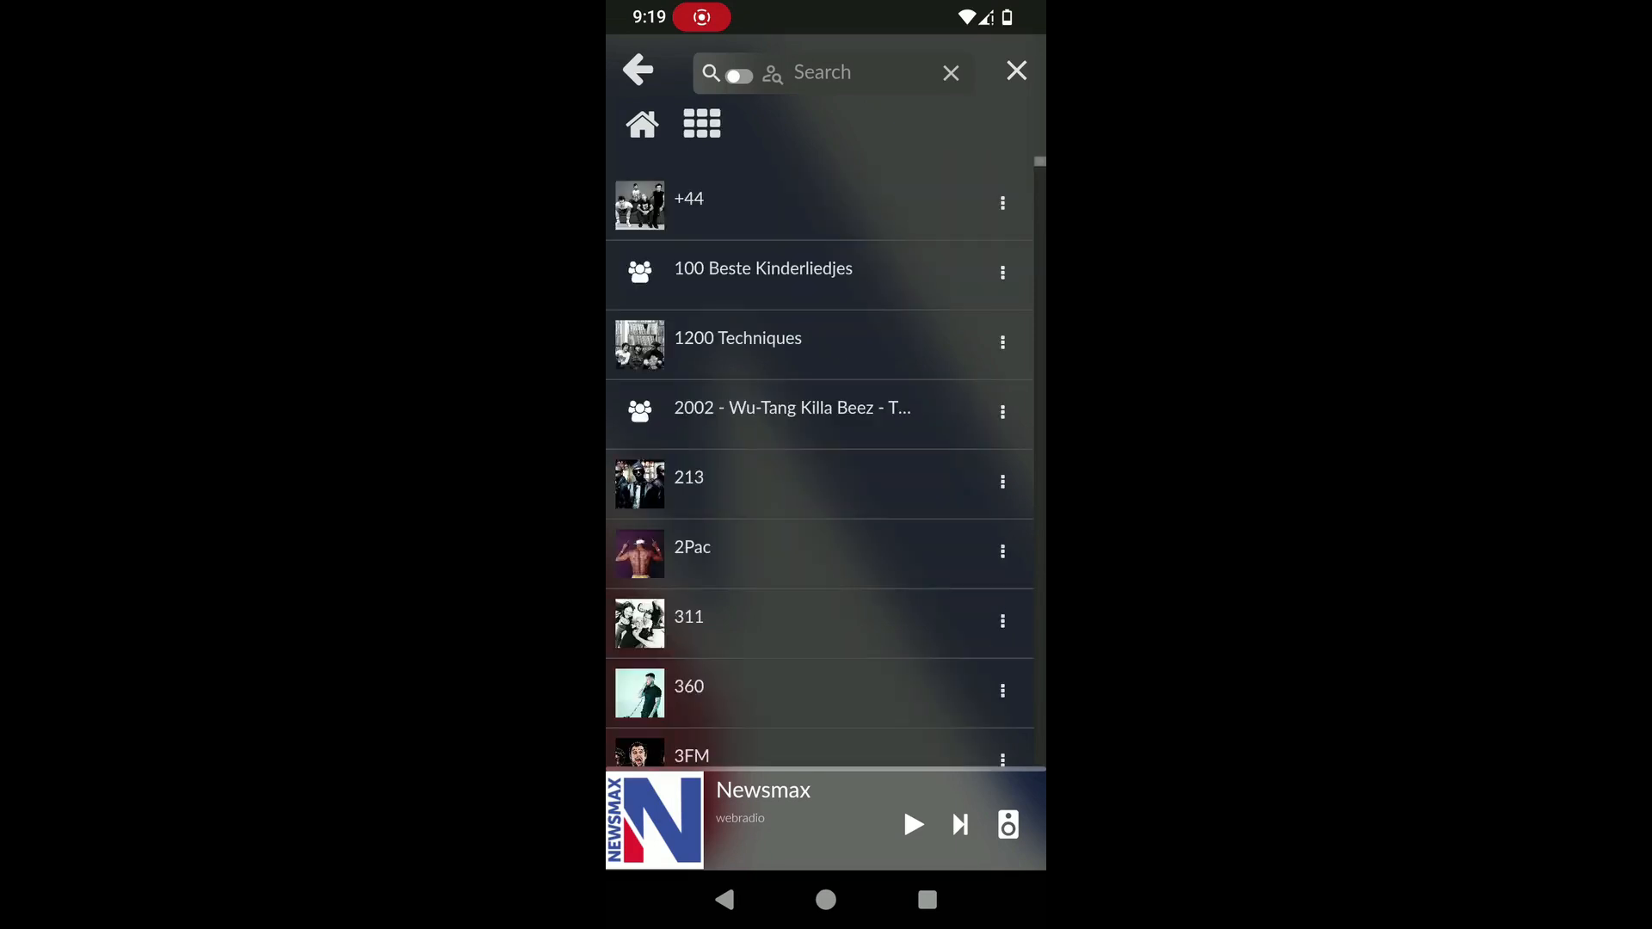
{"action": "scroll", "scroll_direction": "down", "scroll_amount": 3}
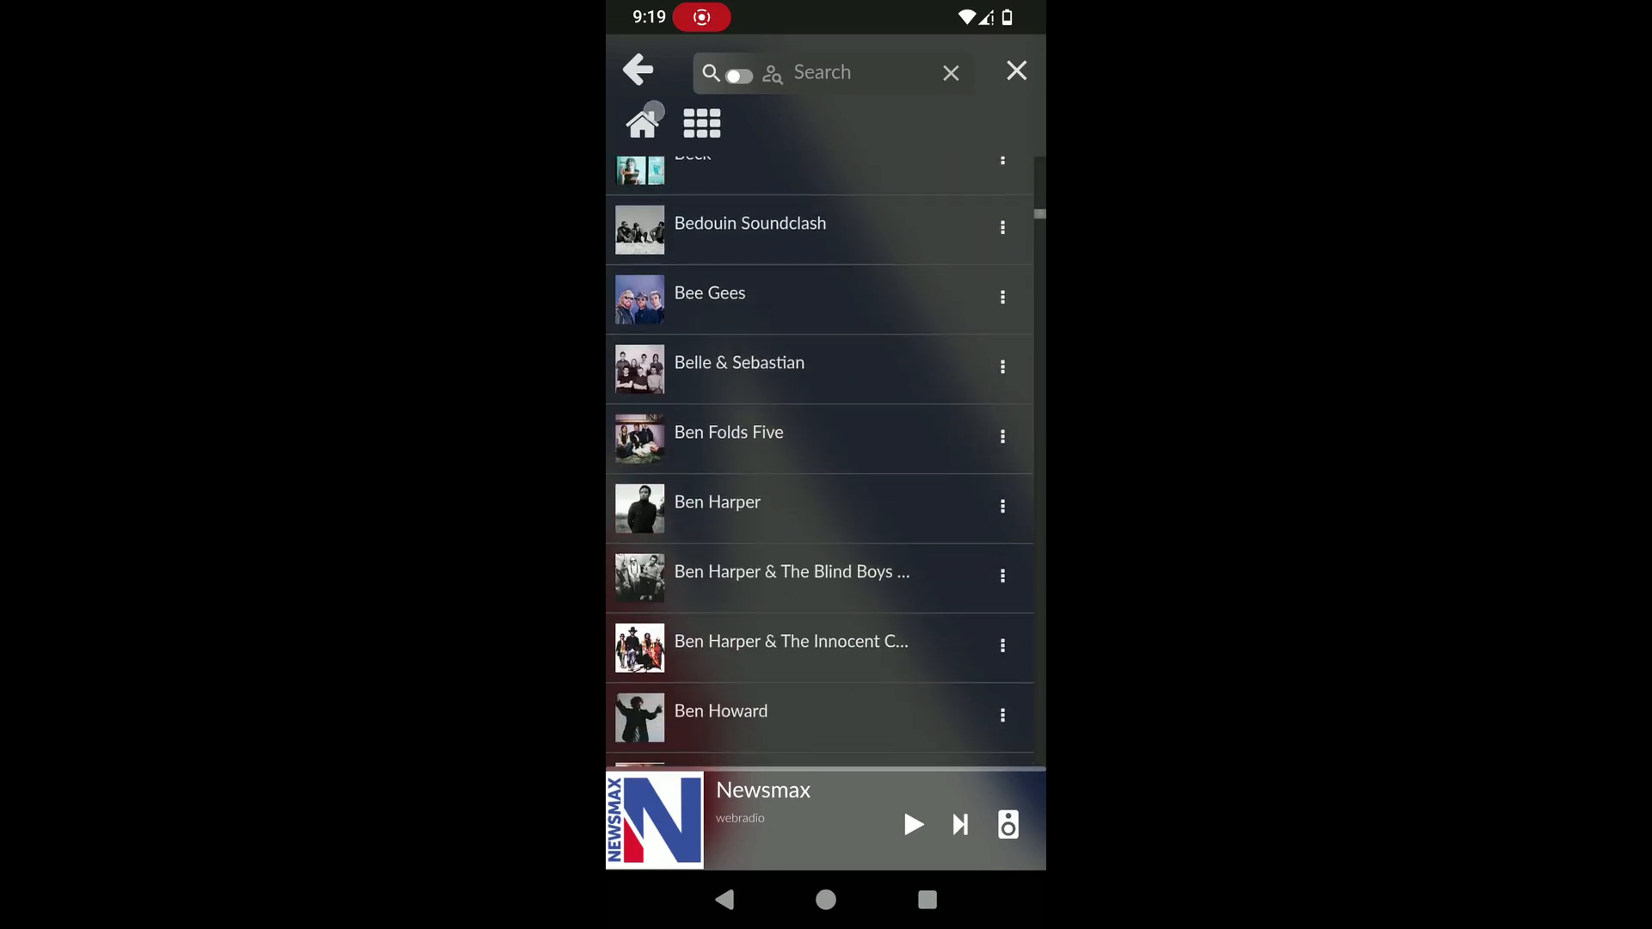
{"action": "left_click", "coordinate": [700, 123]}
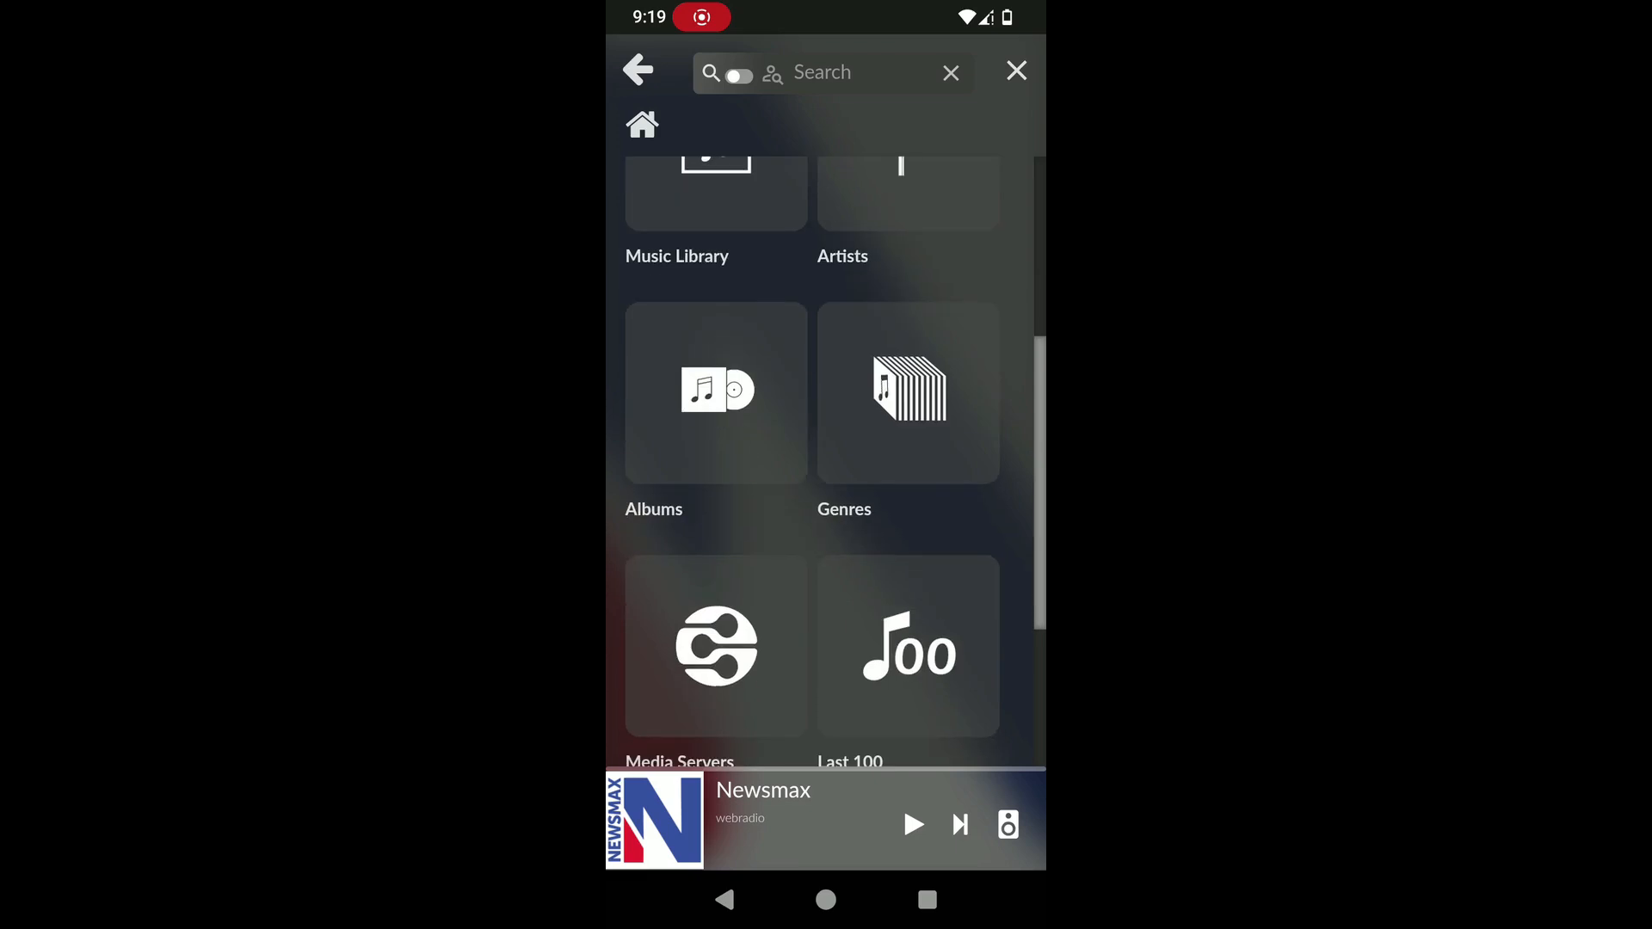
{"action": "scroll", "scroll_direction": "down", "scroll_amount": 3}
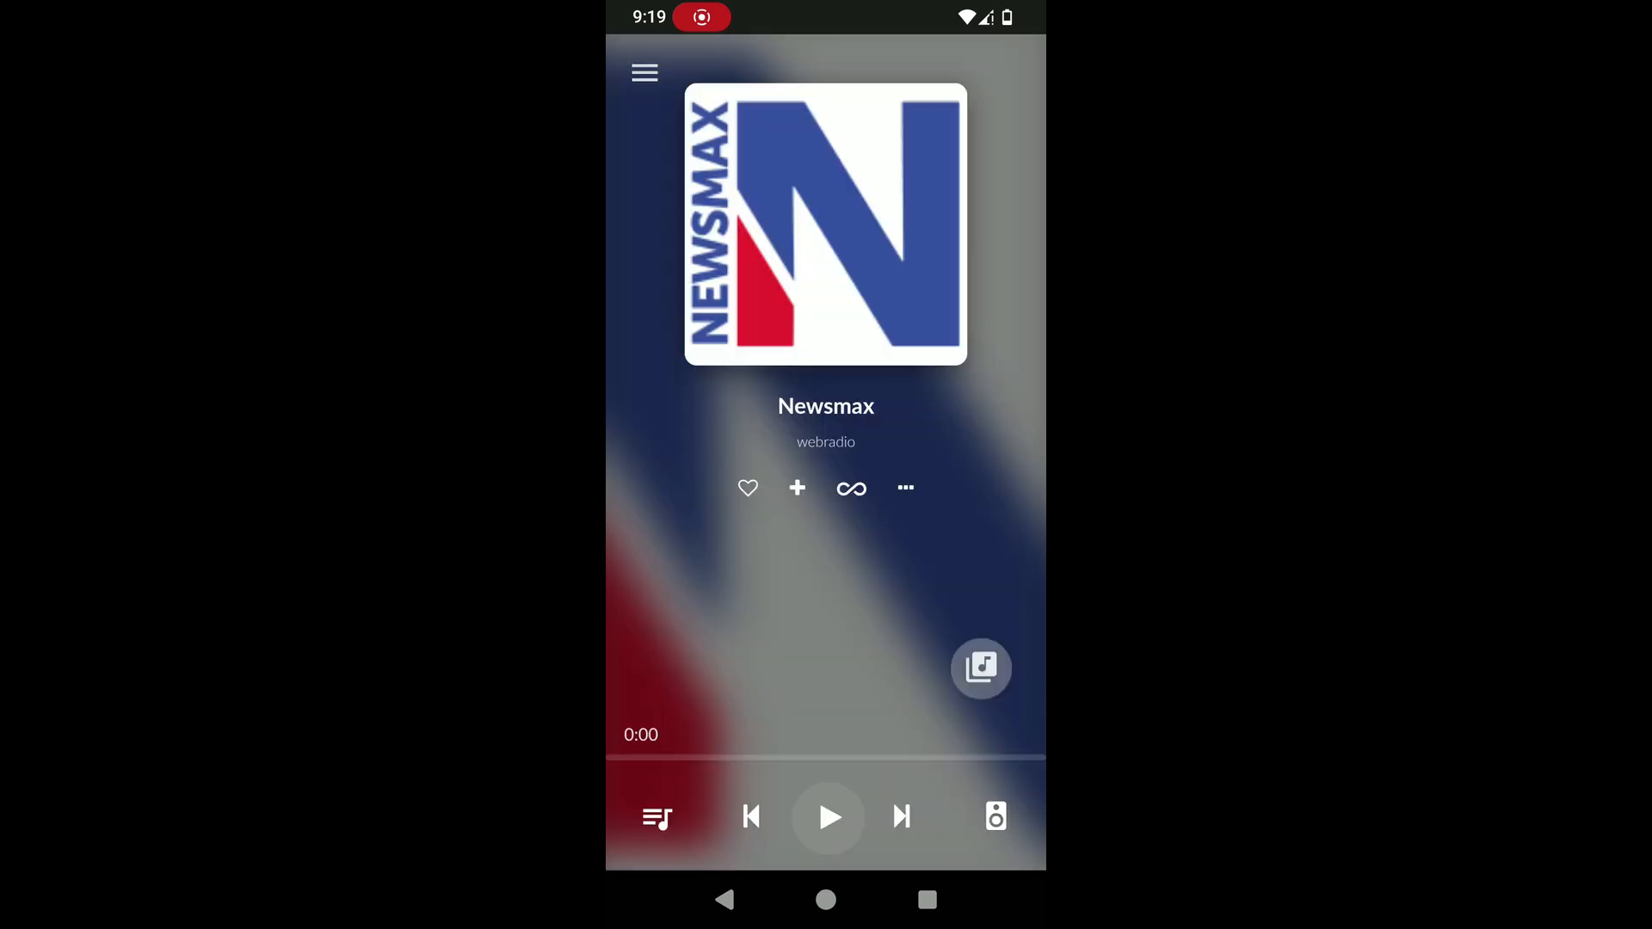
Step: Reach System Settings from the app menu, showing version 3.799, updates and credits
{"action": "left_click", "coordinate": [643, 71]}
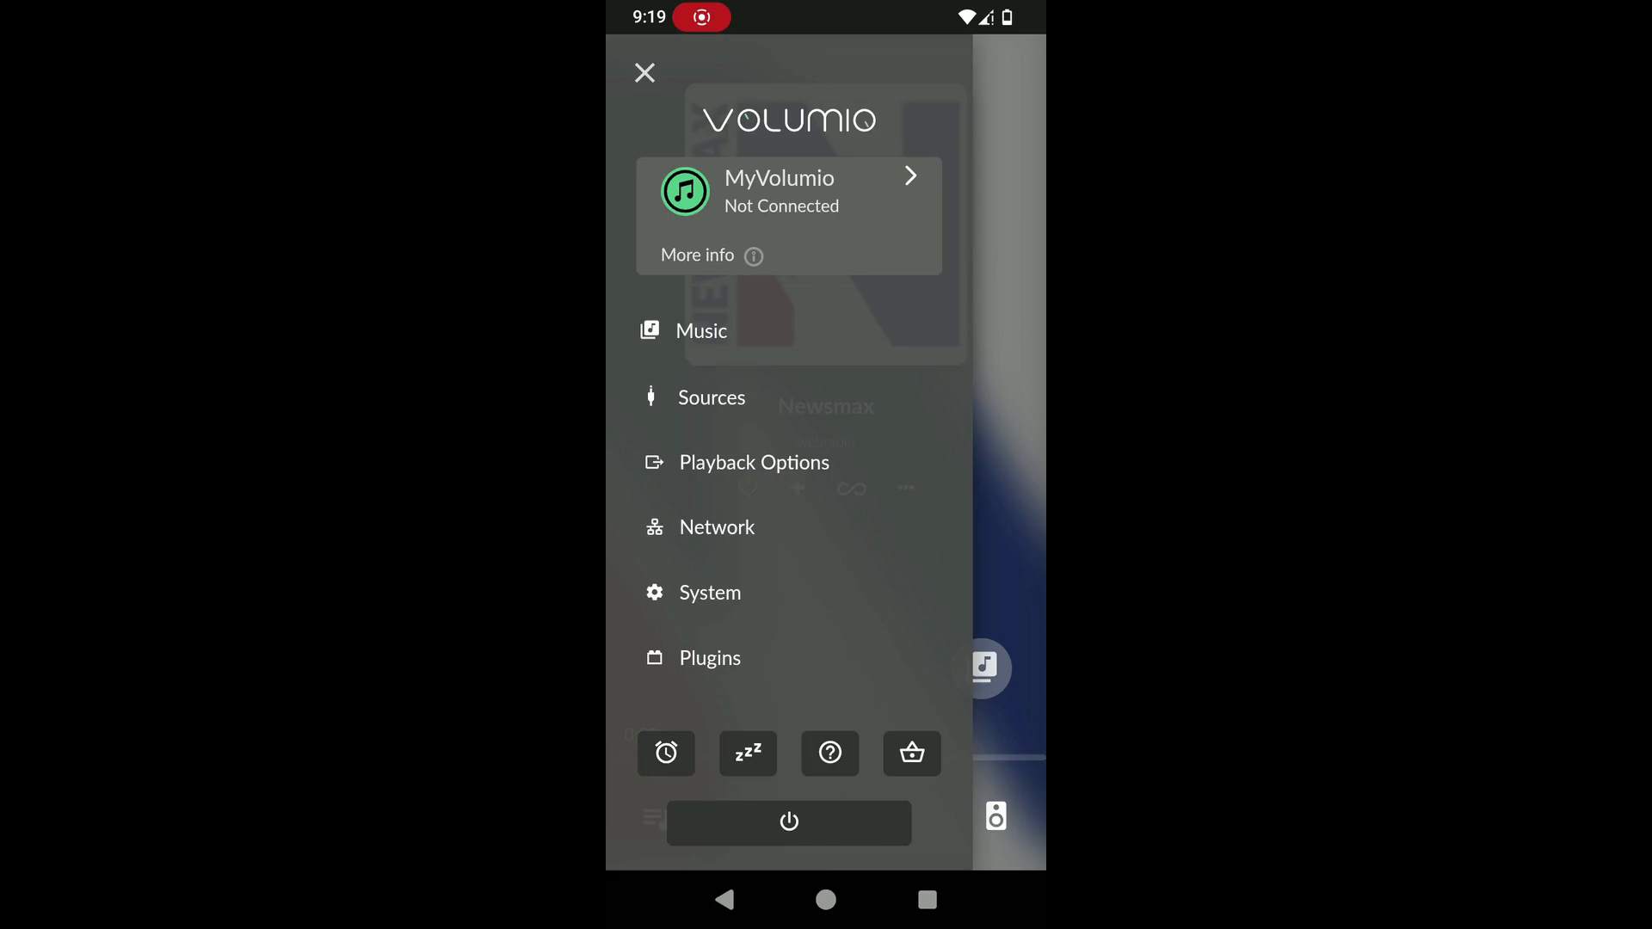
{"action": "left_click", "coordinate": [788, 822]}
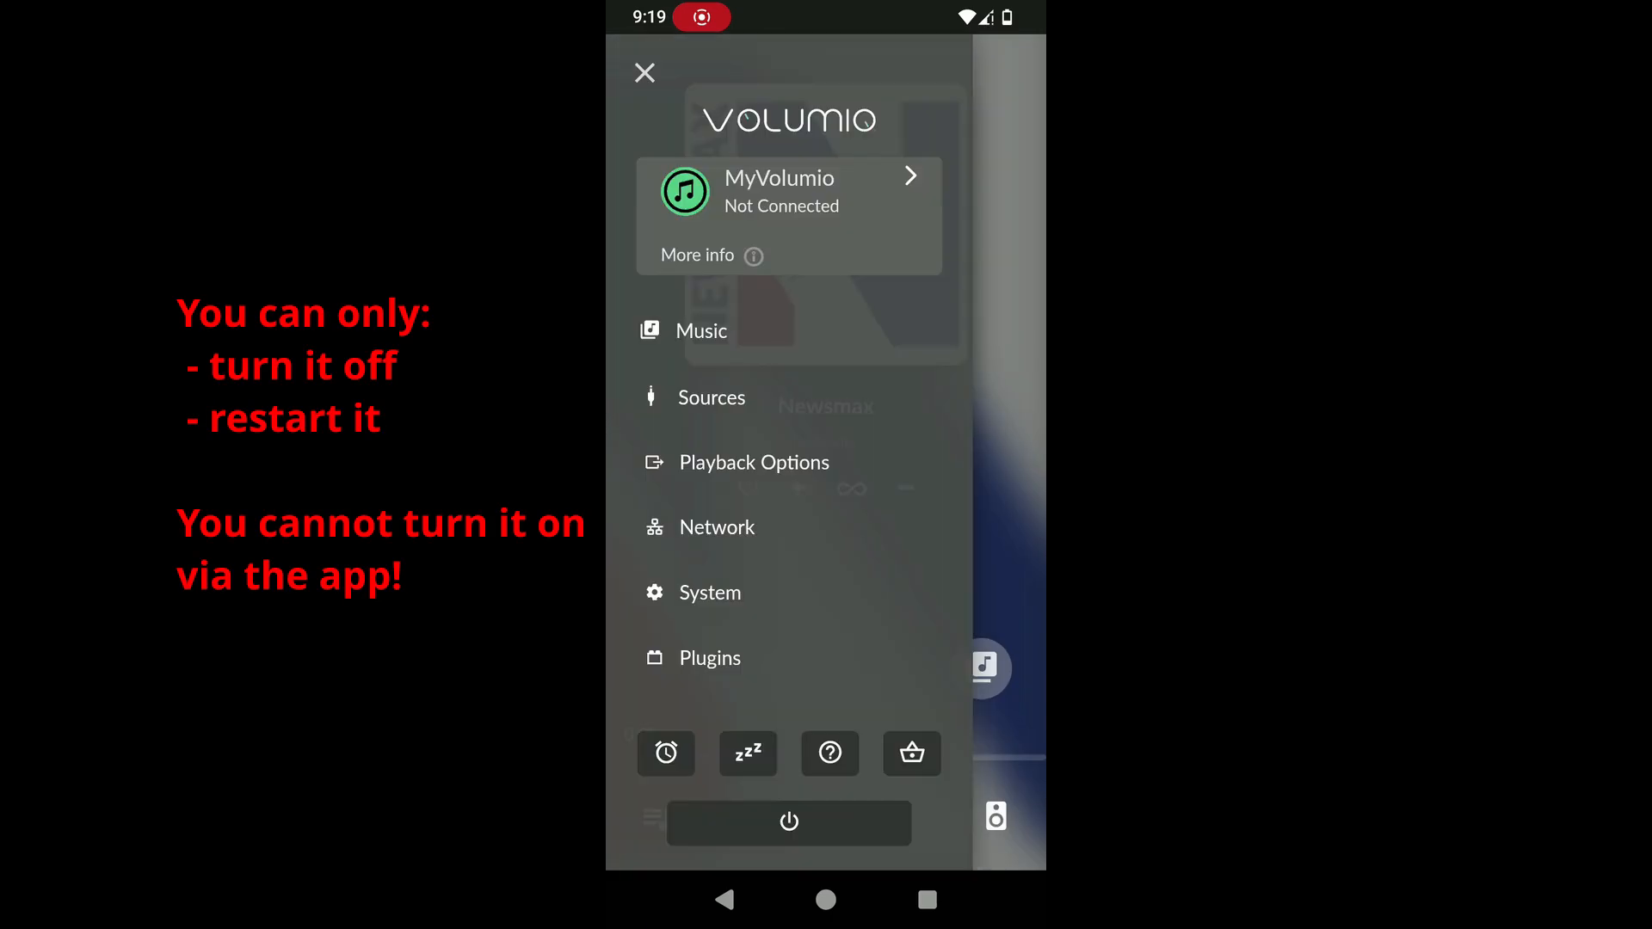
{"action": "left_click", "coordinate": [643, 73]}
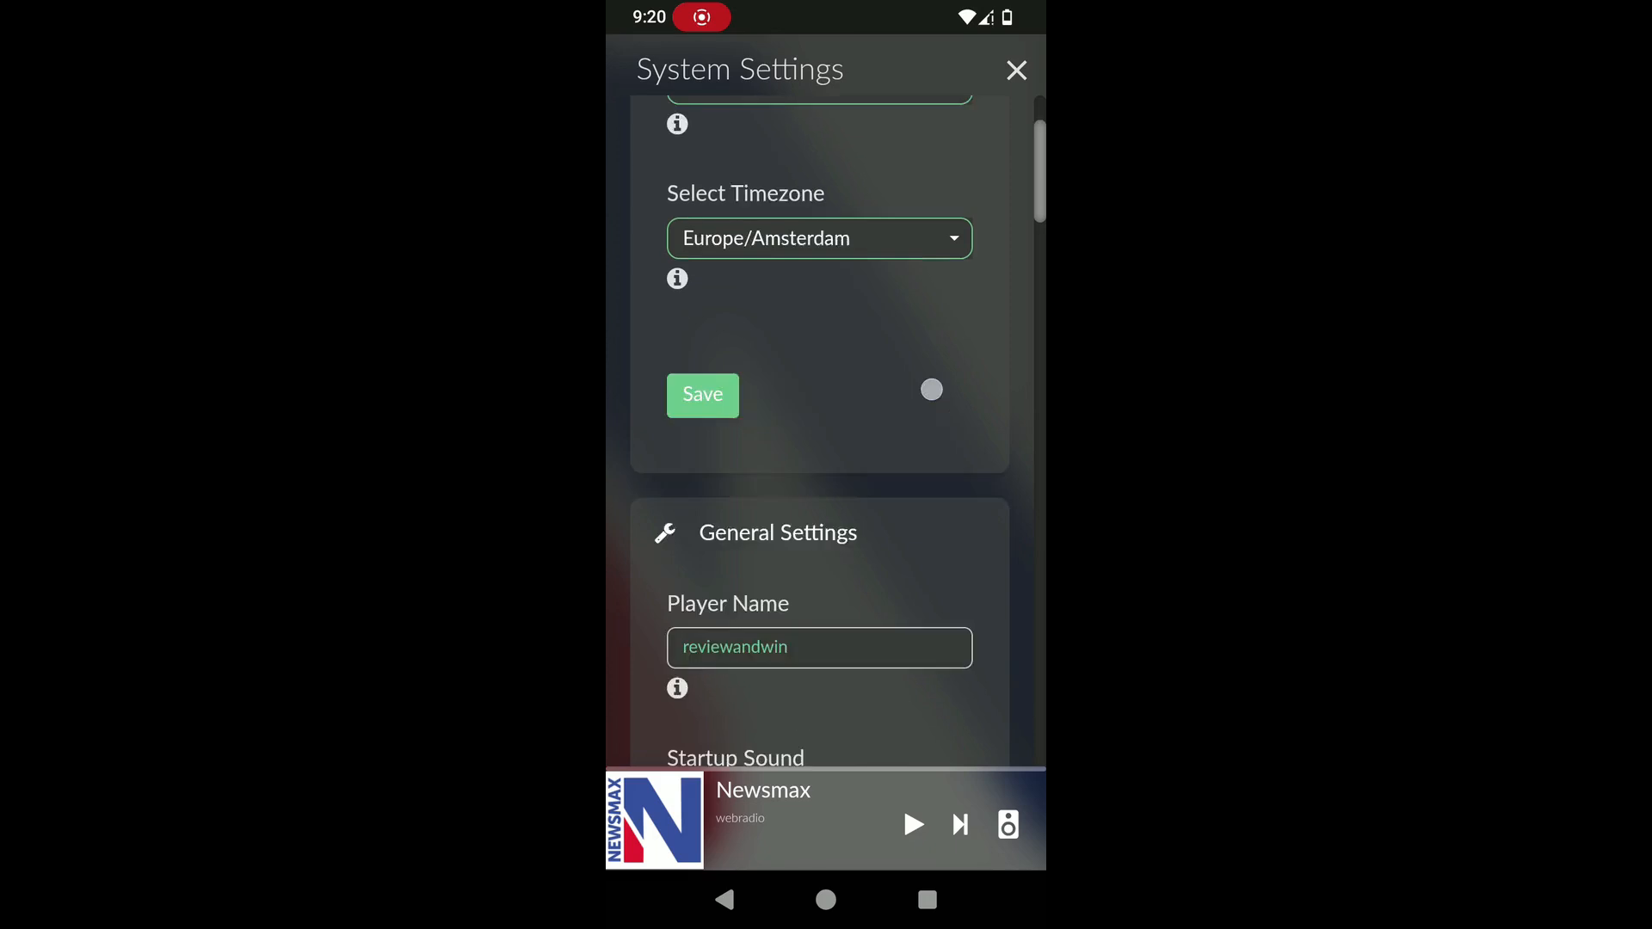
{"action": "scroll", "scroll_direction": "down", "scroll_amount": 3}
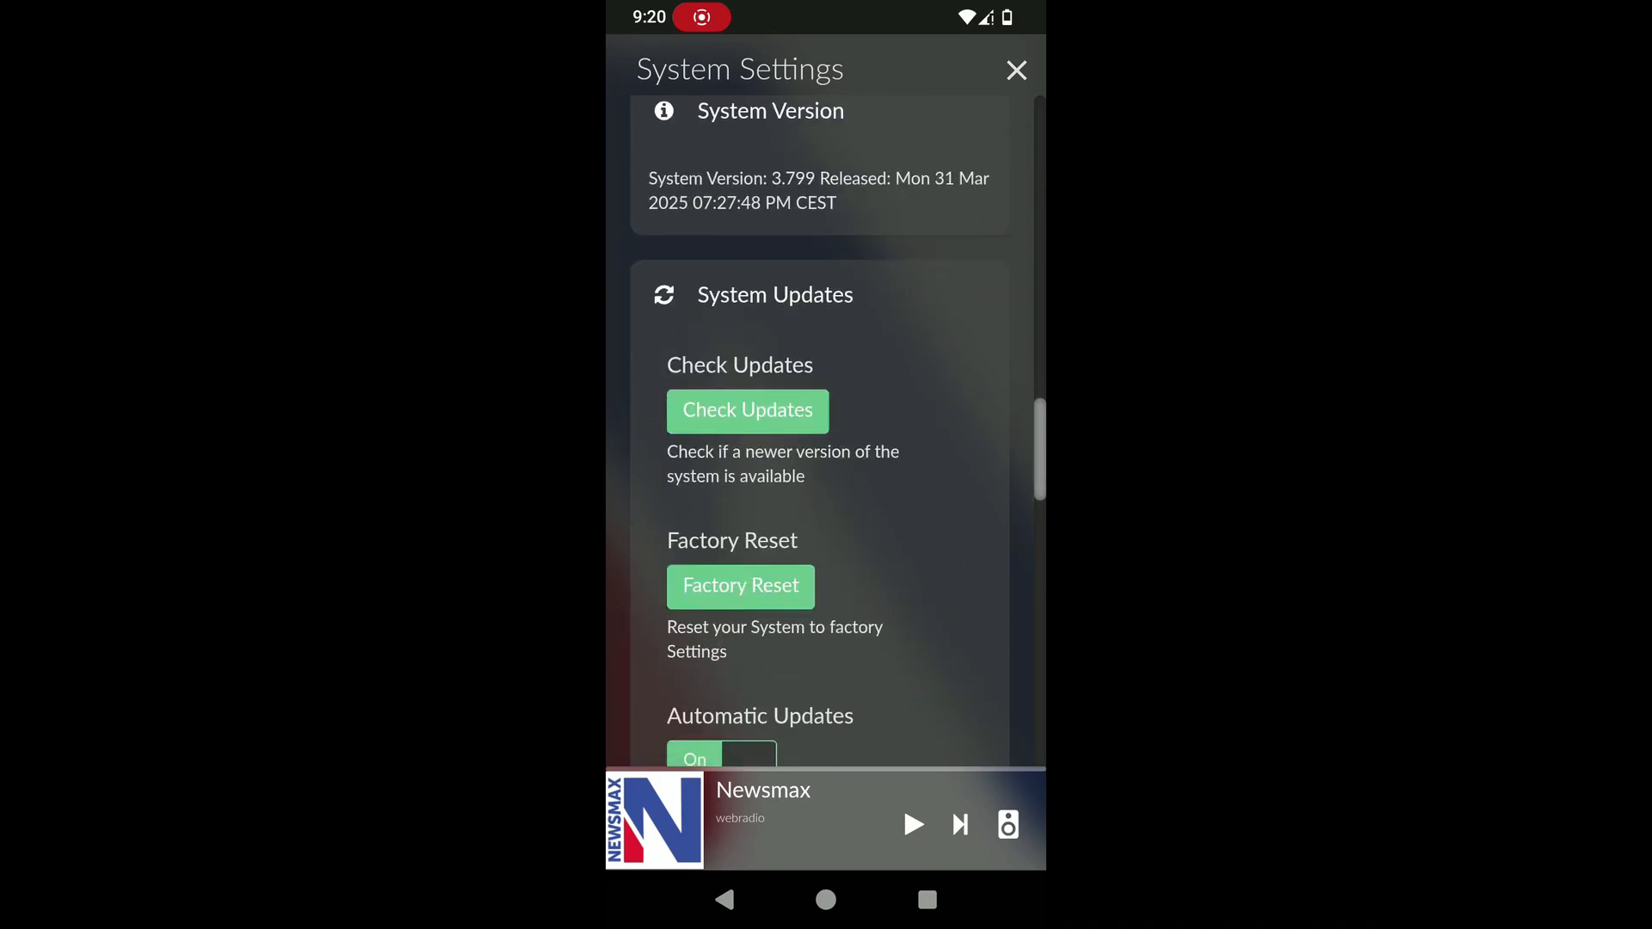
{"action": "scroll", "scroll_direction": "down", "scroll_amount": 3}
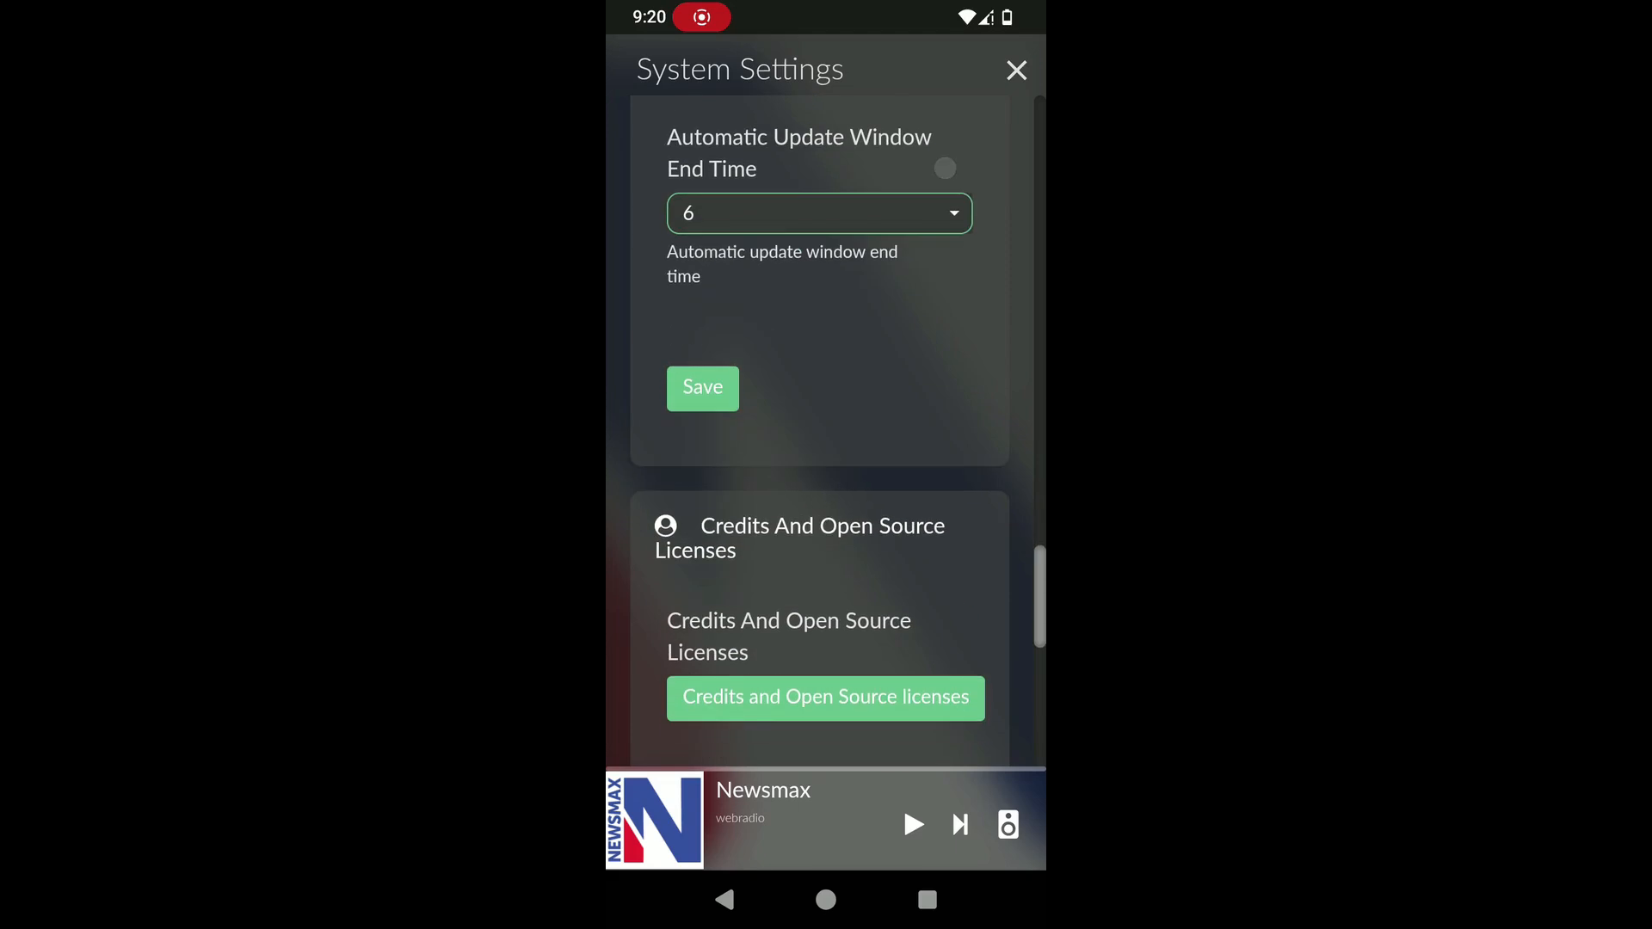